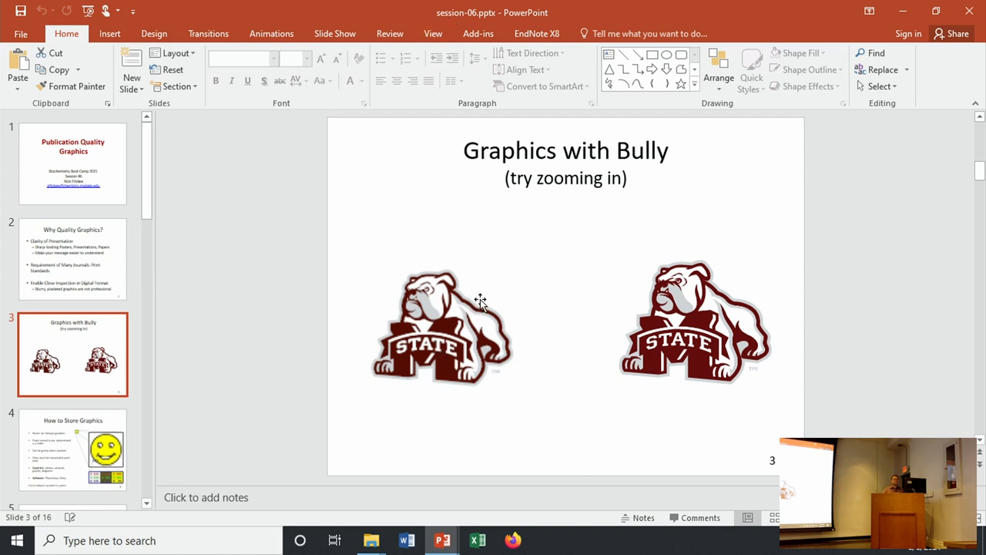
- Move the left bulldog logo toward the top-left and drag it larger than the slide
left_click(440, 326)
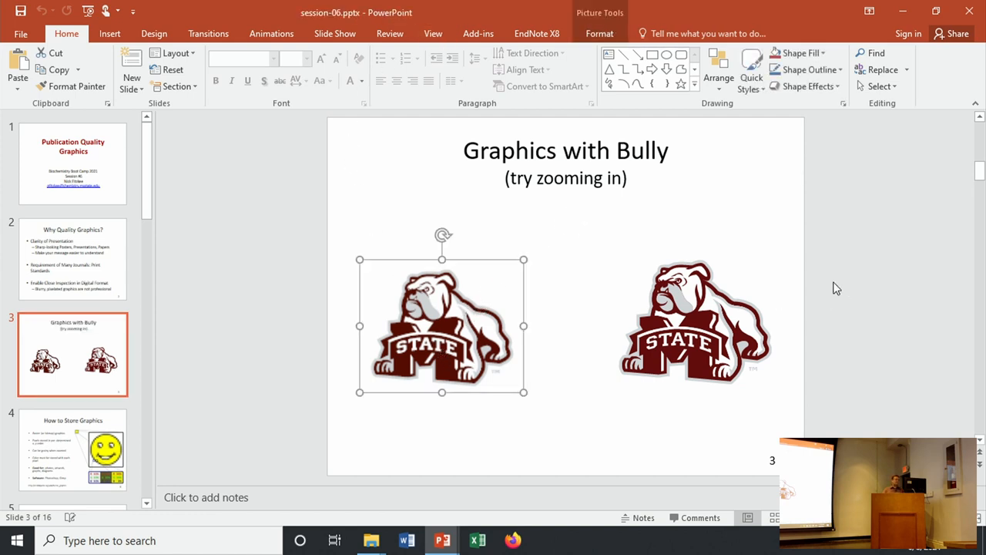
mouse_move(653, 244)
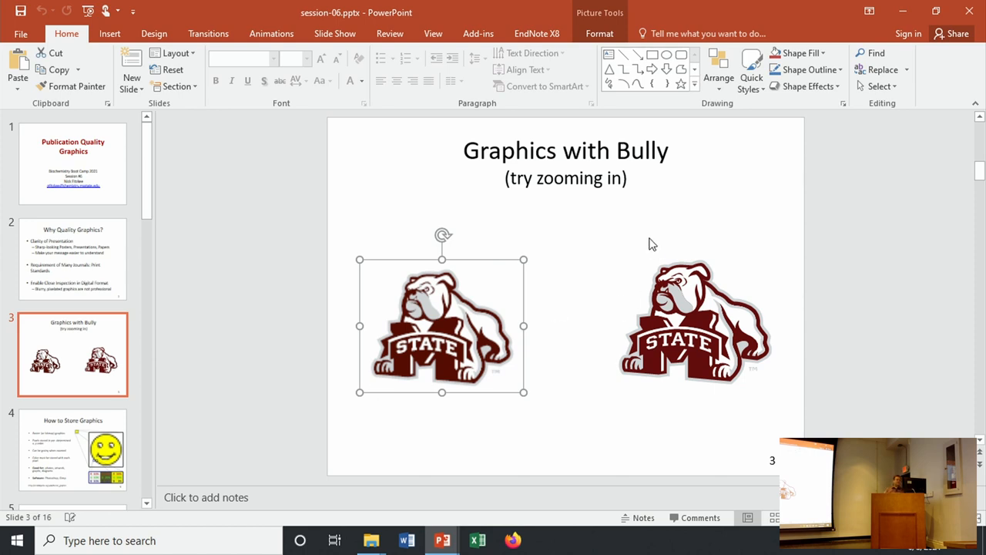
mouse_move(546, 329)
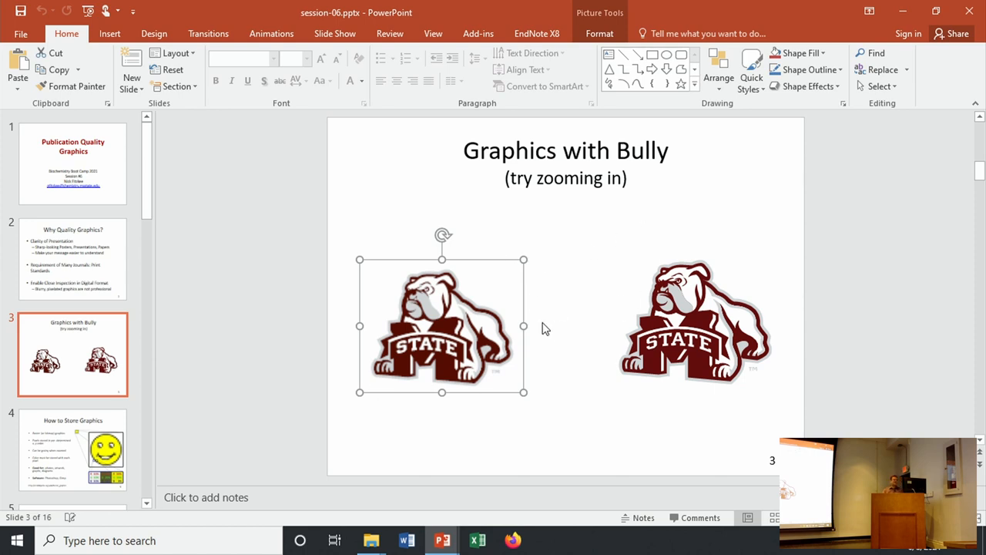
left_click_drag(441, 323, 419, 228)
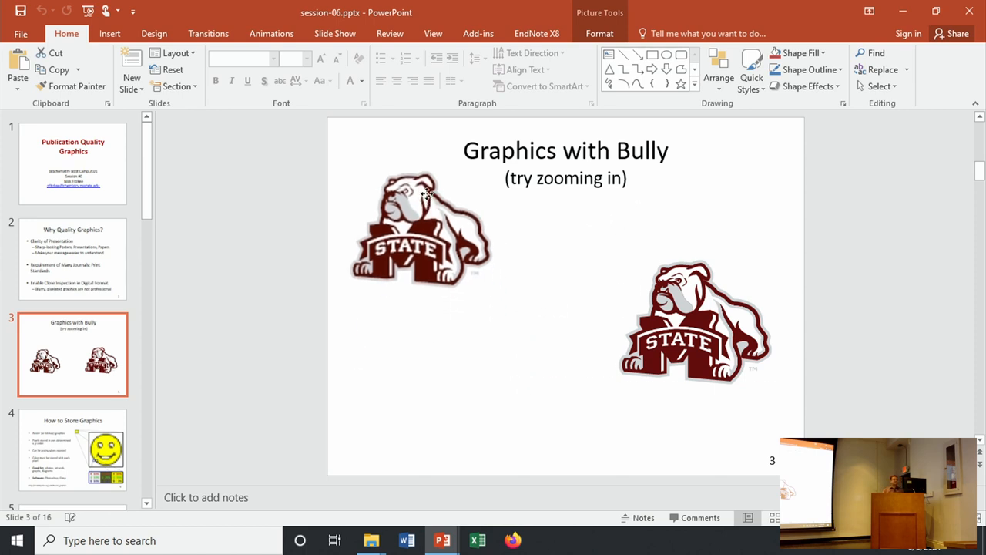
left_click_drag(419, 228, 463, 270)
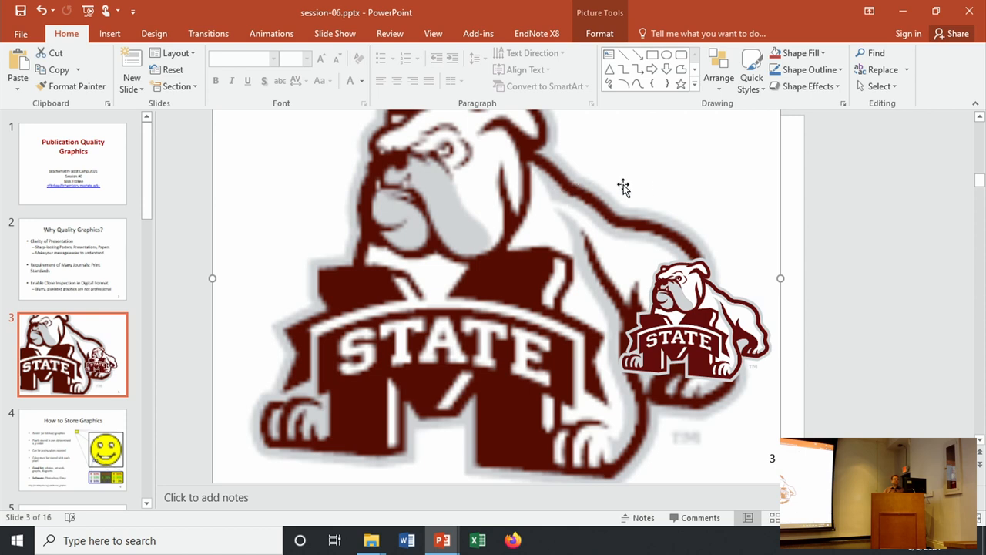
mouse_move(749, 194)
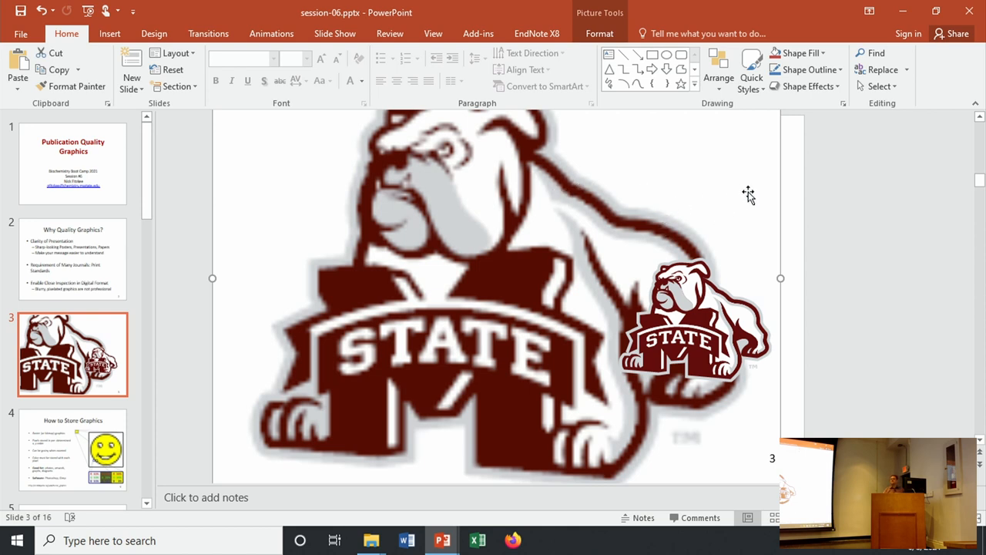
left_click(598, 33)
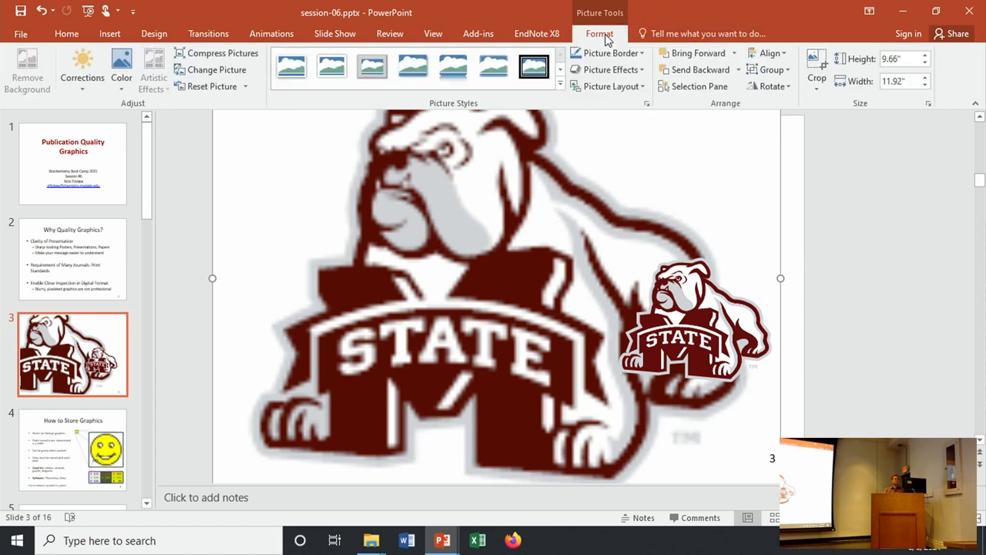
mouse_move(900, 58)
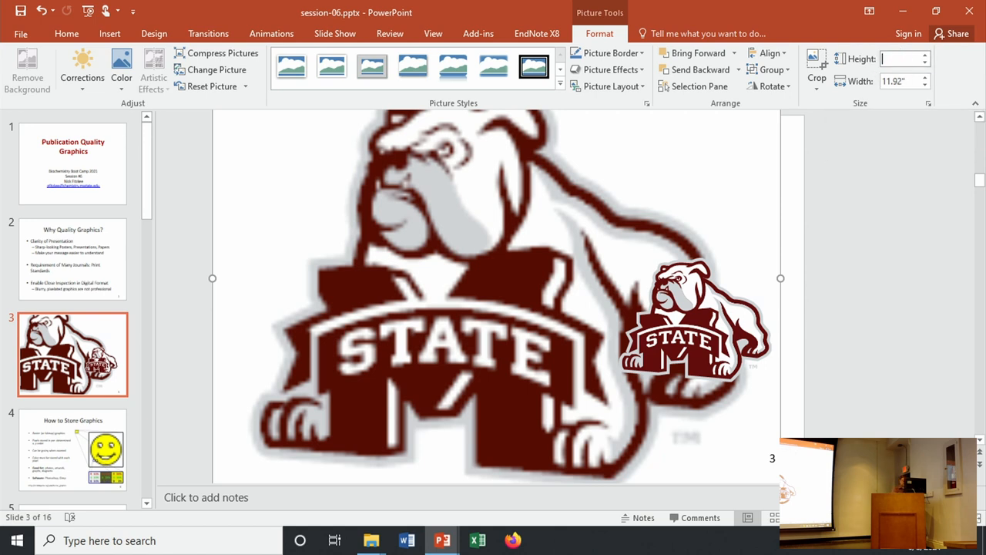
- Set the left bulldog logo's height to 20 inches
type("20\"")
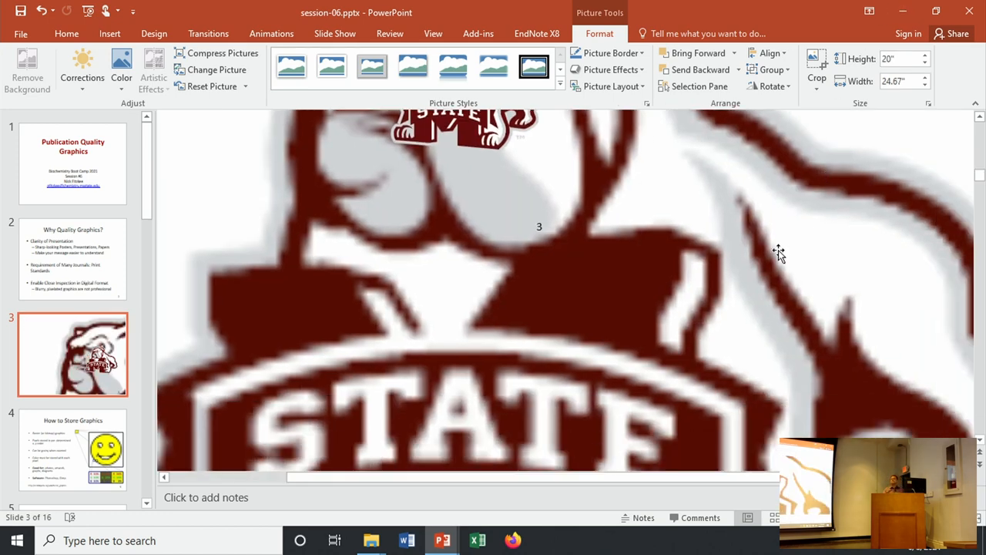
mouse_move(459, 216)
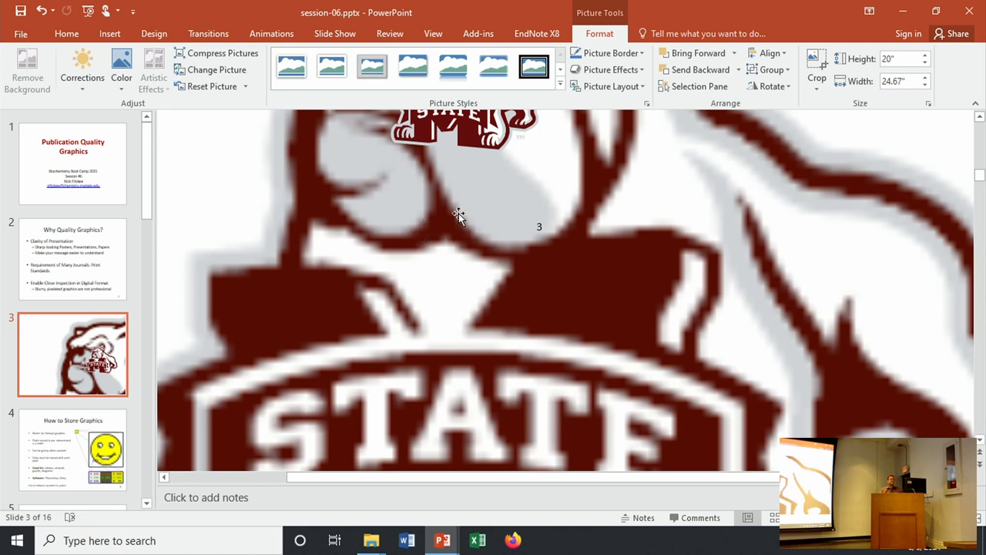
mouse_move(461, 212)
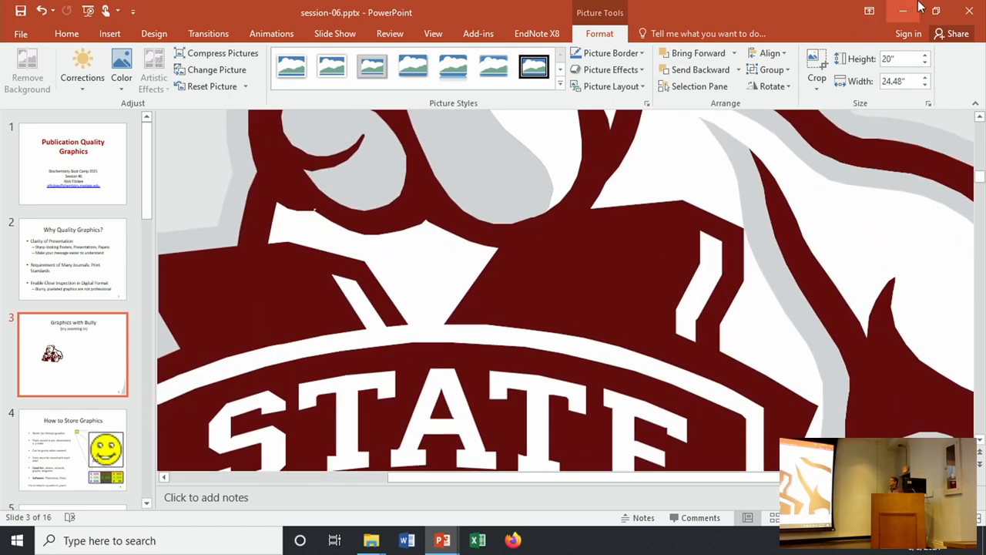
mouse_move(915, 8)
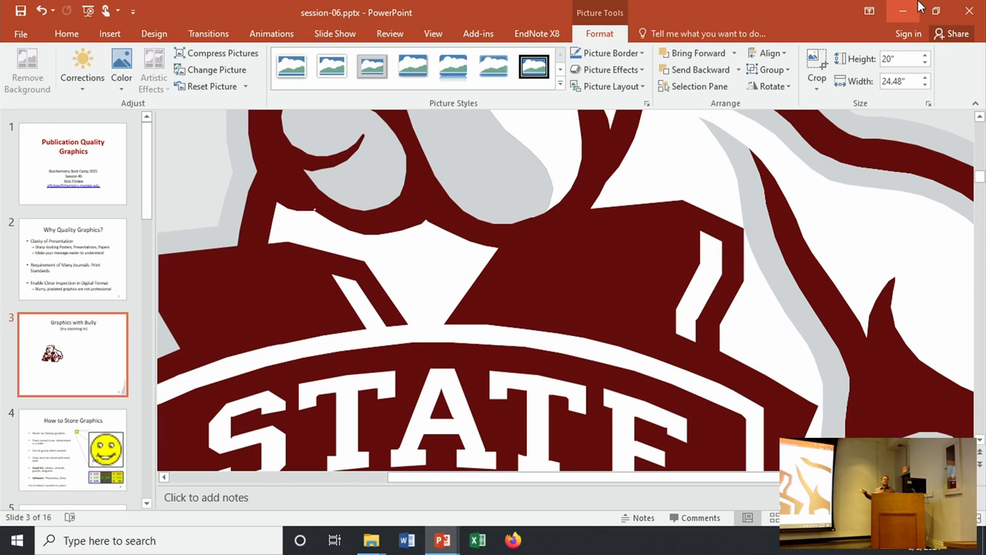
mouse_move(970, 13)
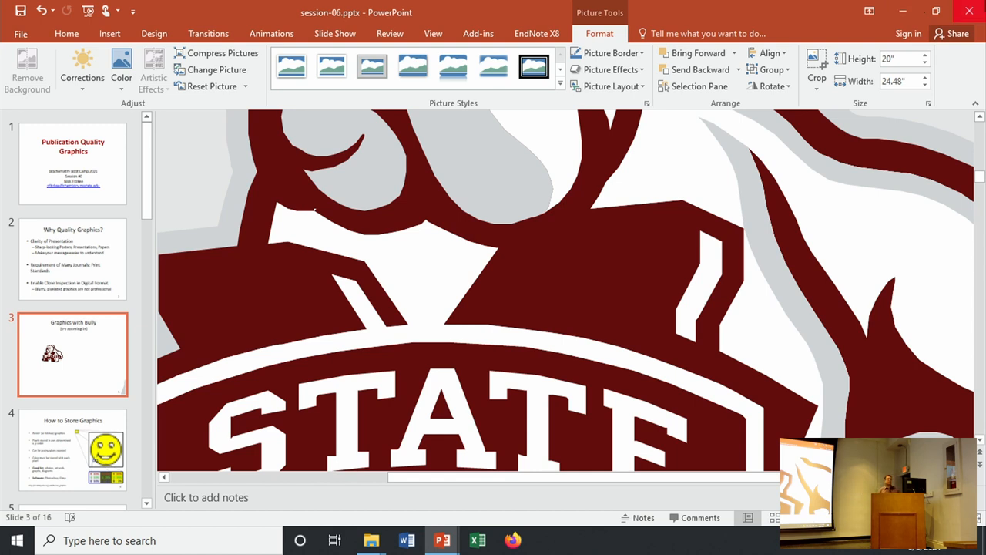
- Set the logo height to 40 inches, then back down to 2 inches
left_click(889, 59)
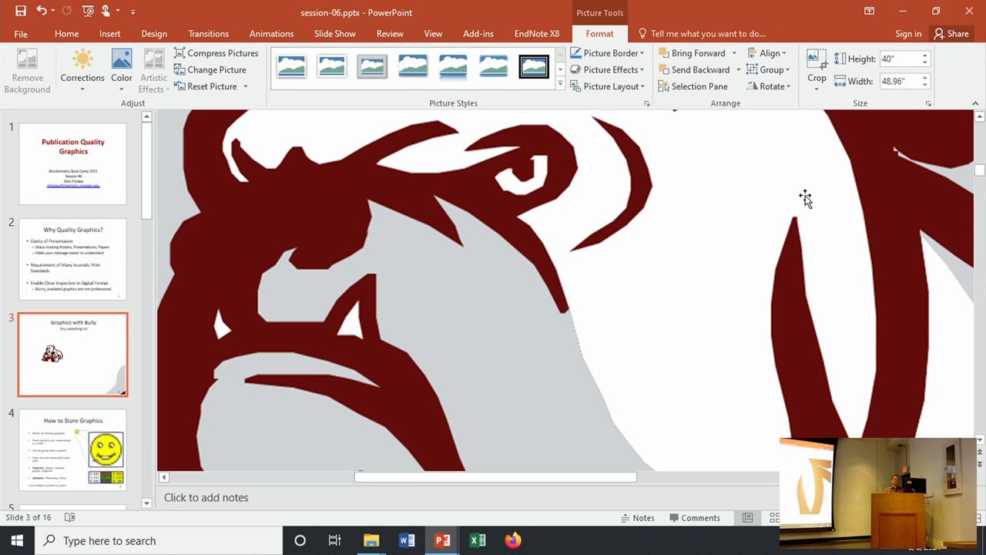
mouse_move(808, 250)
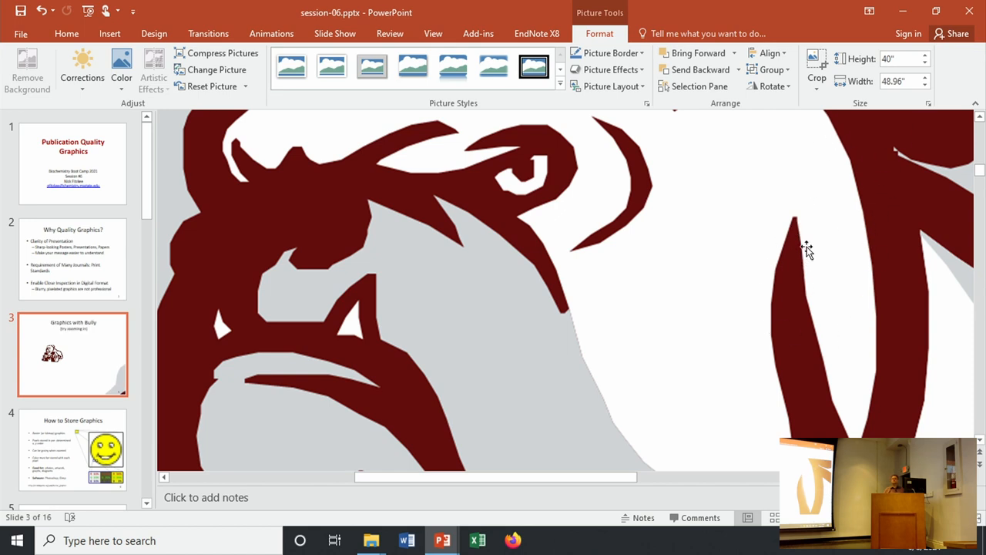
mouse_move(831, 234)
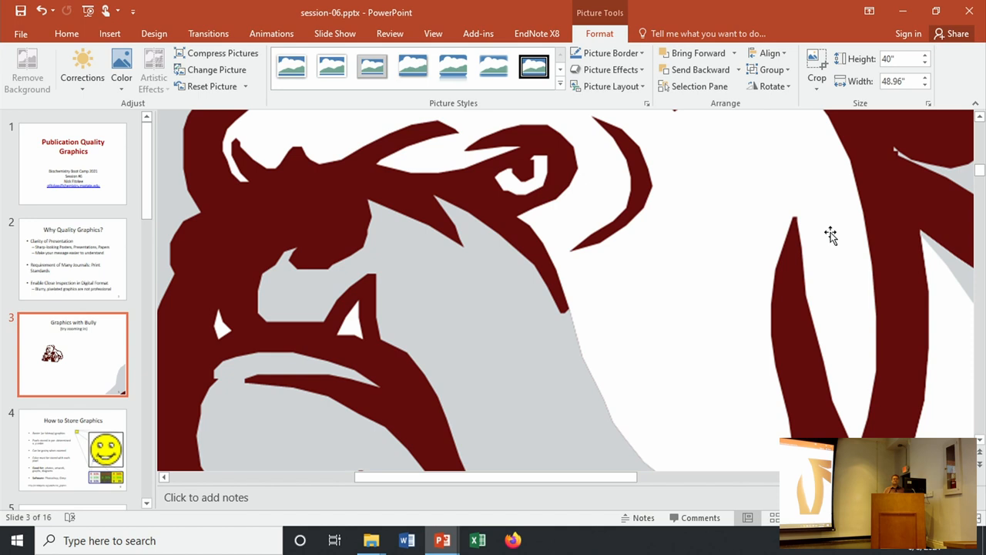
mouse_move(139, 326)
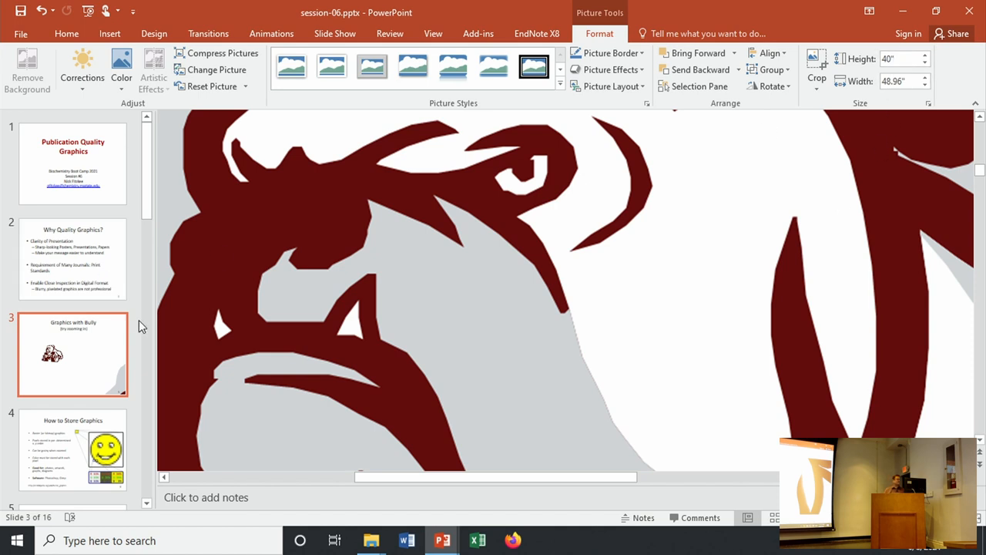
mouse_move(554, 208)
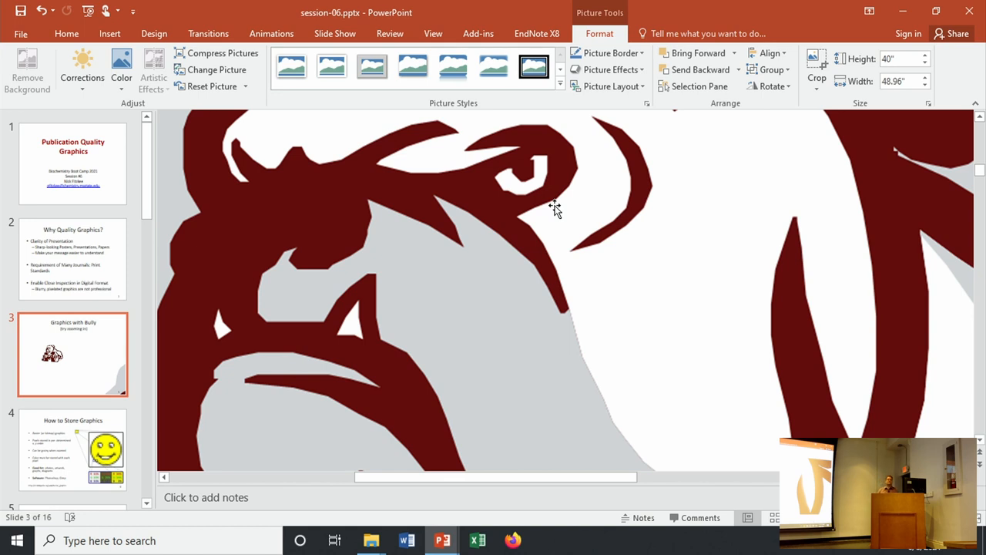
mouse_move(589, 188)
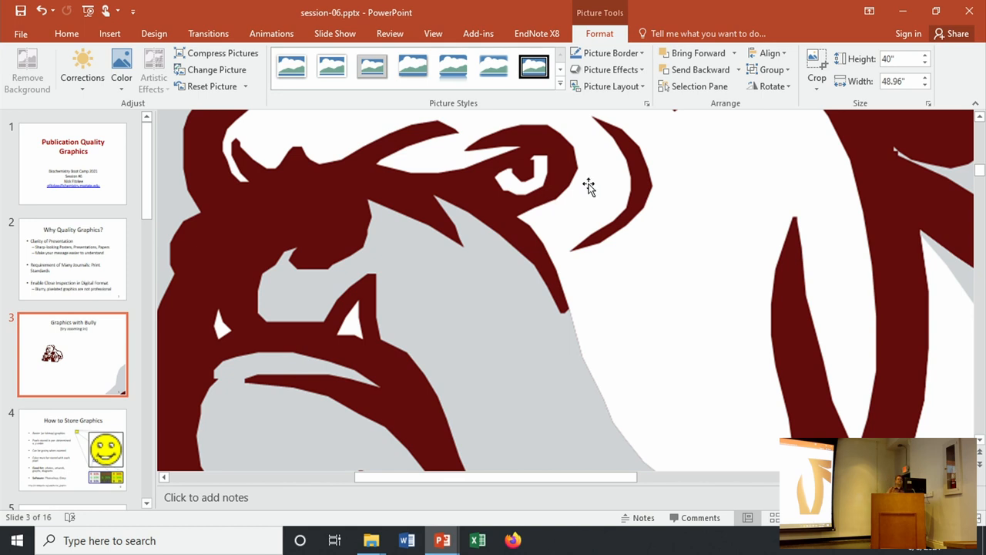
left_click(897, 60)
type("2")
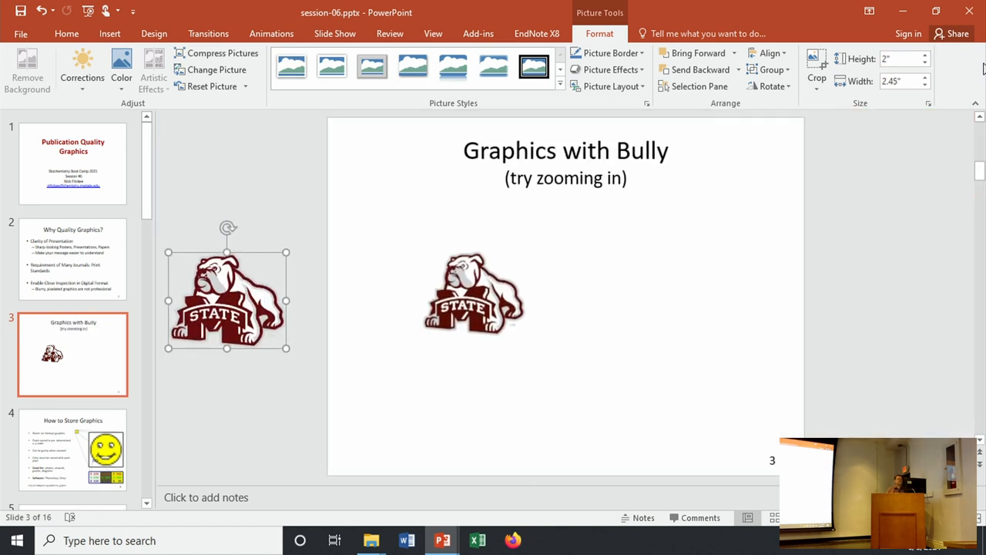
- Drag the small bulldog logo to the right side of slide 3
left_click_drag(228, 293, 709, 262)
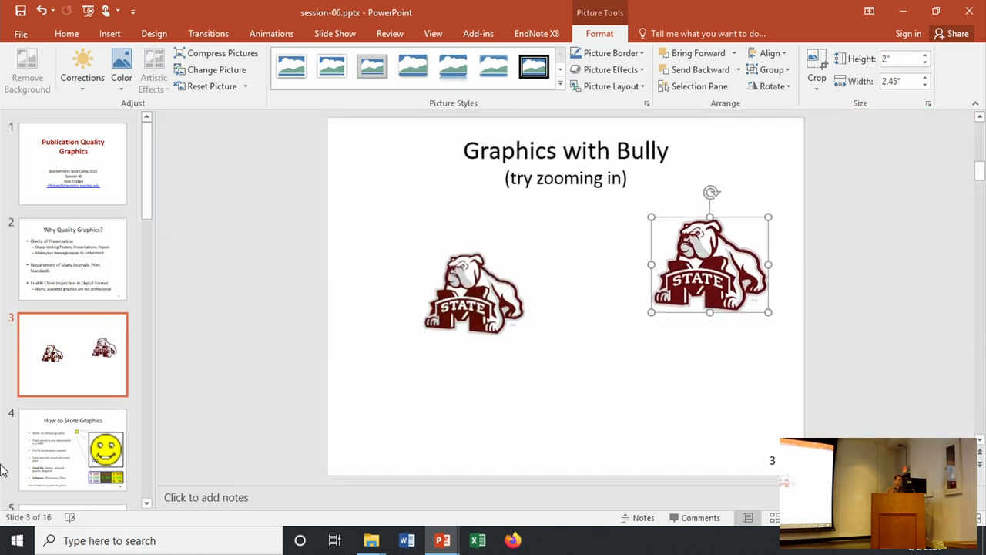
left_click(73, 450)
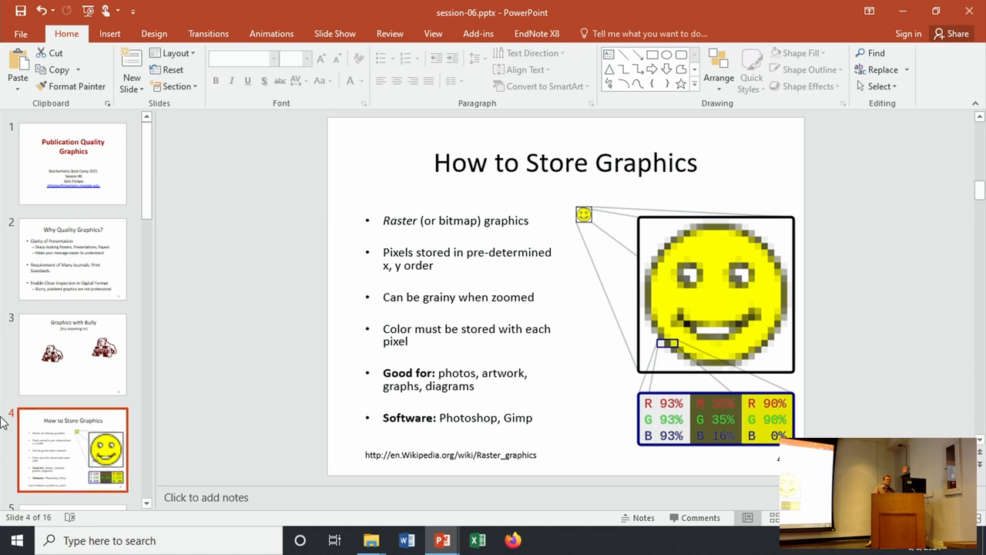
mouse_move(635, 231)
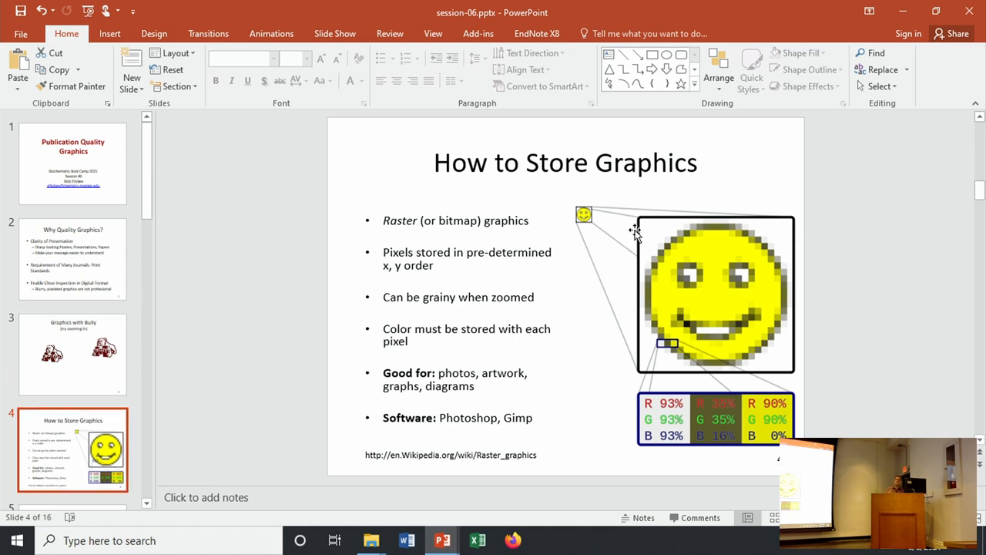
mouse_move(640, 218)
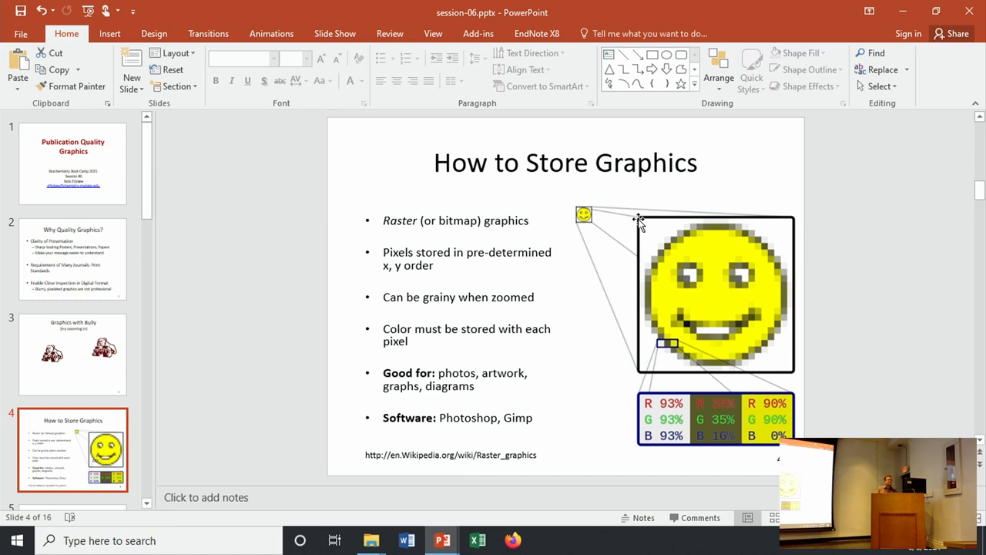
mouse_move(641, 221)
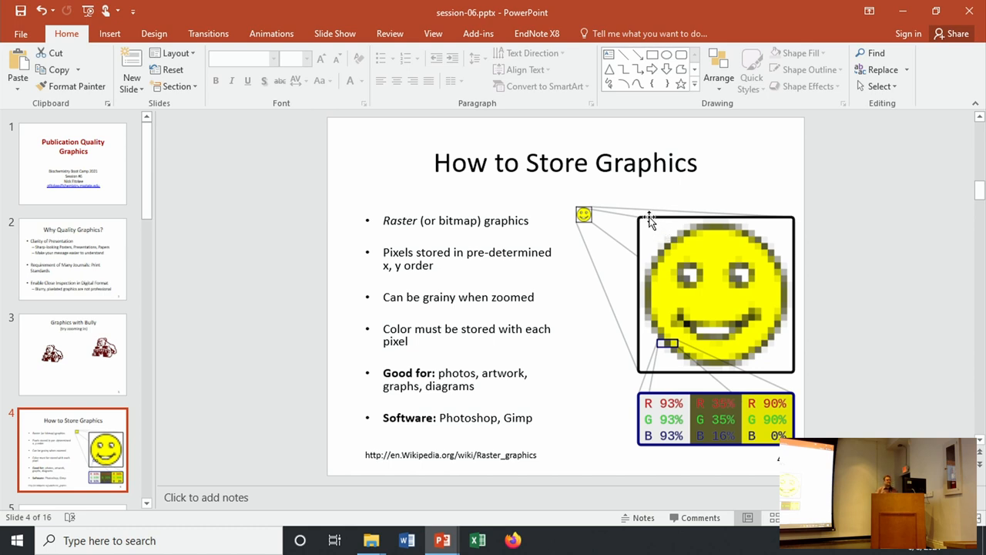
mouse_move(674, 213)
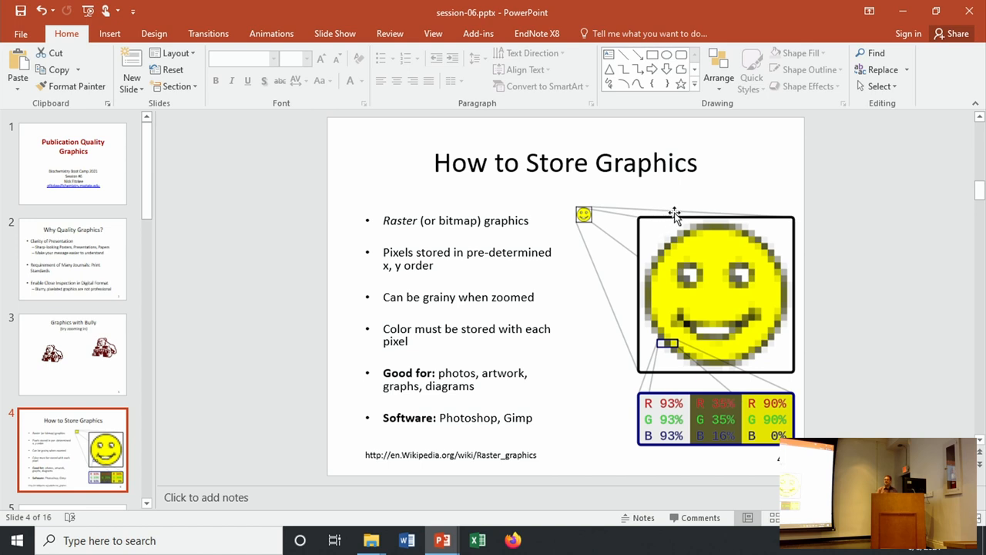
mouse_move(686, 208)
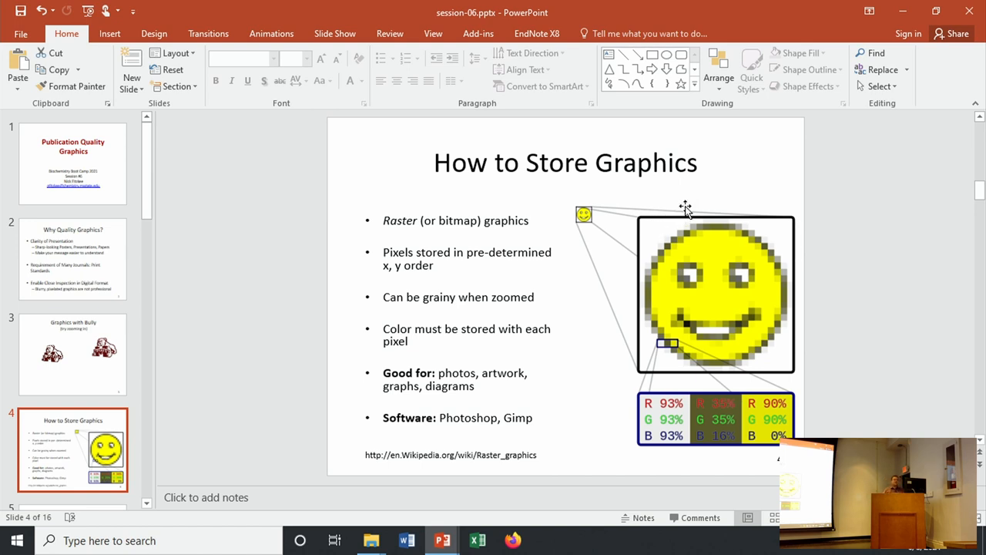
mouse_move(732, 231)
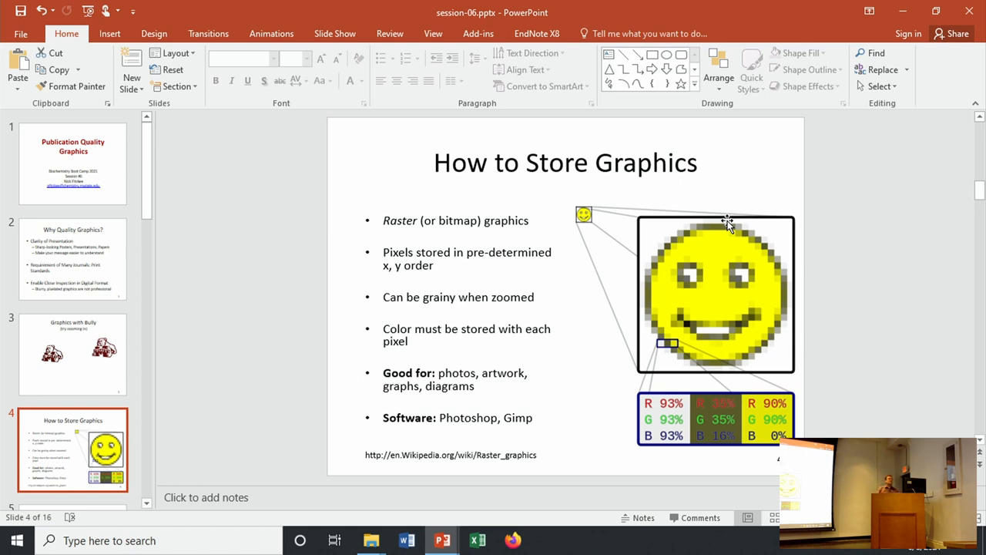
mouse_move(655, 261)
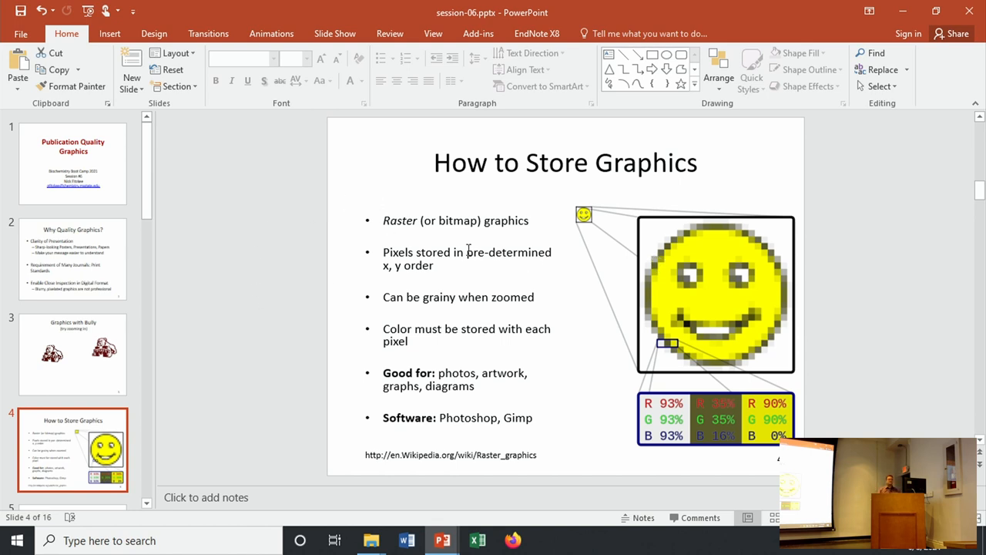
mouse_move(734, 225)
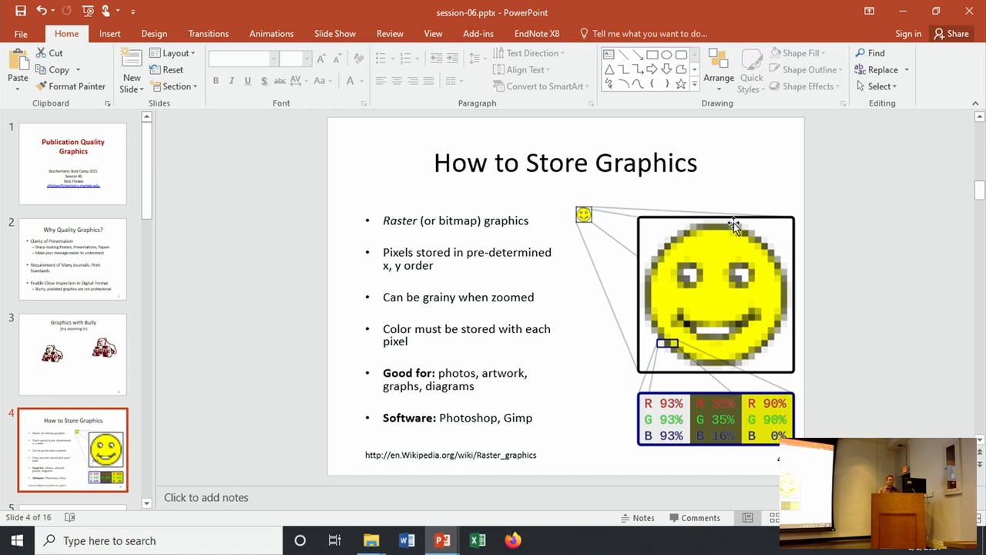
mouse_move(646, 241)
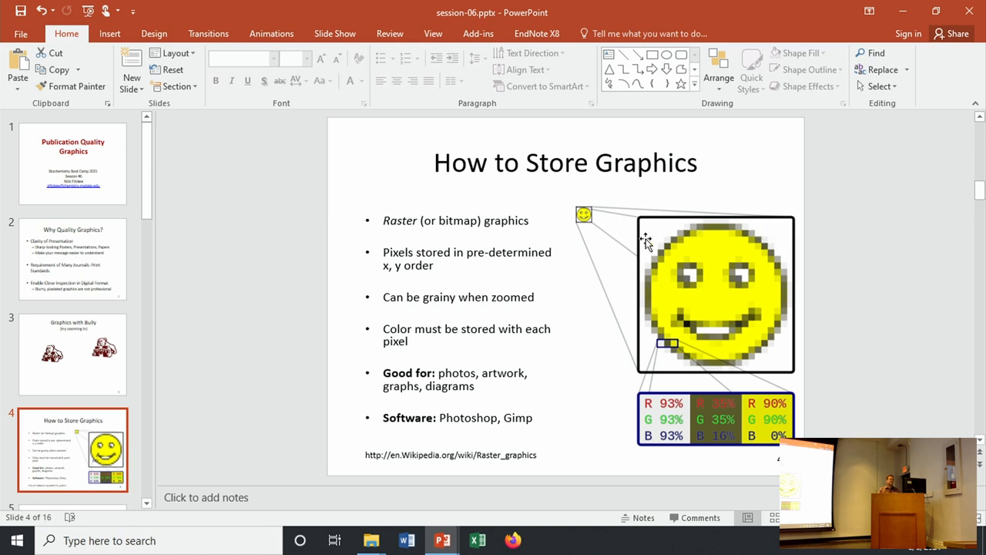
mouse_move(626, 229)
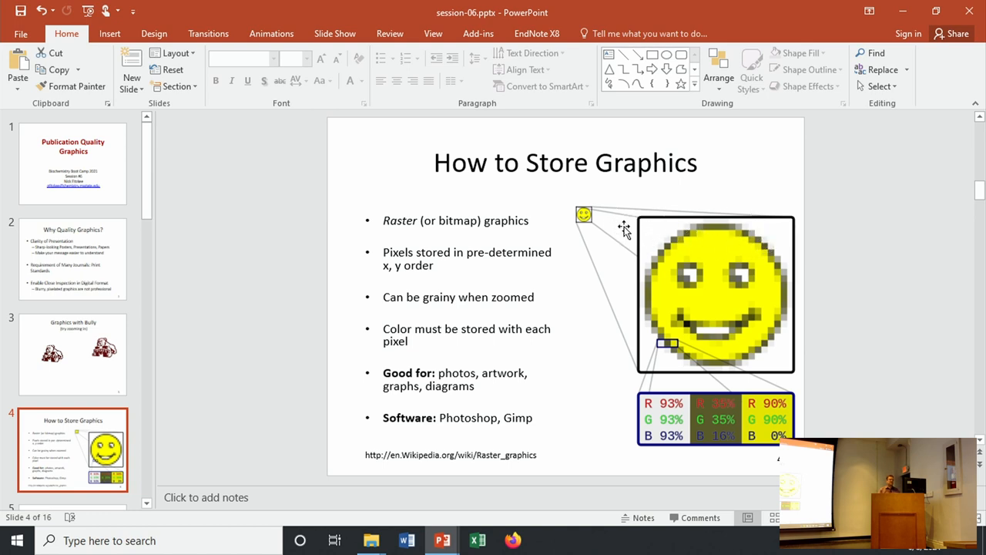
mouse_move(758, 254)
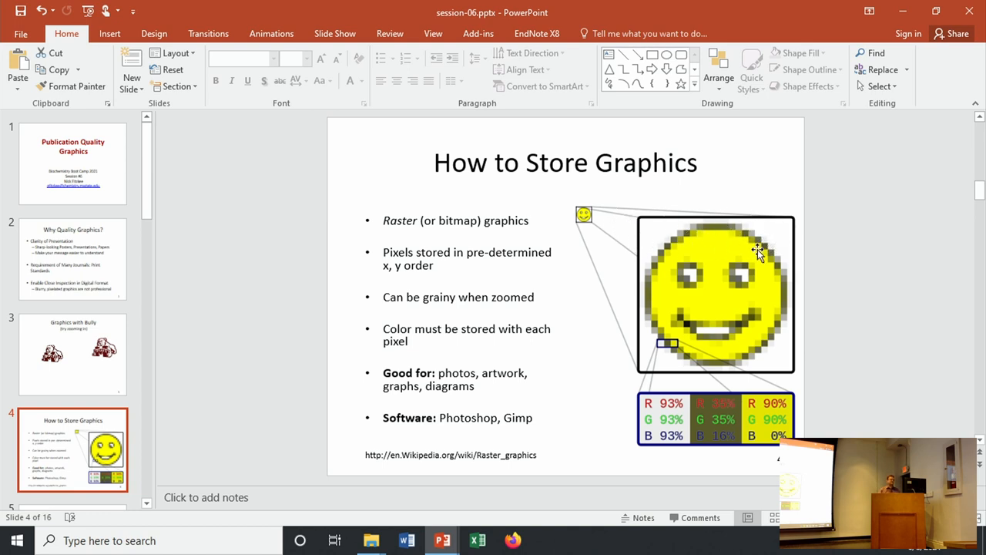
mouse_move(723, 249)
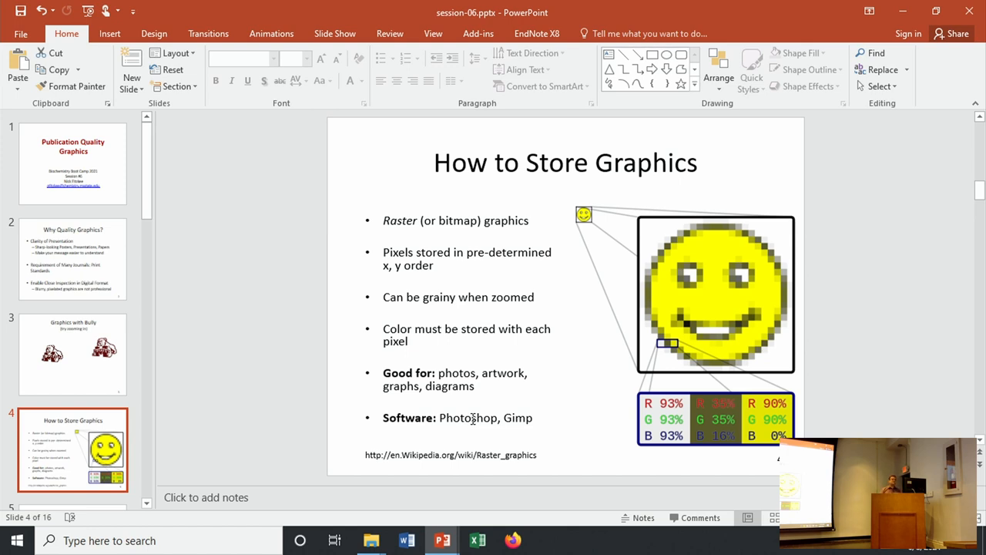
mouse_move(518, 410)
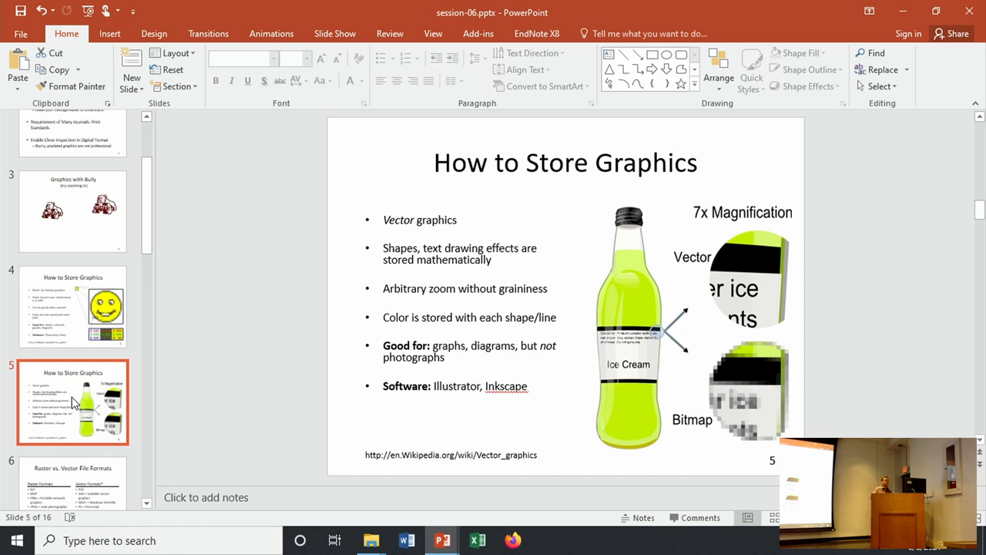
mouse_move(424, 222)
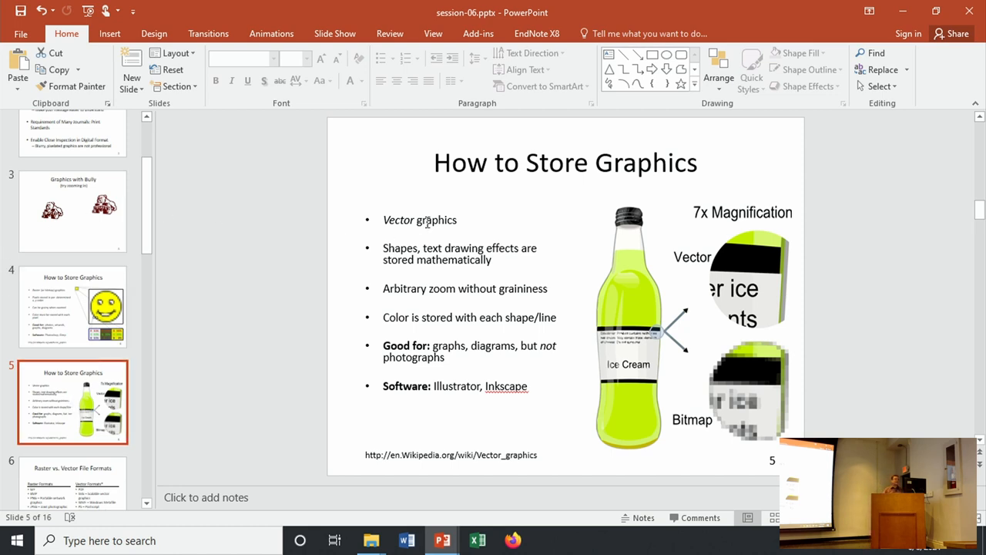
mouse_move(651, 393)
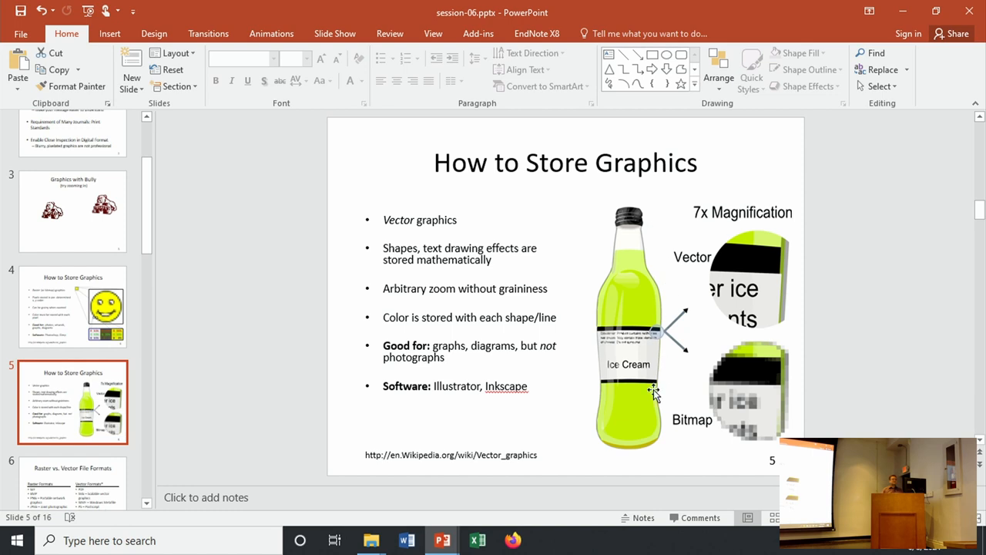
mouse_move(657, 265)
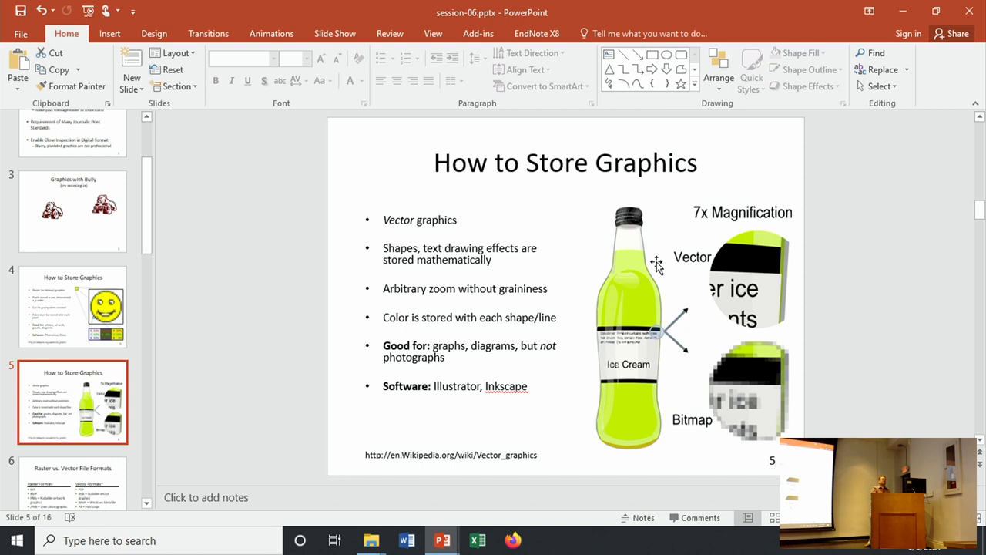
mouse_move(696, 60)
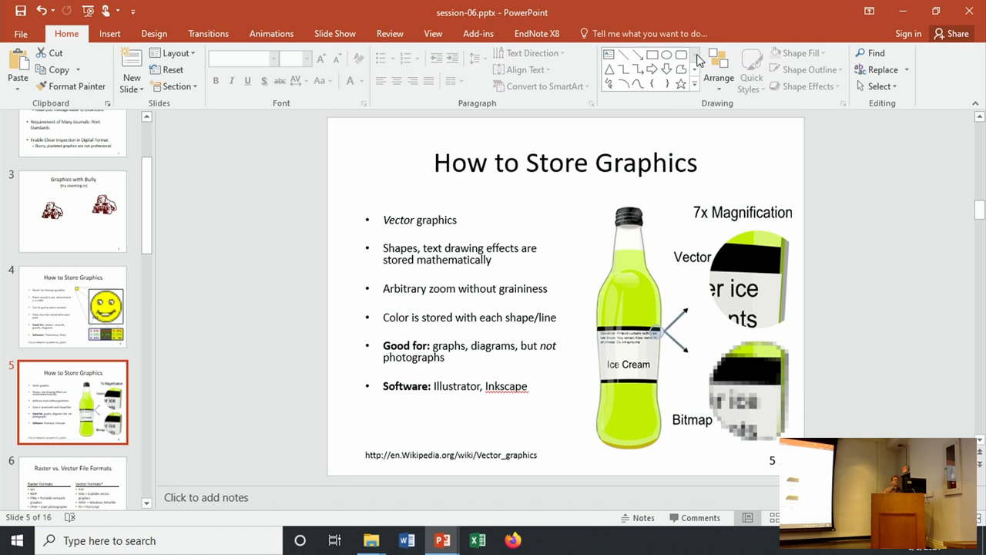
- Draw a blue oval near the slide title's left end, then go to the Graphics with Bully slide
left_click(649, 52)
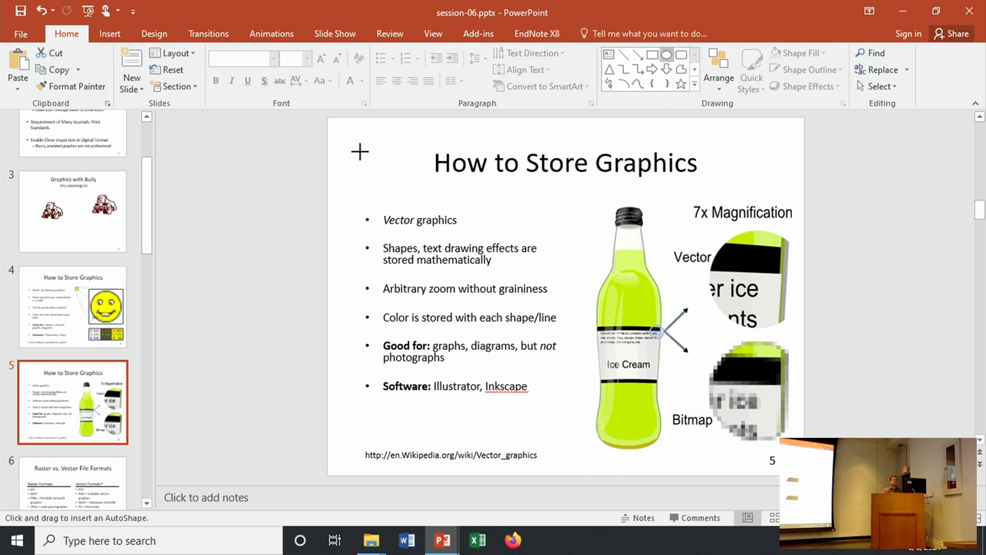
left_click_drag(359, 152, 436, 228)
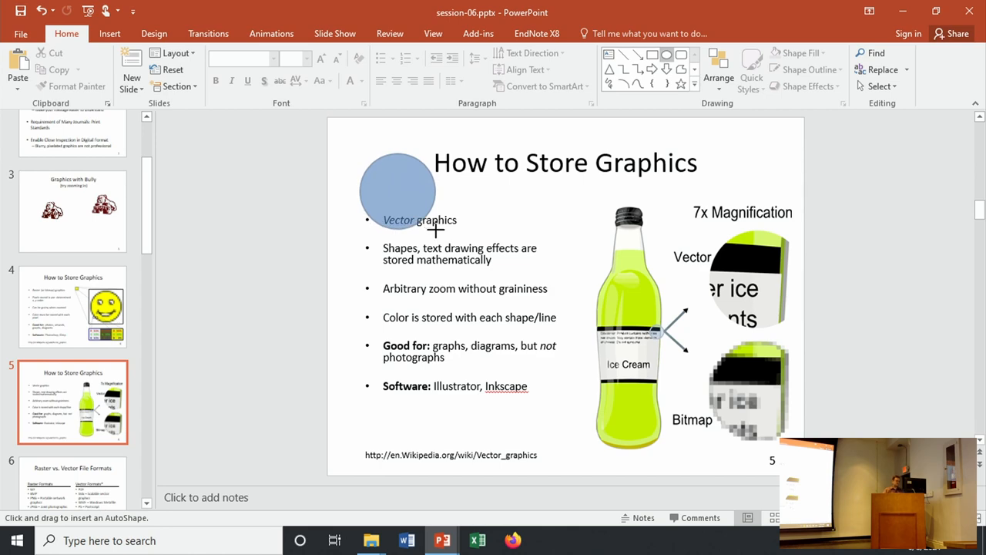
left_click(399, 191)
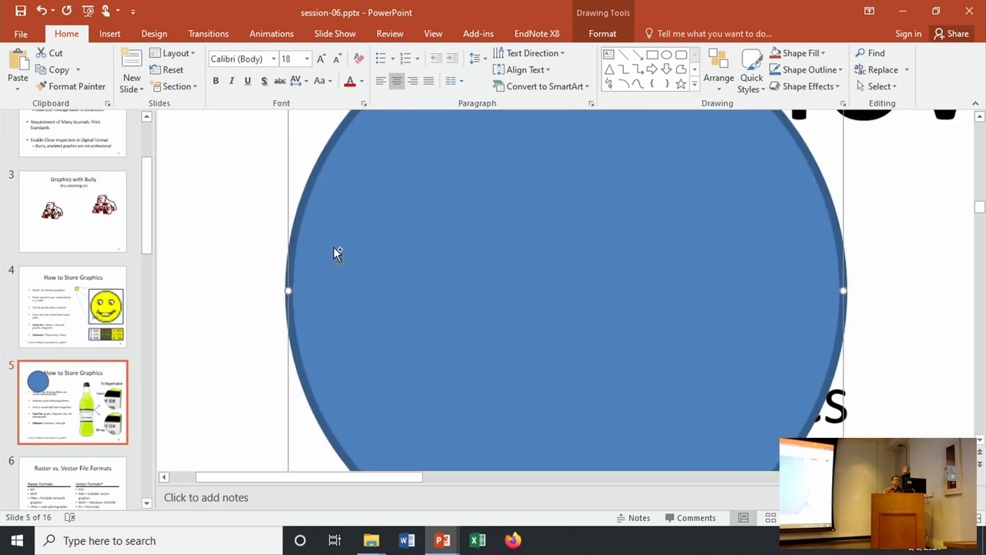
mouse_move(527, 310)
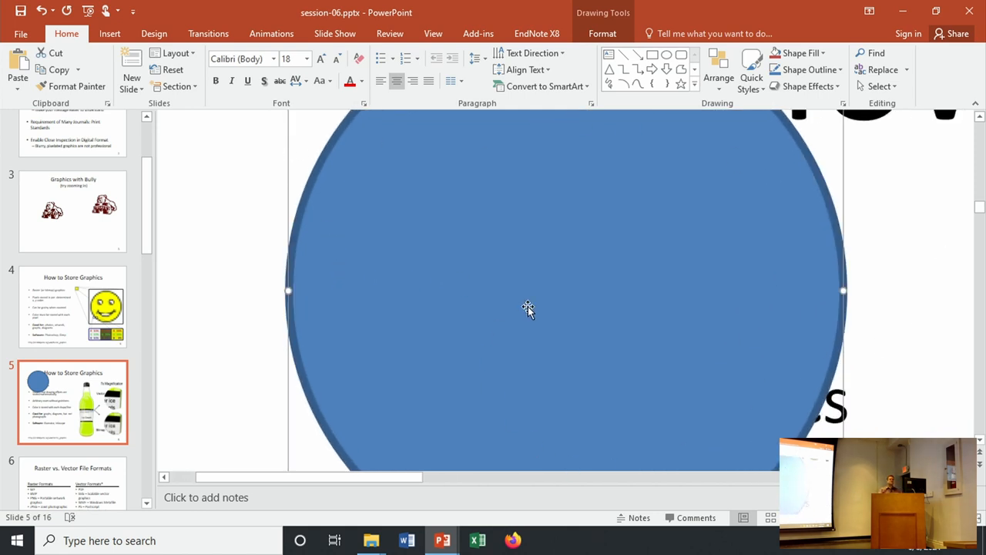
mouse_move(517, 287)
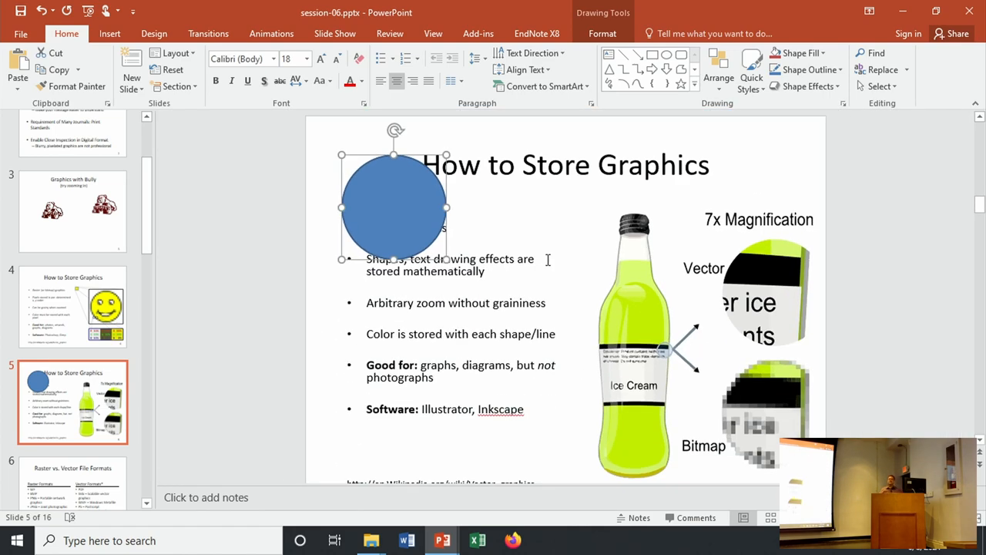
left_click(84, 222)
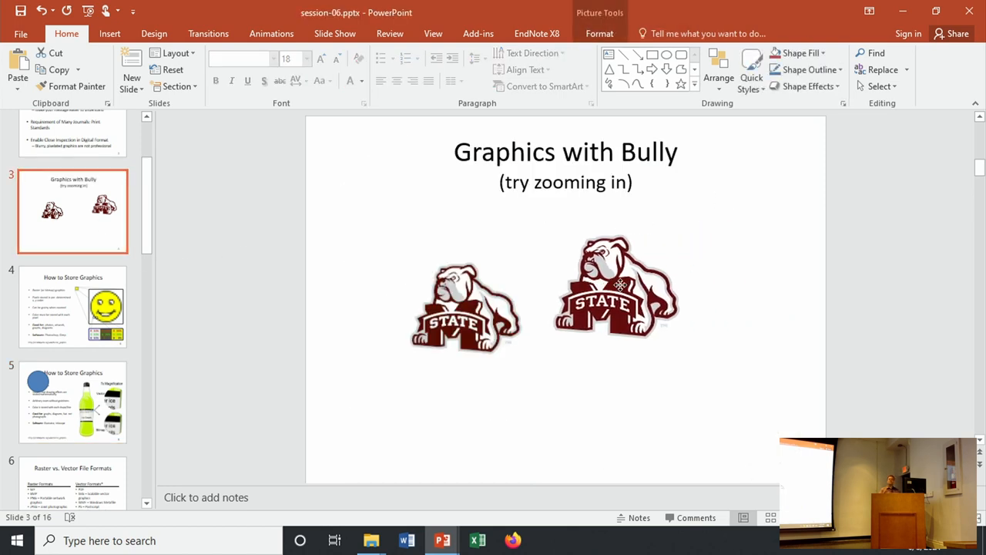
- Select the larger bulldog picture, then deselect it
left_click(617, 285)
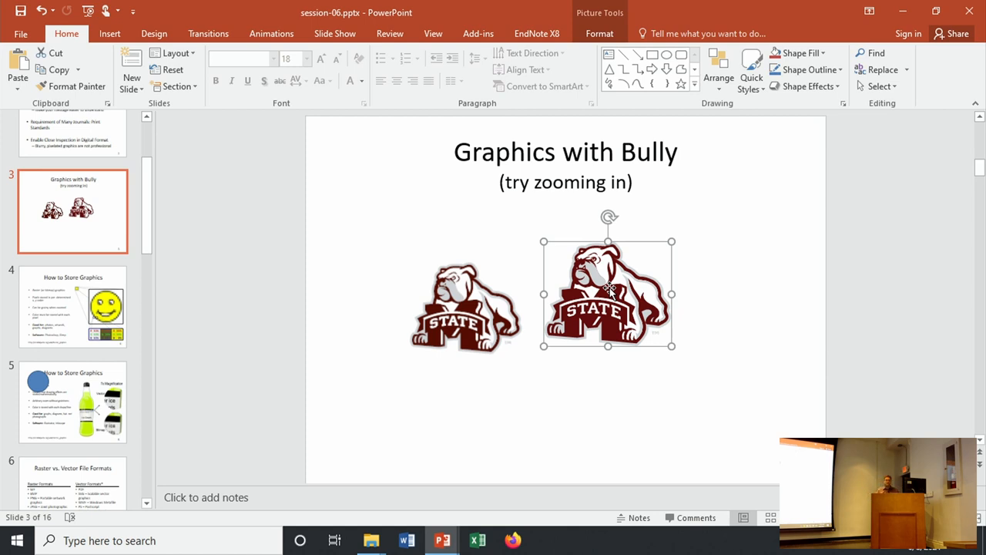
mouse_move(290, 415)
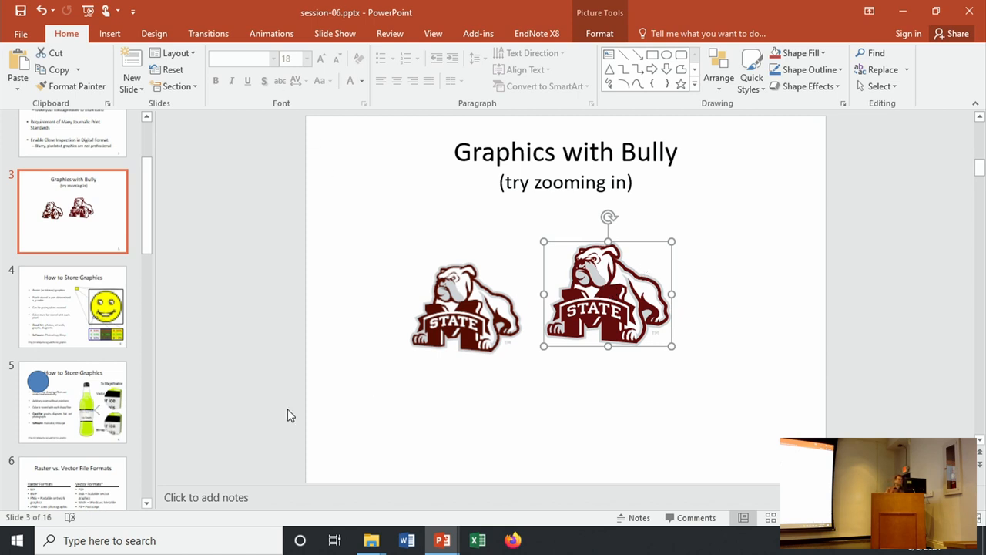
left_click(74, 404)
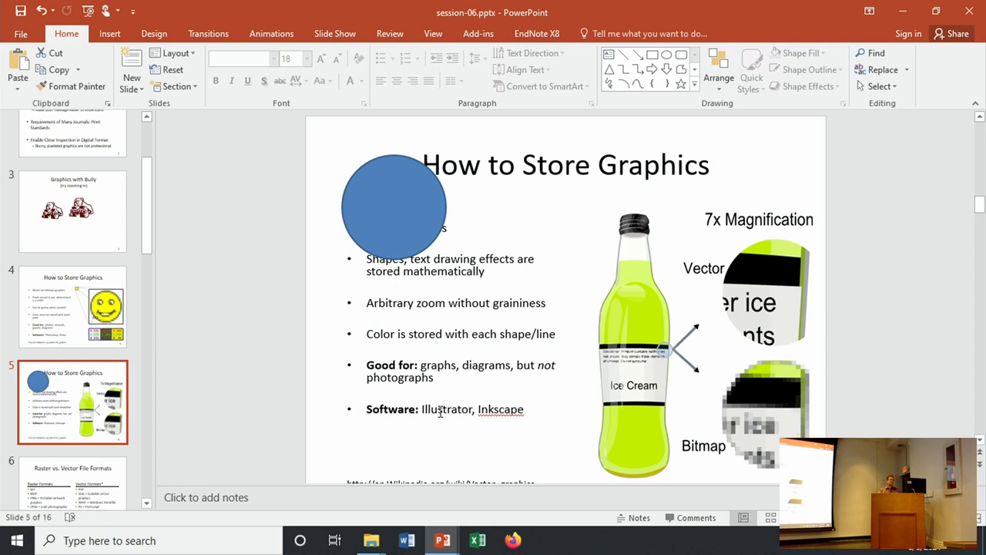
double_click(443, 409)
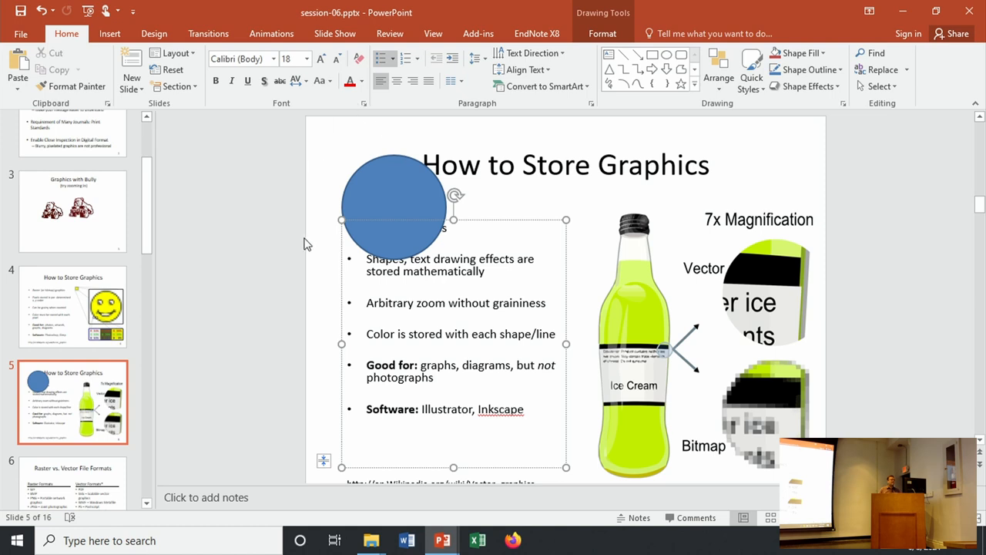
mouse_move(823, 294)
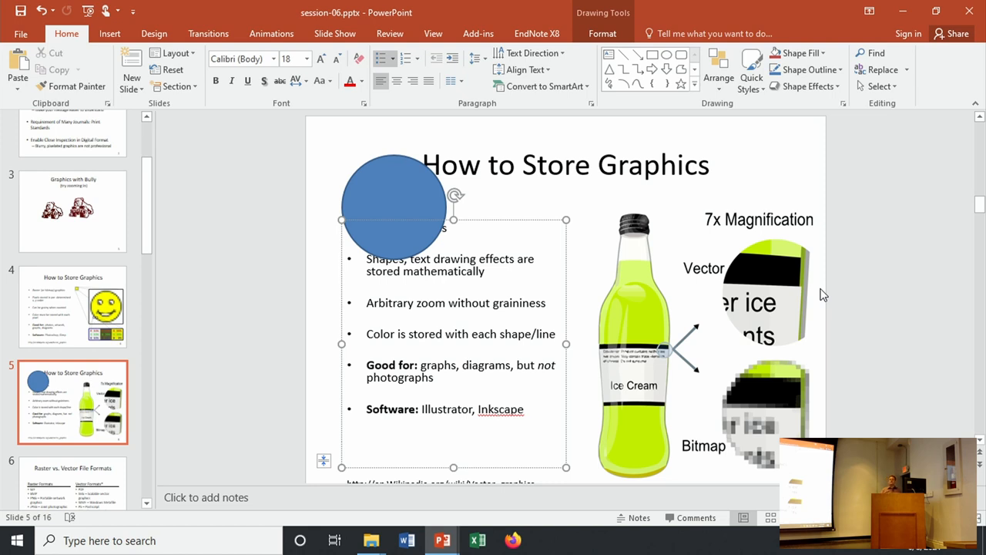
left_click(496, 410)
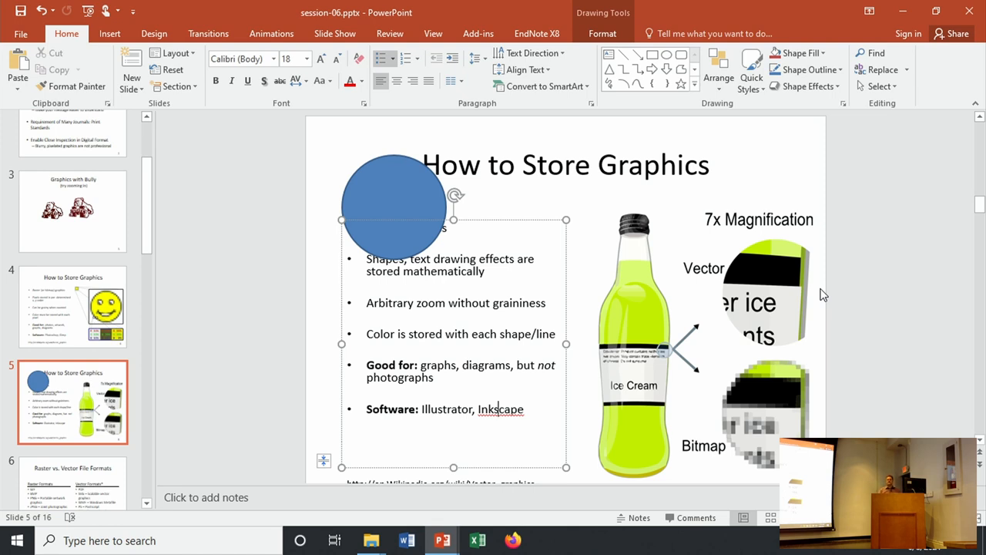
mouse_move(60, 493)
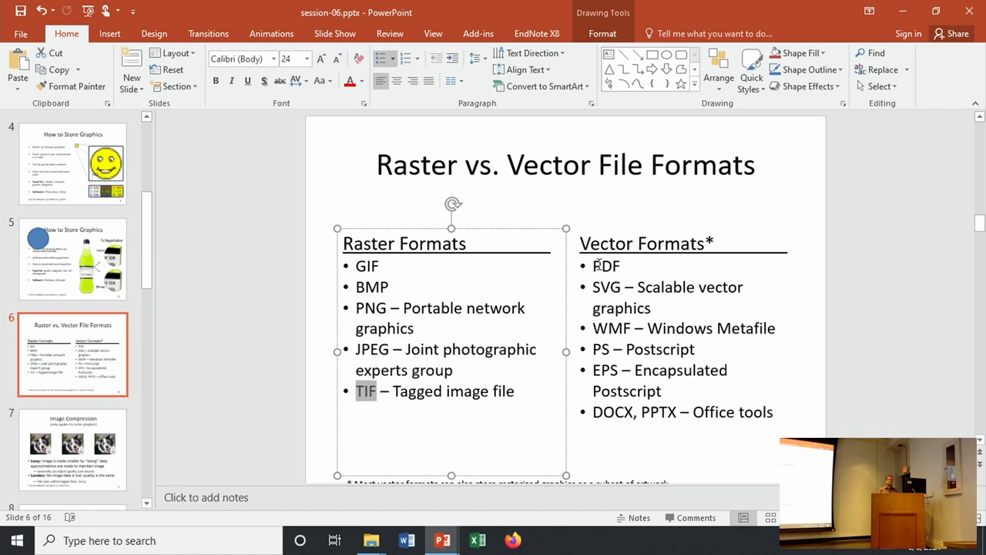
left_click(601, 265)
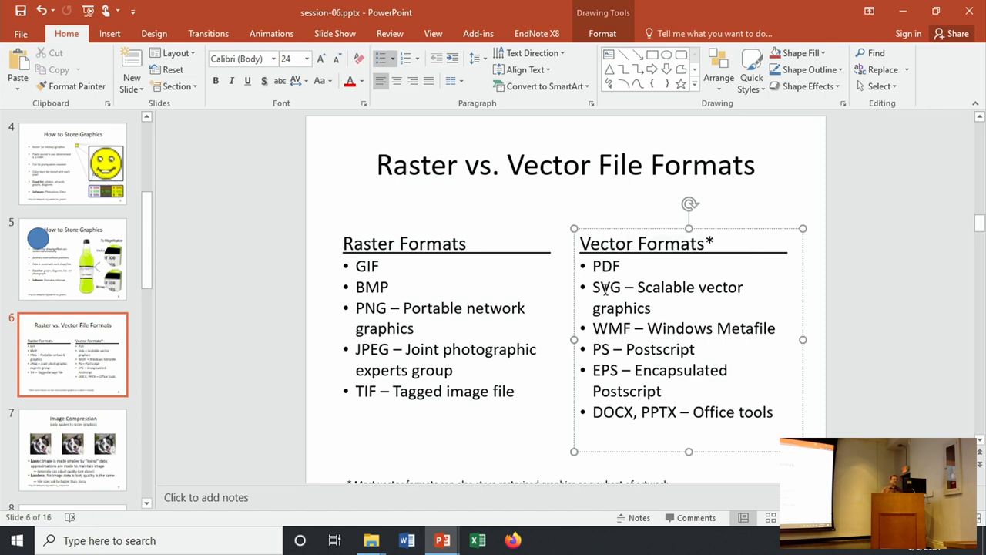
double_click(605, 288)
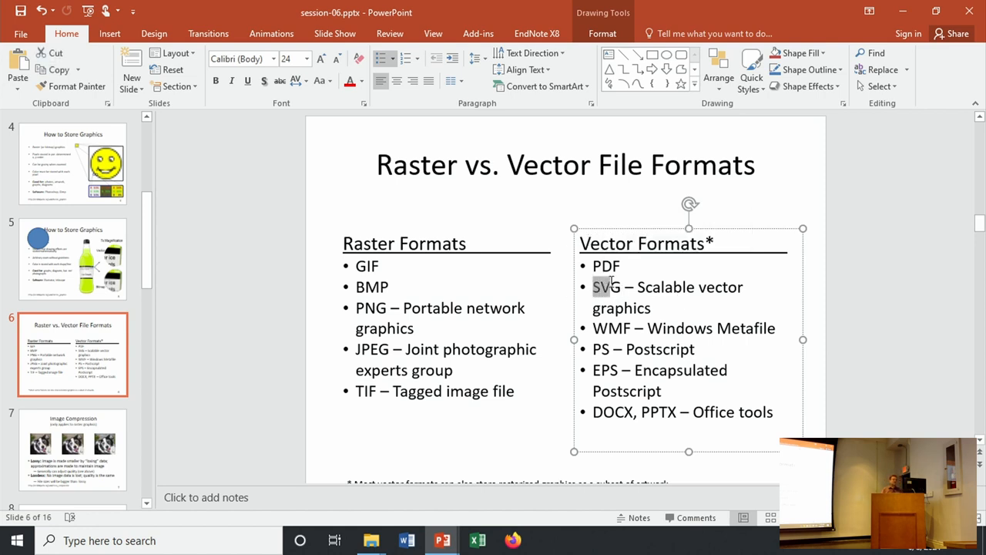
double_click(607, 286)
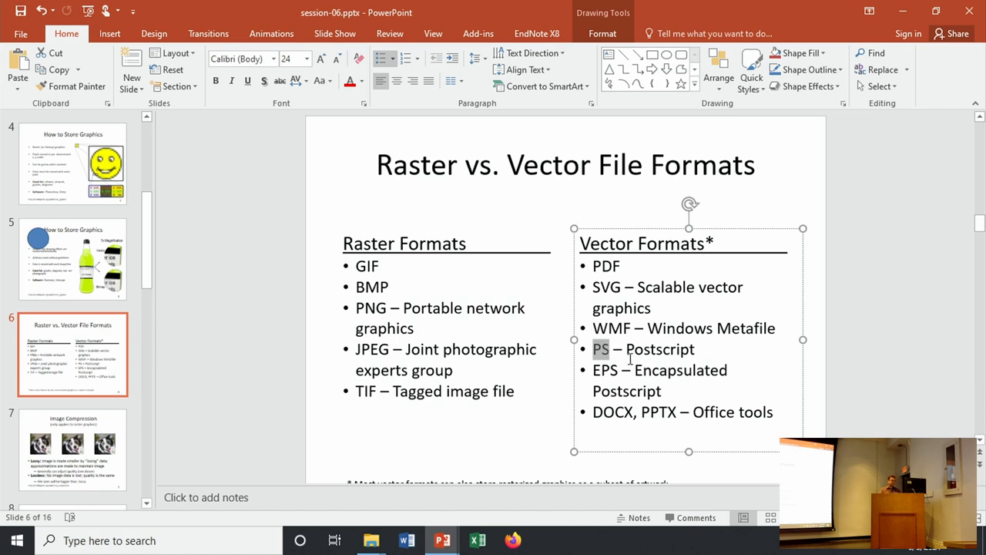
mouse_move(687, 413)
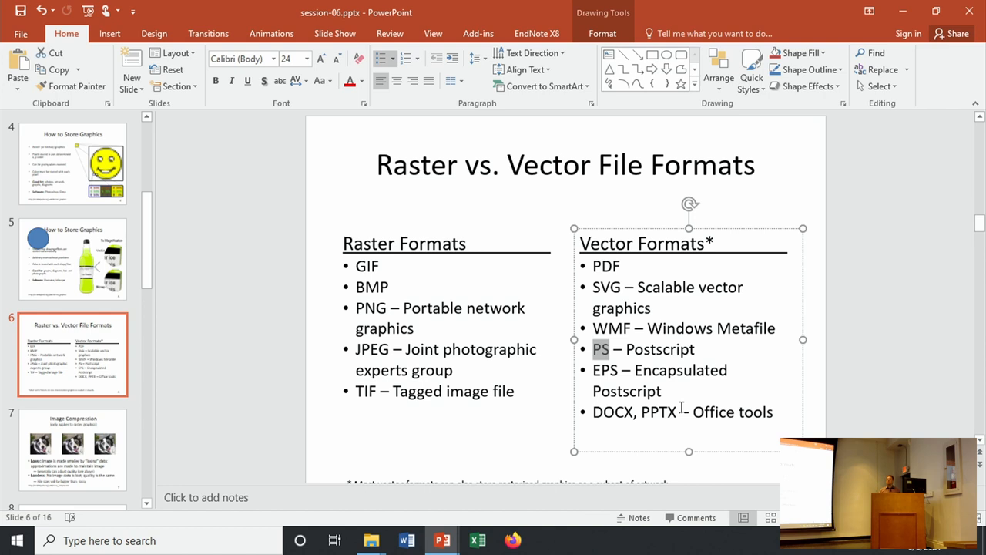
mouse_move(640, 347)
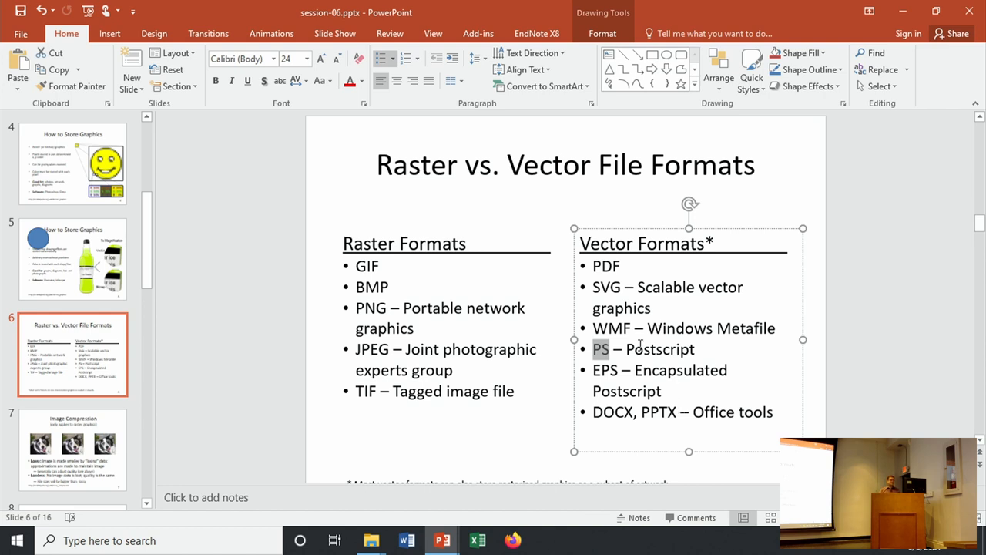
mouse_move(622, 308)
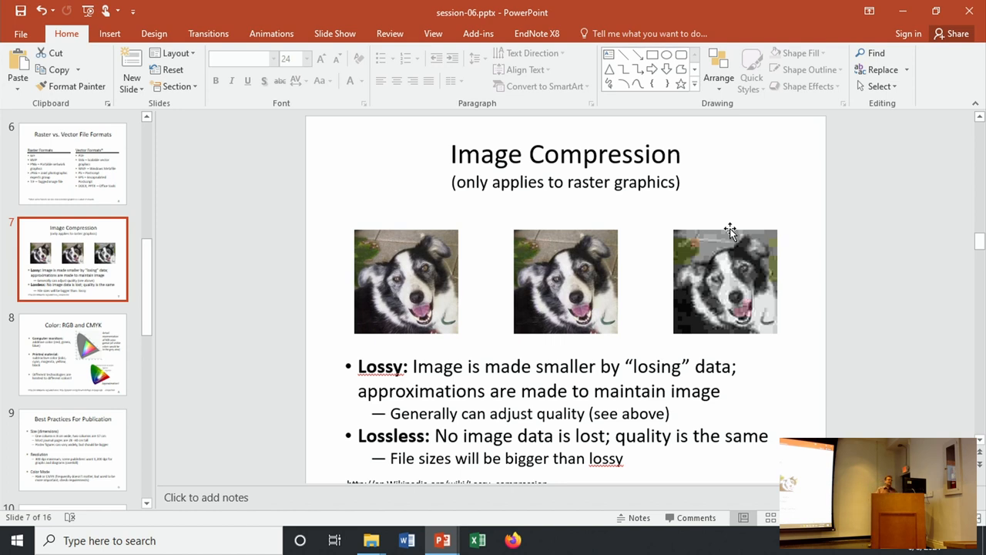
mouse_move(641, 232)
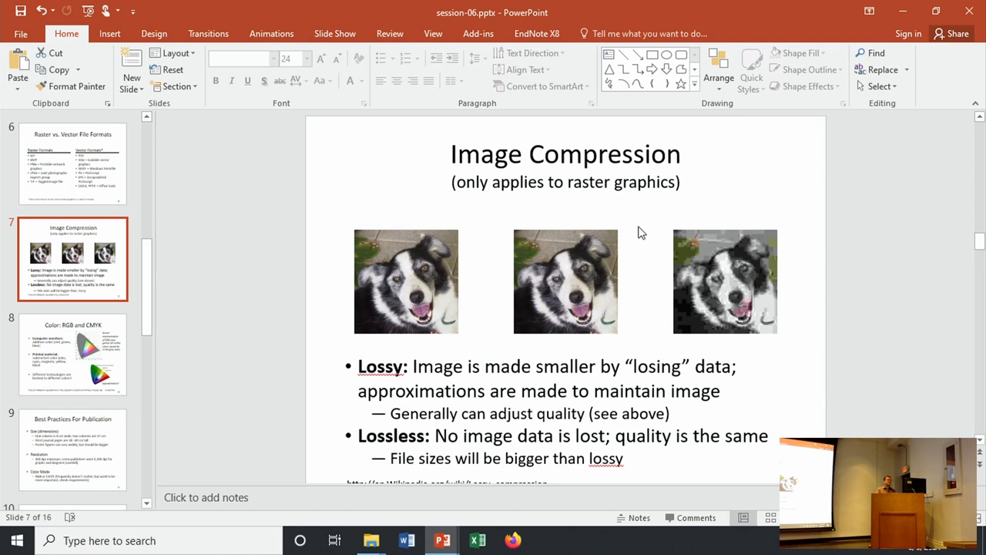
mouse_move(691, 227)
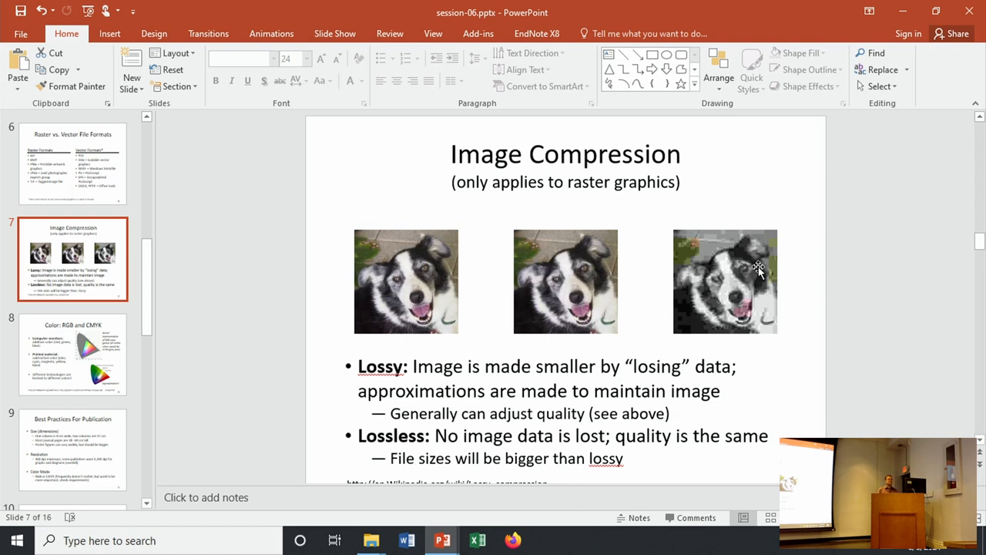
mouse_move(685, 353)
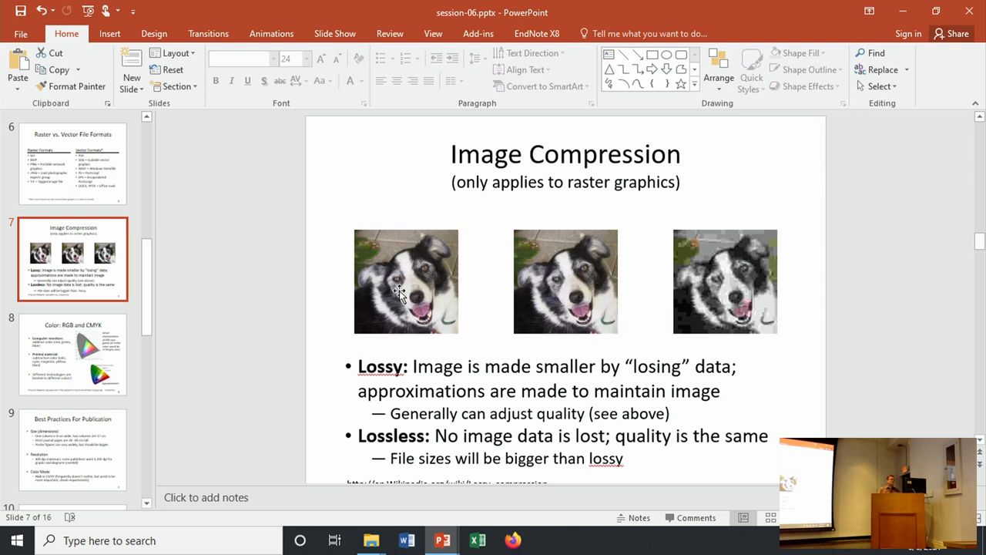
mouse_move(562, 265)
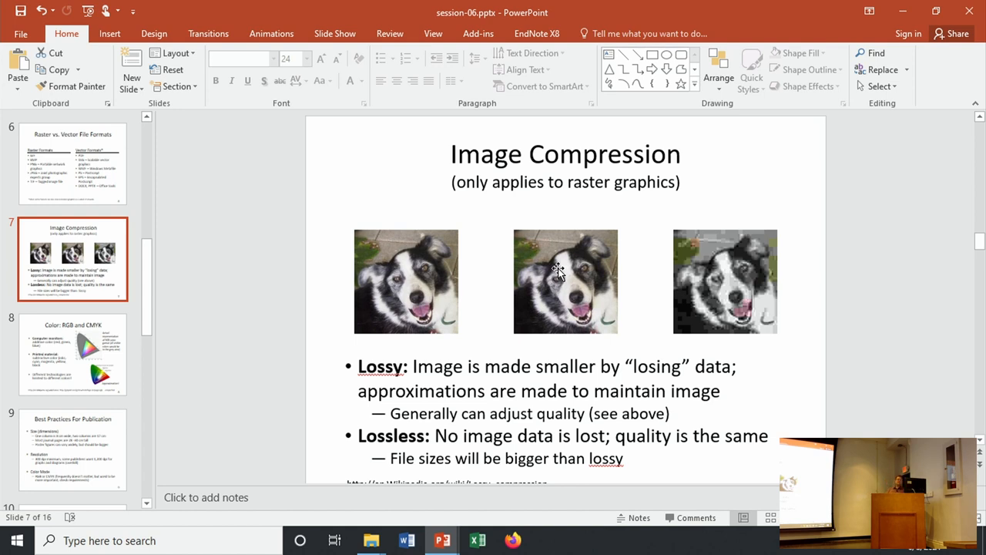
mouse_move(587, 253)
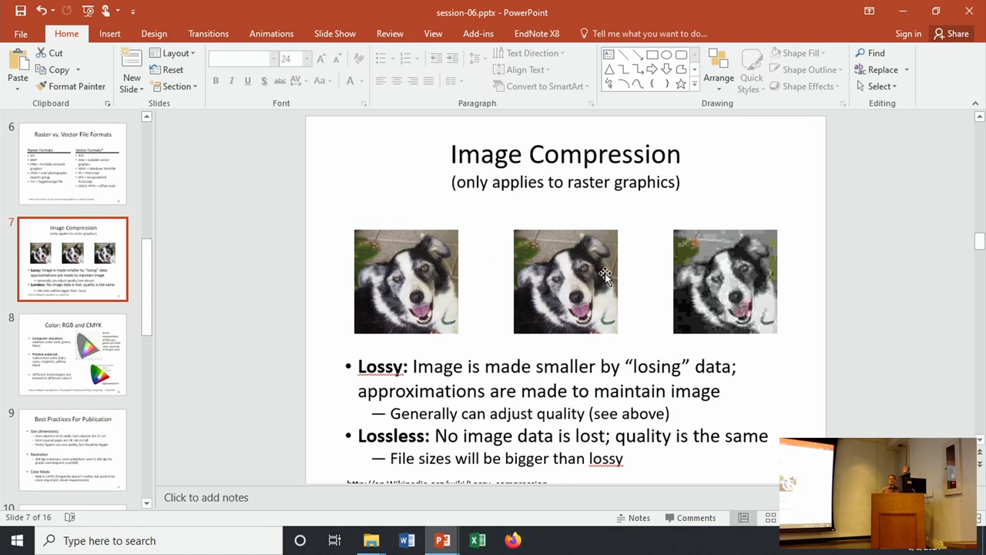
mouse_move(290, 308)
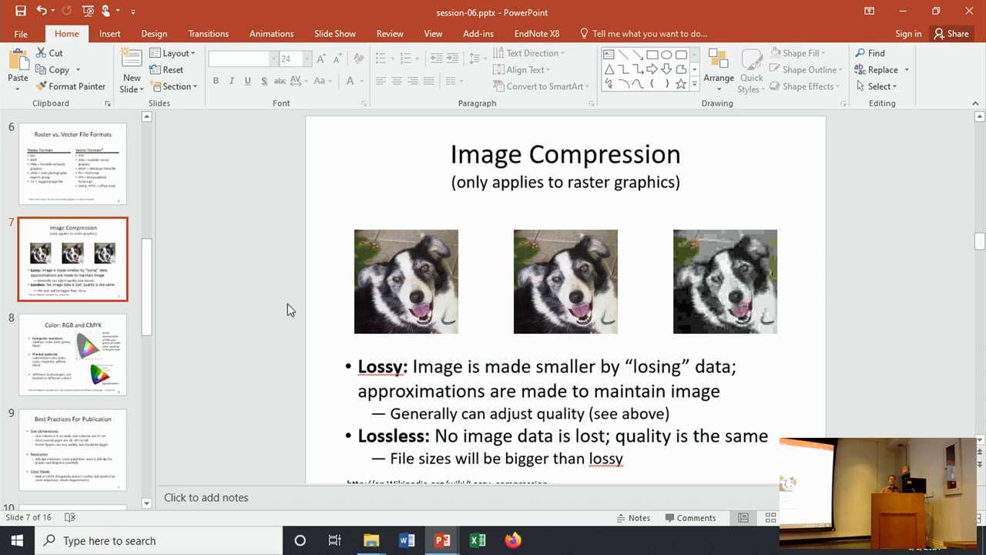
mouse_move(438, 323)
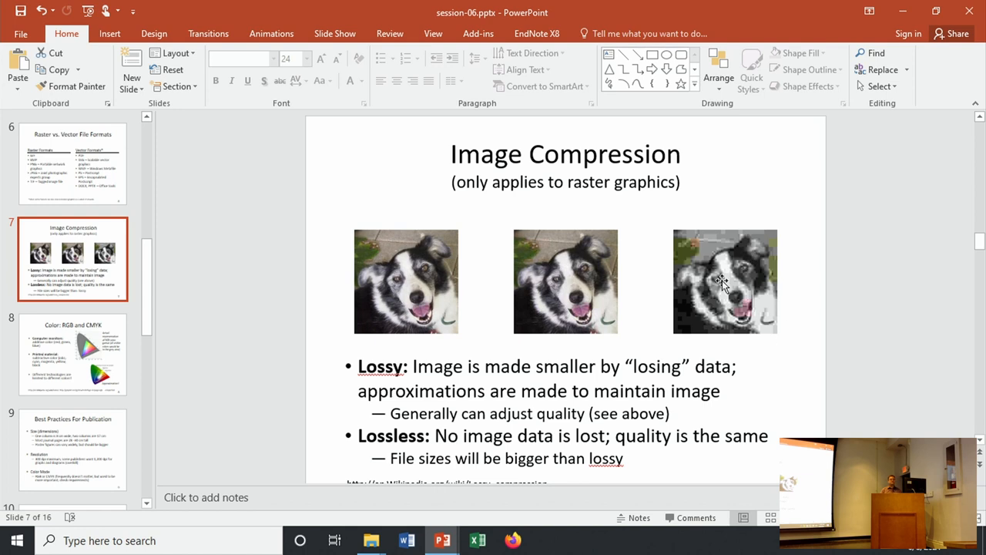
mouse_move(698, 286)
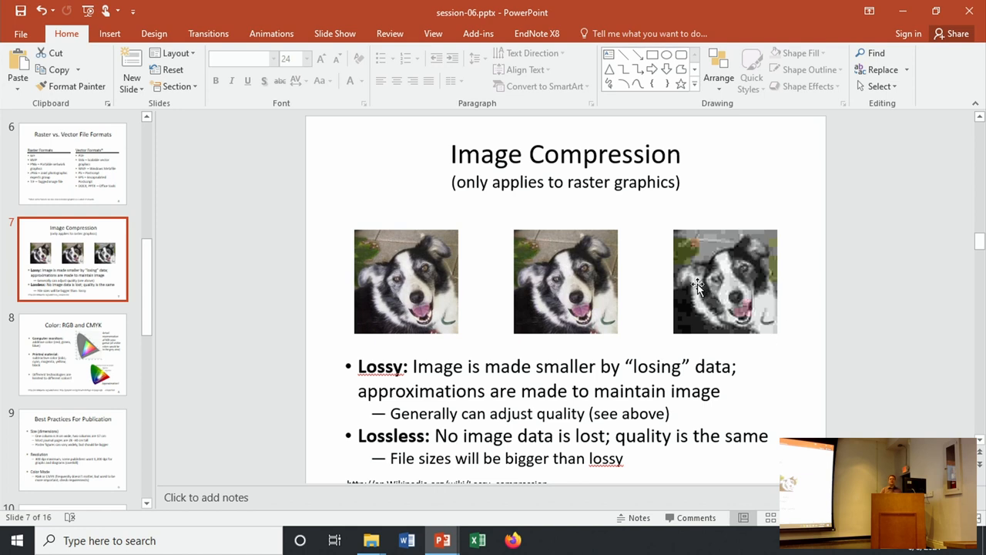
mouse_move(758, 316)
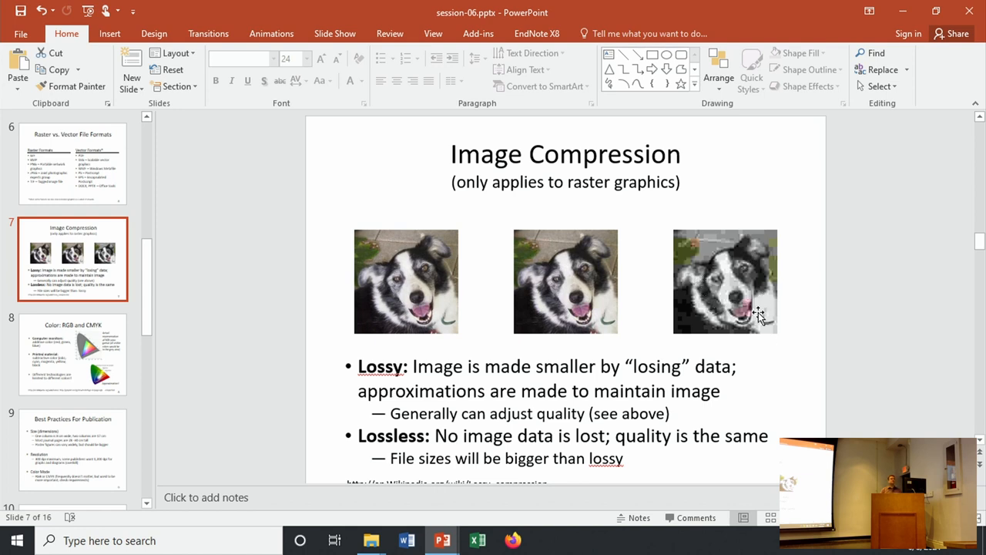
mouse_move(690, 301)
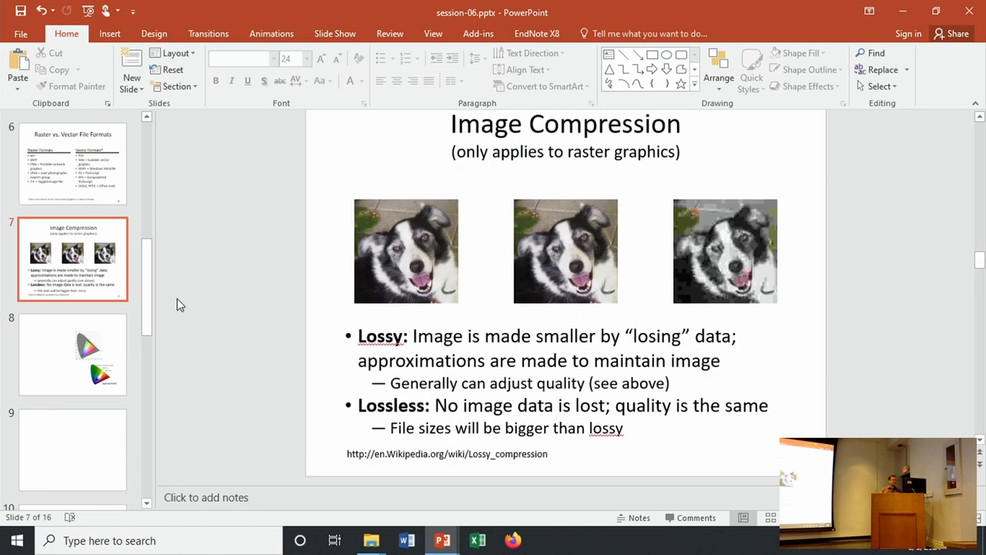
mouse_move(100, 268)
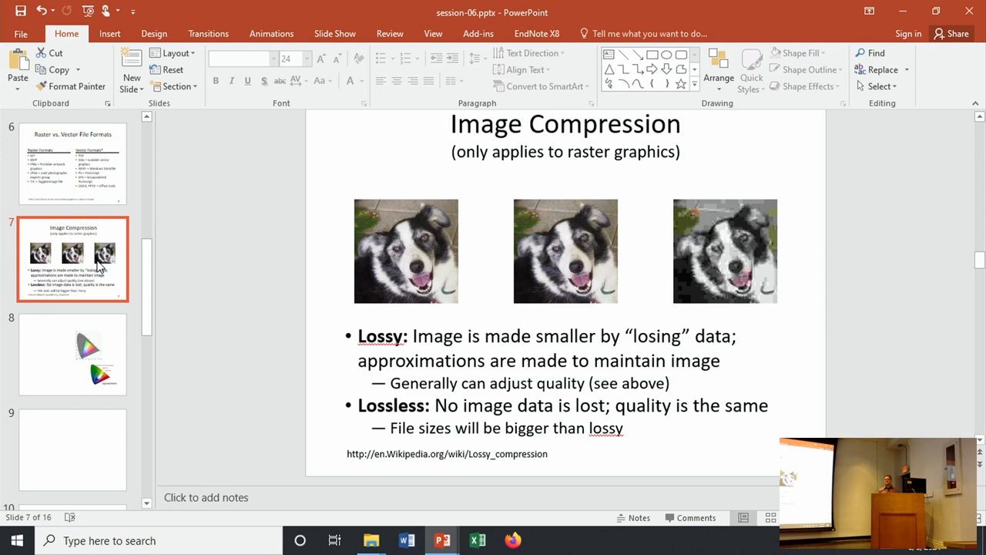
mouse_move(372, 241)
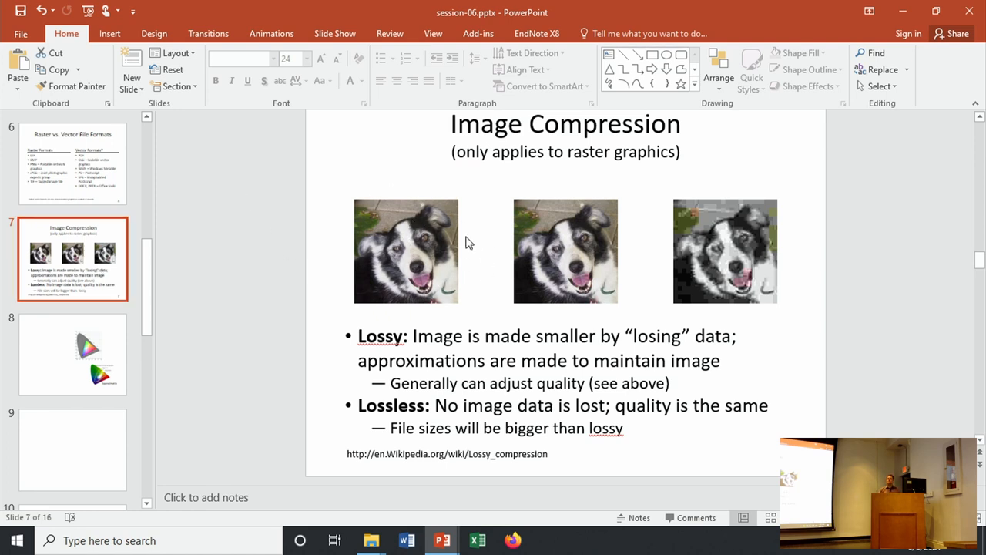
mouse_move(437, 222)
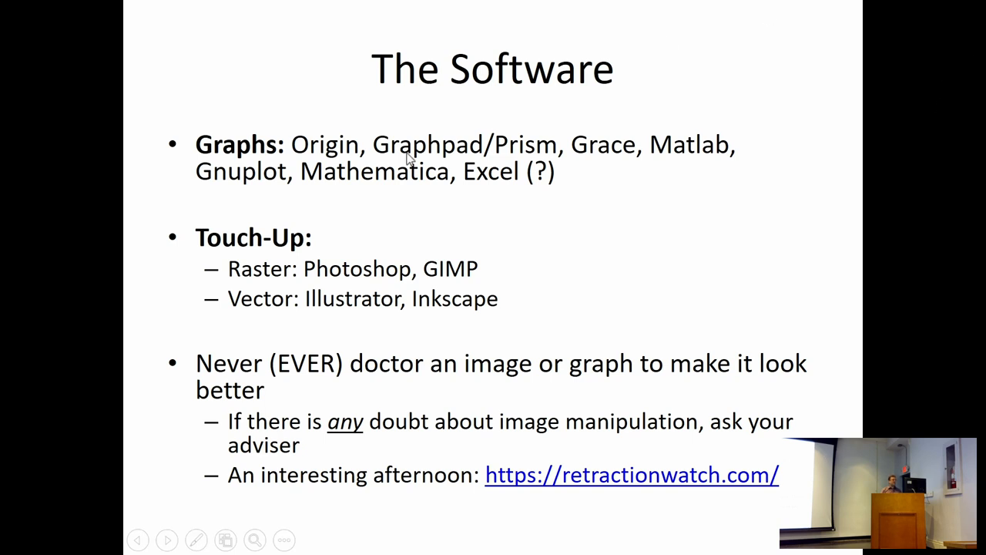
mouse_move(280, 274)
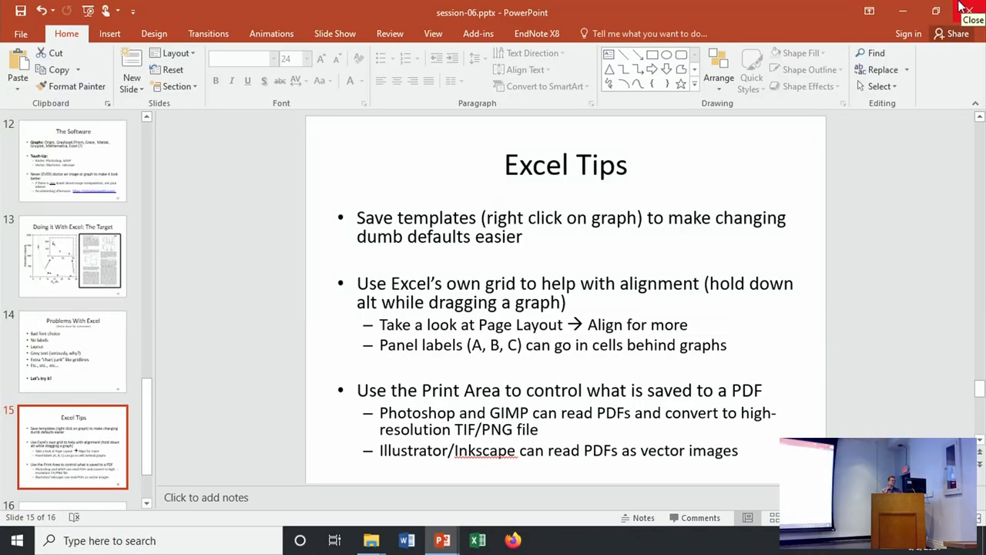
- Close PowerPoint and return to the Session 06 - Graphics folder
left_click(962, 6)
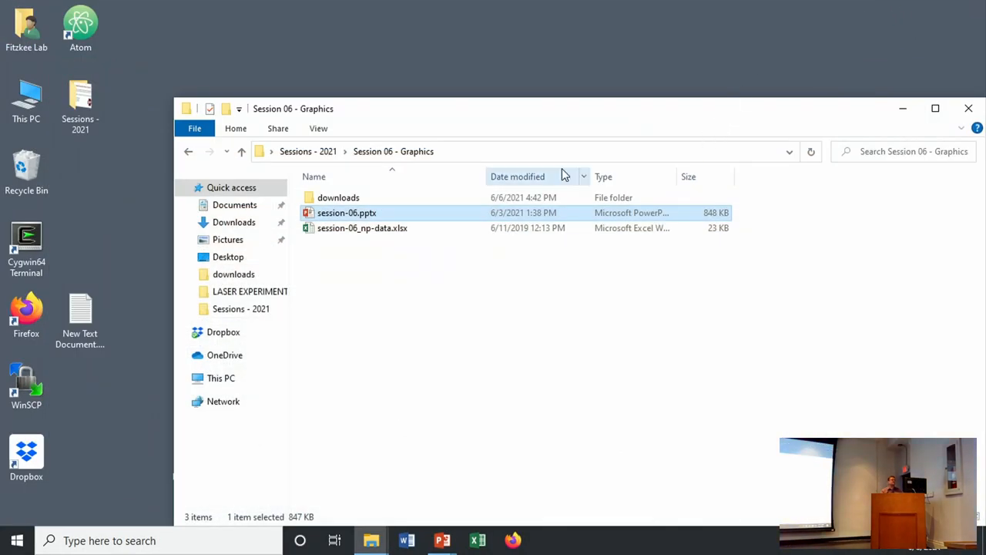
mouse_move(746, 121)
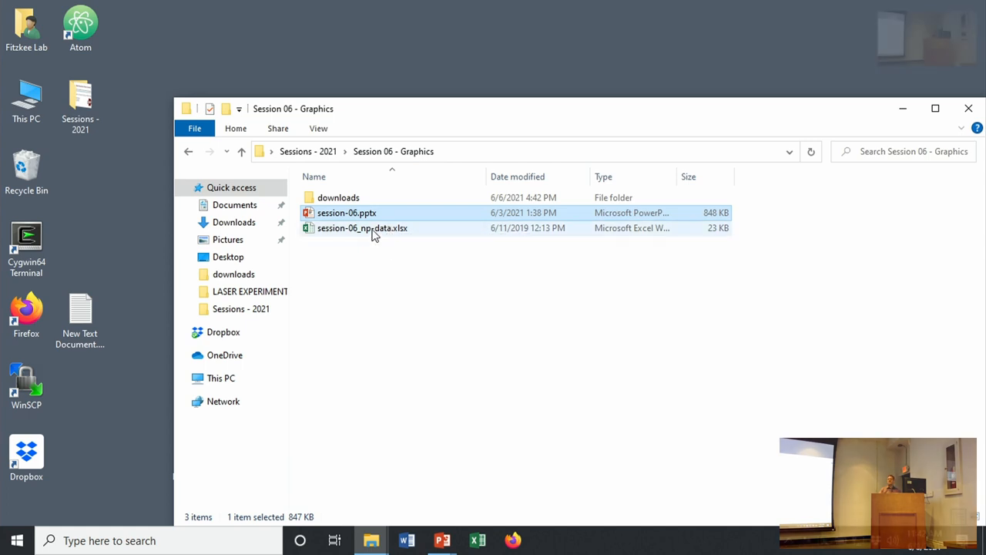
mouse_move(373, 232)
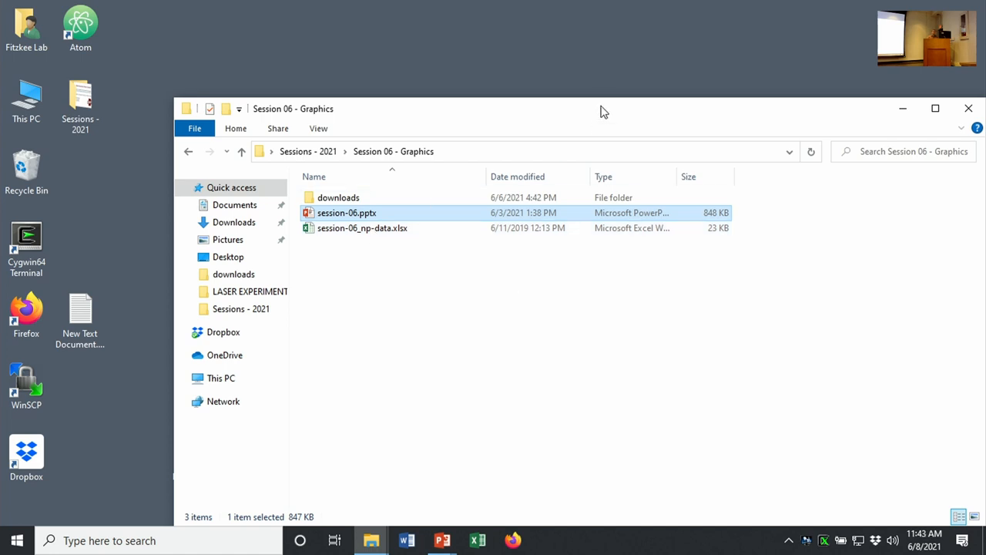
left_click_drag(604, 108, 530, 56)
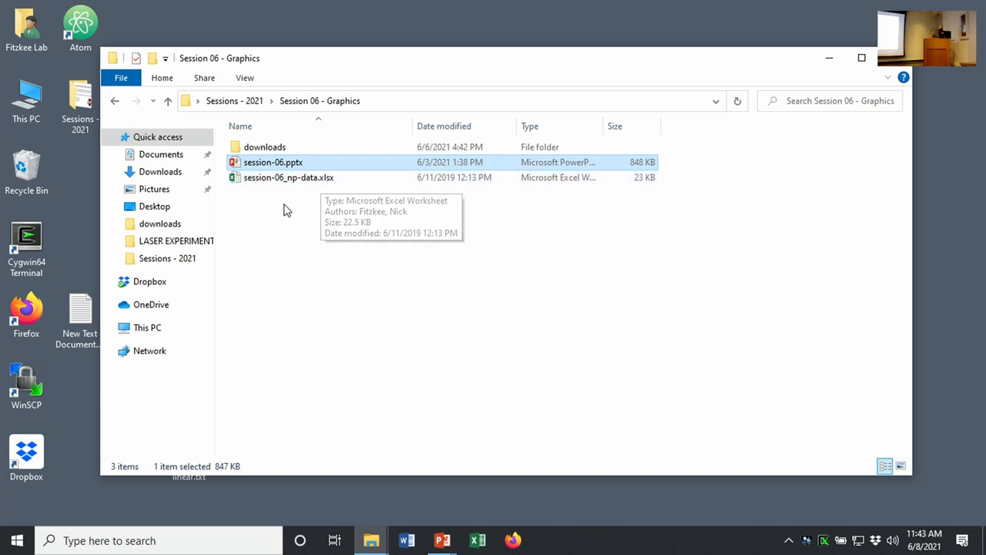
mouse_move(276, 142)
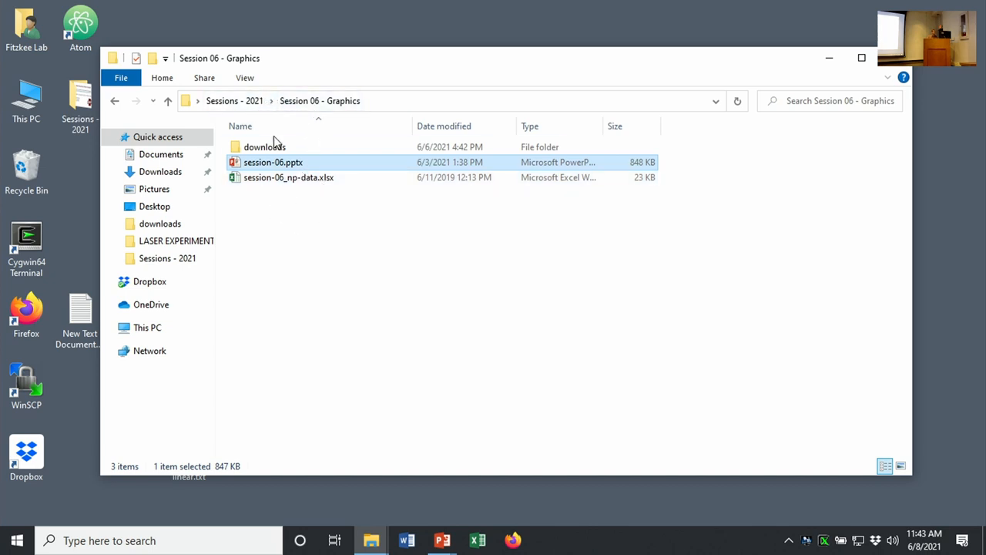
- Open the downloads subfolder
double_click(263, 147)
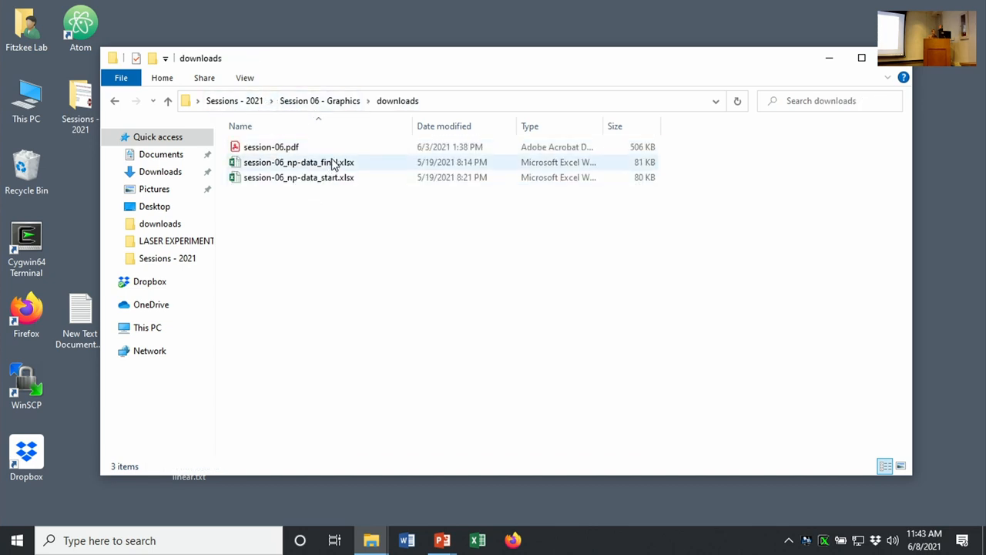
- Open session-06_np-data_start.xlsx in Excel
right_click(299, 177)
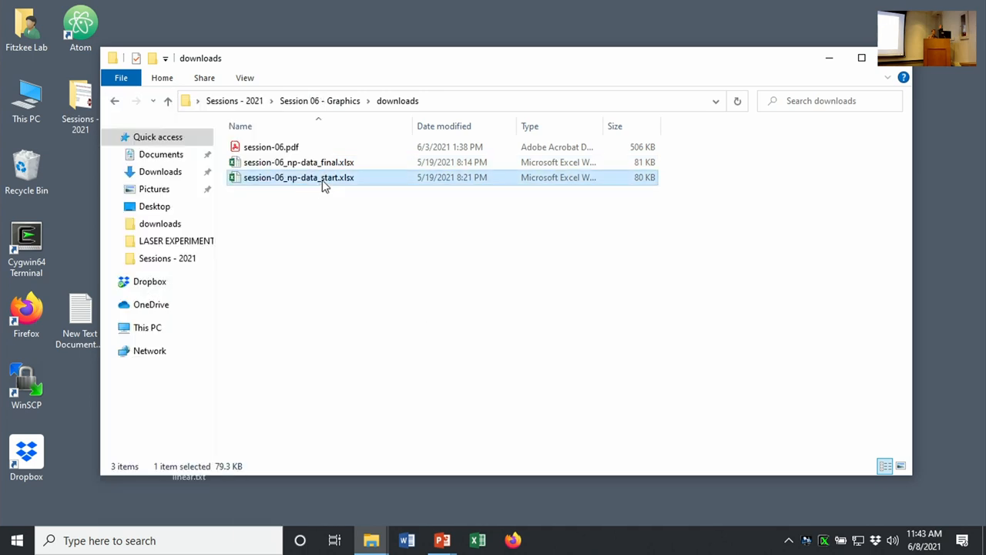
double_click(299, 177)
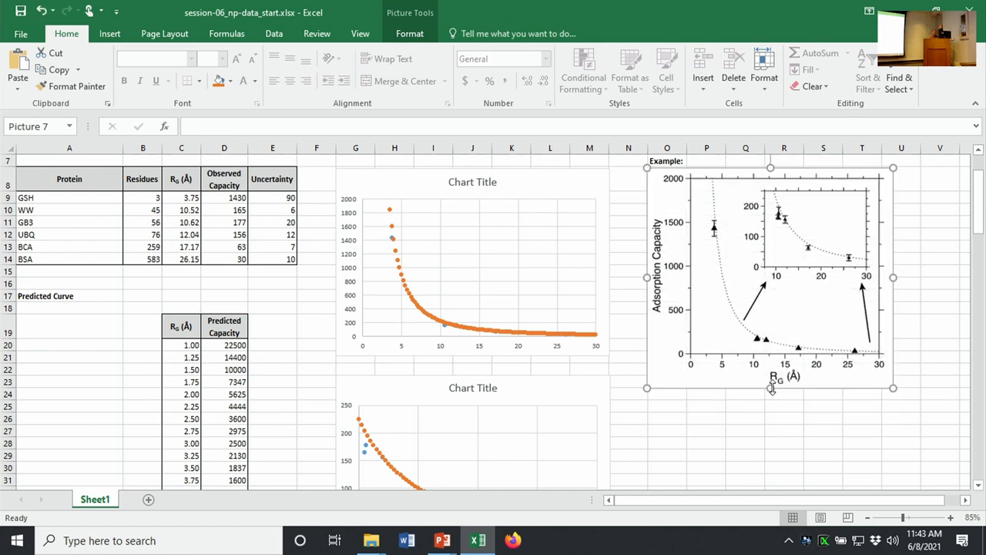
mouse_move(861, 243)
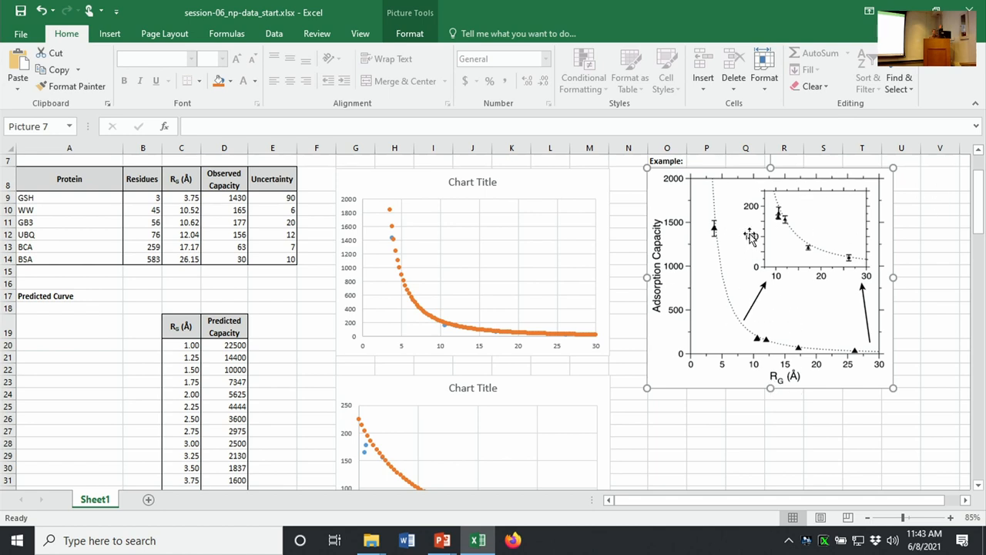
scroll("down", 3)
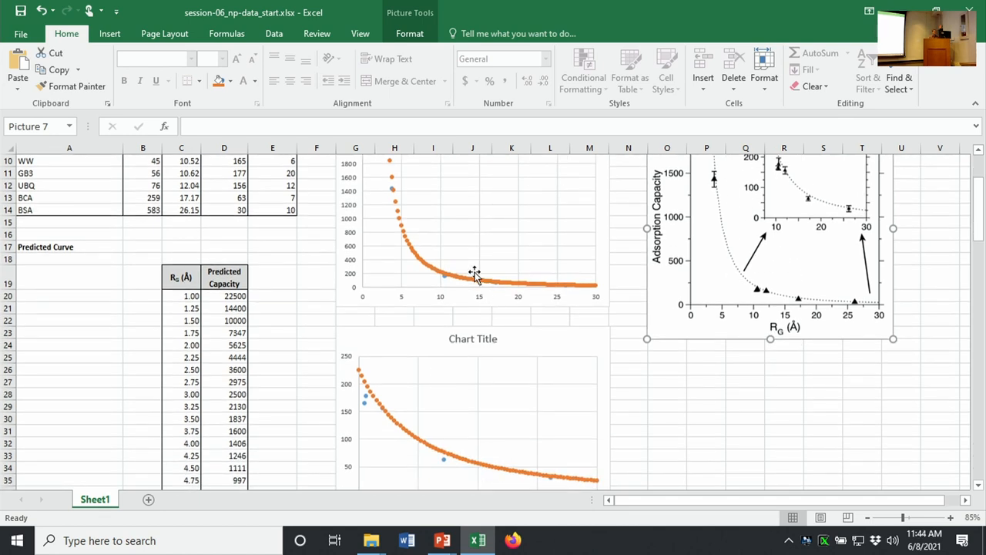
scroll("up", 3)
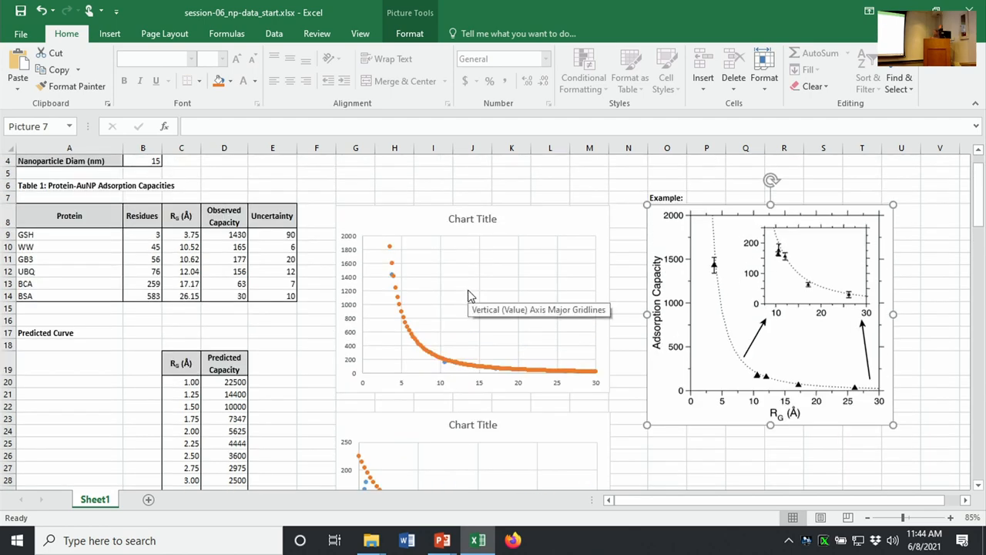
mouse_move(308, 355)
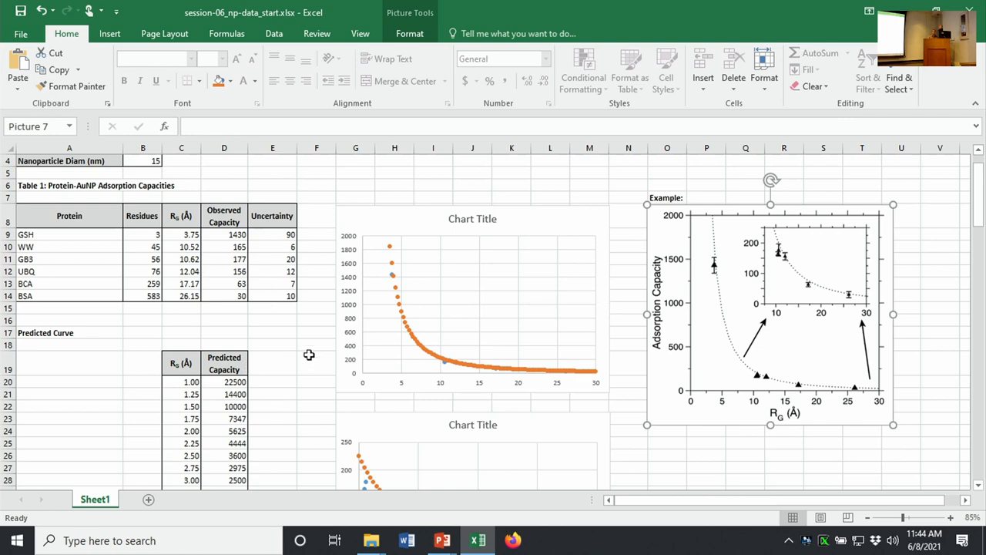
mouse_move(364, 225)
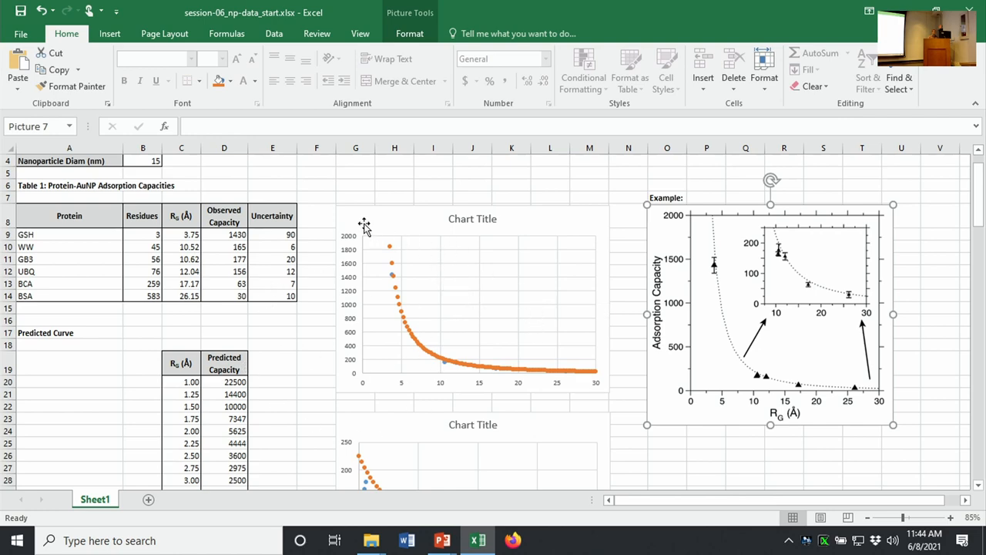
mouse_move(153, 312)
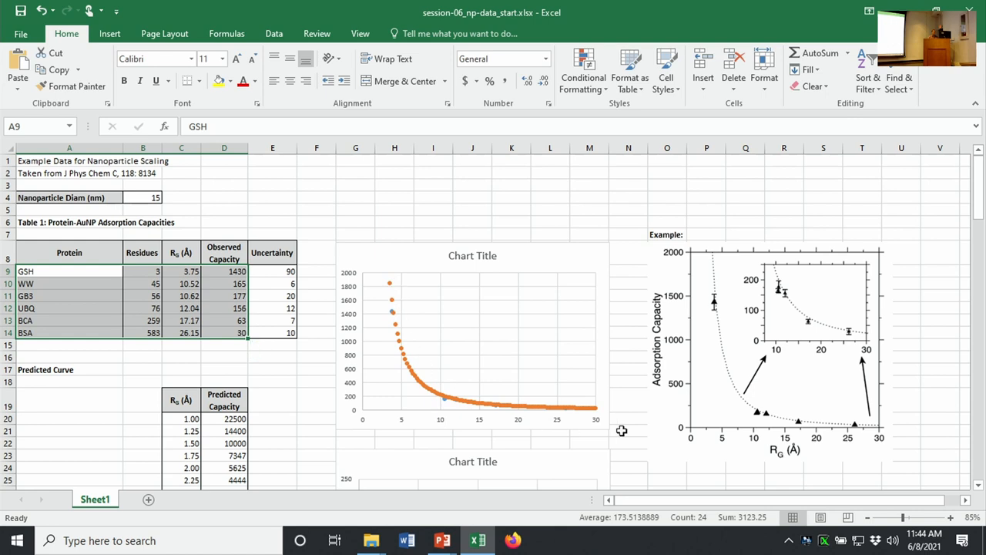
mouse_move(591, 416)
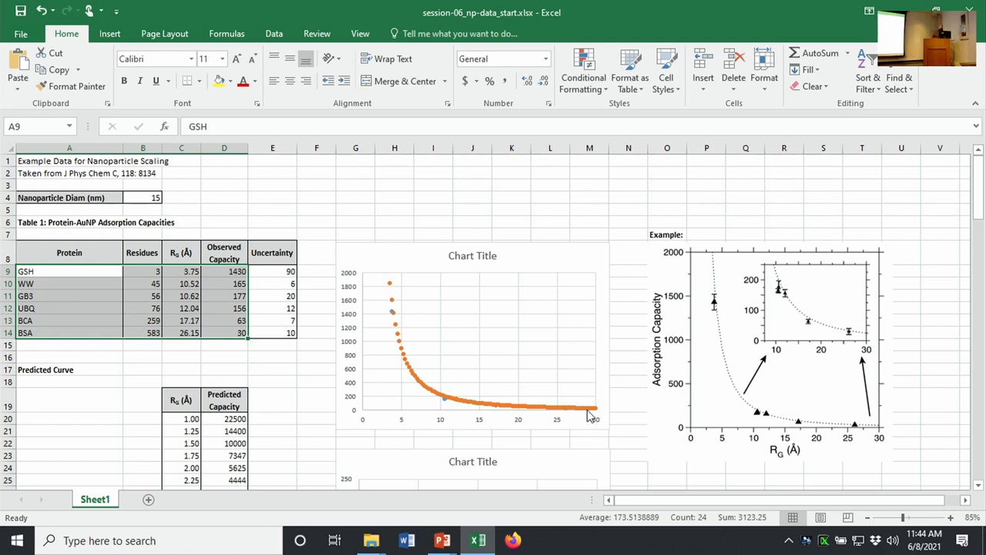
mouse_move(459, 319)
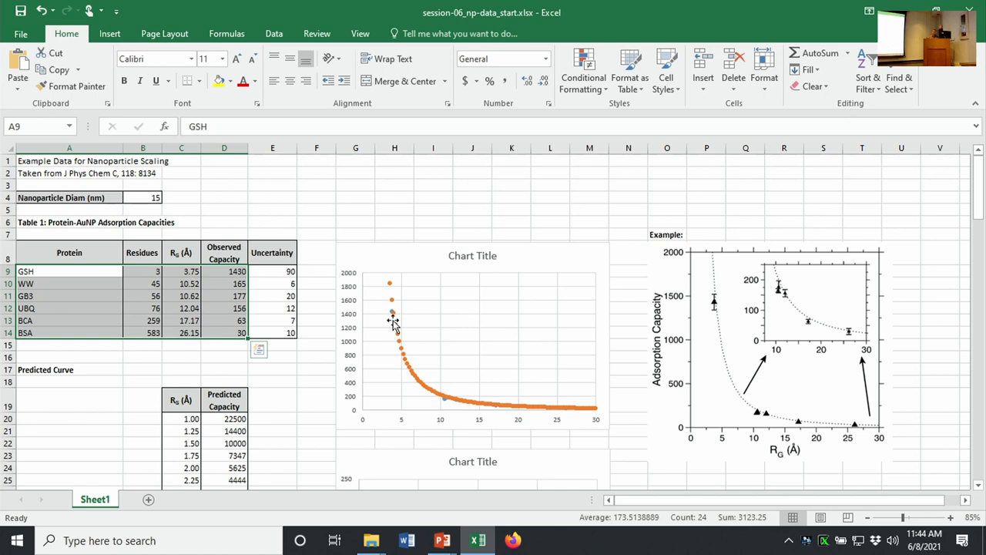
mouse_move(365, 322)
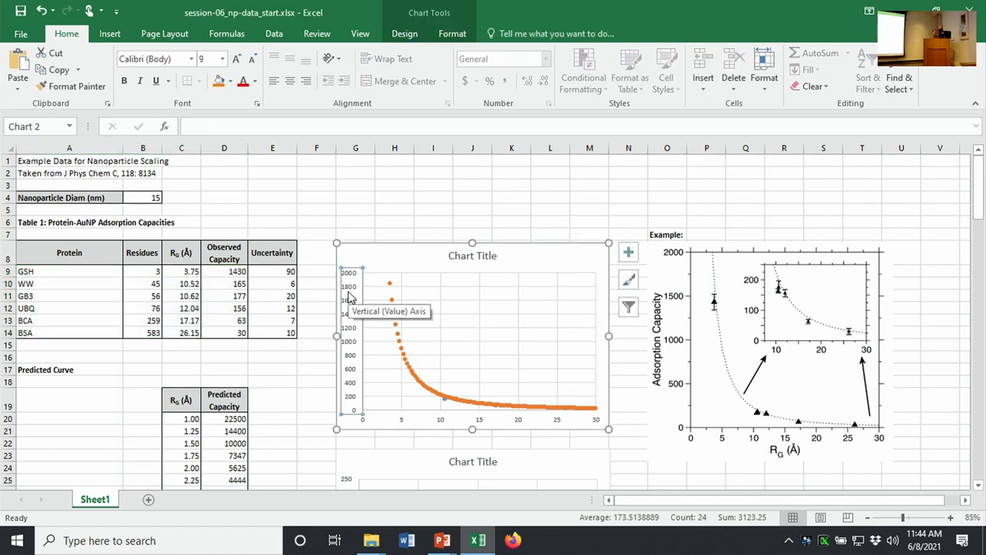
mouse_move(512, 437)
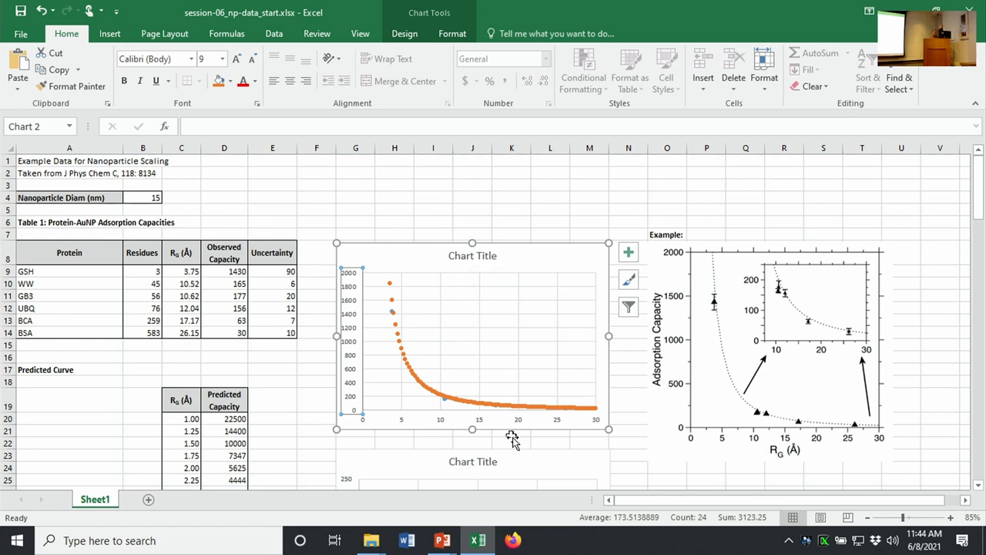
mouse_move(614, 345)
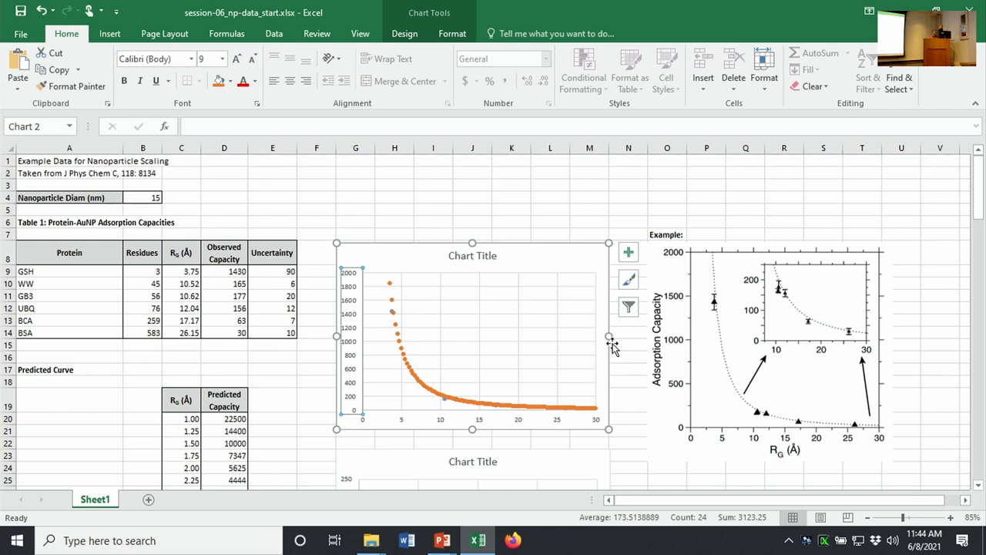
mouse_move(610, 342)
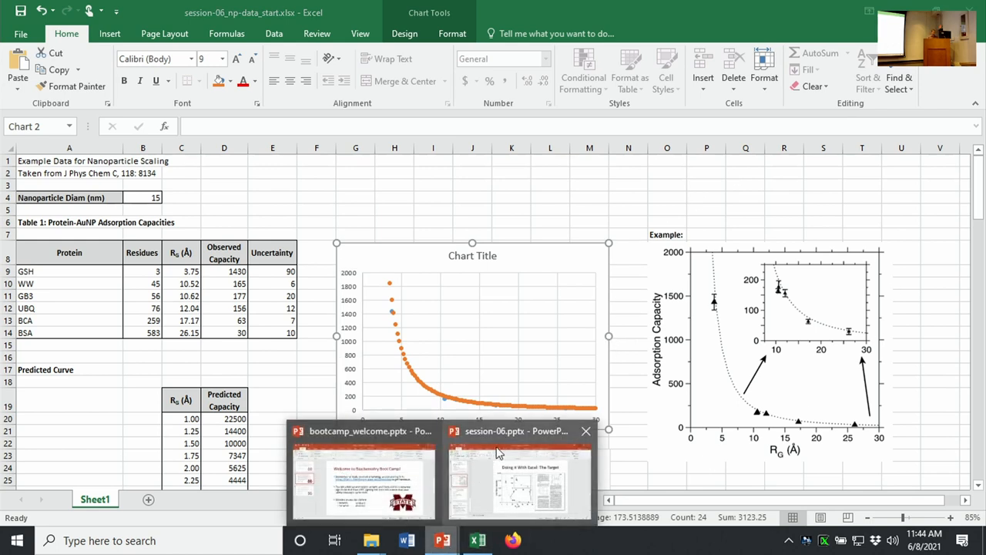
left_click(515, 477)
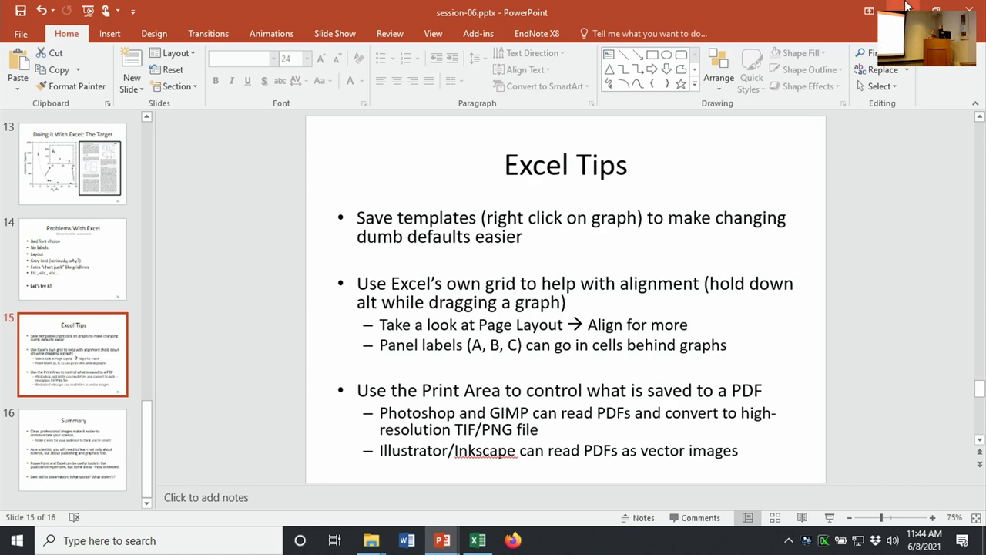
left_click(478, 539)
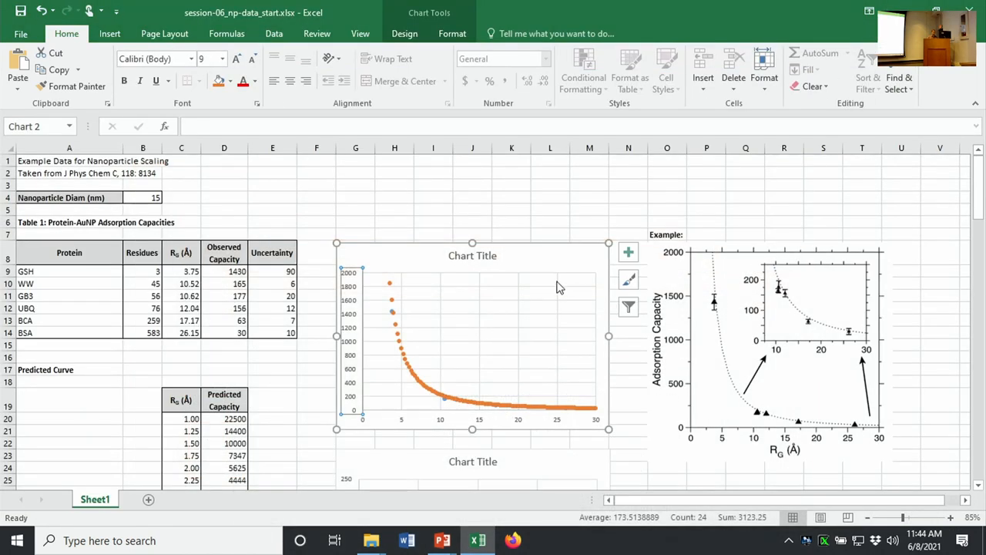
- Delete the first chart's title and set its text to Arial in black
left_click(471, 255)
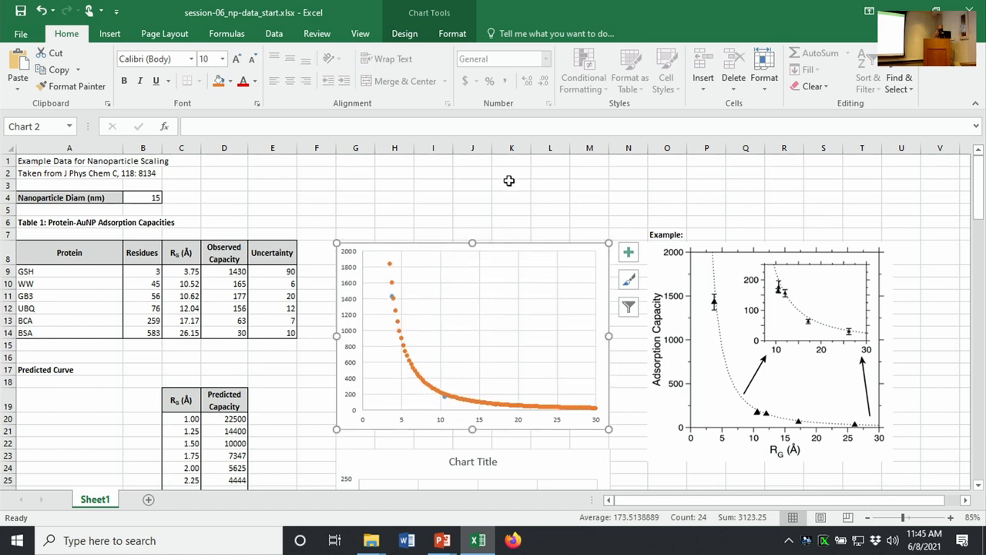
mouse_move(320, 252)
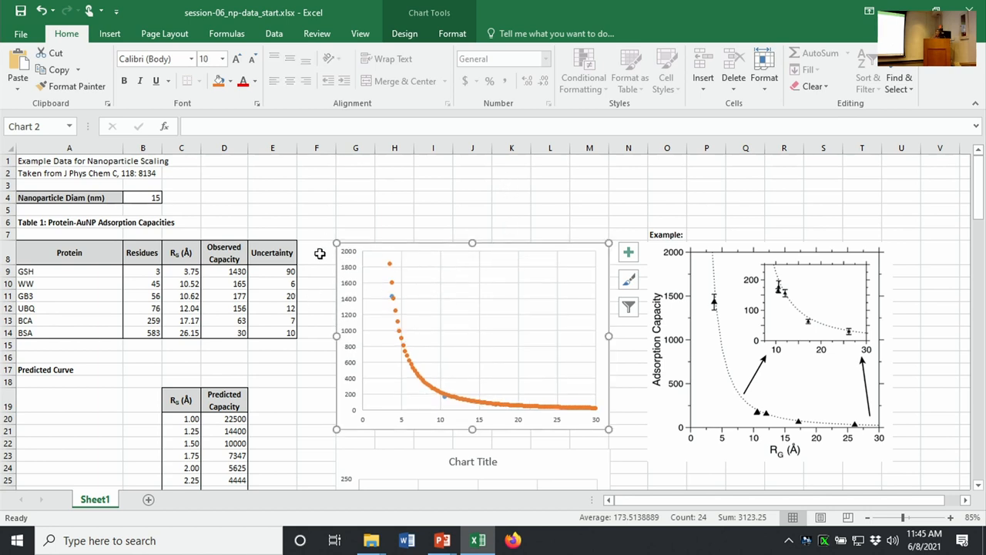
mouse_move(592, 433)
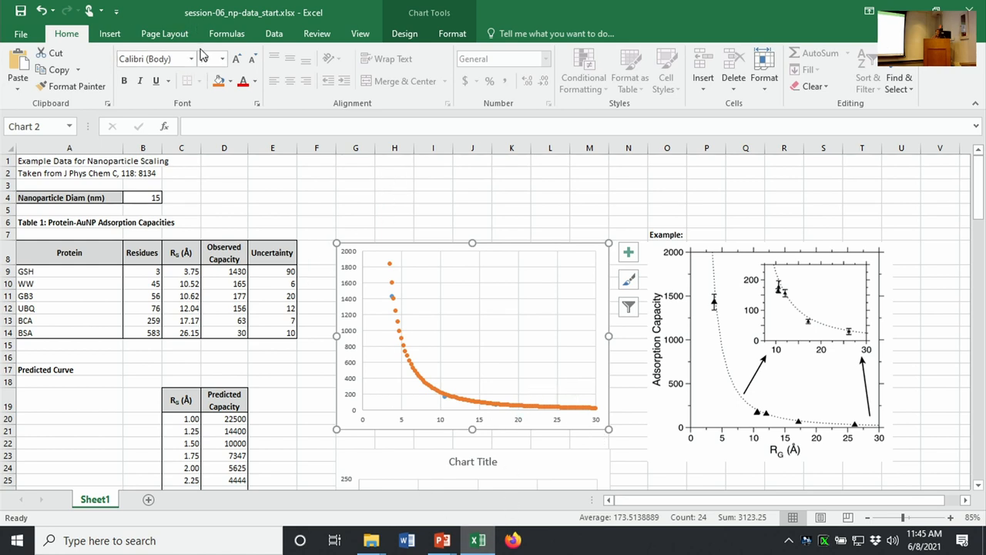
left_click(210, 59)
type("Algerian")
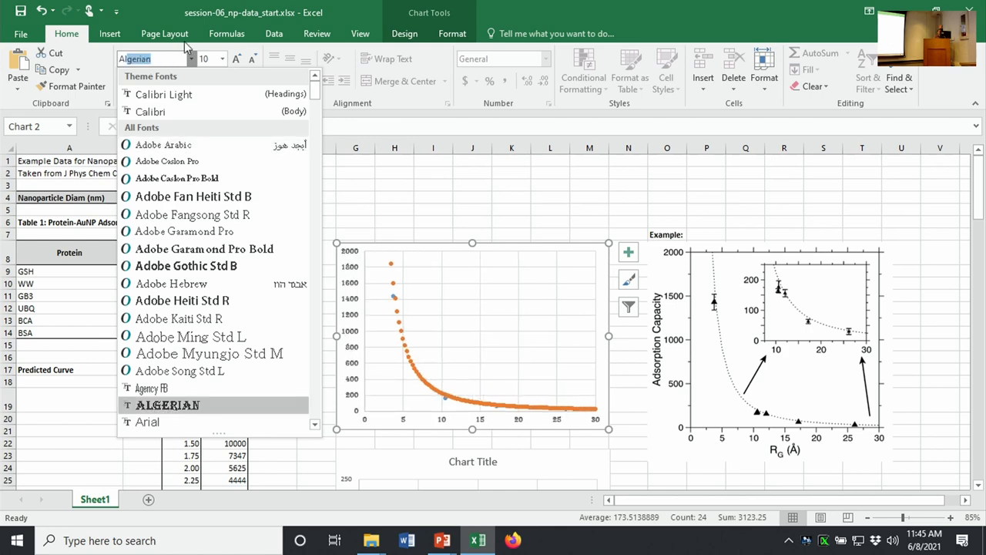
scroll("down", 3)
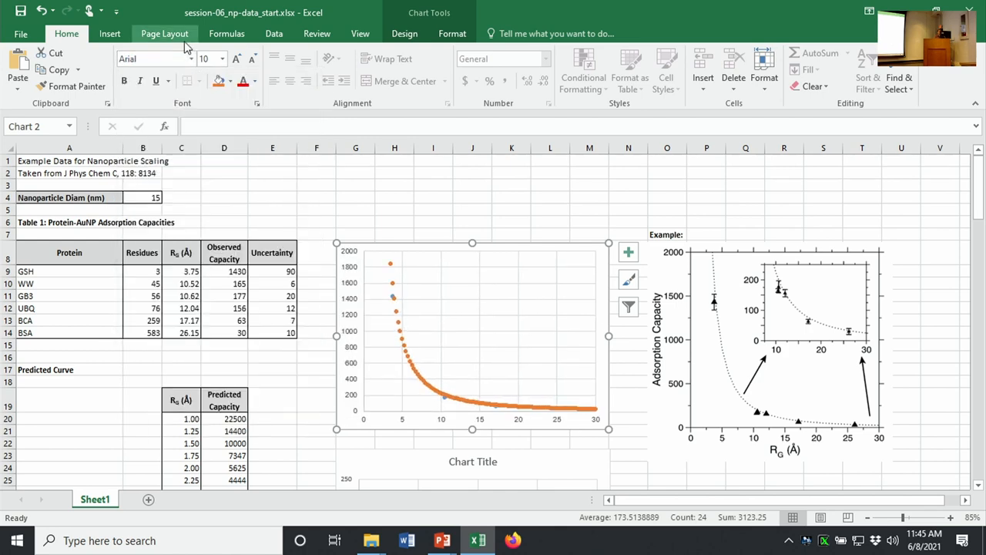
left_click(258, 80)
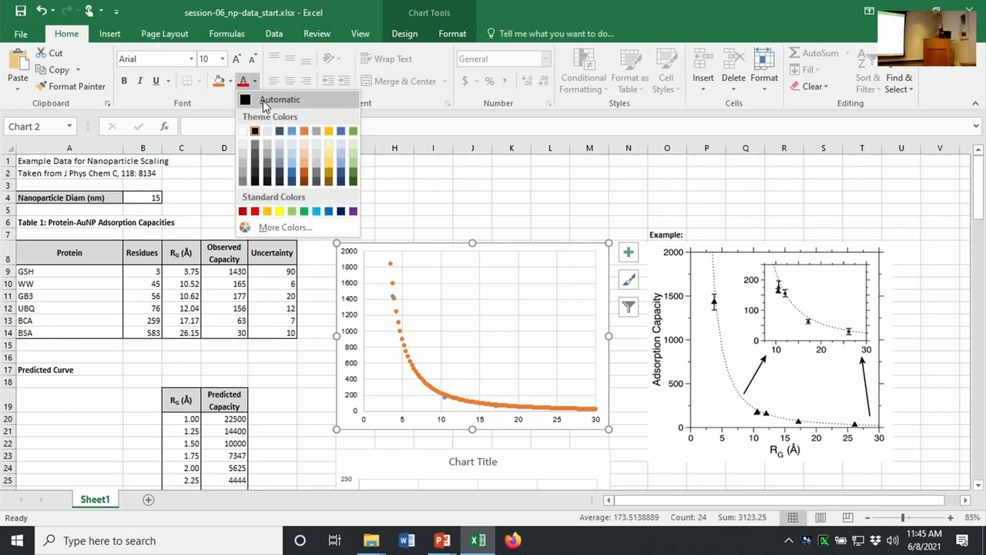
left_click(279, 98)
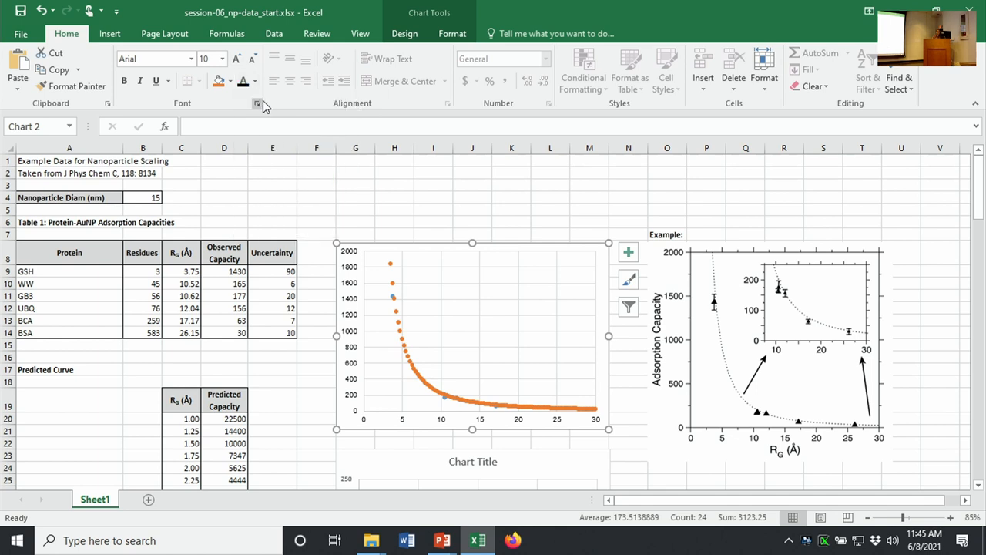
mouse_move(216, 114)
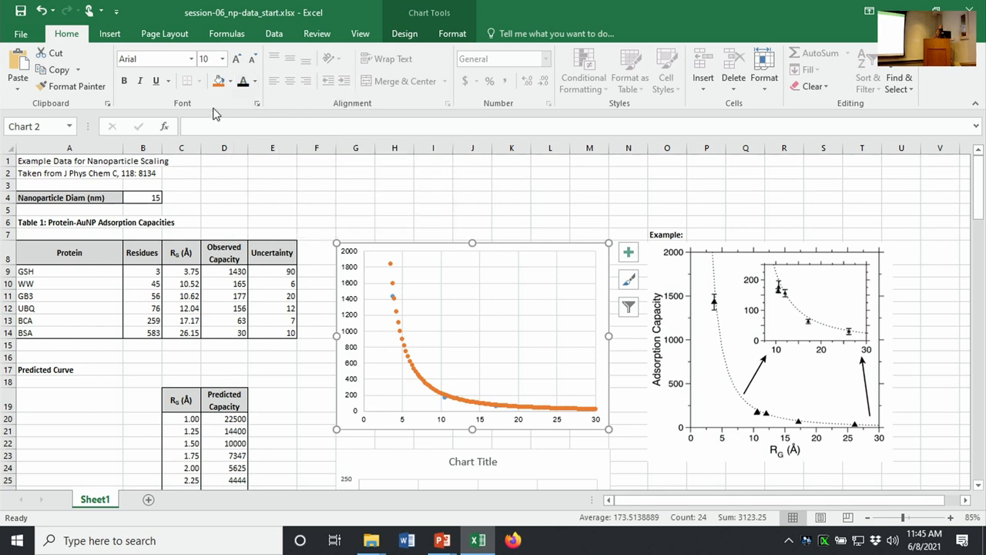
mouse_move(453, 274)
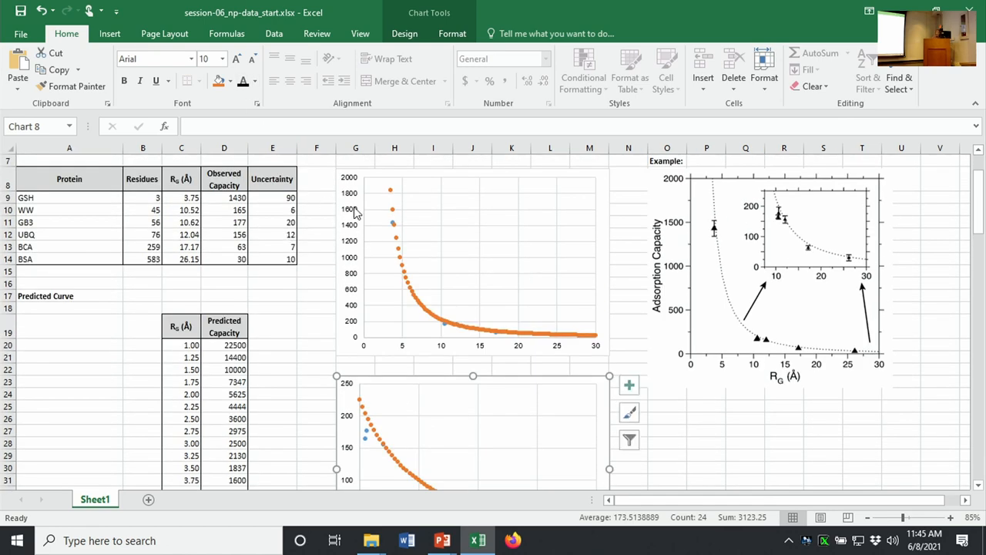
mouse_move(350, 322)
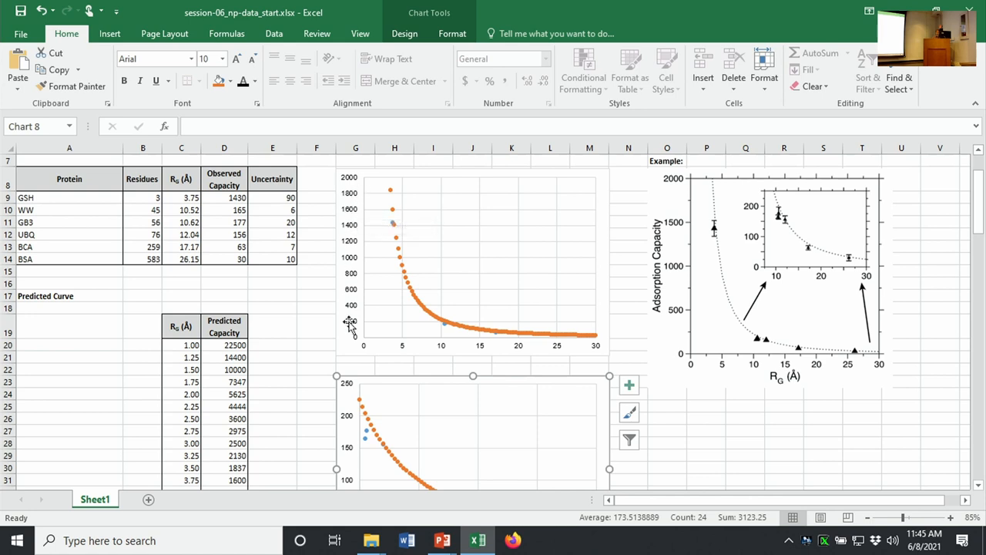
mouse_move(345, 191)
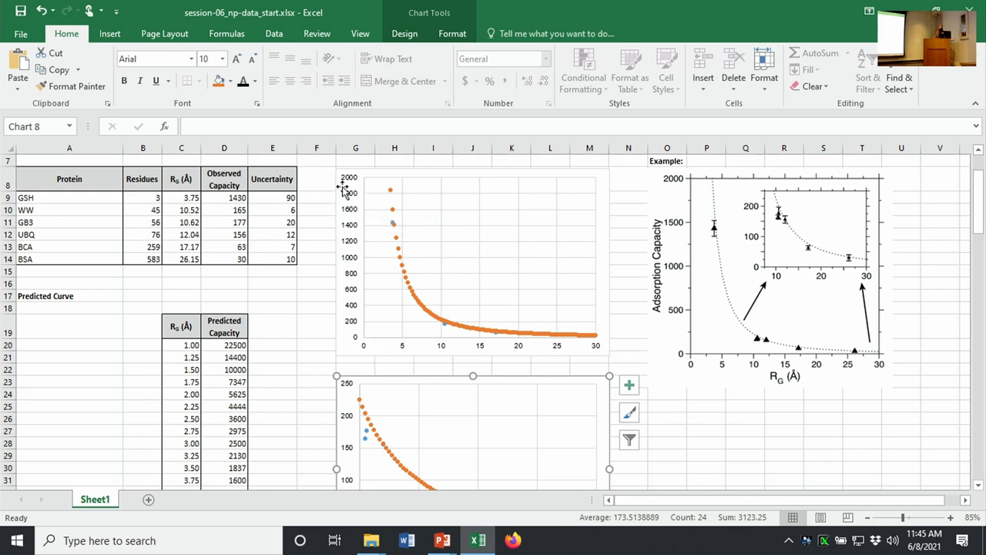
mouse_move(329, 164)
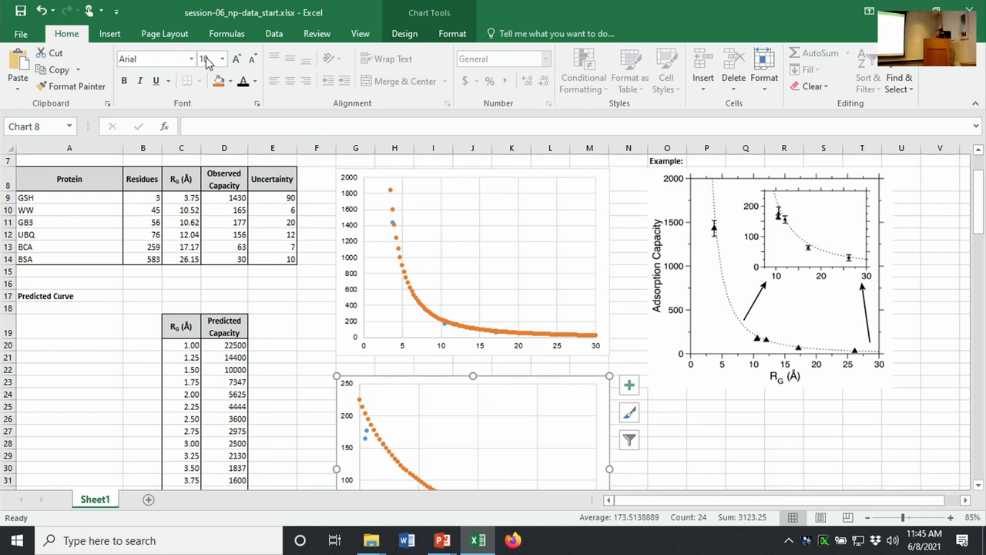
- Enlarge the lower chart's Arial text with Increase Font Size
left_click(253, 59)
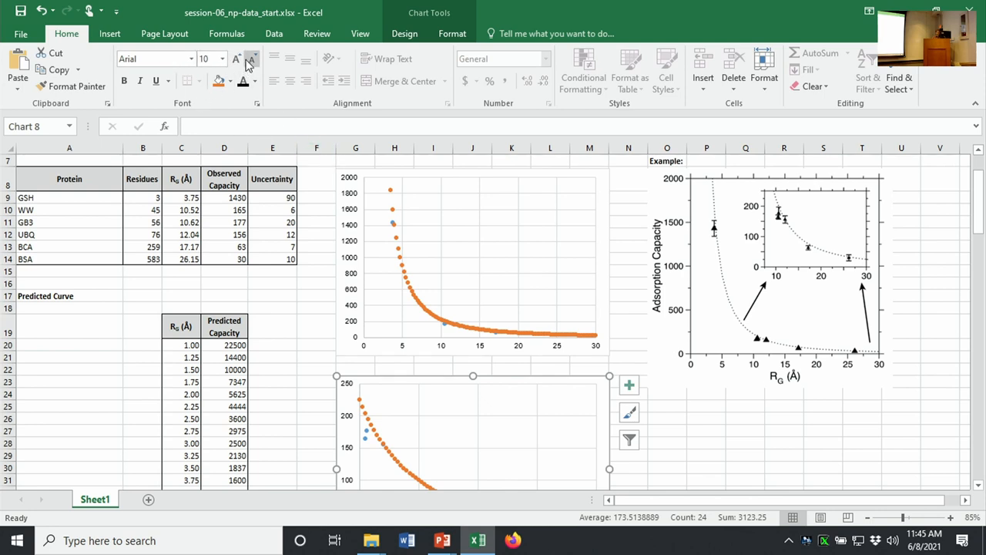
left_click(238, 58)
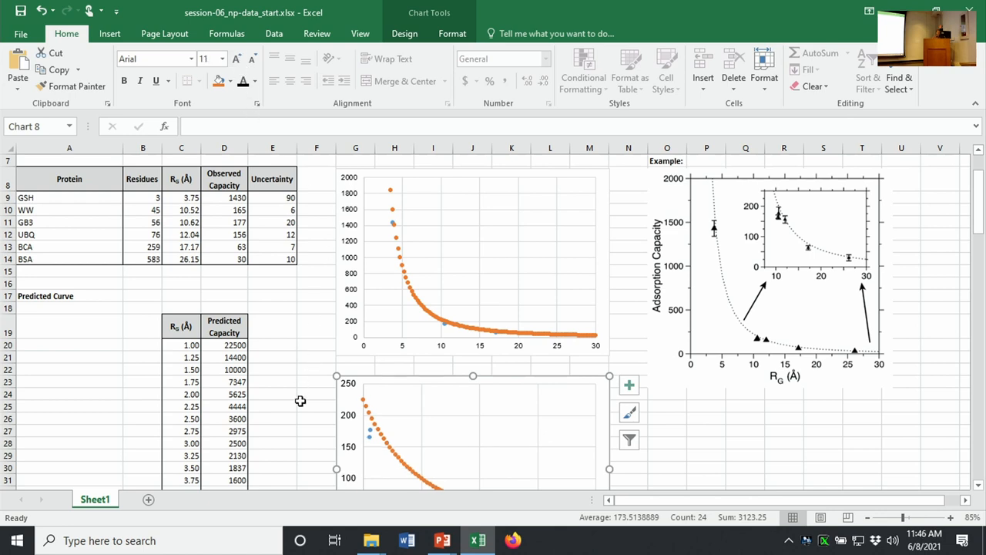
mouse_move(357, 367)
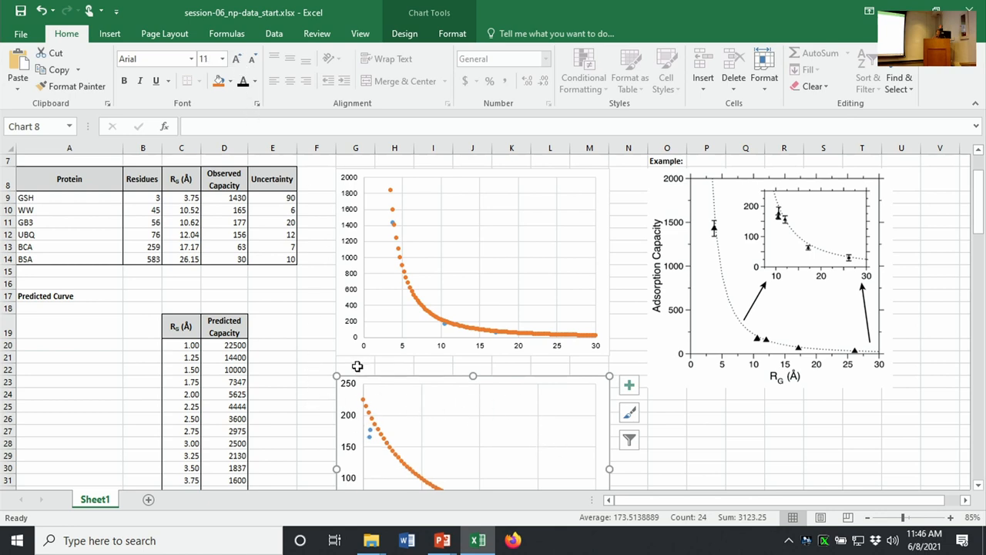
mouse_move(228, 21)
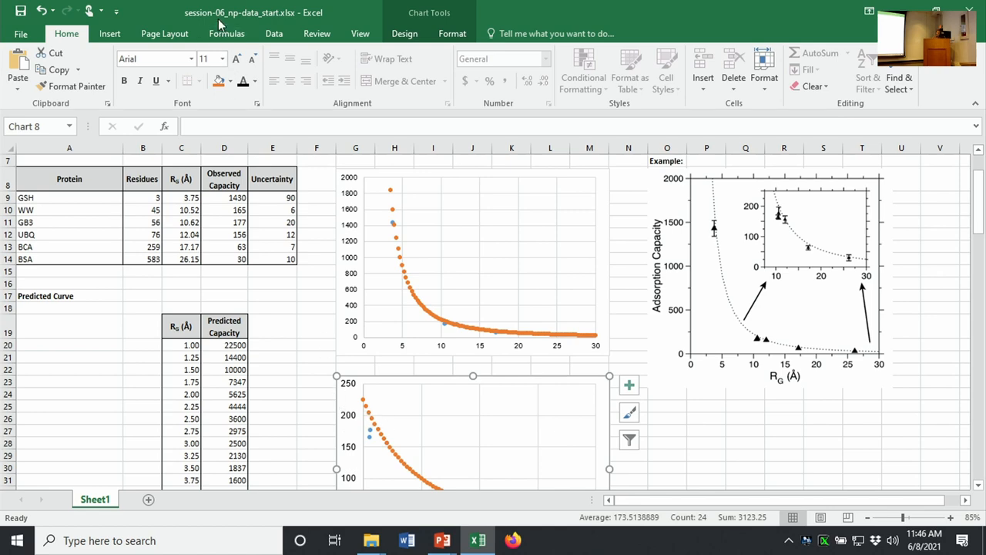
left_click(250, 59)
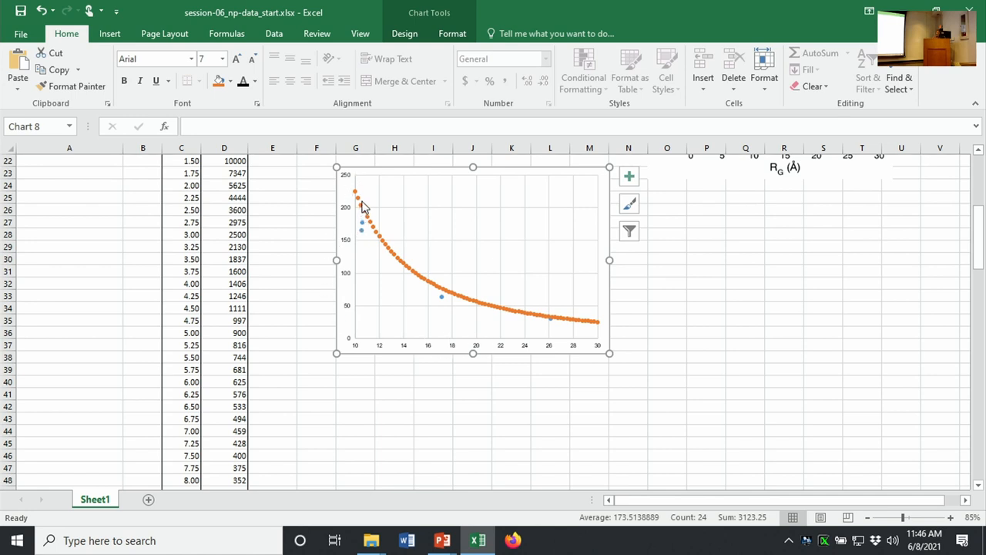
mouse_move(342, 219)
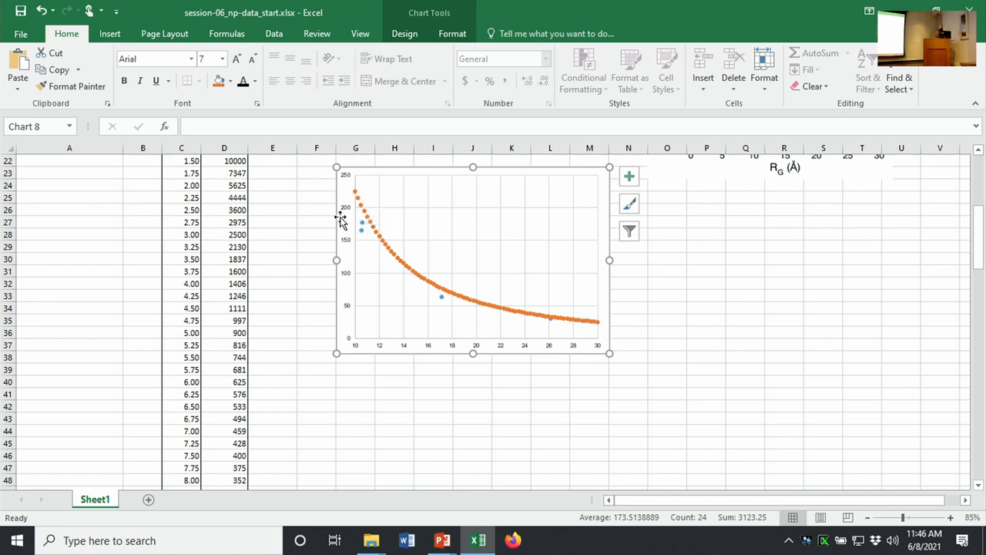
mouse_move(335, 208)
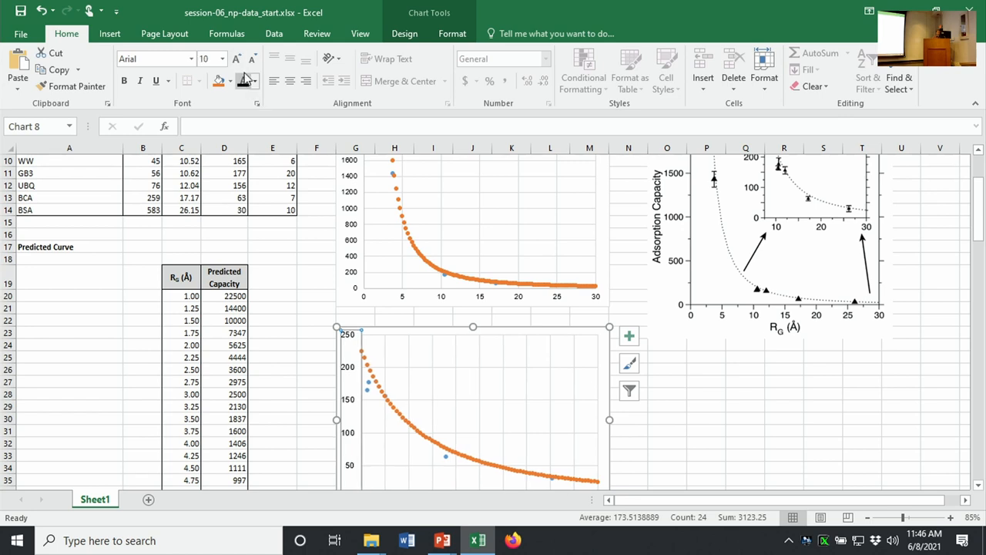
left_click(238, 58)
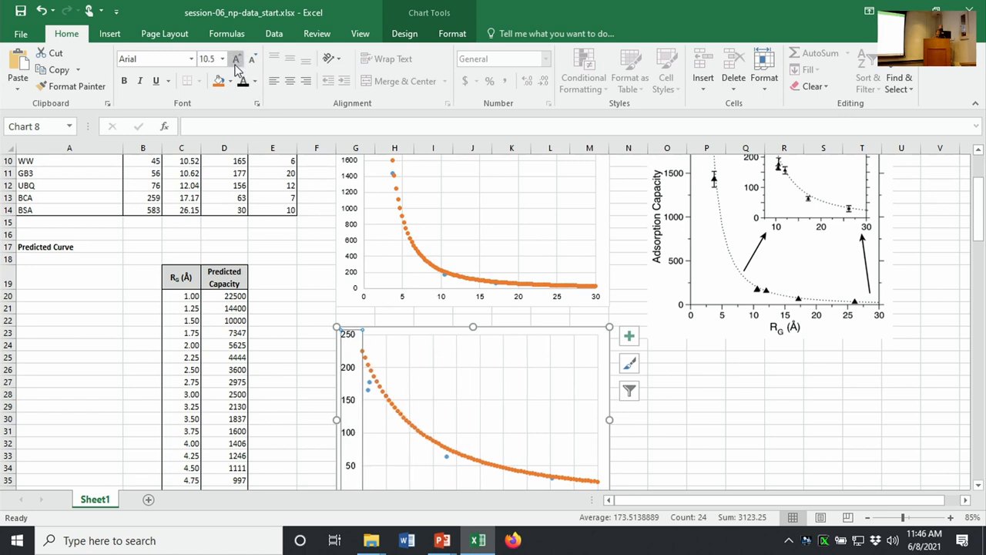
left_click(235, 58)
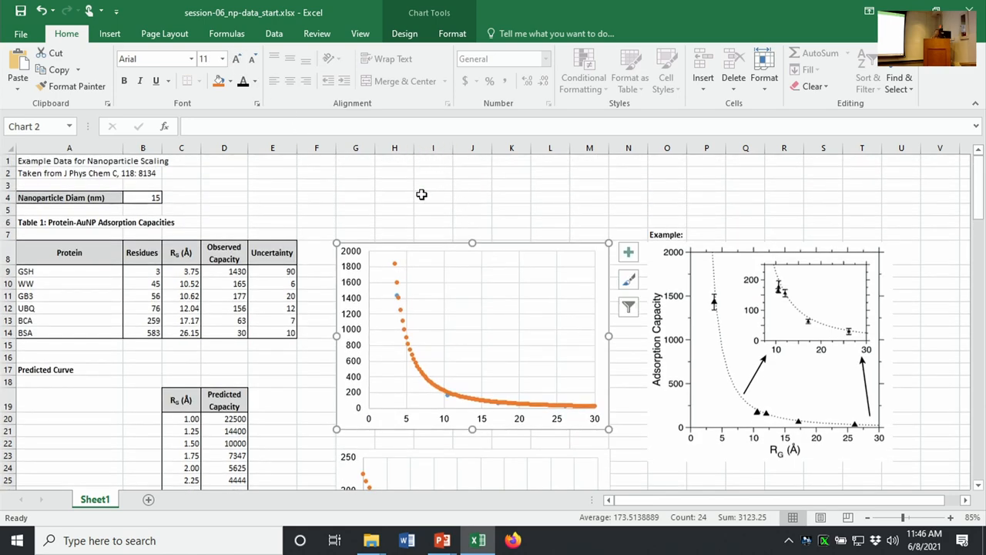
mouse_move(786, 326)
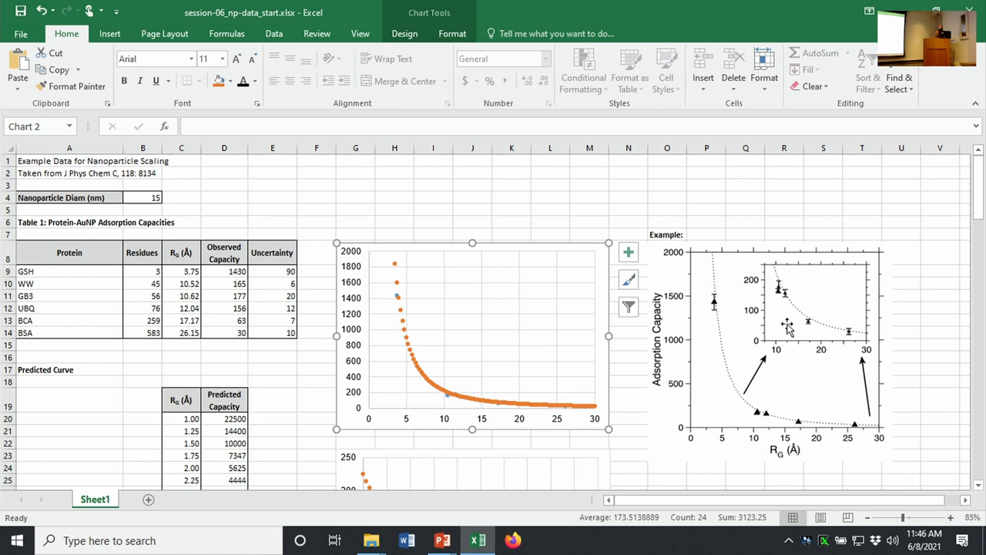
mouse_move(465, 333)
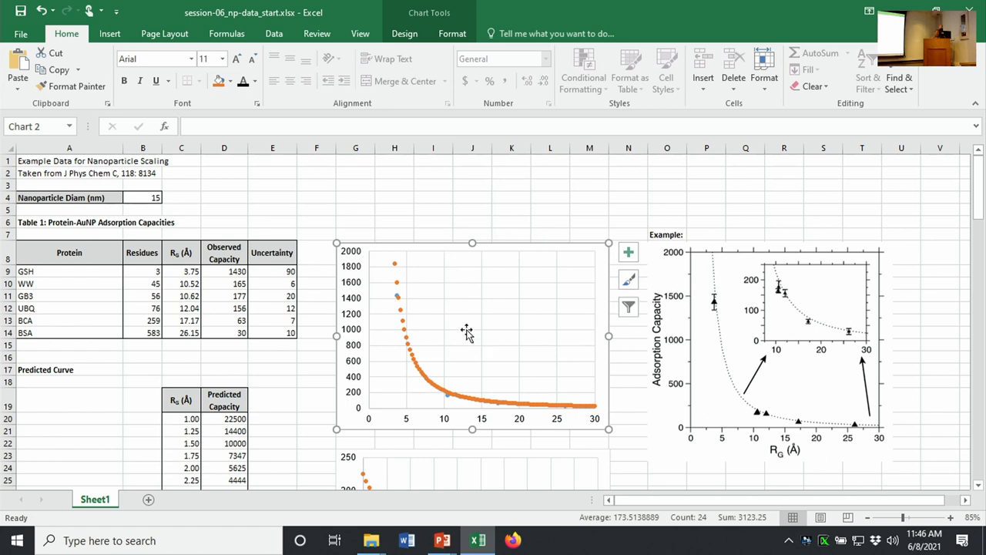
- Select the upper chart and bring up the Add Chart Element list
left_click(451, 34)
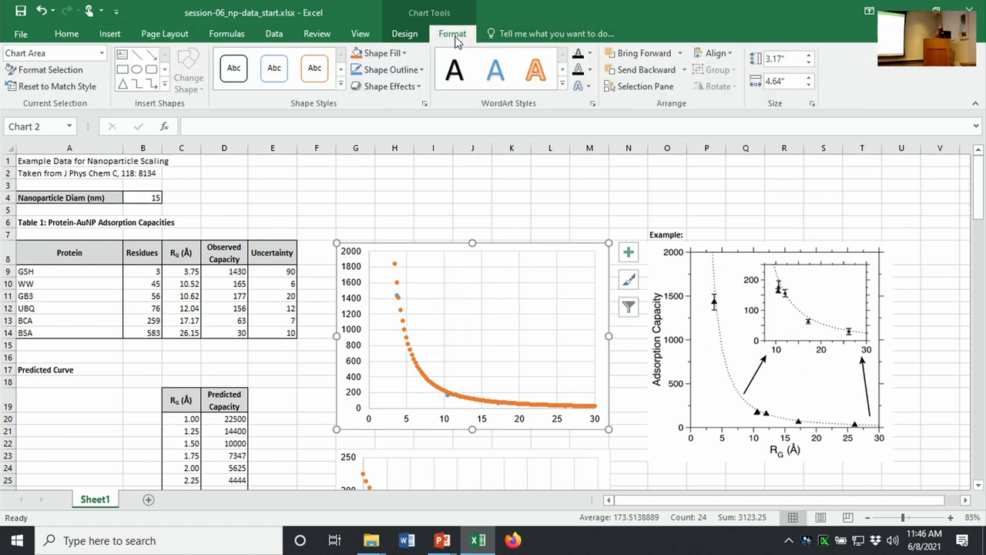
left_click(404, 34)
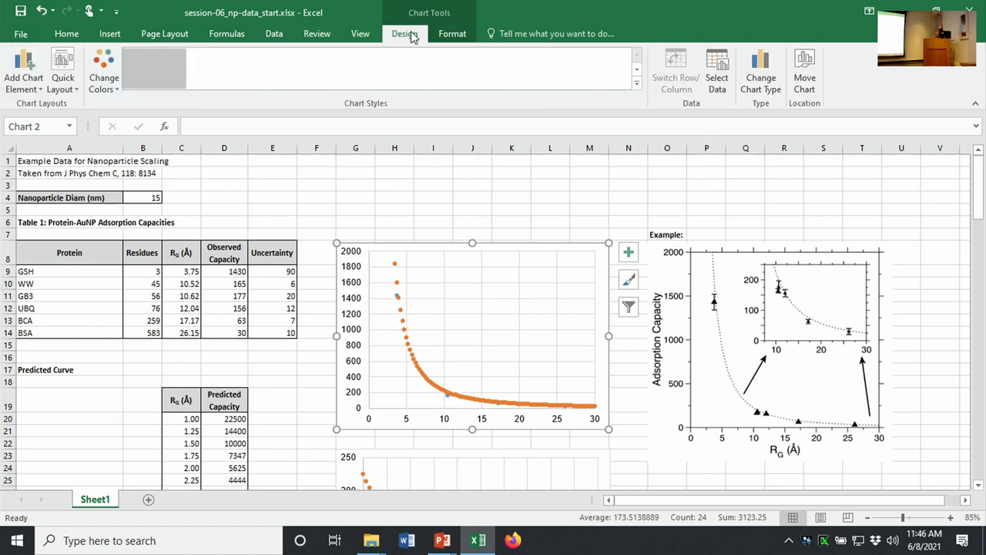
left_click(23, 74)
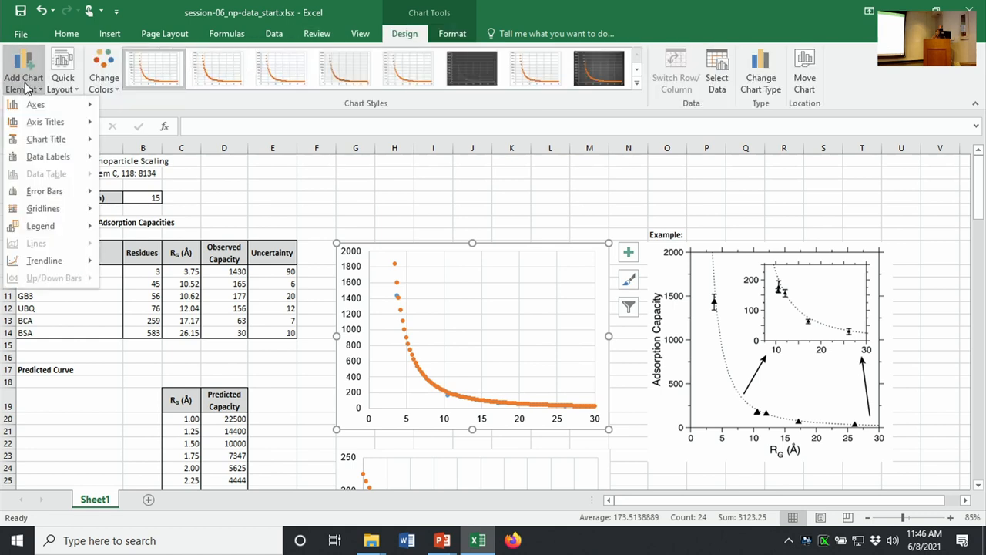
- Add axis titles to the upper chart, the vertical one reading Adsorption Capacity
left_click(173, 130)
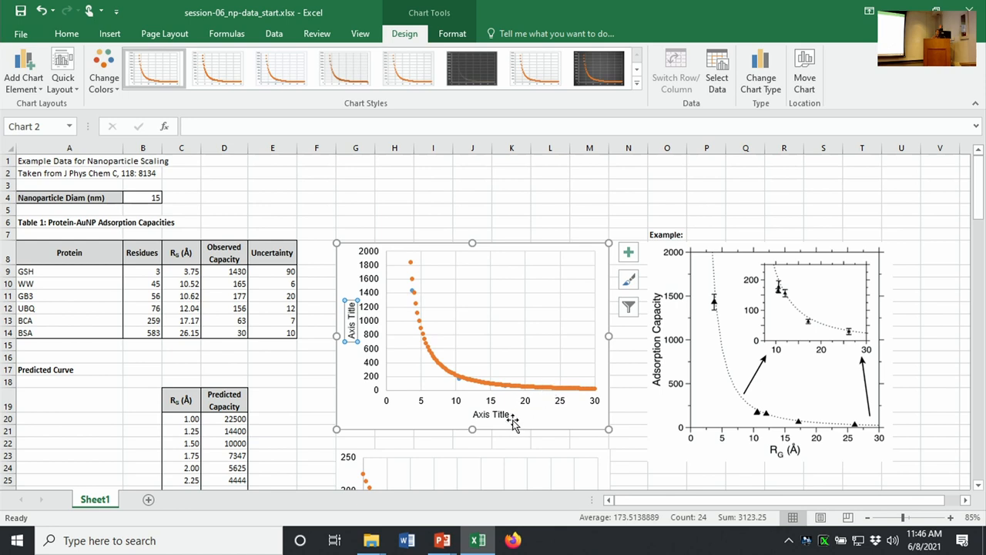
left_click(490, 413)
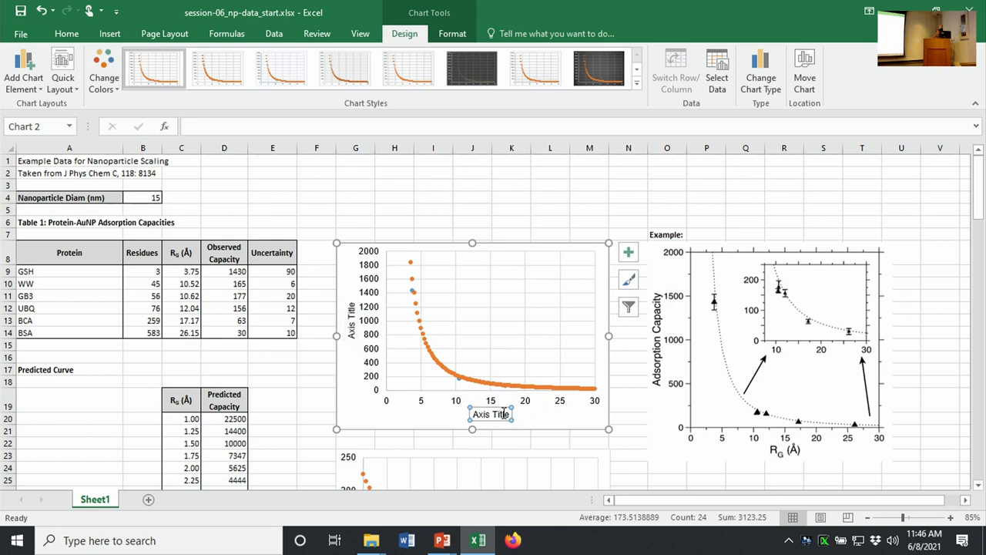
left_click(67, 34)
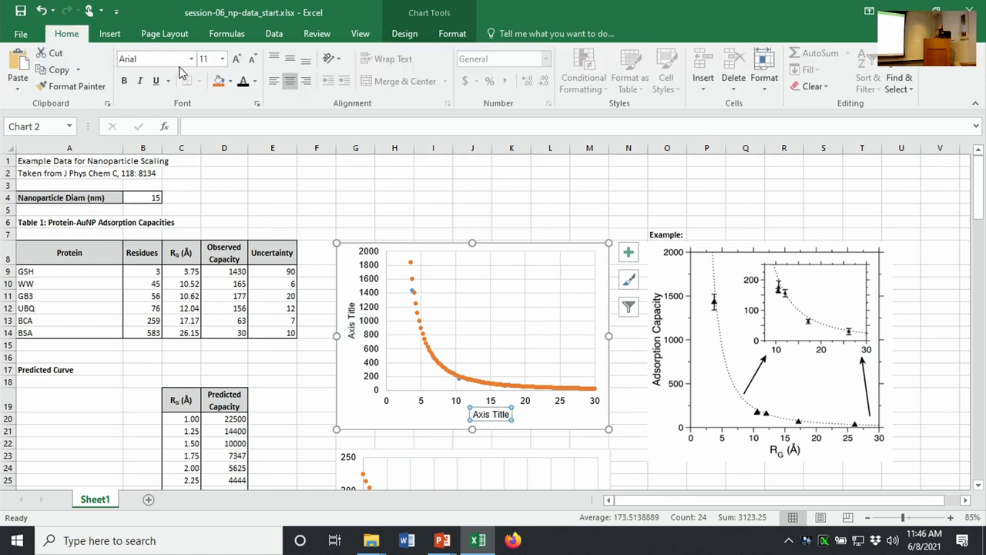
mouse_move(505, 418)
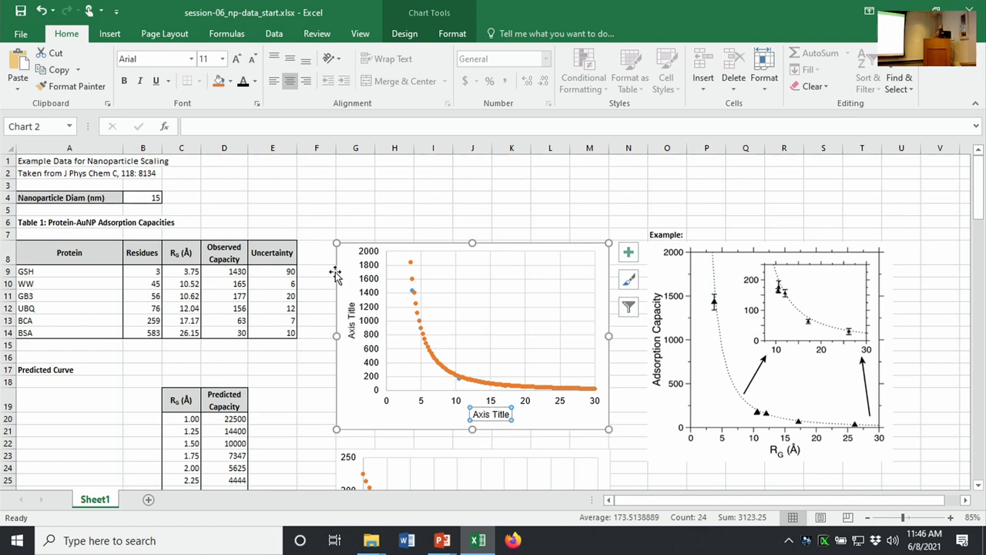
double_click(353, 327)
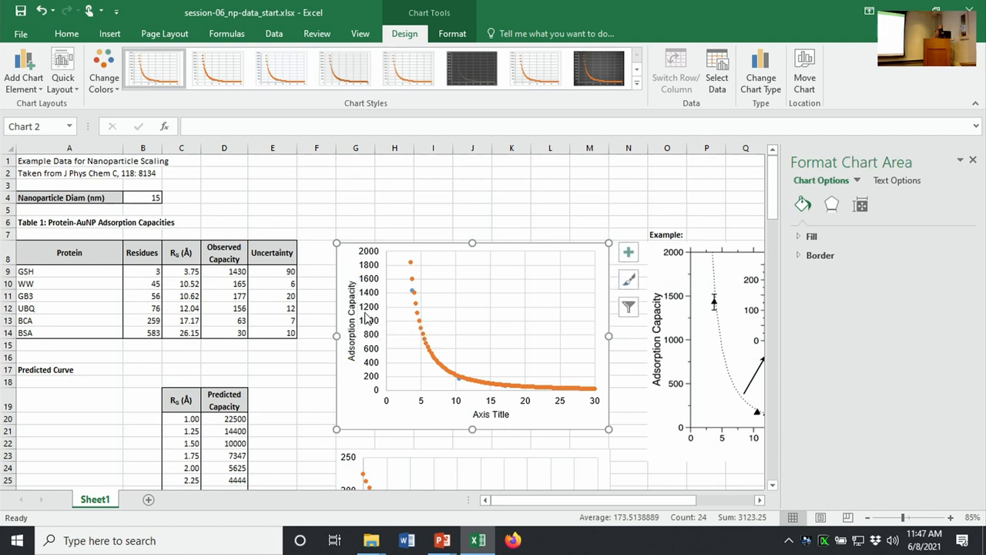
- Make the Adsorption Capacity axis title larger and bold, then select the horizontal title
left_click(349, 327)
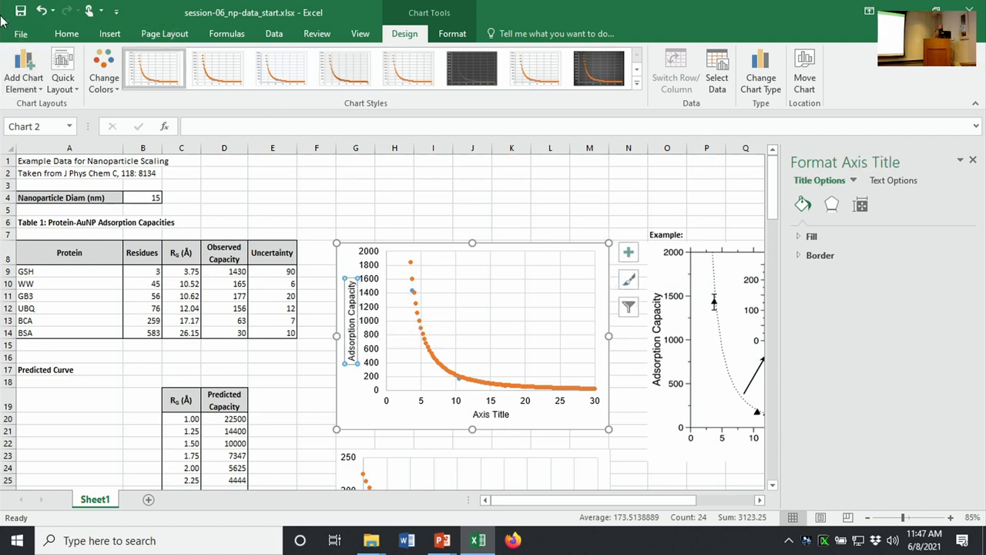
left_click(66, 34)
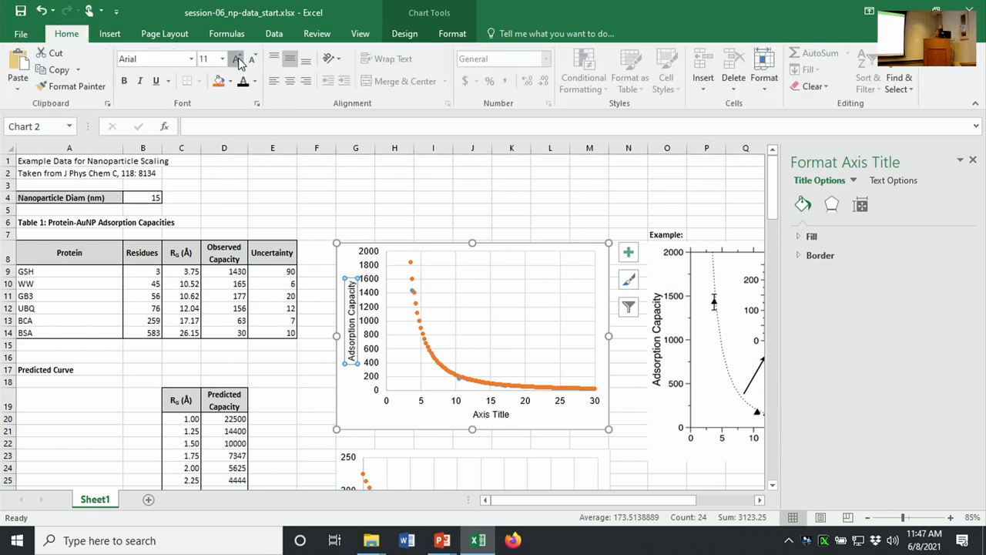
left_click(252, 59)
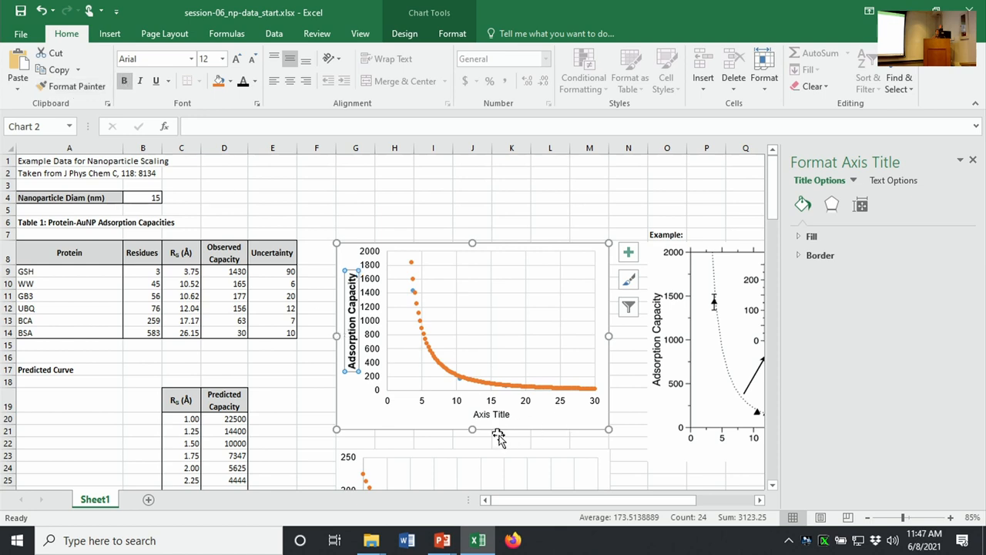
left_click(490, 413)
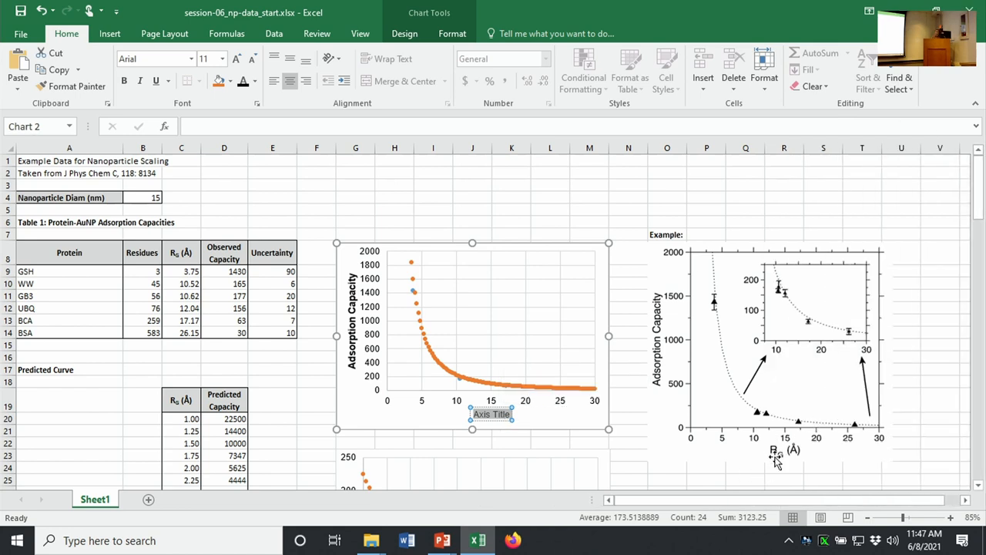
mouse_move(794, 456)
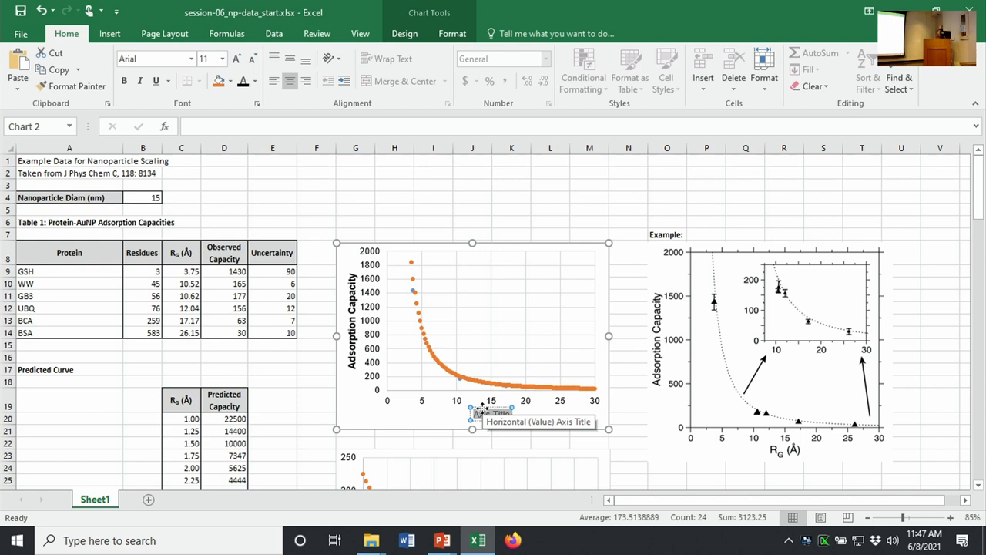
mouse_move(481, 416)
type("RG (Å)")
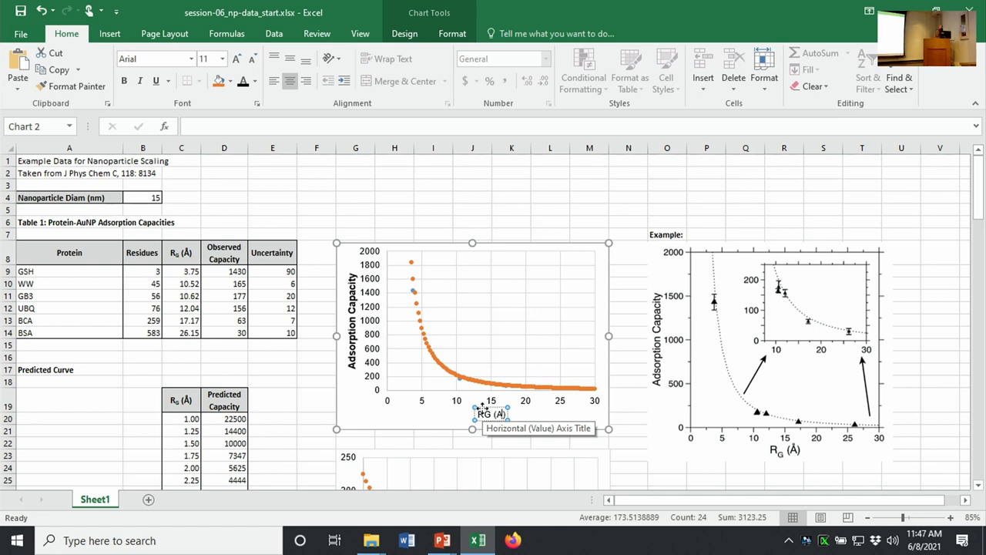
mouse_move(91, 35)
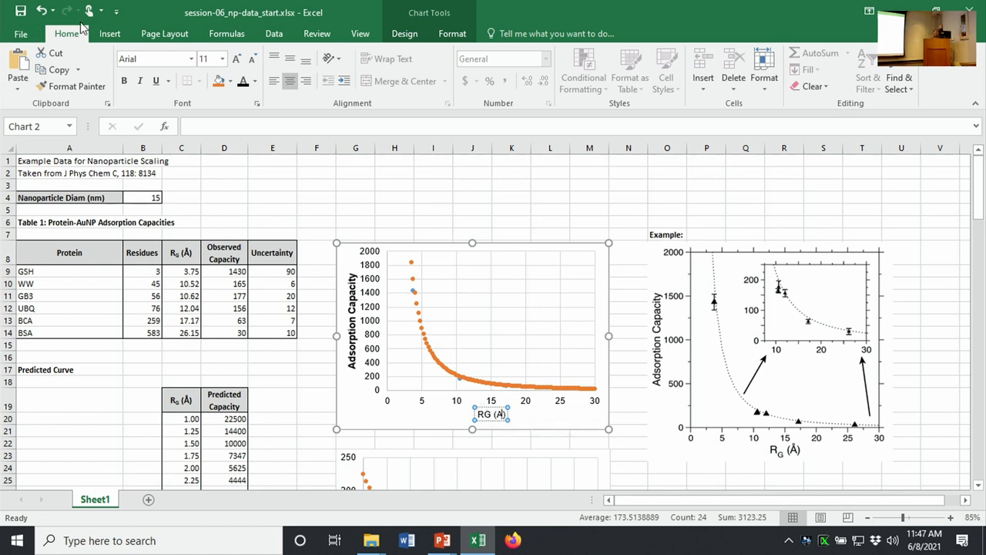
- Change the horizontal axis title to RG (A) and go looking for symbols to insert
left_click(111, 34)
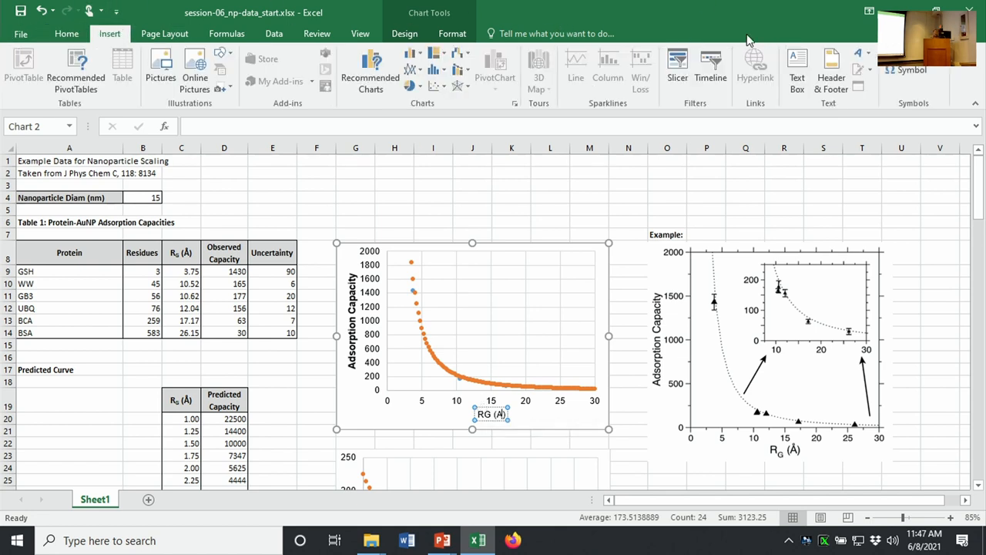
mouse_move(918, 74)
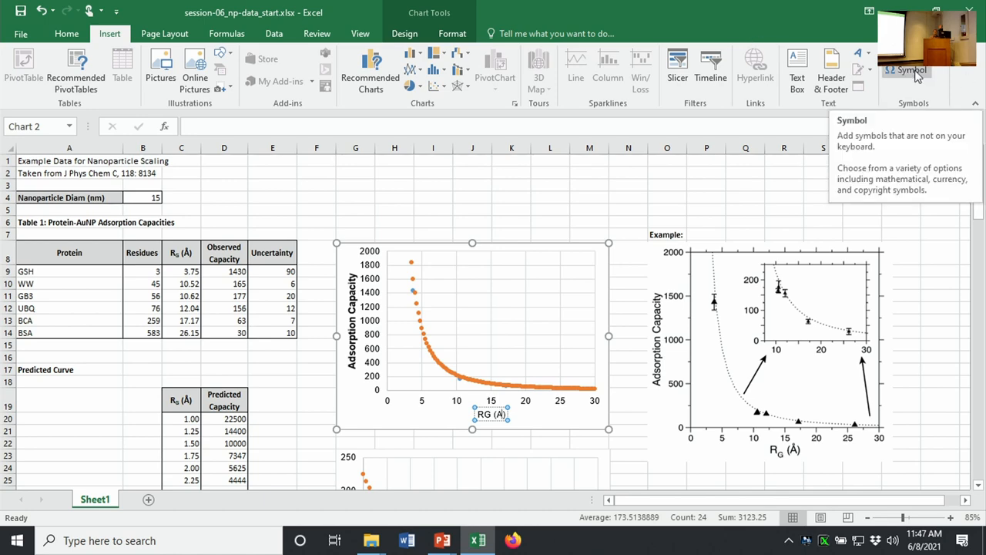
- Insert the Latin Capital A With Ring symbol so the title reads RG (Å)
left_click(900, 74)
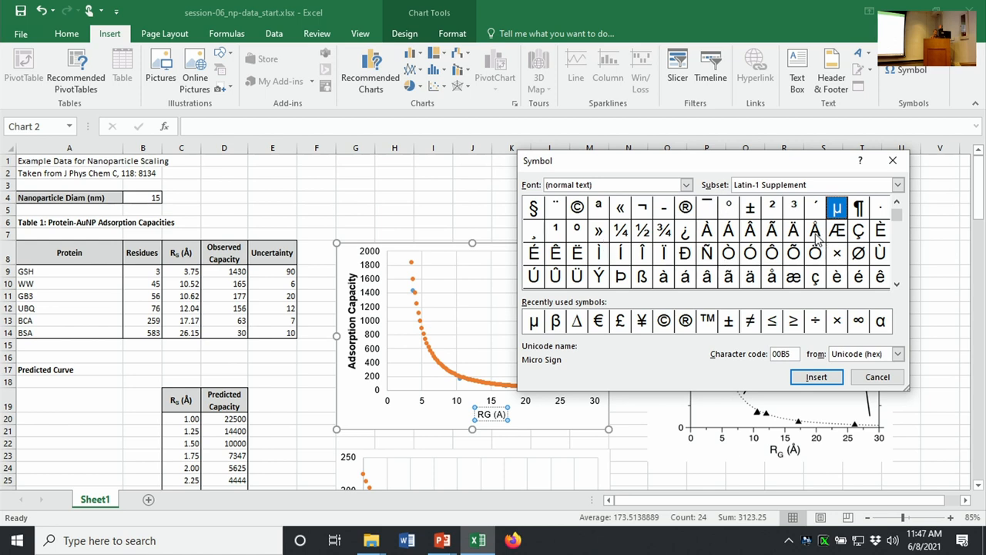
left_click(814, 229)
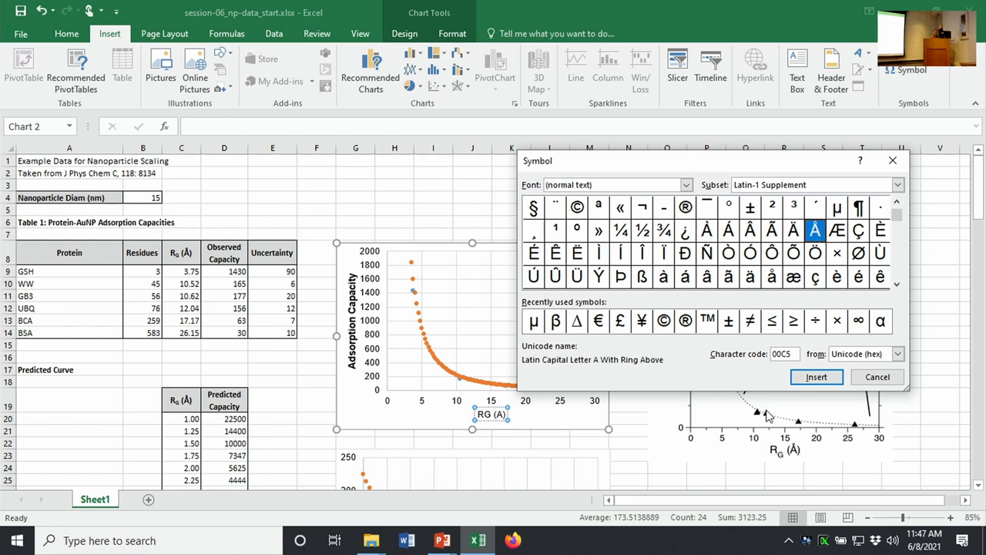
left_click(817, 376)
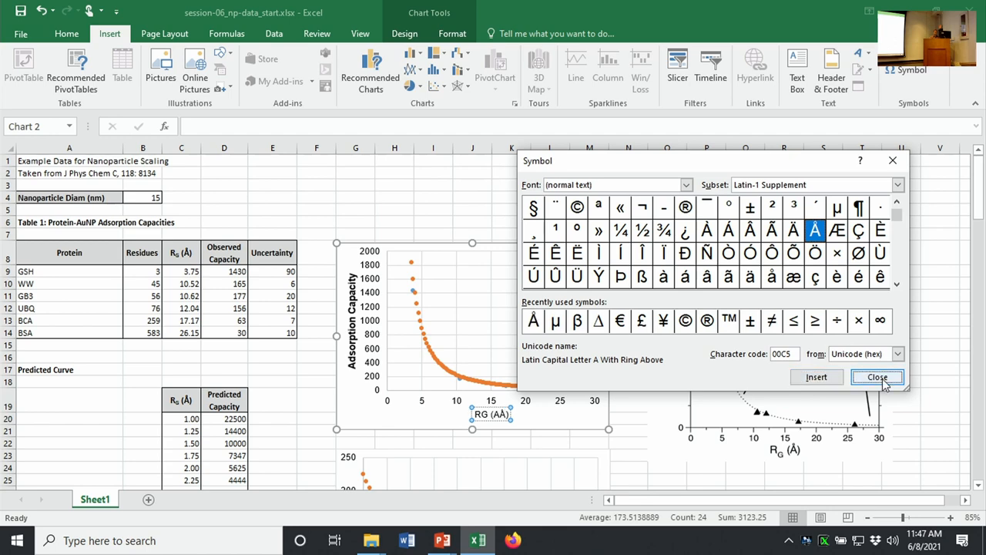
left_click(877, 376)
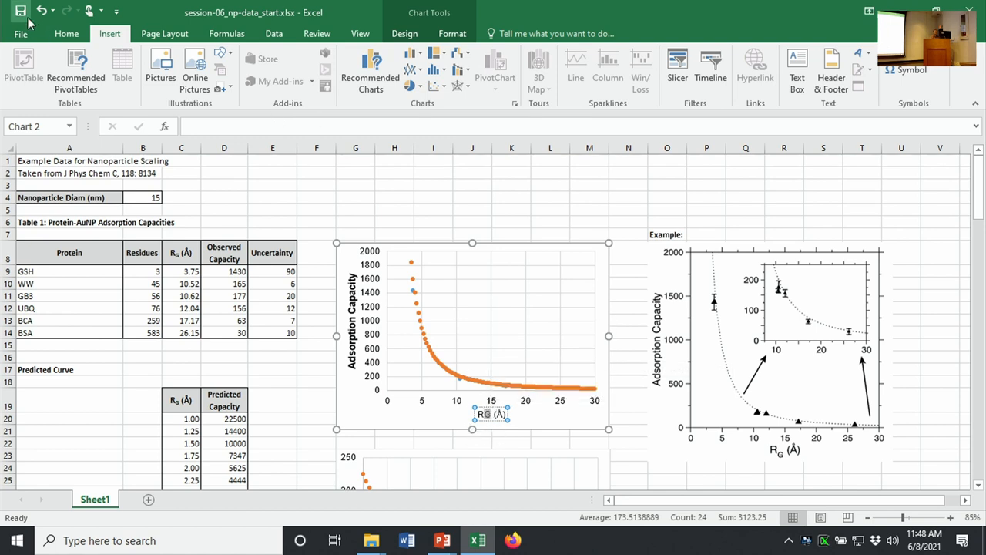
- Subscript the G via the Font dialog so the title reads R_G (Å)
left_click(68, 34)
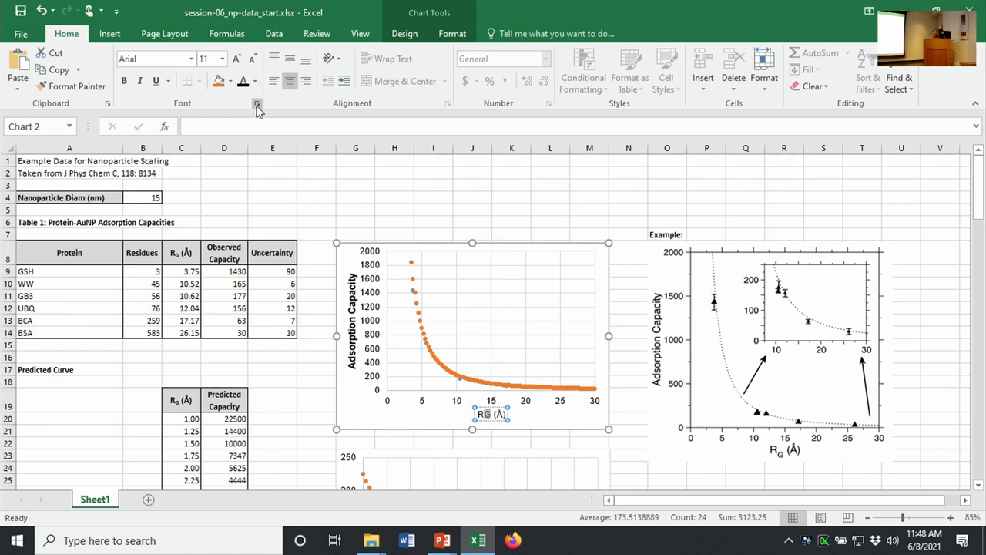
left_click(256, 102)
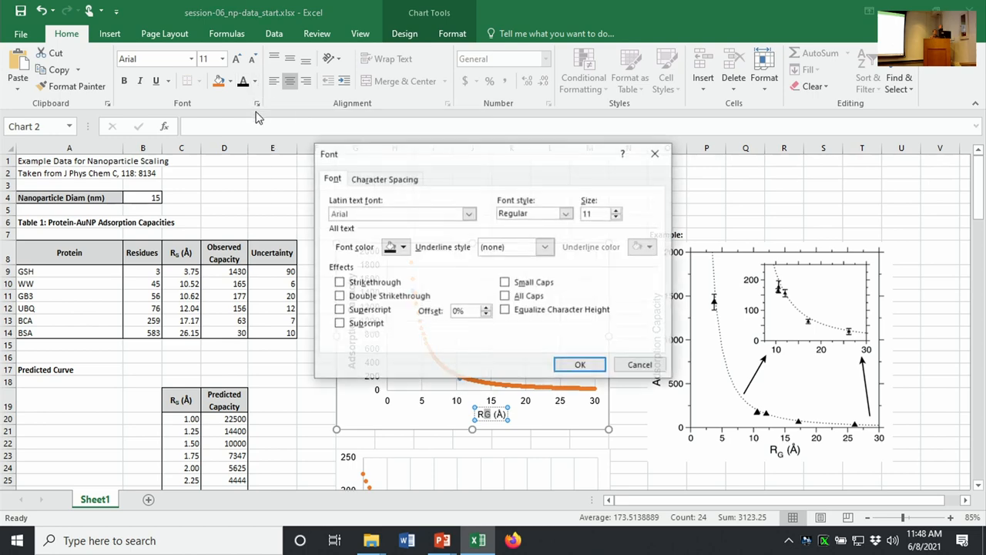
left_click(339, 323)
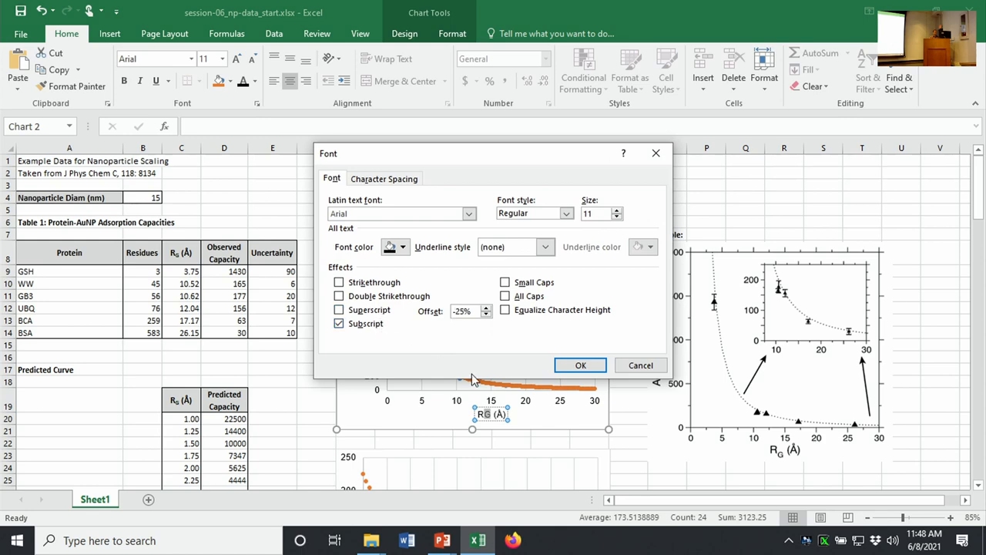
left_click(580, 366)
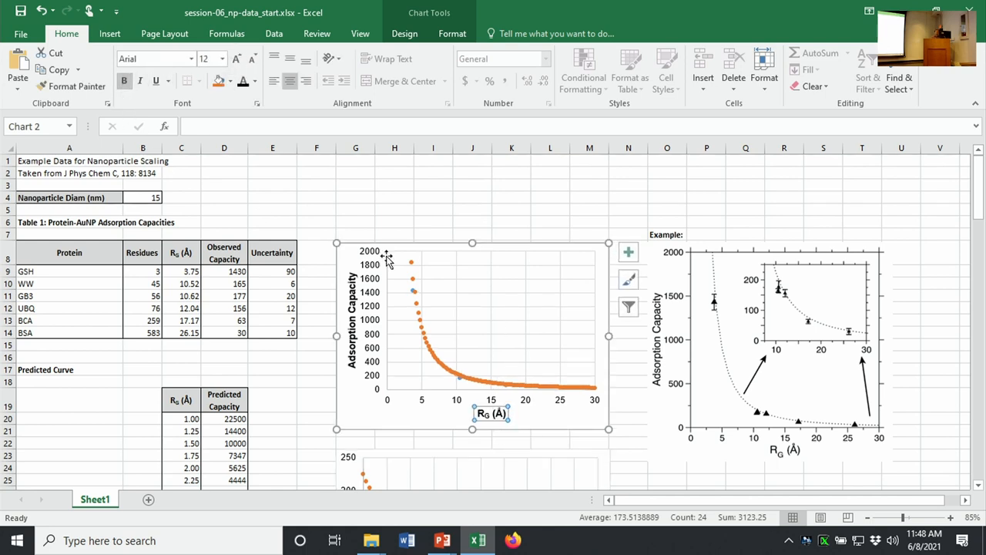
mouse_move(471, 370)
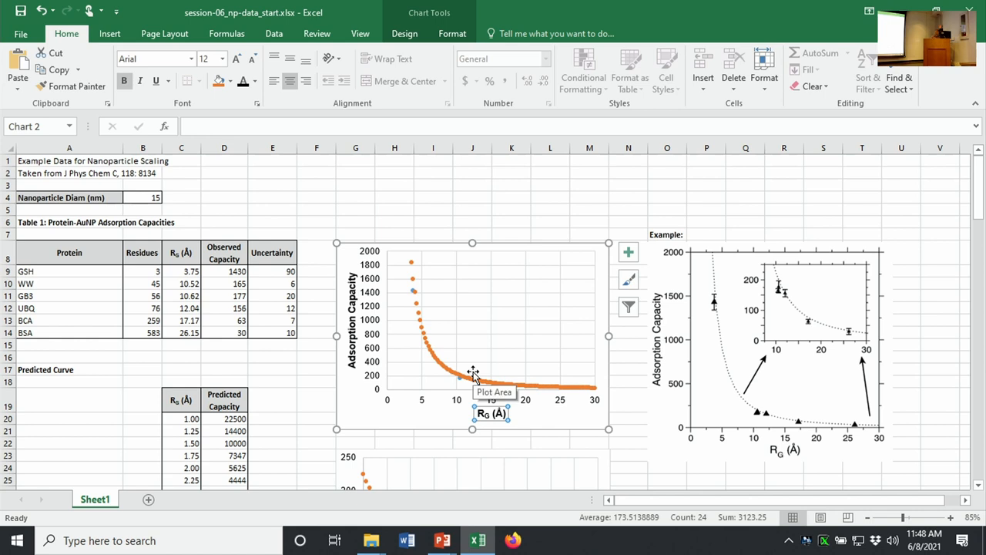
mouse_move(841, 231)
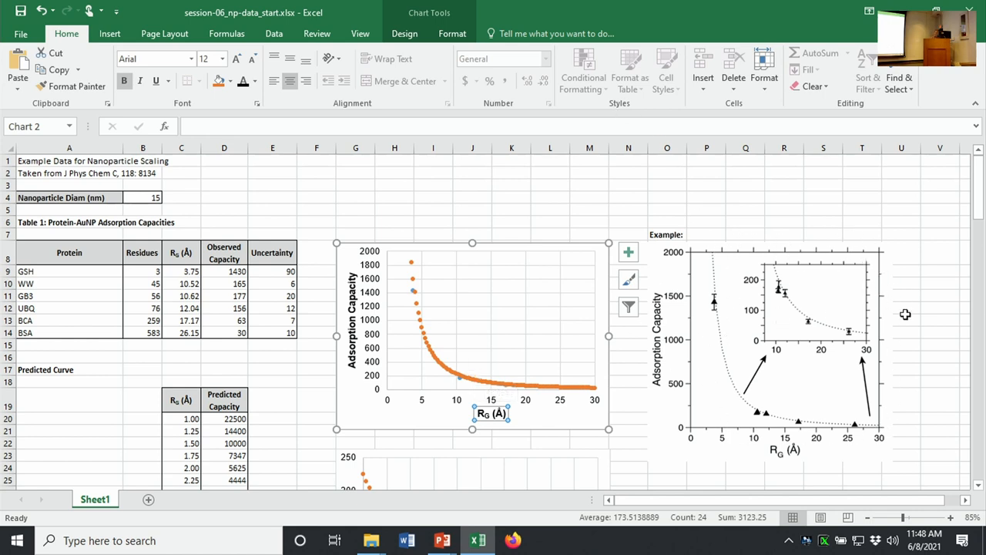
mouse_move(517, 331)
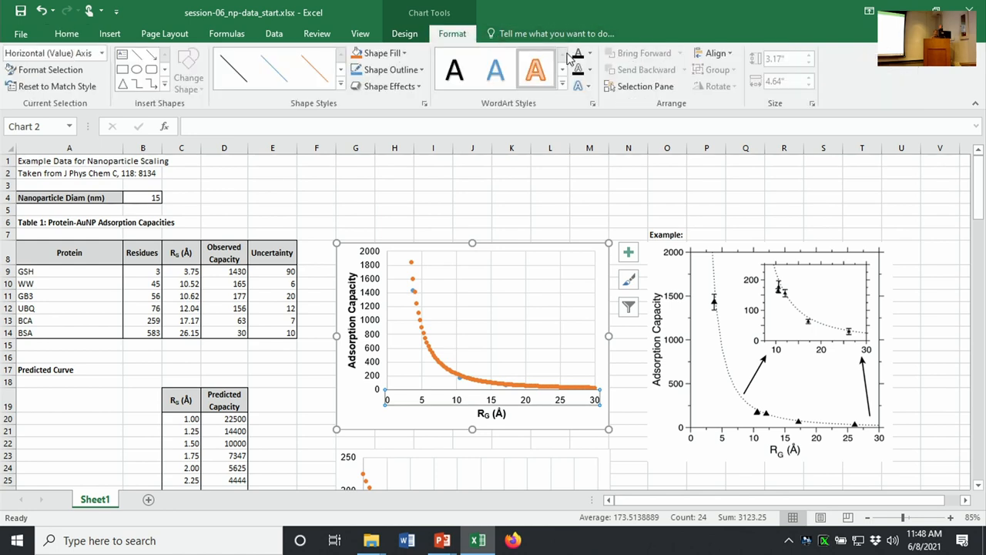
mouse_move(402, 86)
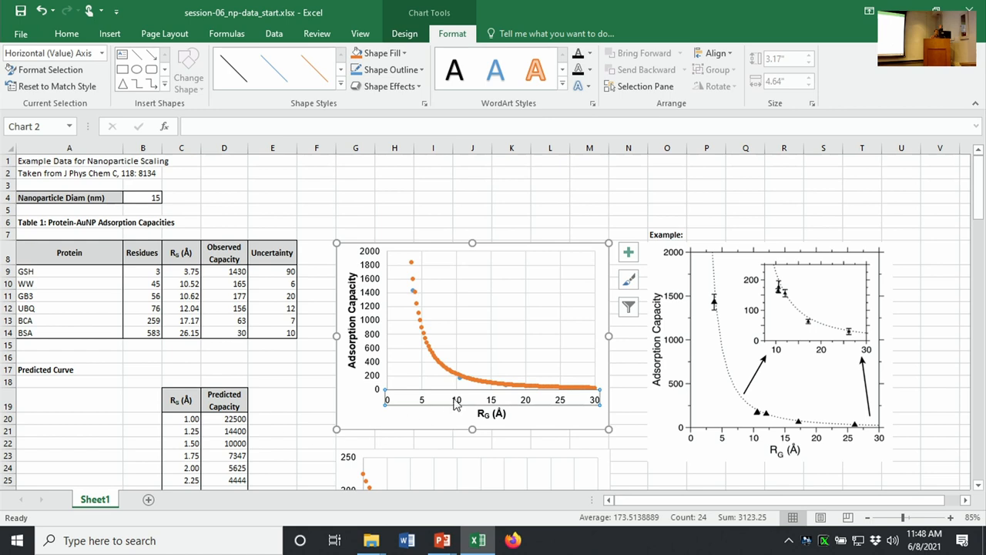
mouse_move(665, 318)
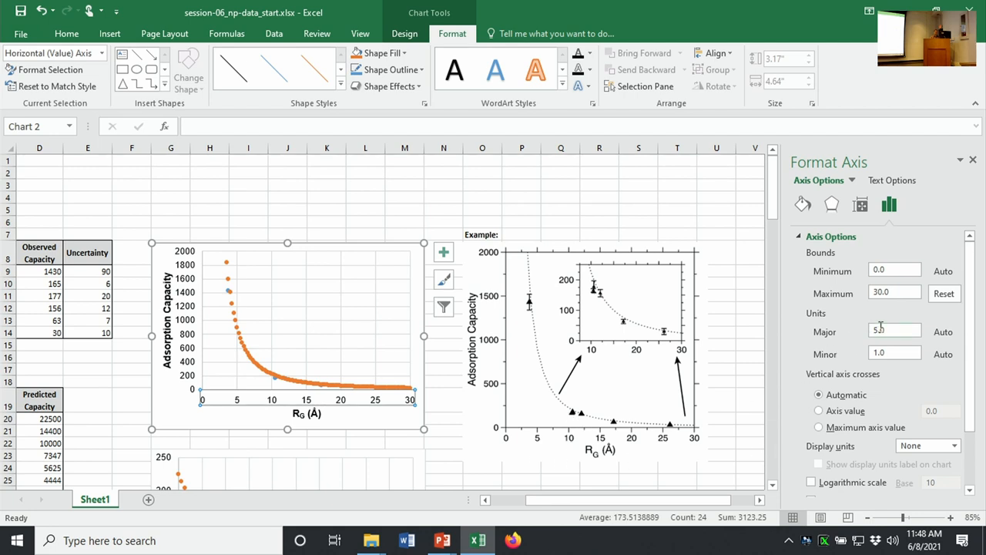
- Set the horizontal axis major and minor tick marks to Outside
scroll("down", 3)
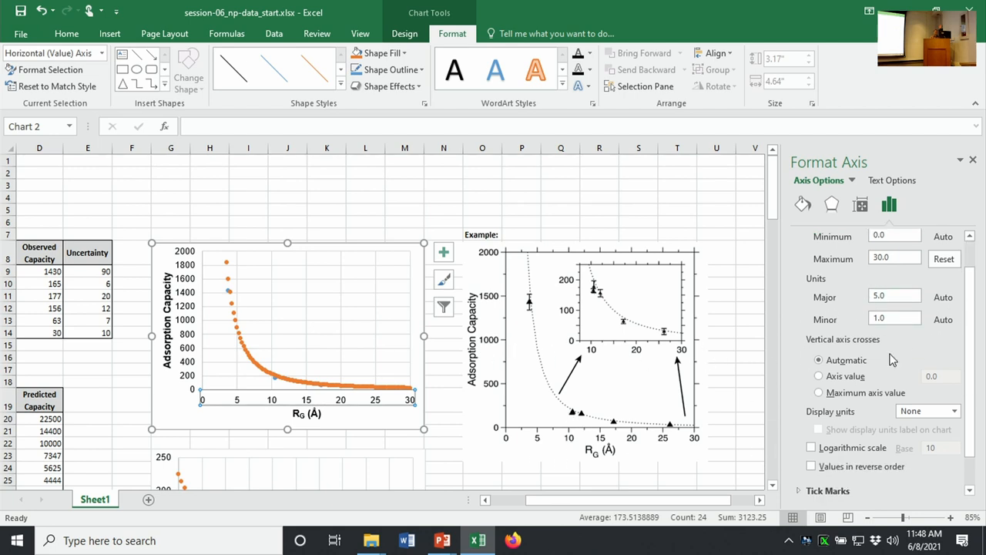
scroll("down", 3)
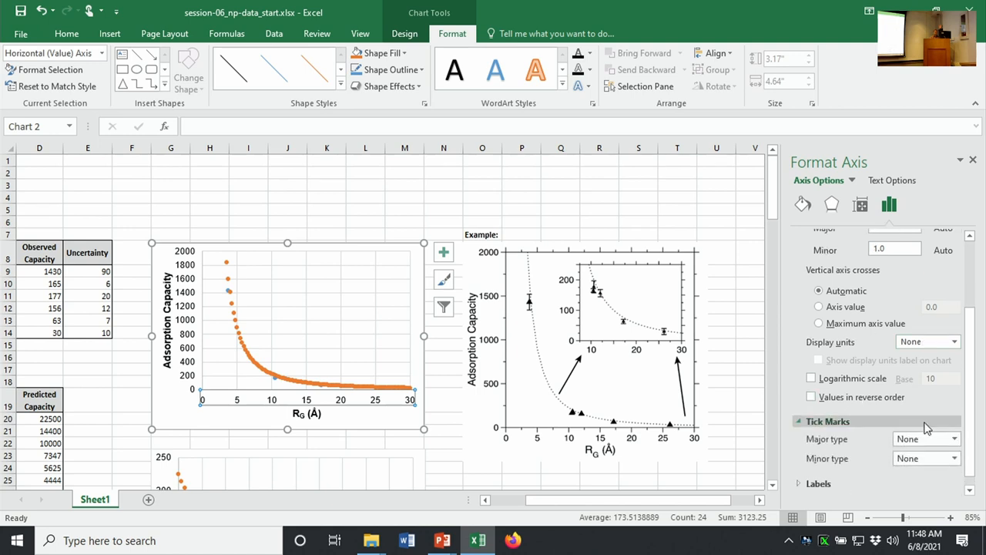
left_click(952, 438)
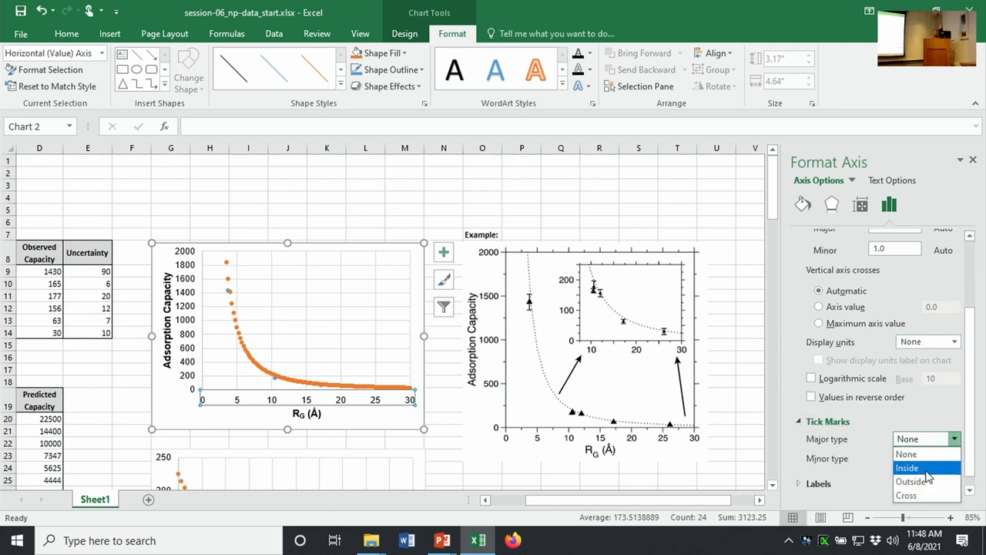
left_click(922, 481)
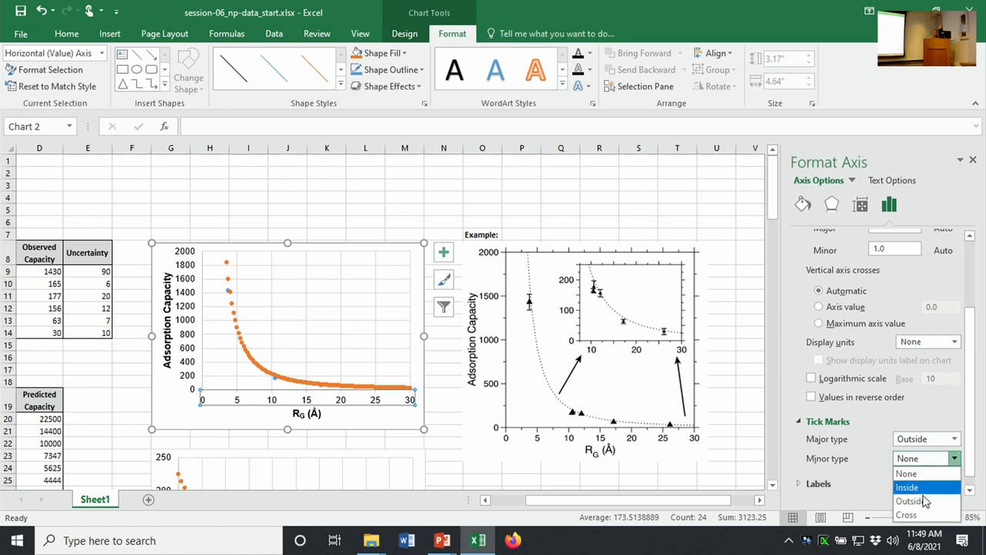
left_click(919, 500)
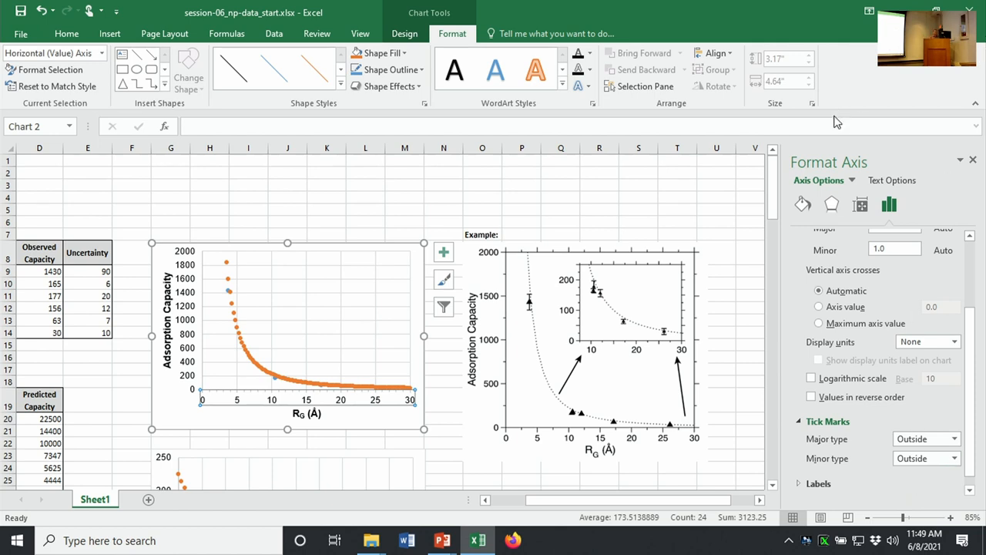
mouse_move(922, 439)
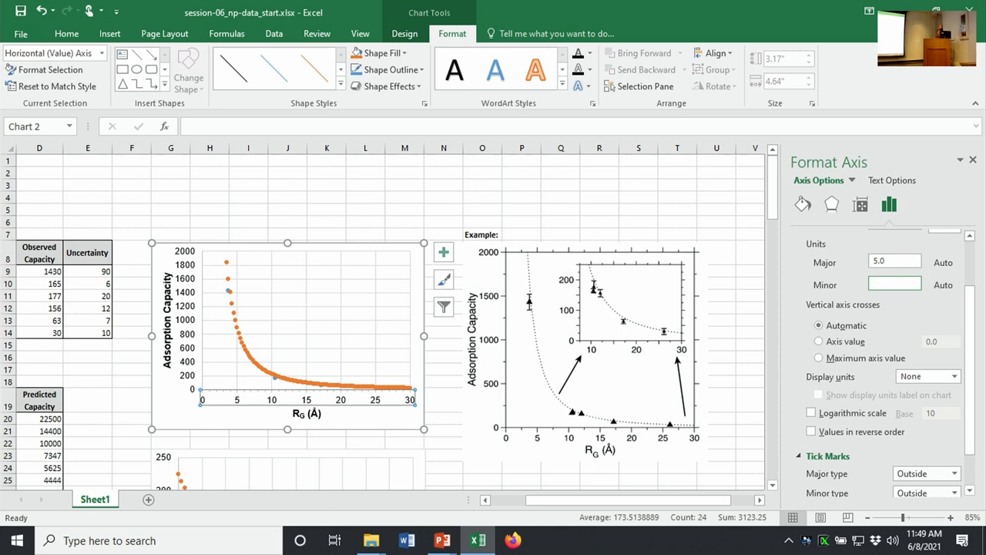
- Set the horizontal axis minor unit to 2.5 and move to its Fill & Line settings
left_click(893, 283)
type("2.5")
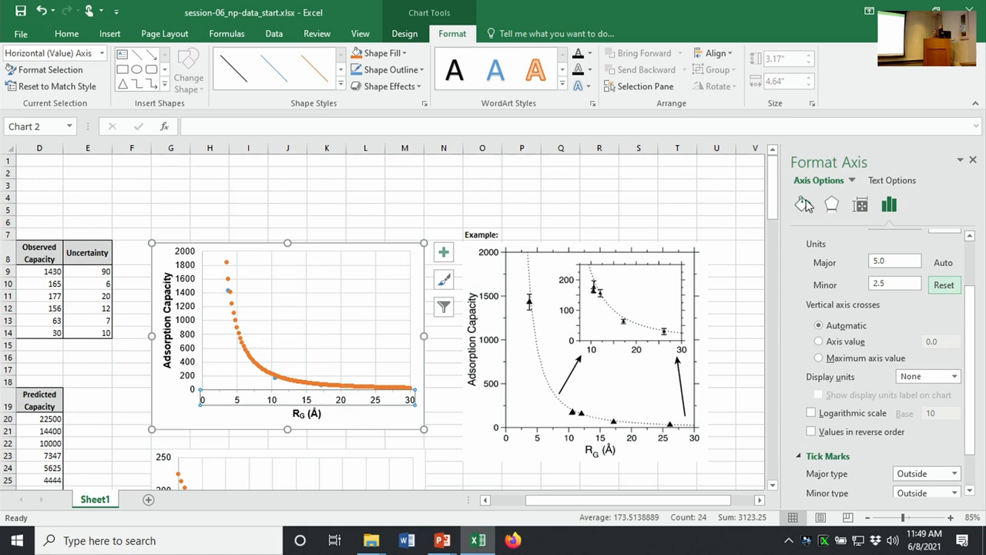
left_click(801, 203)
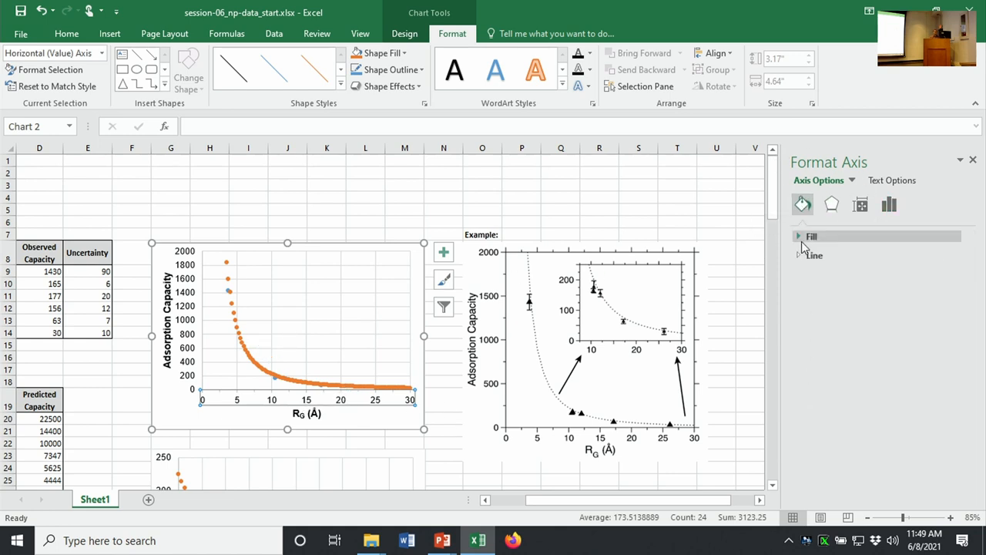
- Make the horizontal and vertical axis lines solid black
left_click(813, 256)
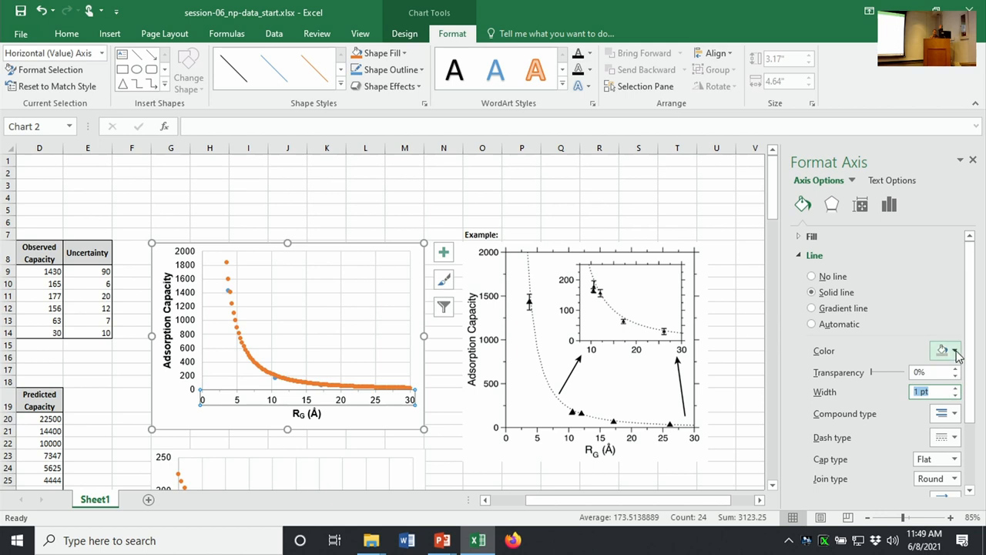
left_click(953, 350)
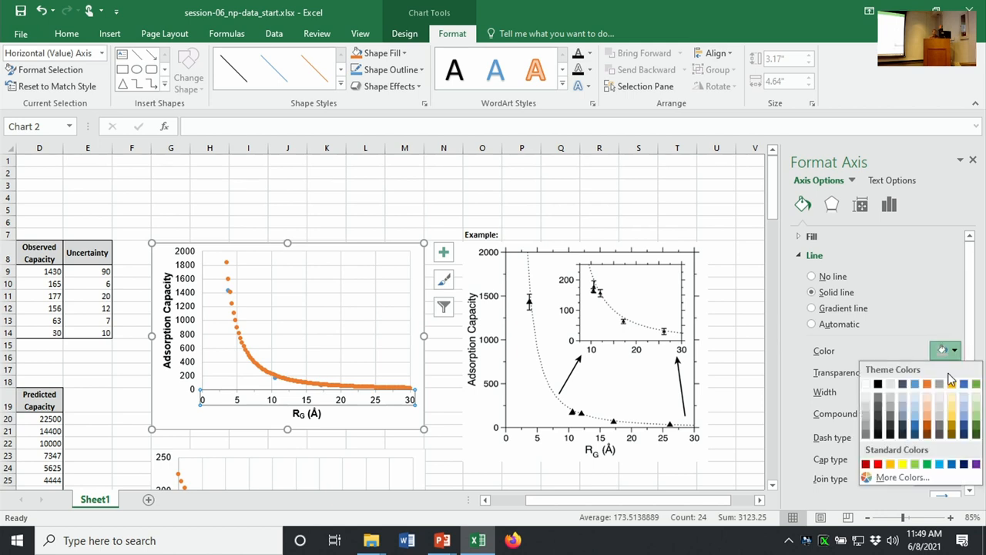
left_click(952, 350)
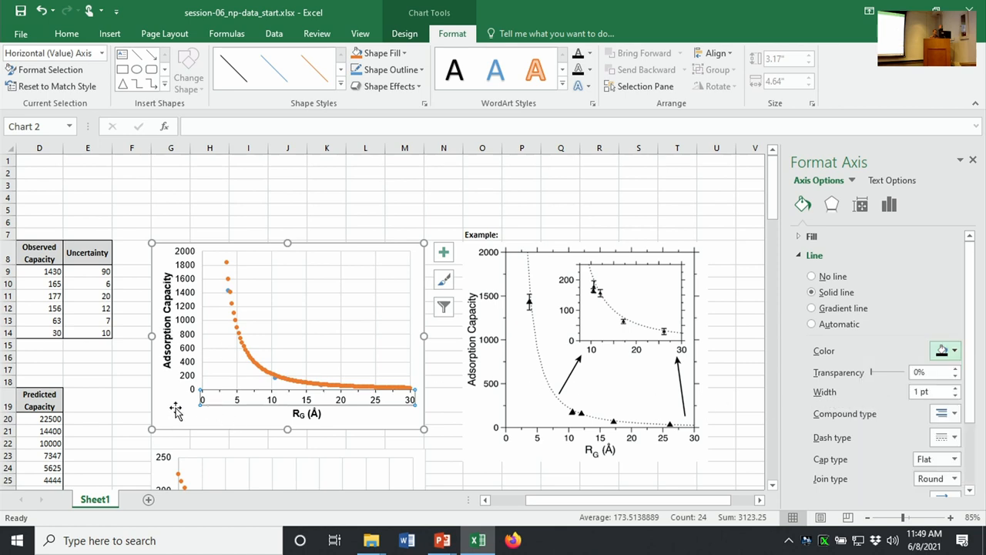
mouse_move(181, 319)
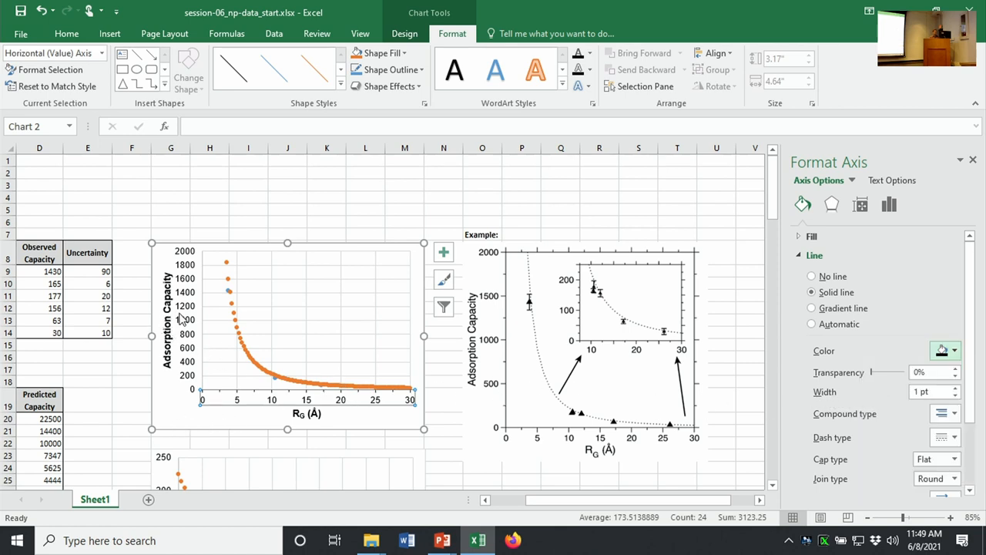
left_click(953, 349)
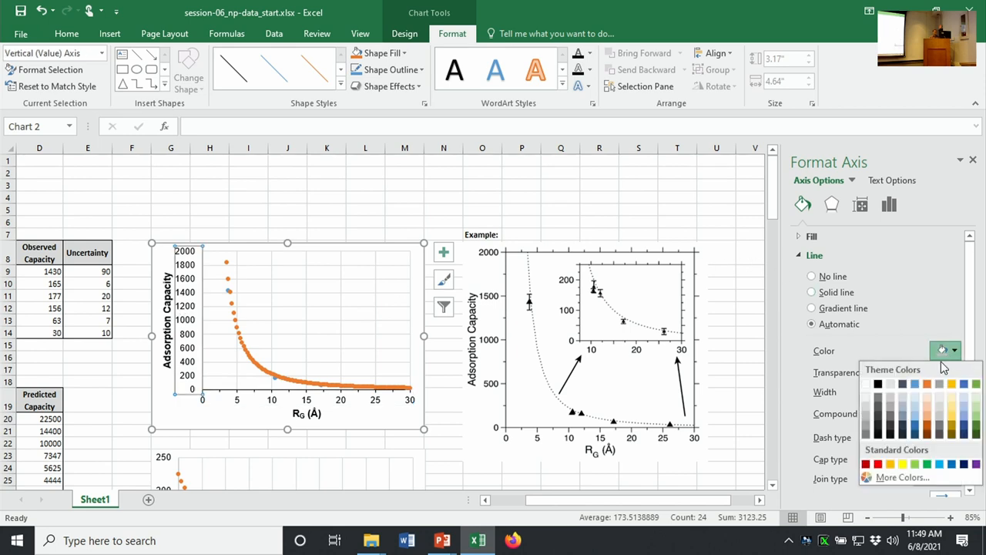
mouse_move(879, 385)
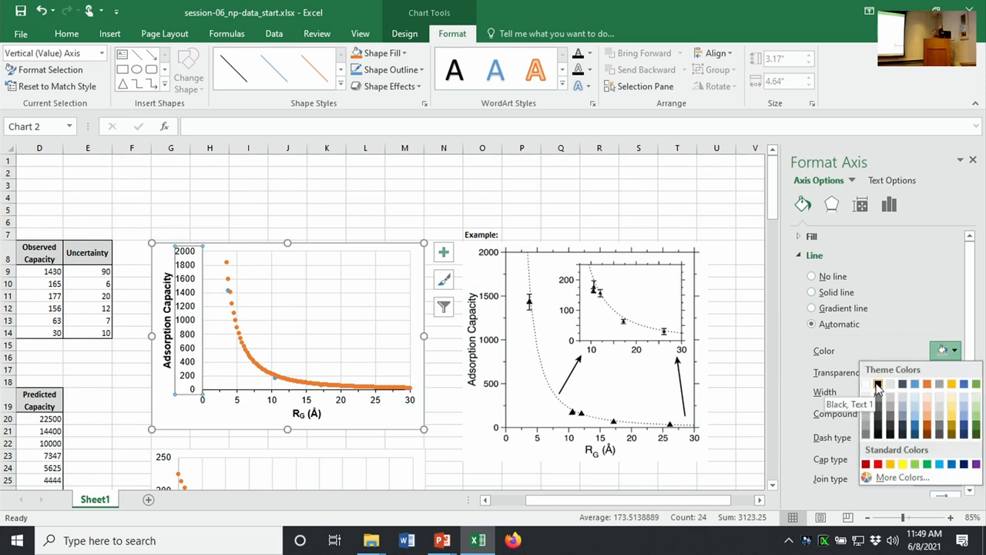
left_click(810, 293)
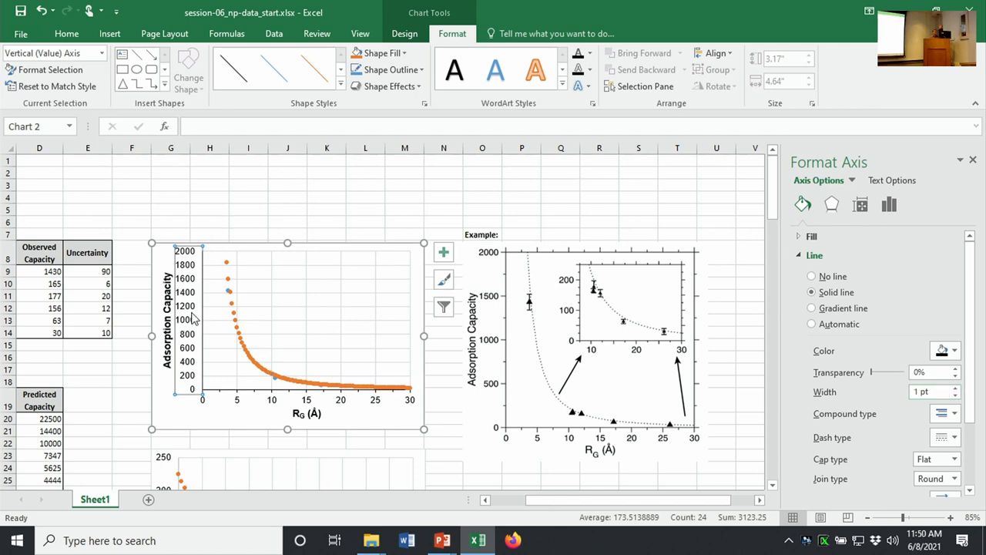
mouse_move(881, 203)
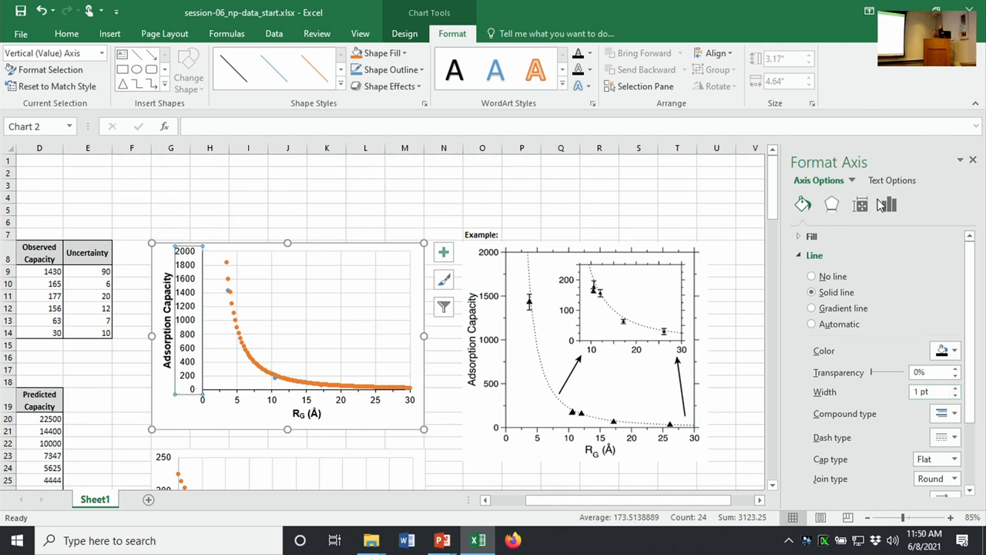
left_click(888, 203)
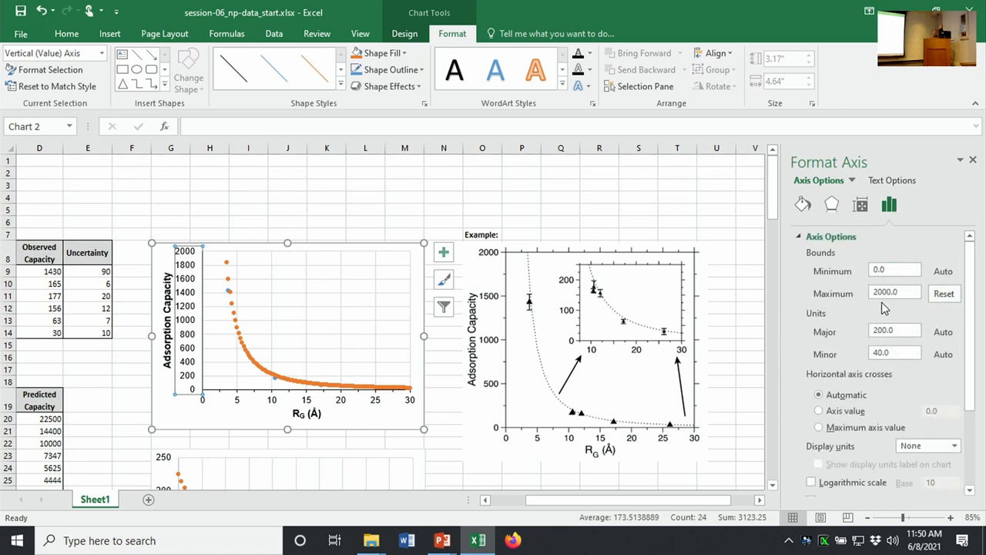
mouse_move(231, 379)
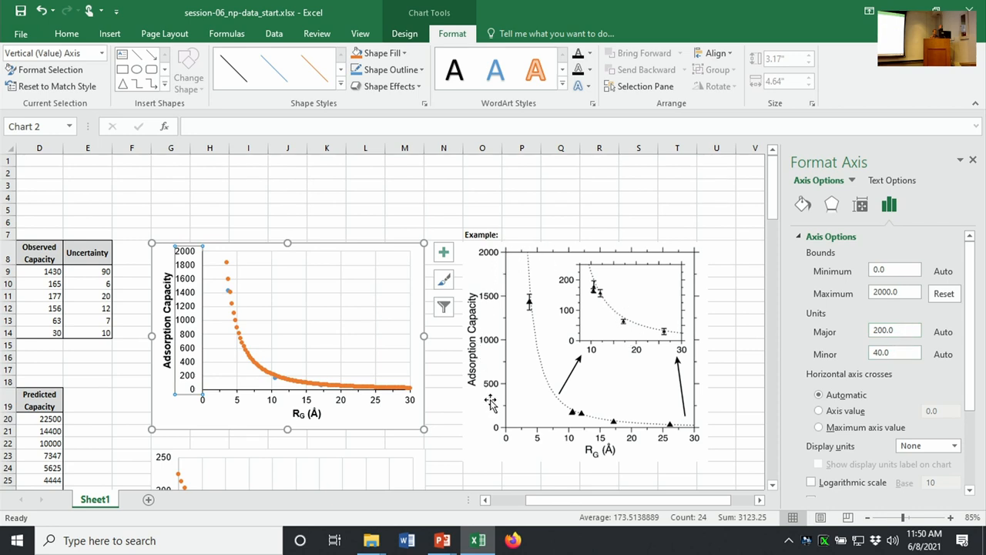
- Set the vertical axis major unit to 500 with outward major and minor tick marks
left_click(894, 330)
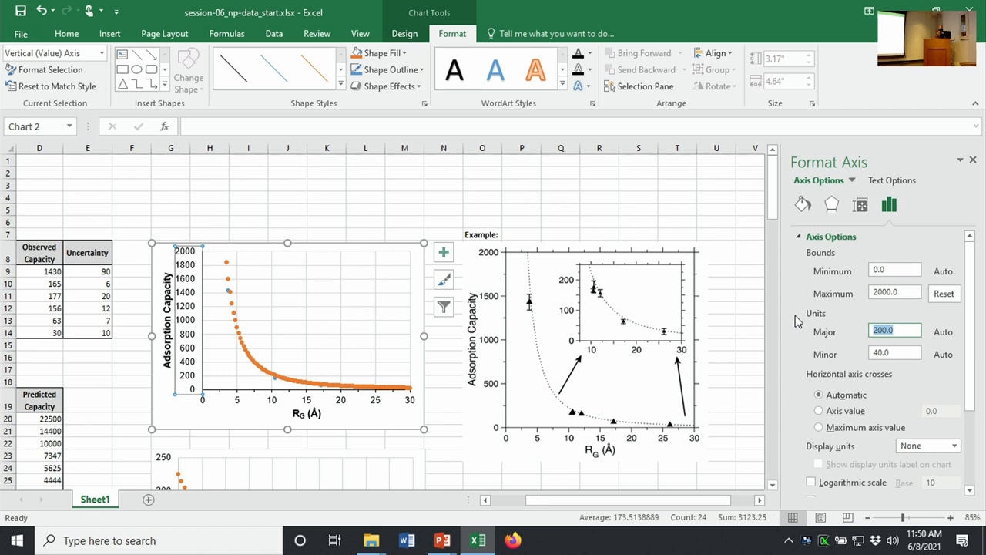
type("50")
left_click(895, 353)
type("250")
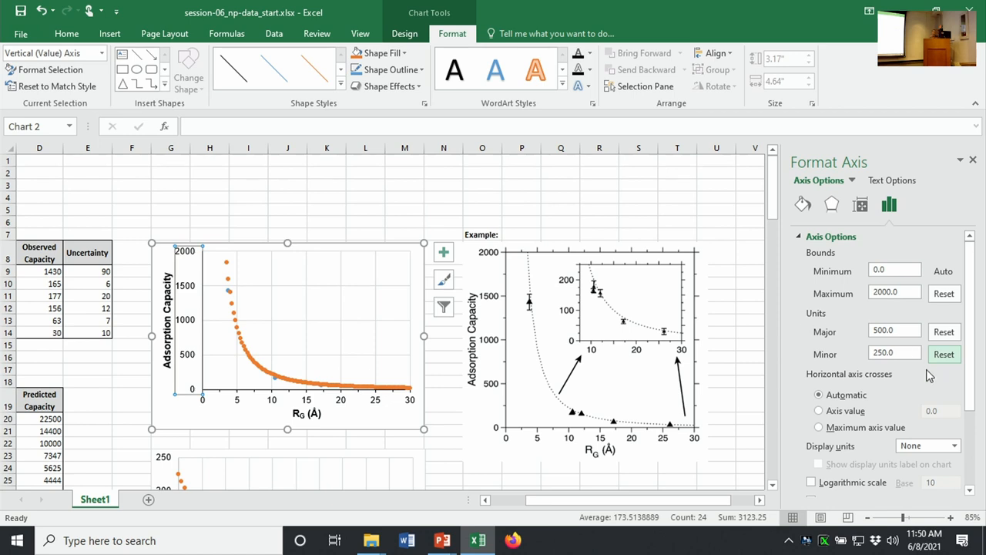
left_click(952, 440)
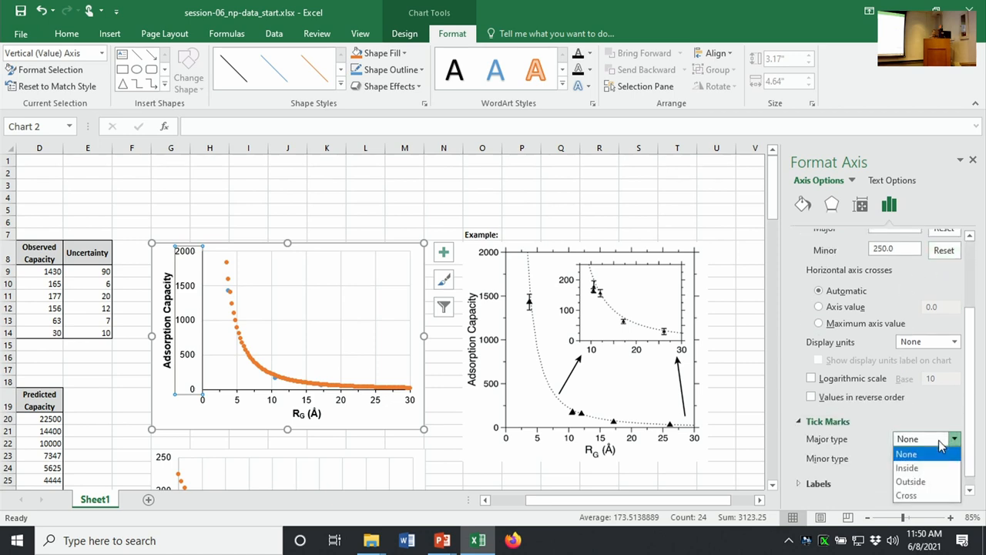
left_click(909, 481)
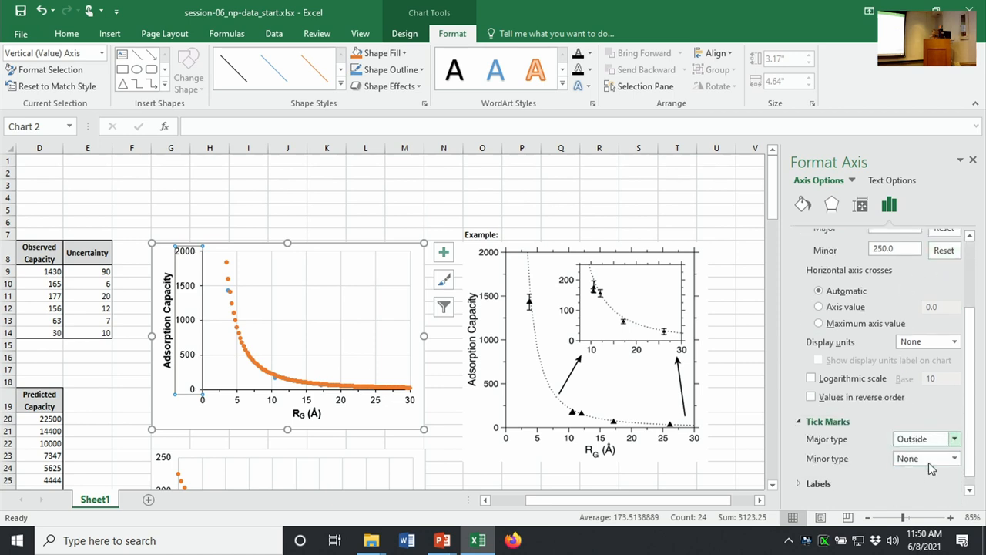
left_click(954, 460)
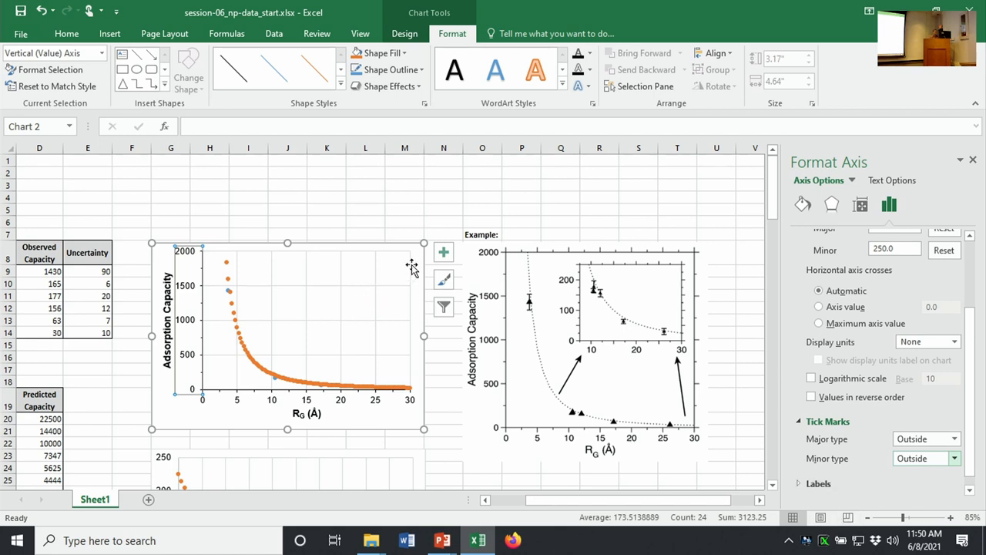
left_click(365, 197)
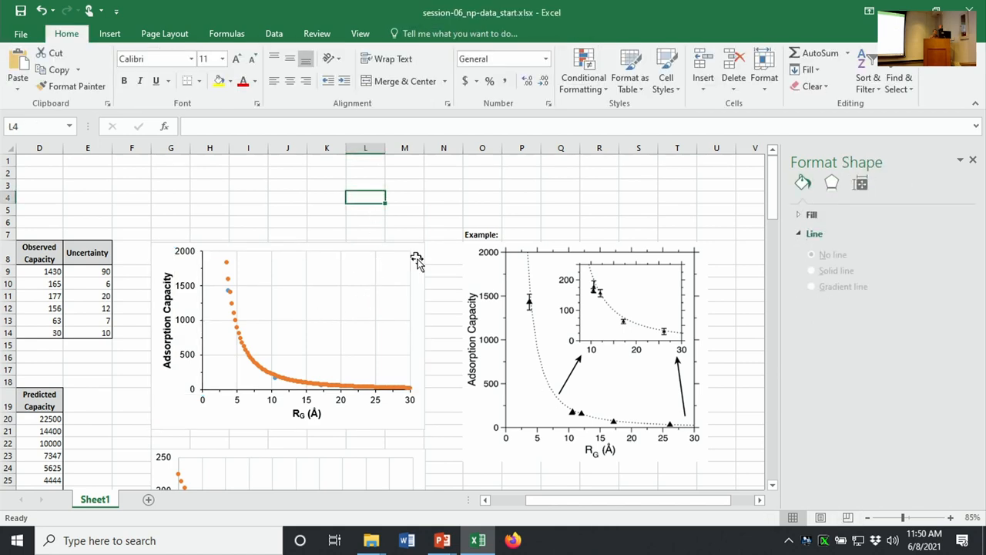
mouse_move(185, 243)
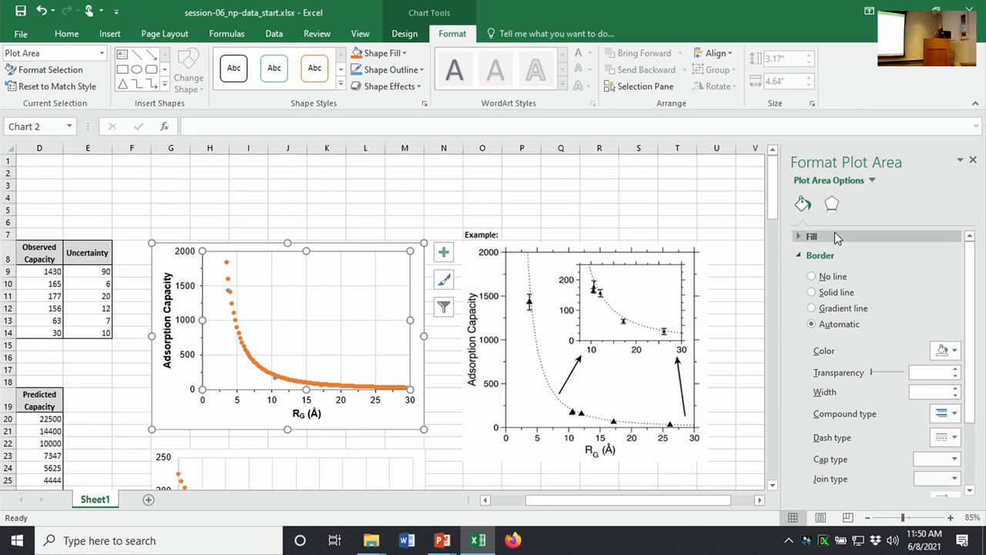
- Fill the left chart's plot area solid white
left_click(801, 235)
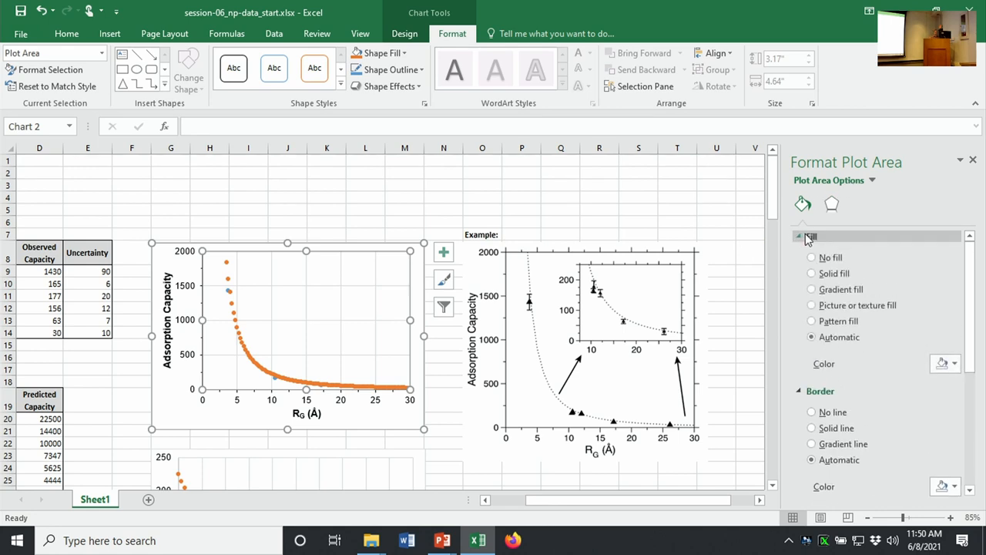
left_click(810, 273)
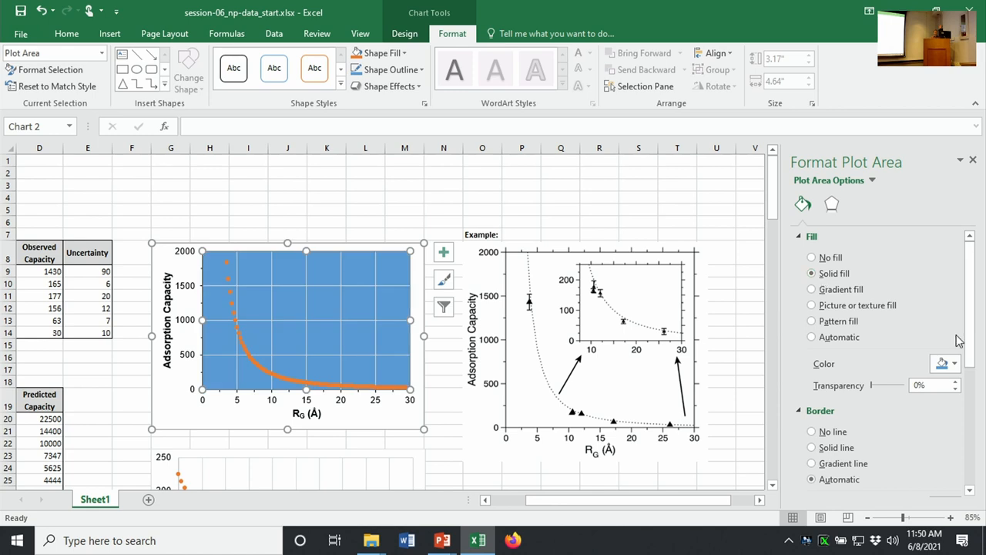
left_click(952, 363)
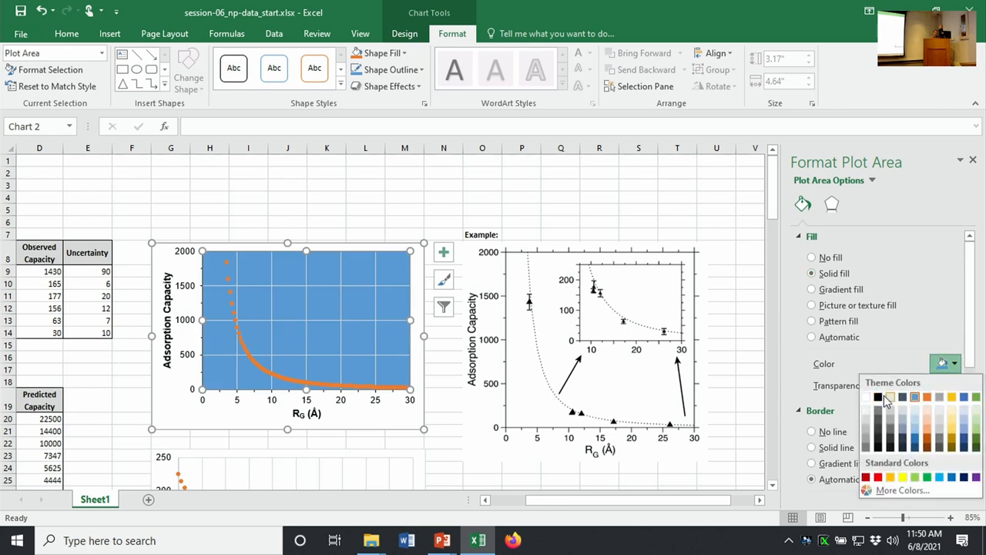
left_click(877, 398)
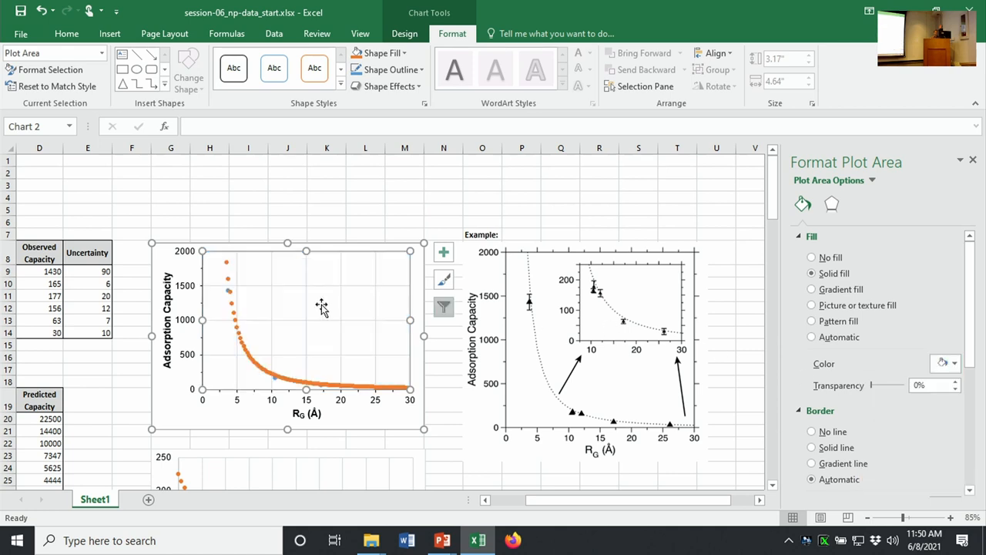
mouse_move(301, 327)
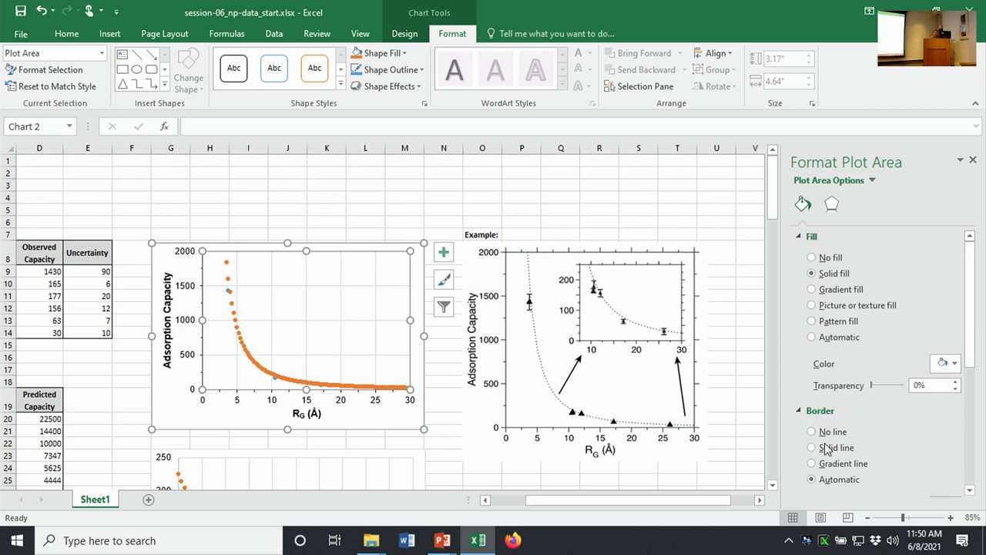
- Outline the plot area with a 1 pt solid line, then select the chart area
left_click(810, 447)
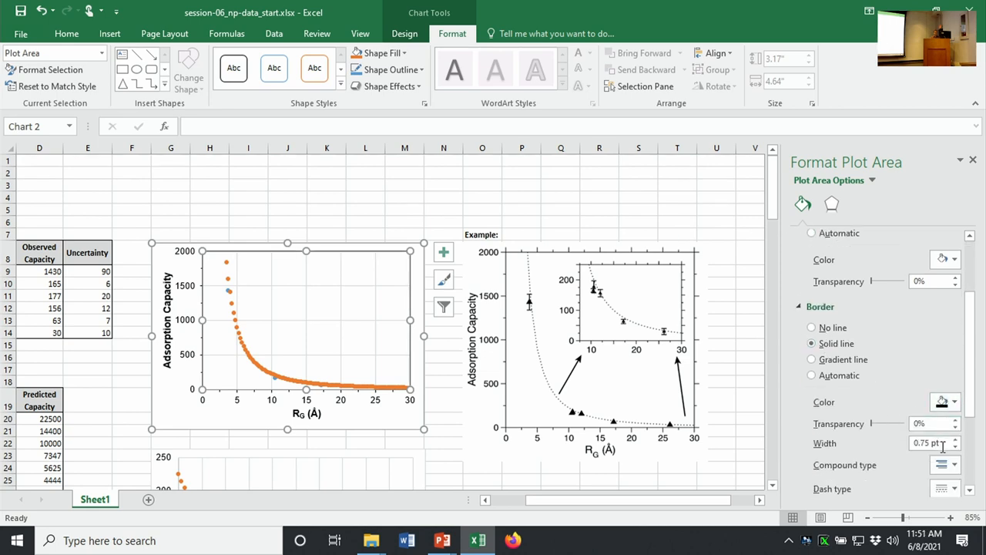
left_click(959, 439)
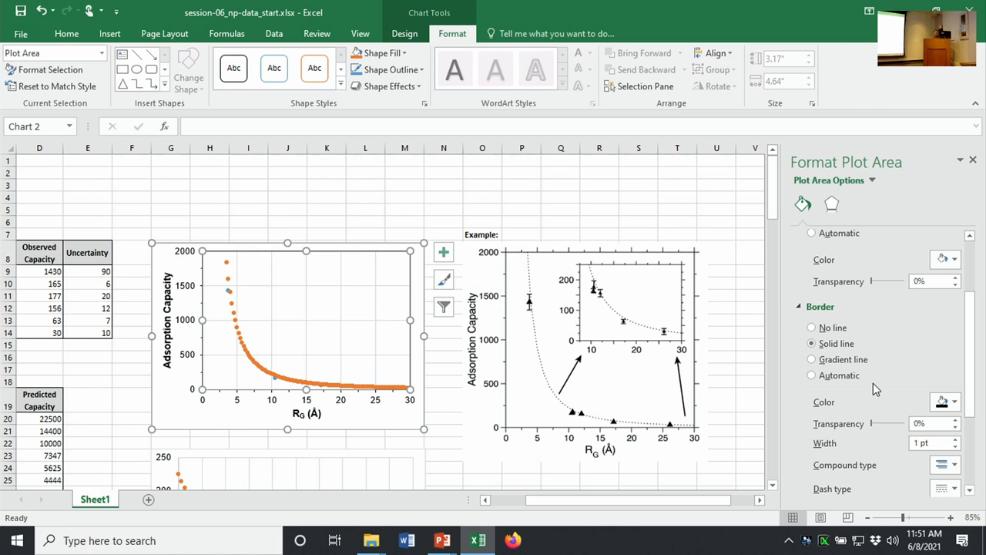
mouse_move(749, 274)
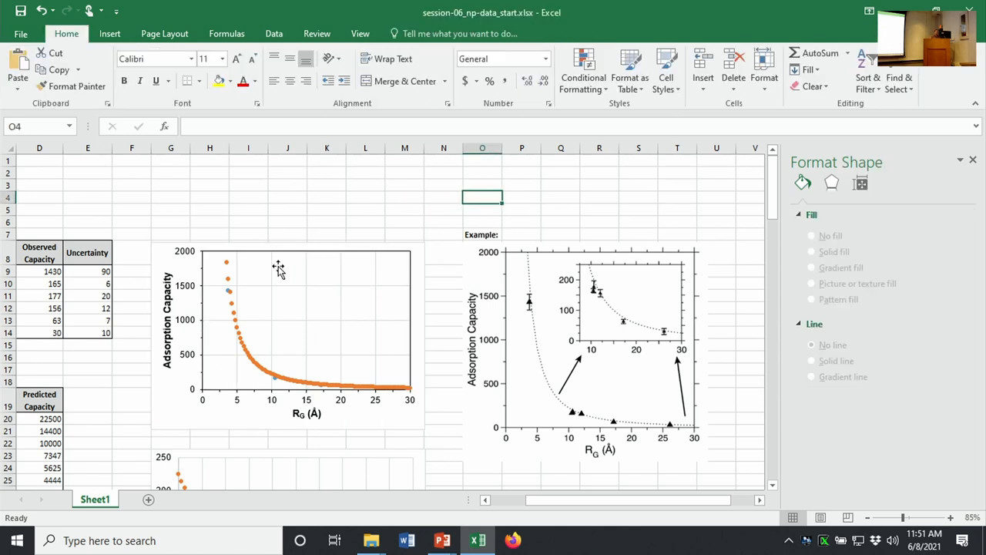
mouse_move(389, 270)
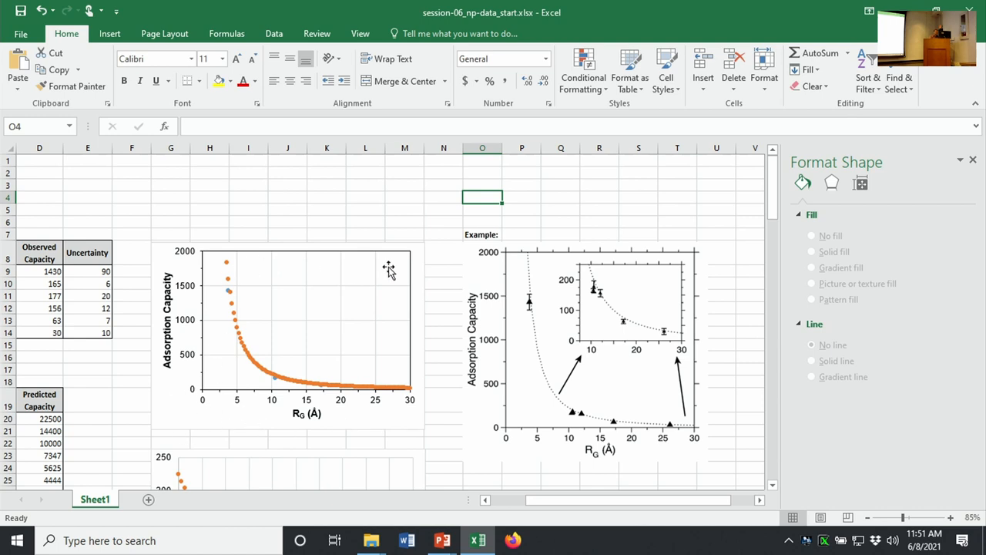
mouse_move(324, 376)
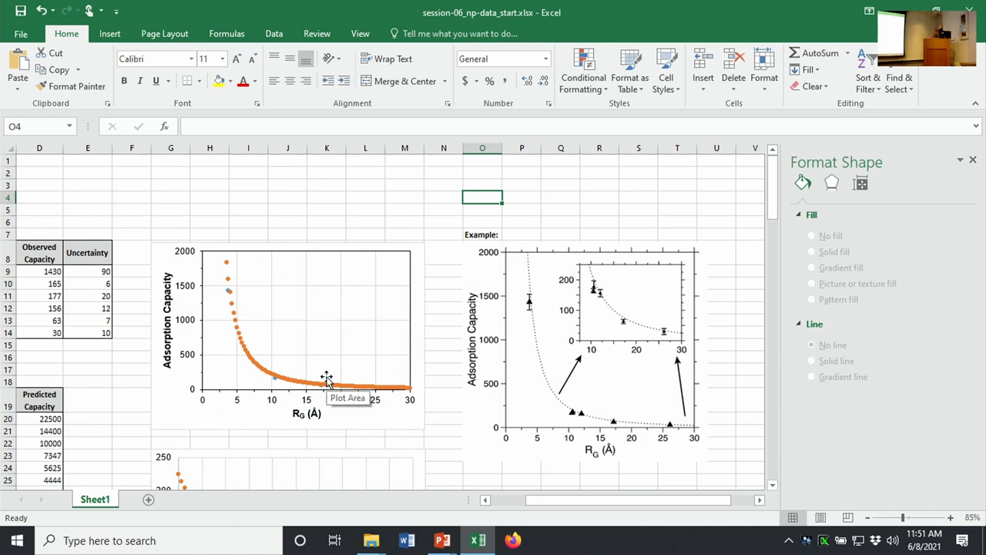
mouse_move(336, 336)
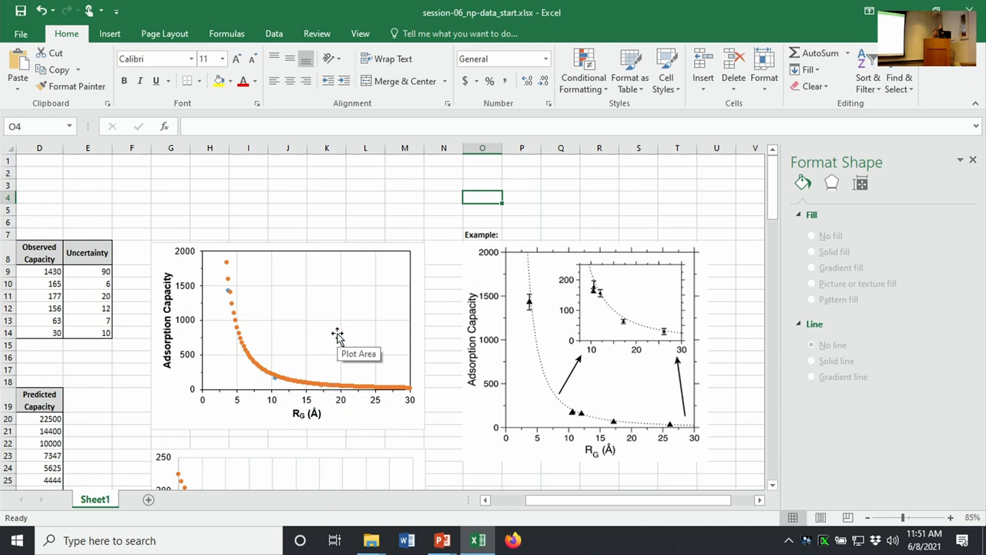
left_click(331, 336)
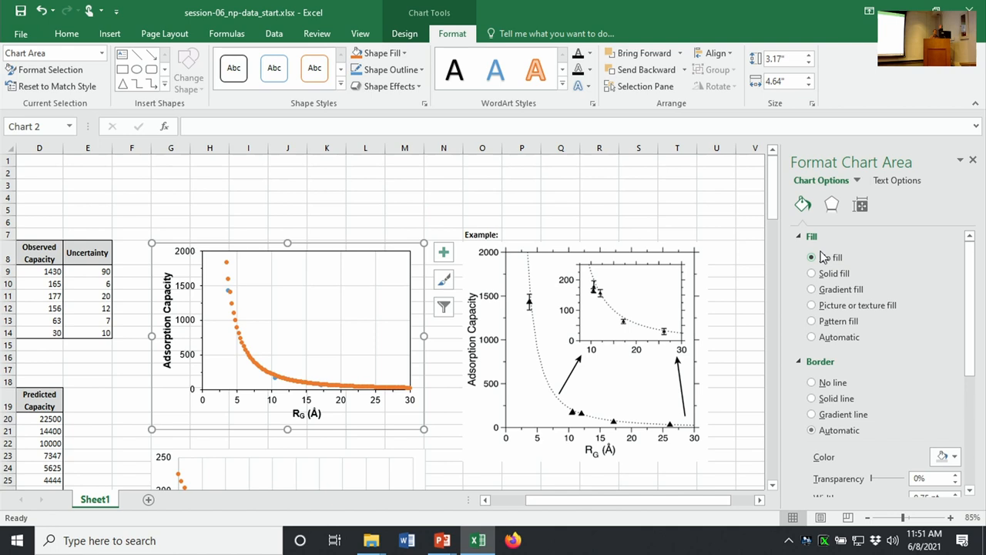
- Set the whole left chart's border to No line
left_click(811, 382)
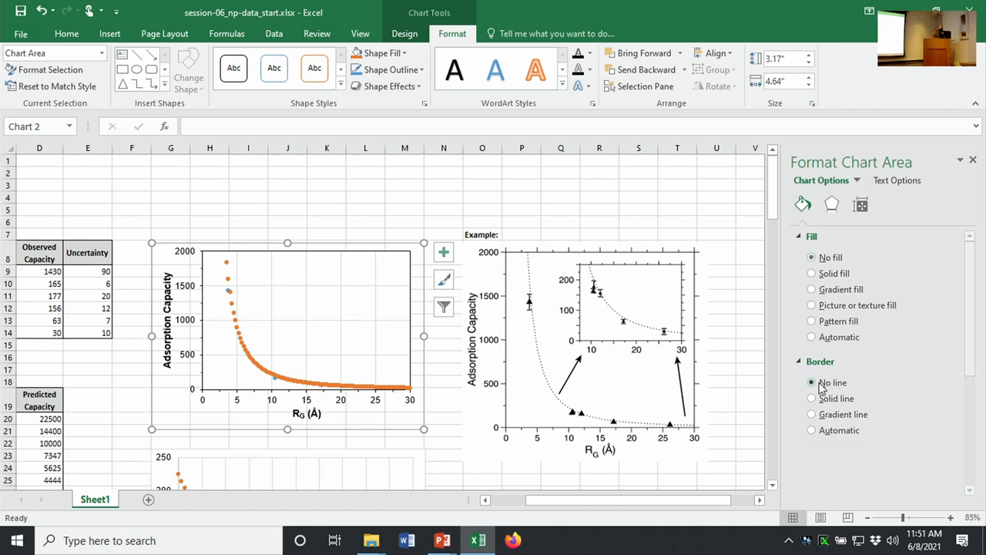
mouse_move(210, 232)
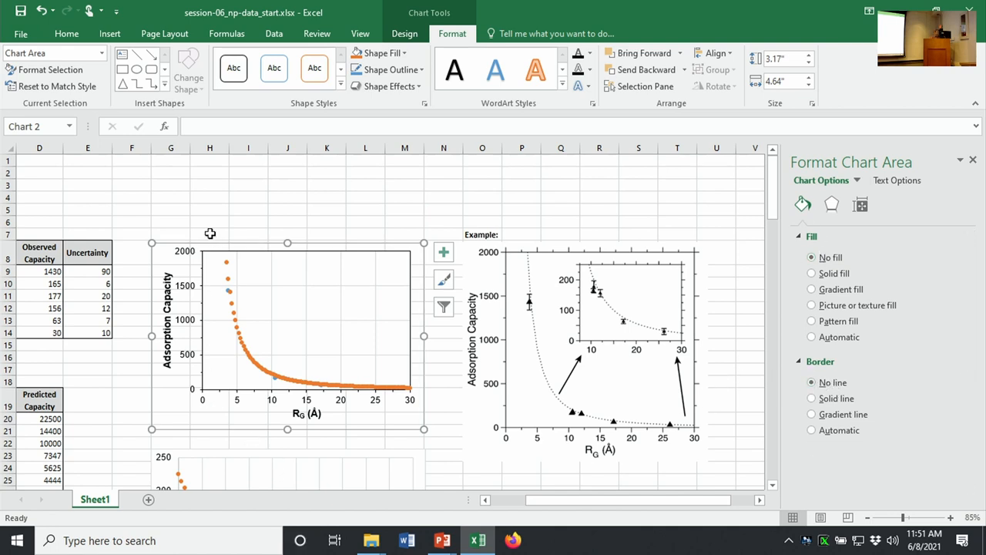
mouse_move(416, 330)
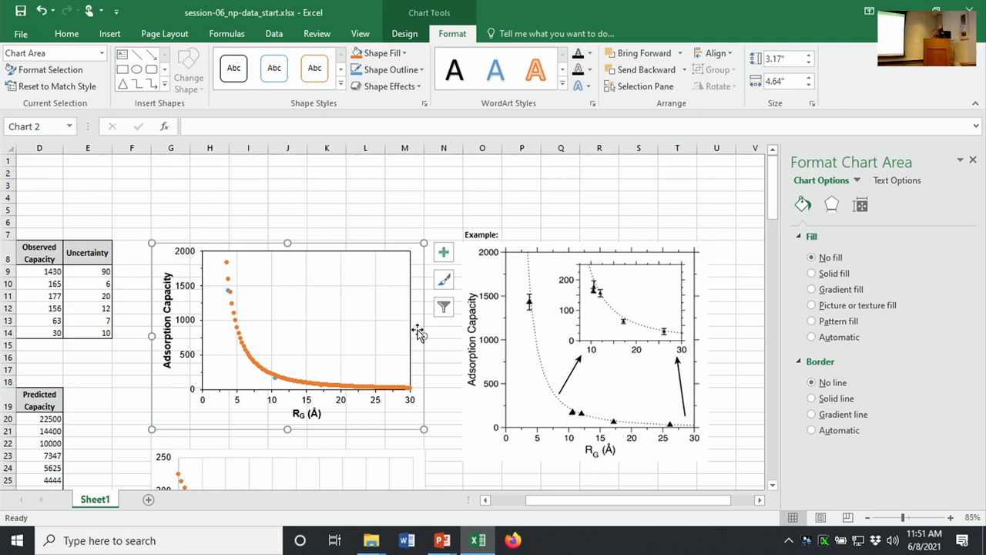
mouse_move(379, 341)
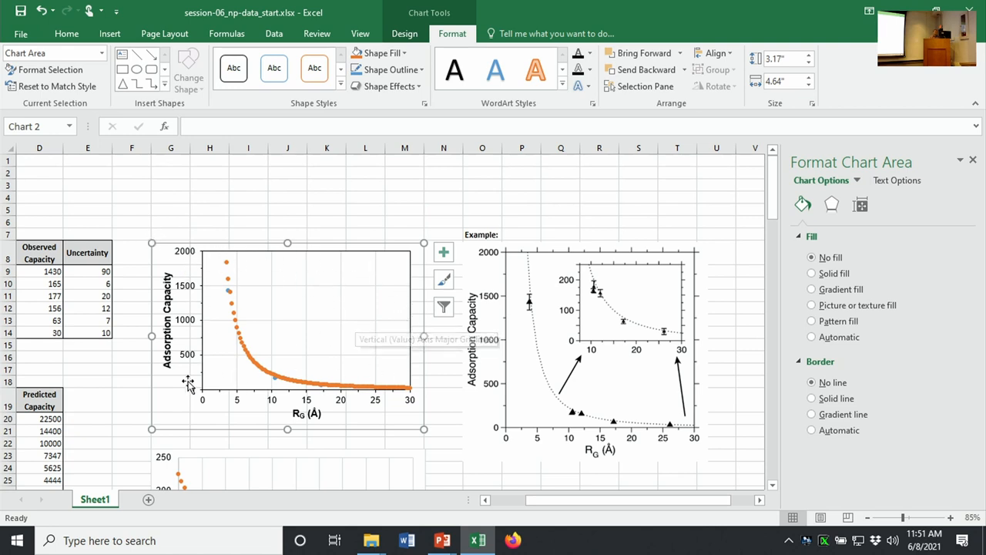
mouse_move(184, 268)
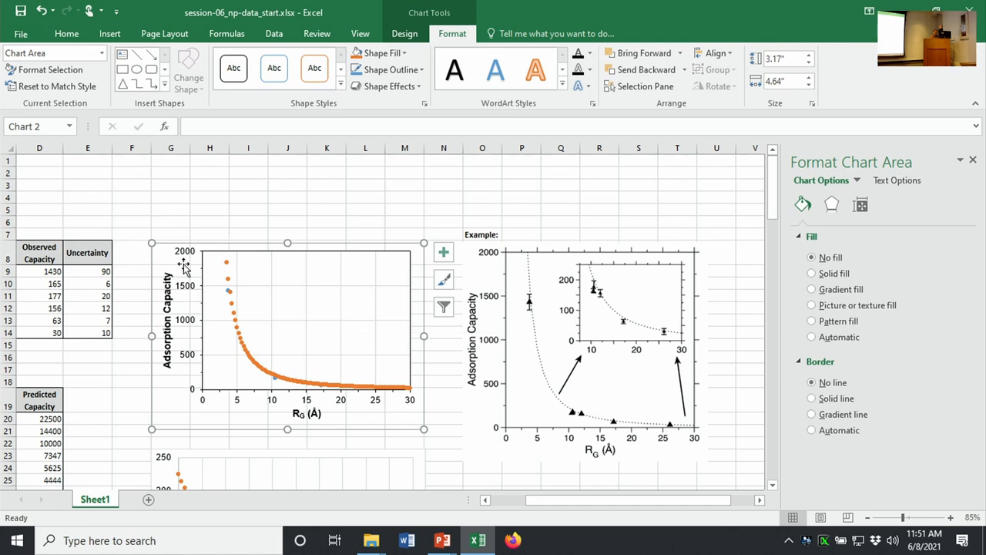
mouse_move(199, 314)
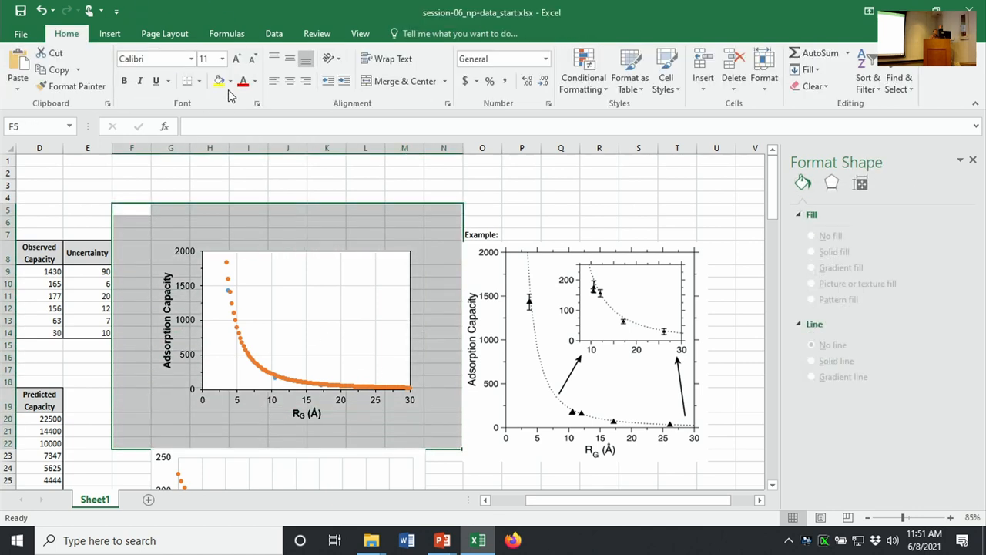
left_click(228, 80)
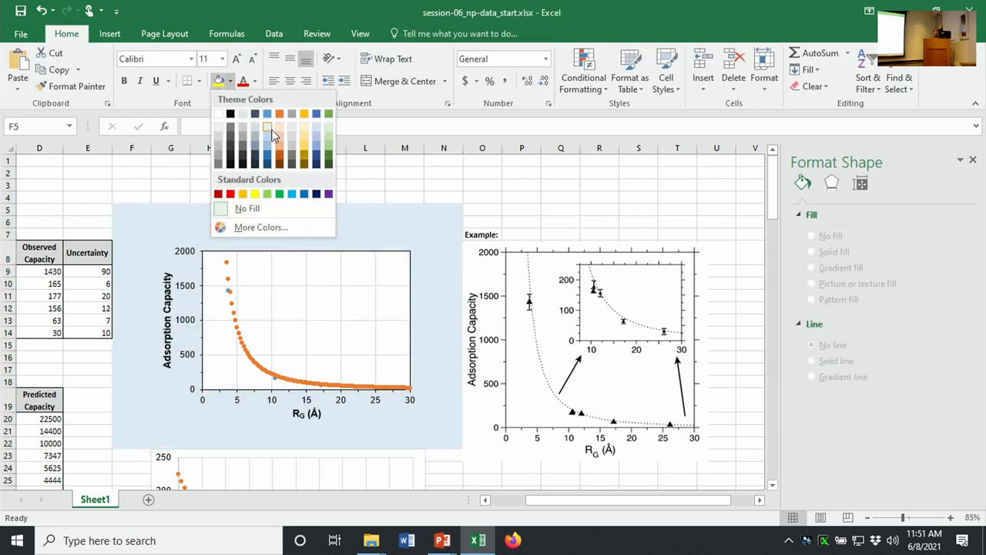
left_click(268, 131)
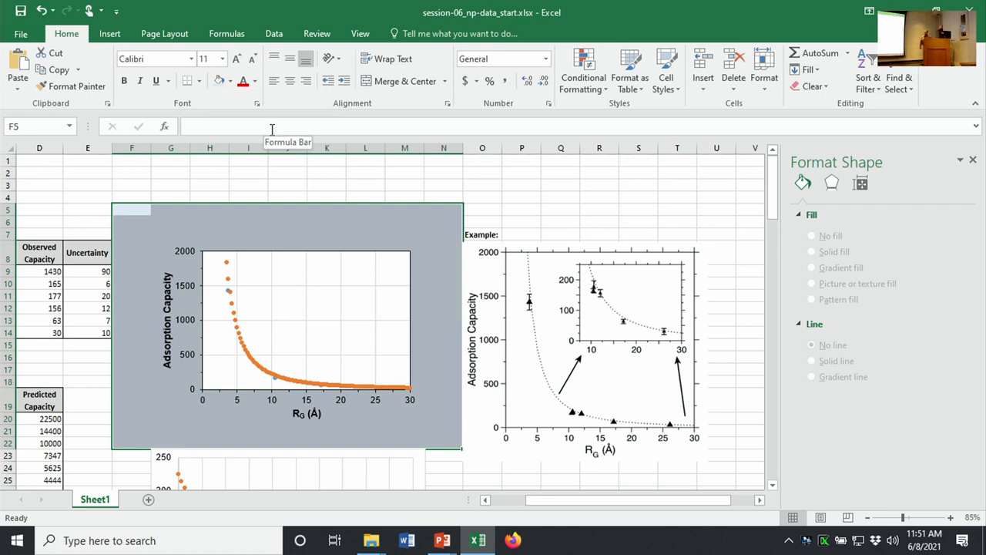
mouse_move(314, 333)
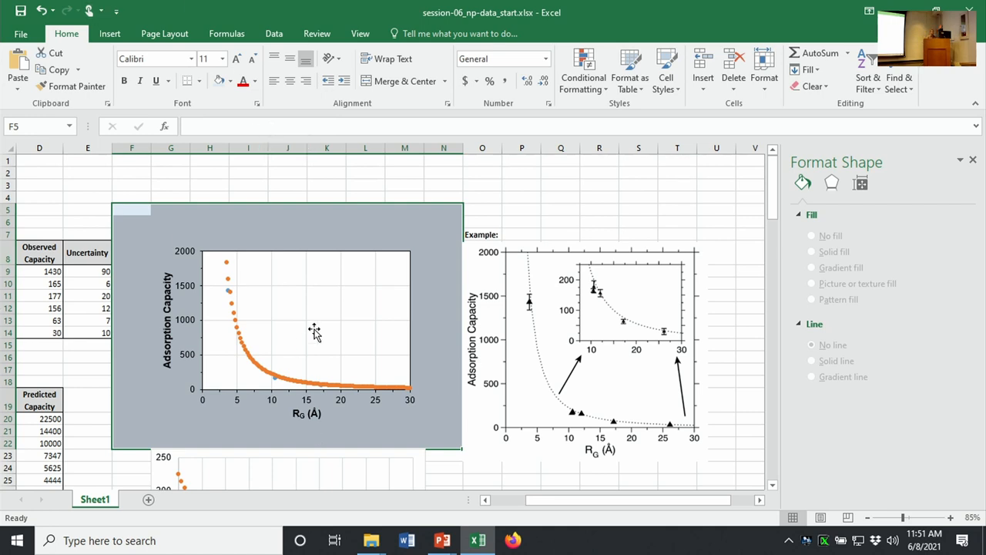
mouse_move(316, 194)
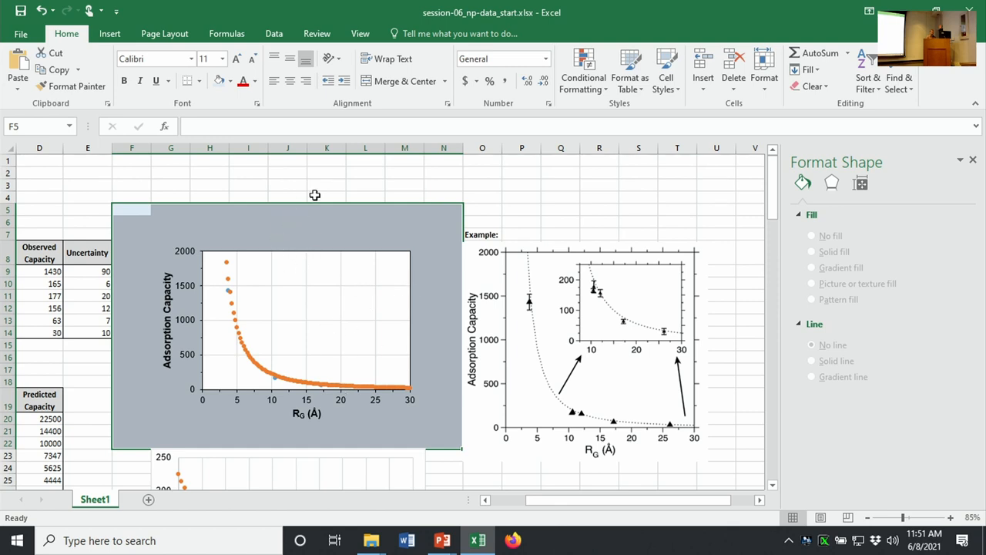
mouse_move(338, 228)
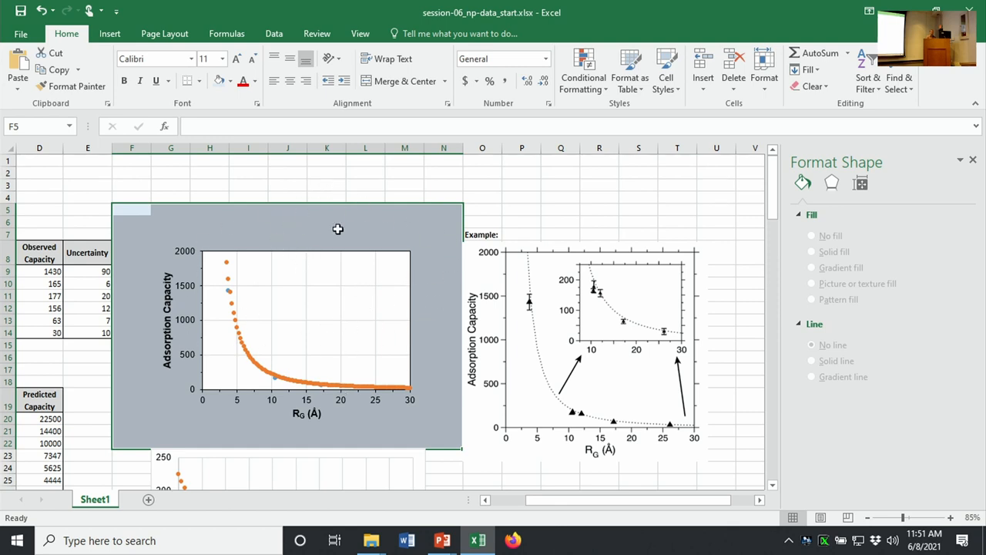
mouse_move(376, 315)
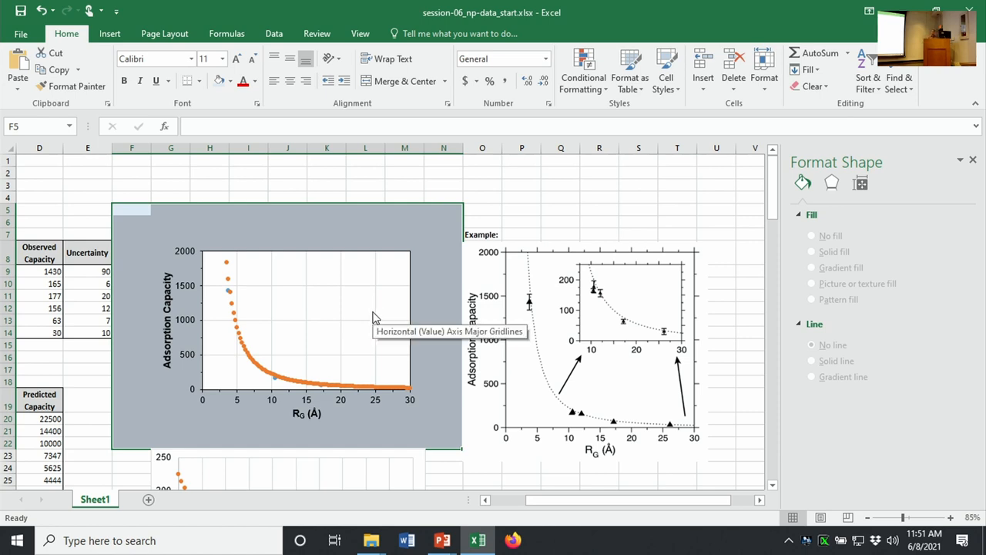
mouse_move(282, 301)
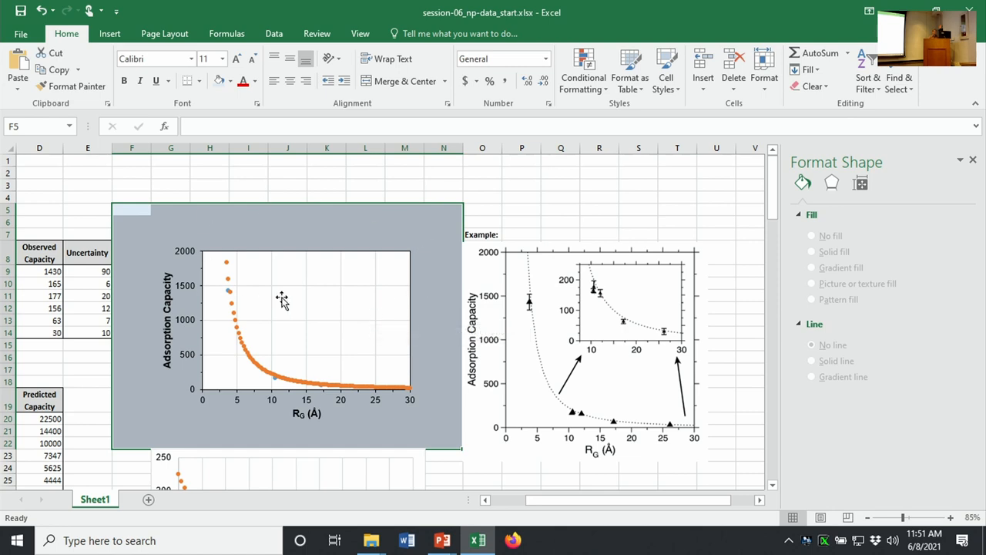
mouse_move(291, 299)
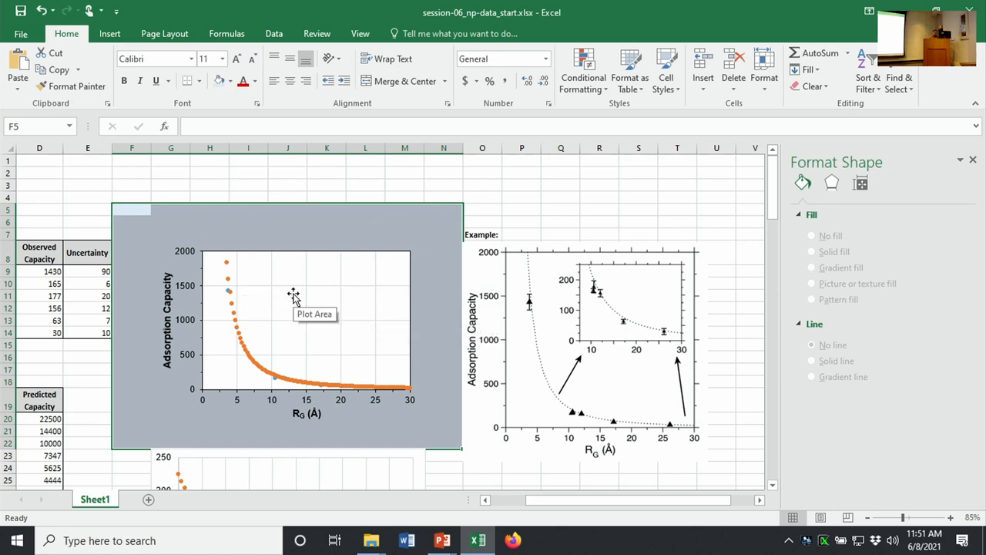
mouse_move(647, 275)
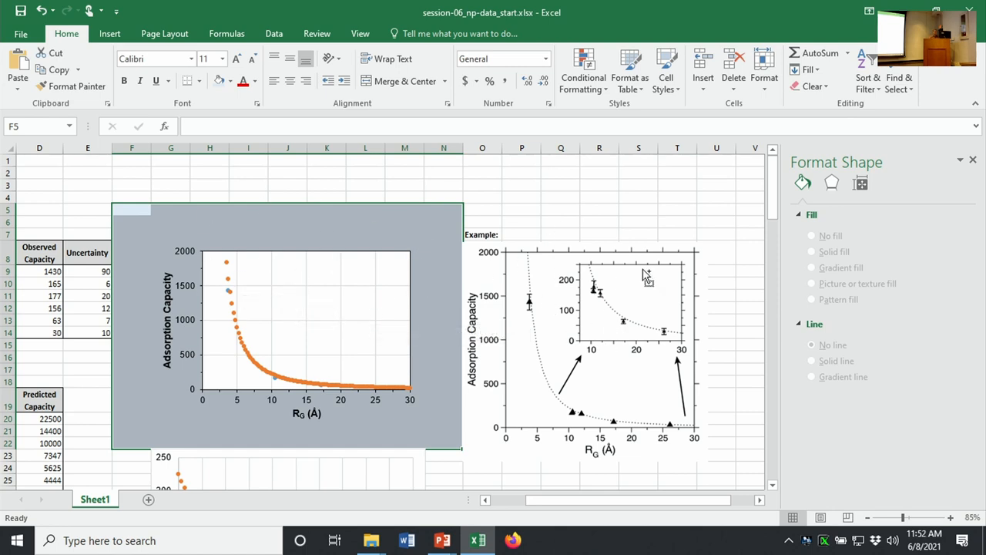
mouse_move(516, 280)
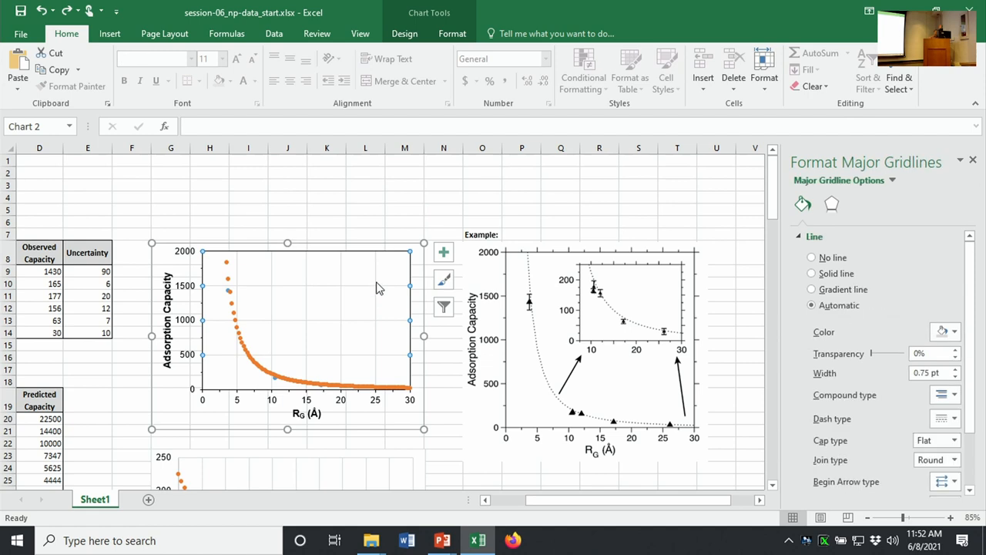
mouse_move(380, 288)
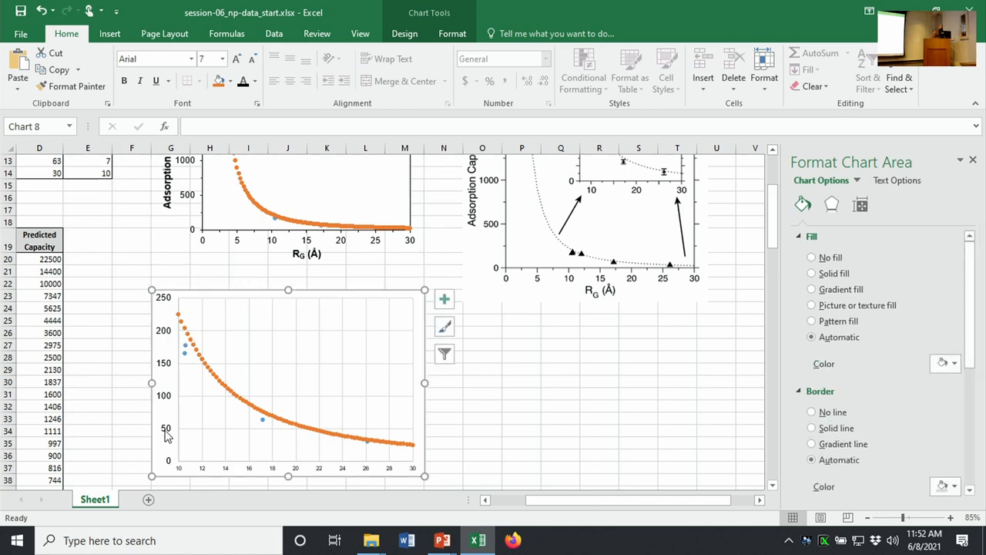
mouse_move(241, 475)
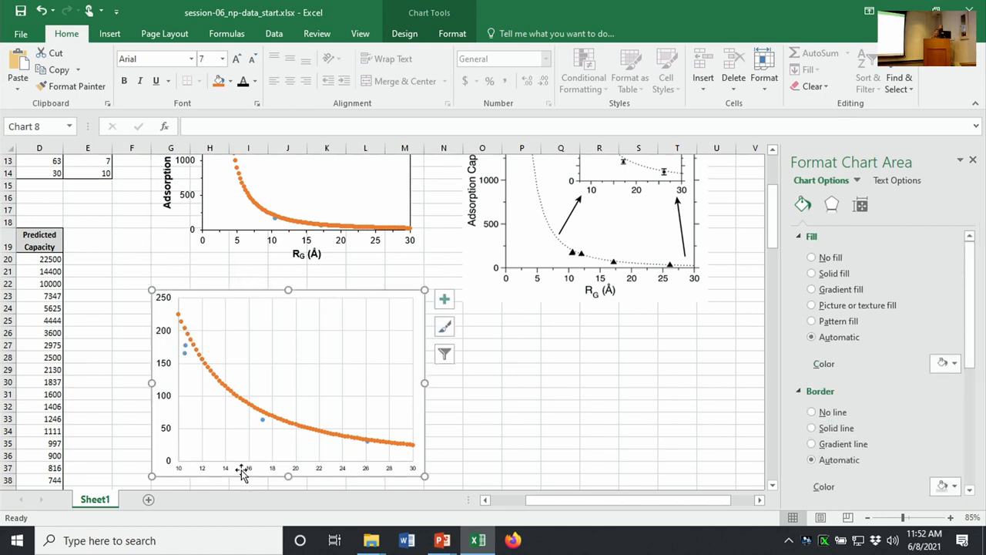
- Enlarge the inset chart's horizontal axis labels to 11 and remove its gridlines
left_click(285, 474)
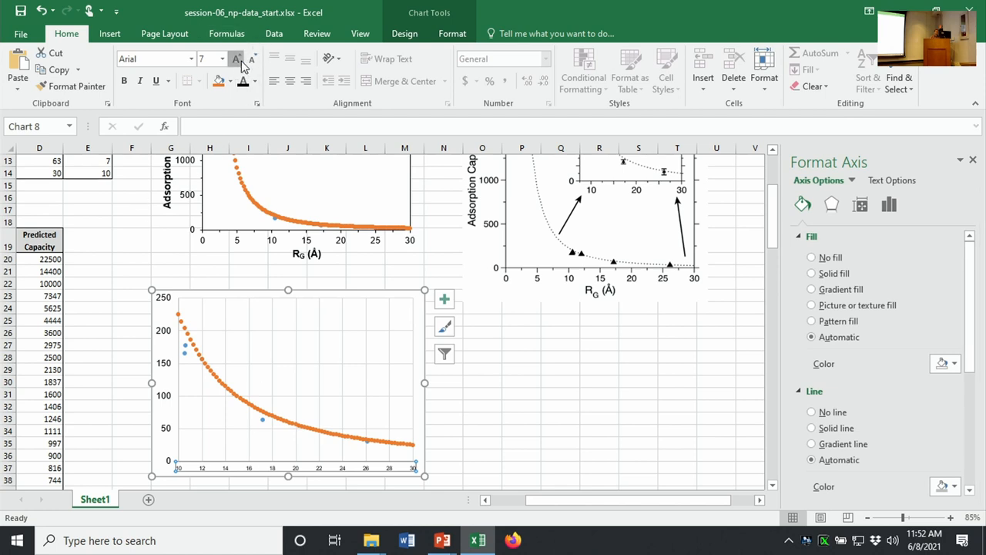
left_click(234, 58)
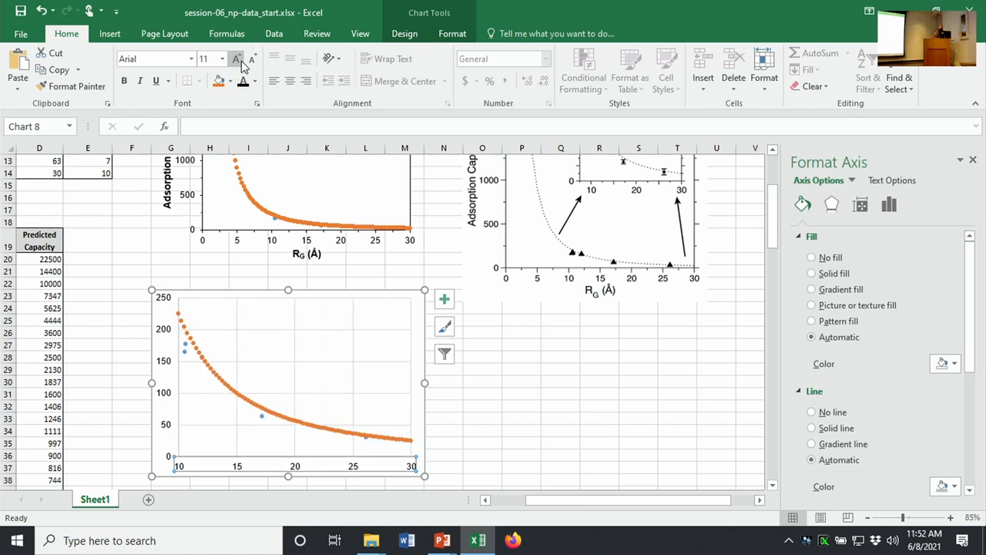
mouse_move(157, 318)
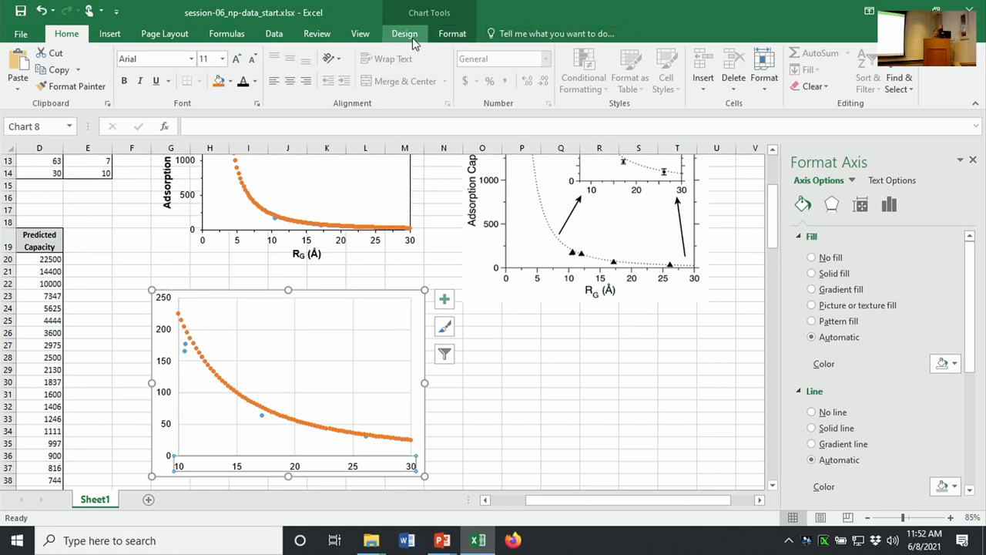
left_click(23, 69)
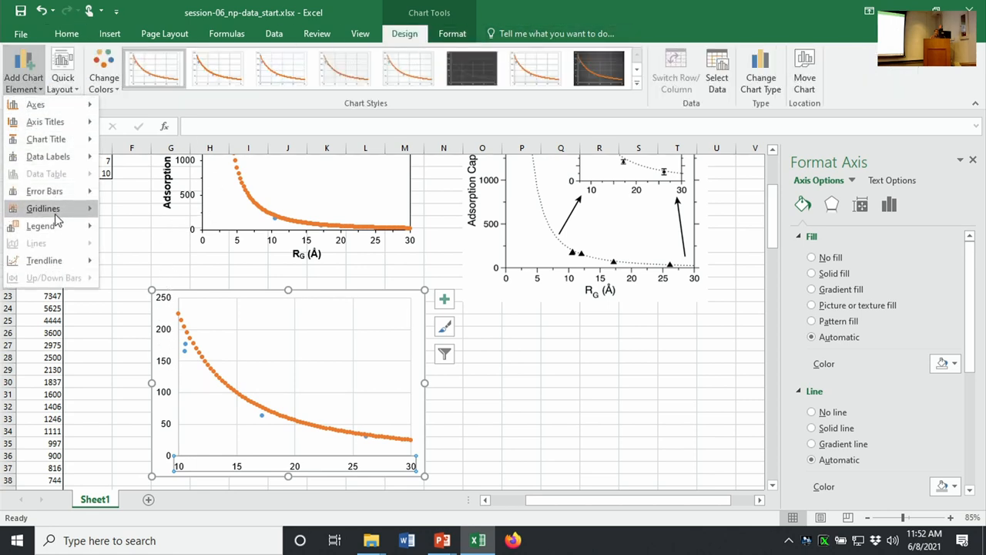
left_click(43, 208)
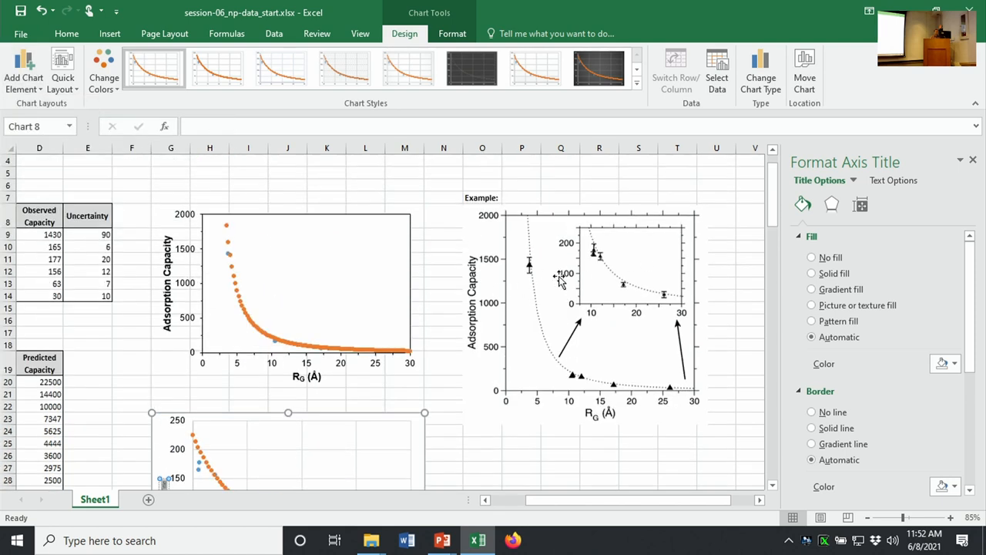
- Scroll down to the lower inset chart to reach its stray axis title
scroll("down", 3)
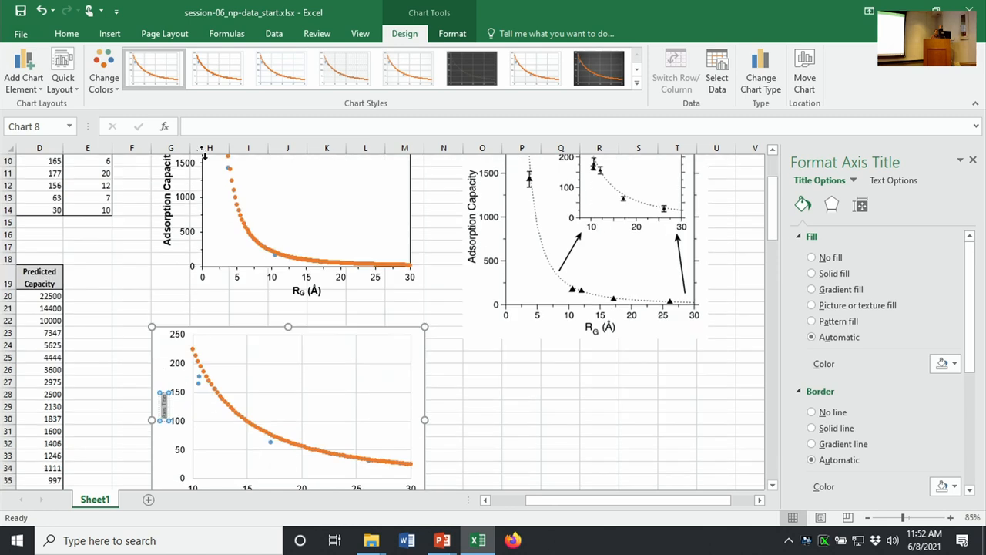
mouse_move(166, 407)
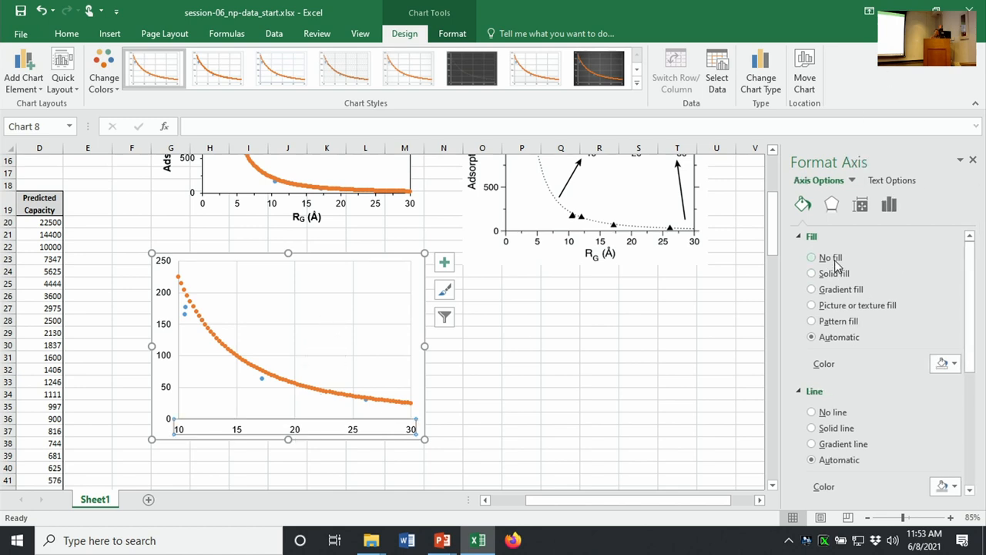
mouse_move(835, 274)
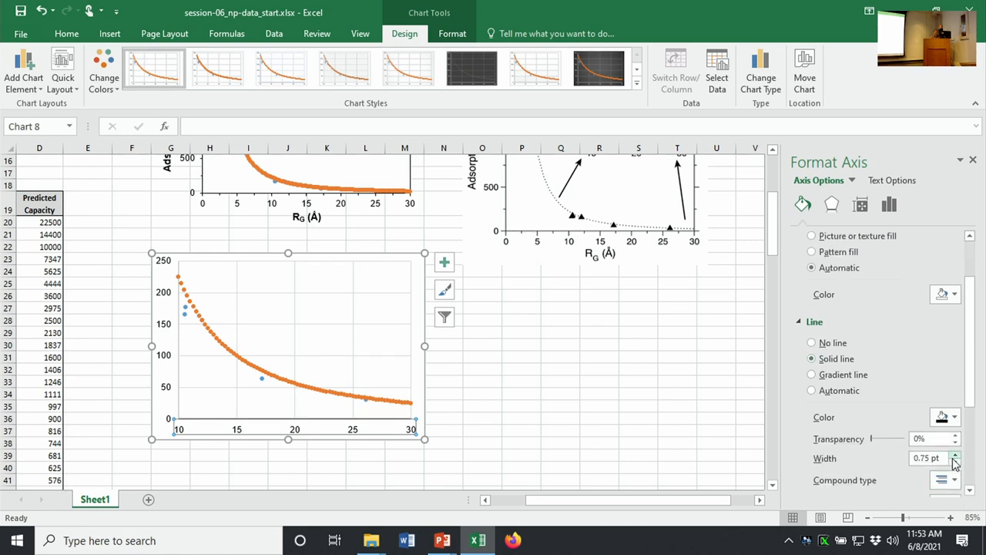
- Give the inset horizontal axis a 1 pt line with outside major and minor tick marks
left_click(956, 453)
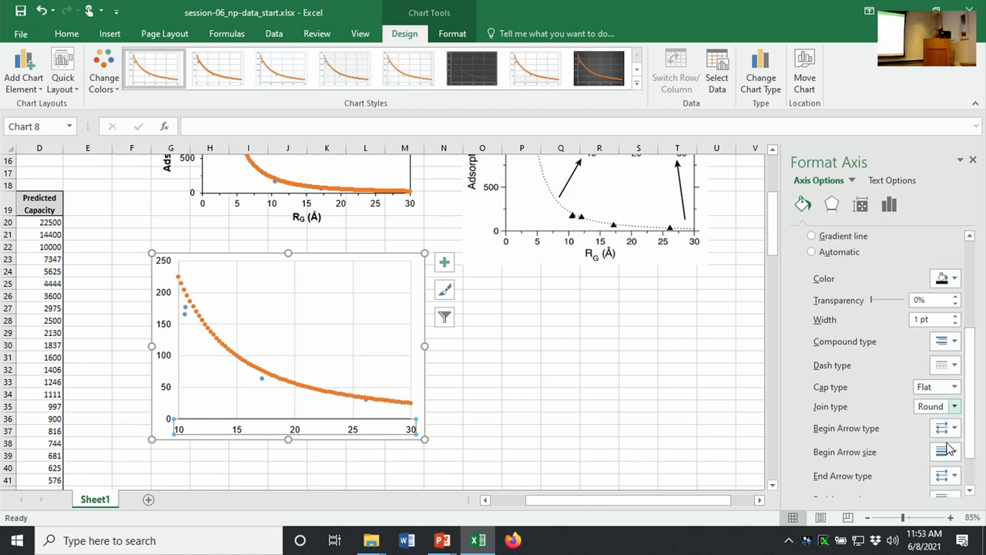
left_click(889, 204)
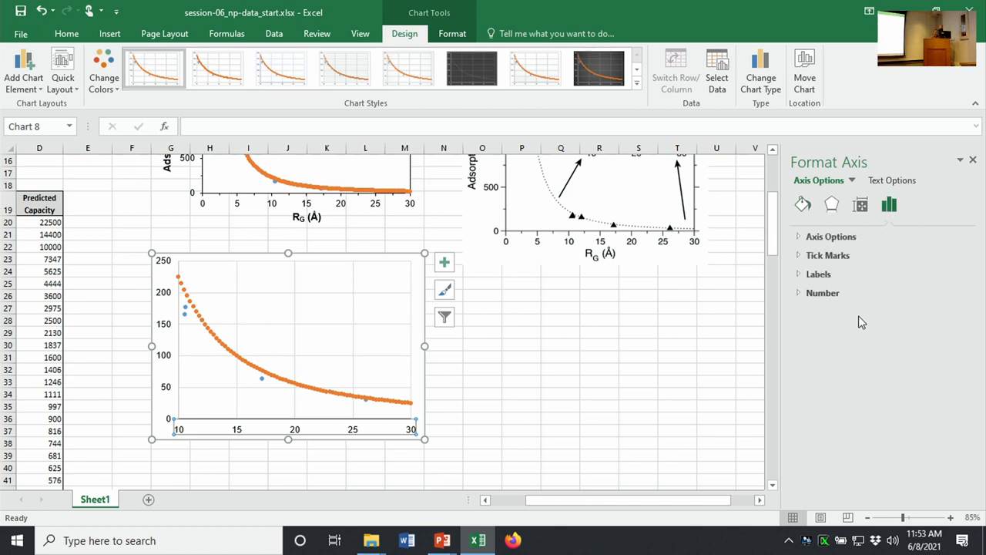
left_click(827, 255)
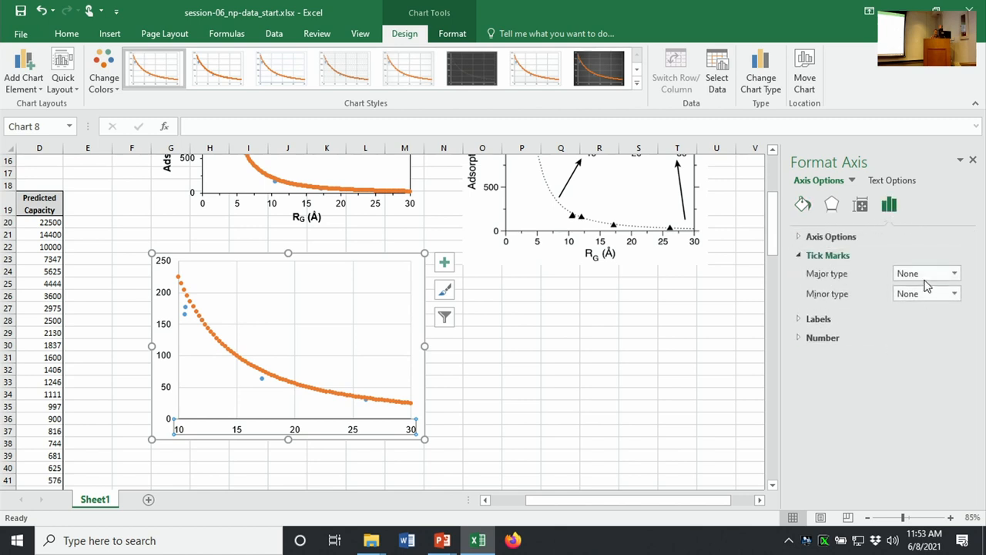
left_click(953, 272)
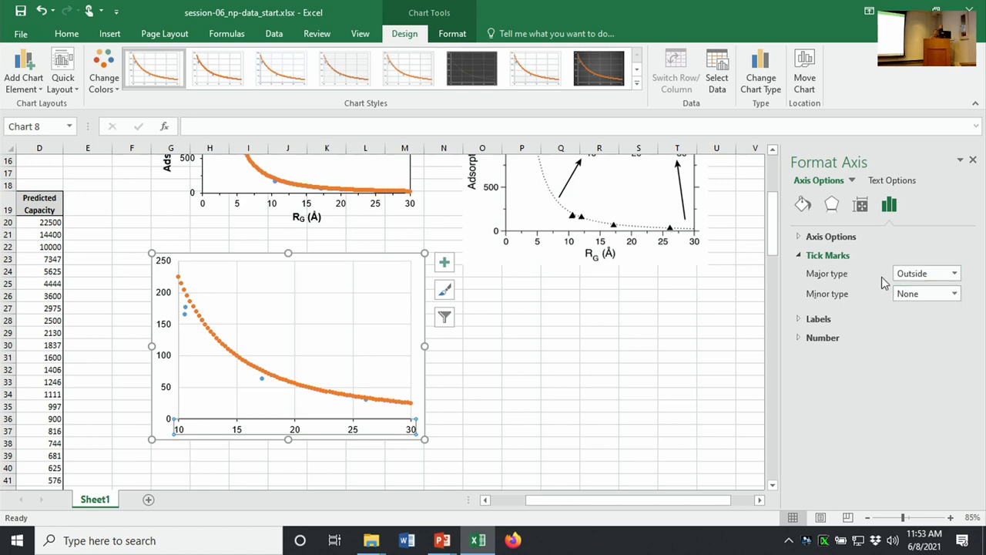
left_click(947, 293)
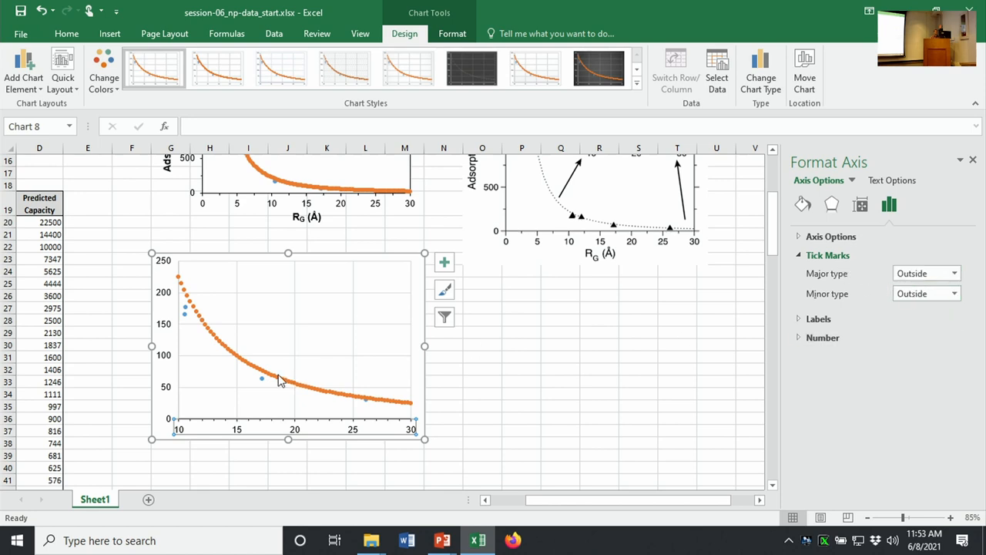
- Set outside tick marks on the inset chart's vertical axis
left_click(924, 272)
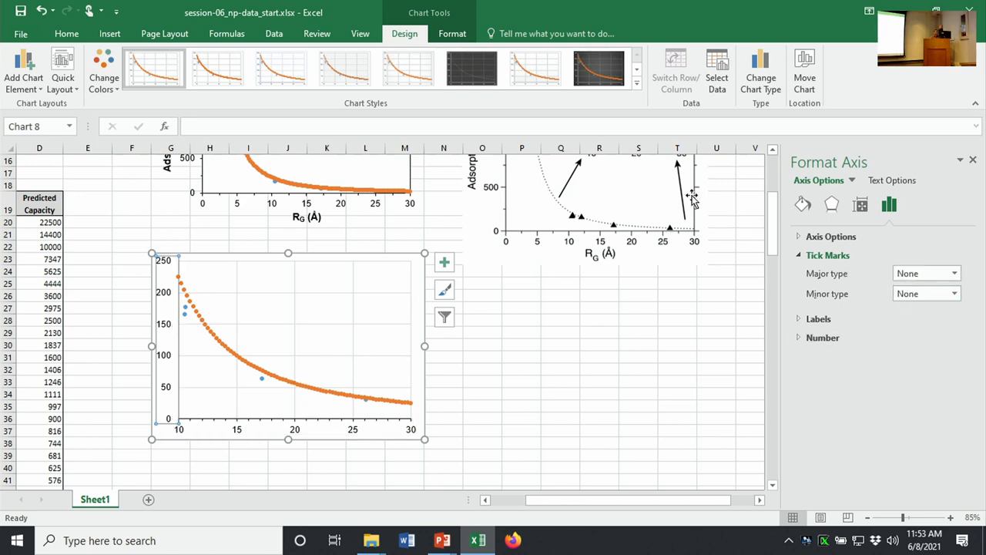
mouse_move(582, 182)
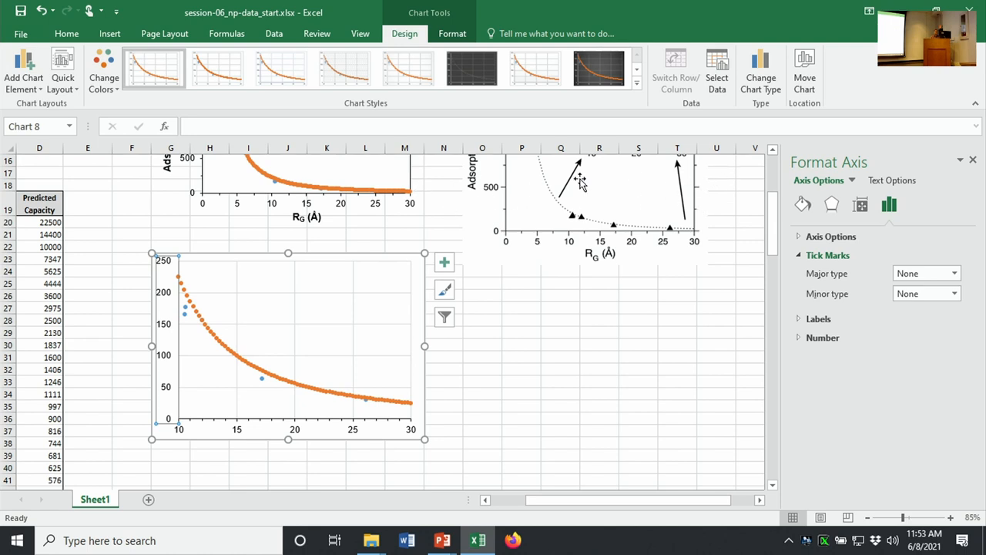
mouse_move(132, 315)
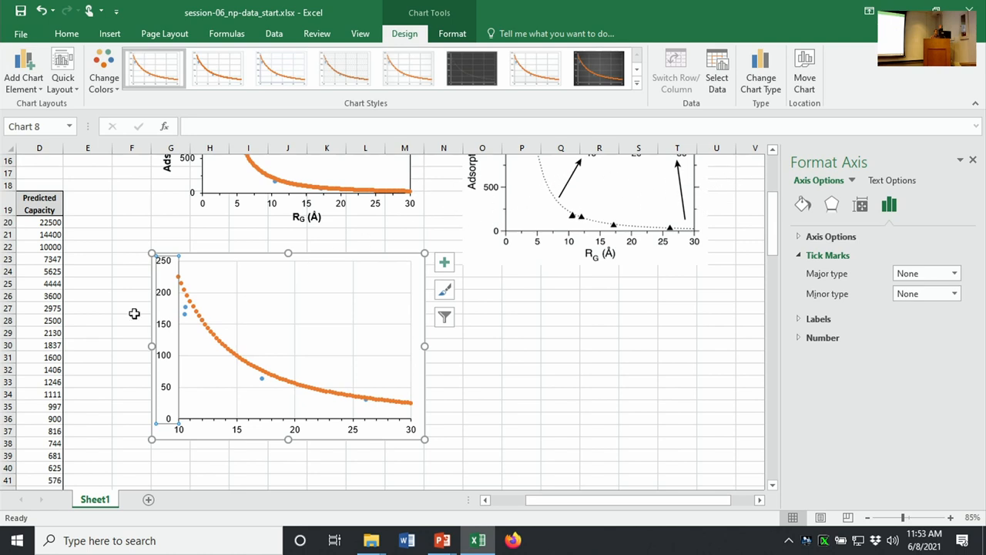
mouse_move(166, 299)
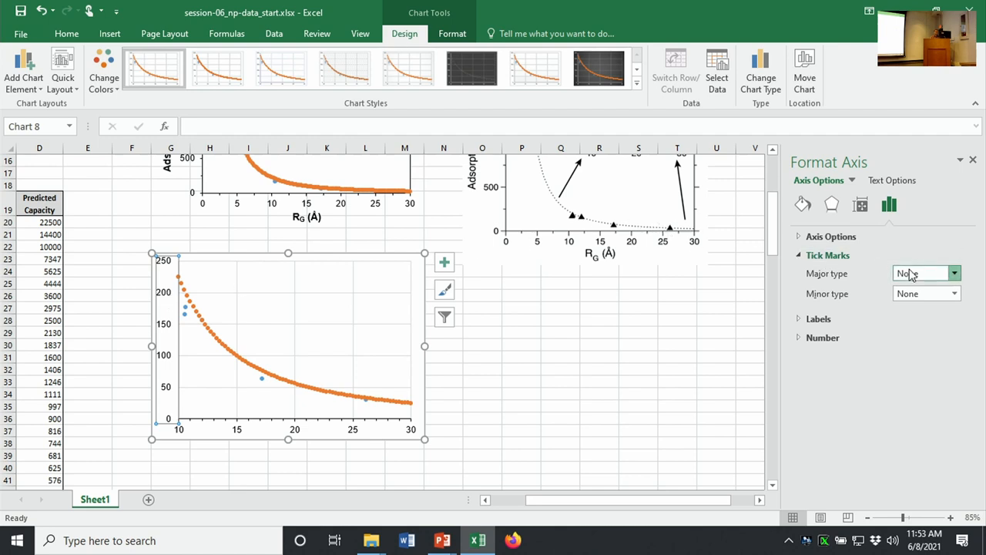
left_click(953, 274)
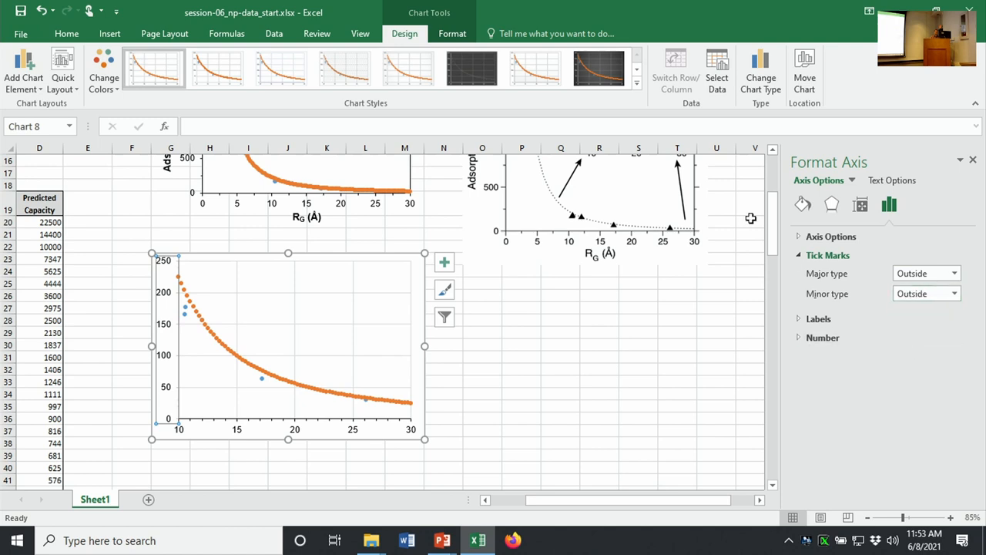
left_click(803, 204)
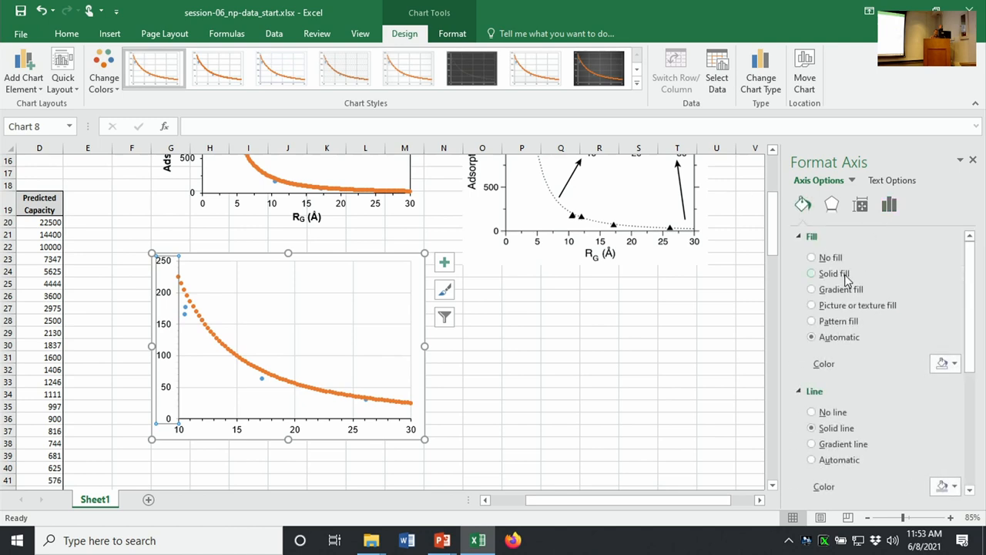
- Give the vertical axis a solid line and expand its bounds and units settings
left_click(810, 257)
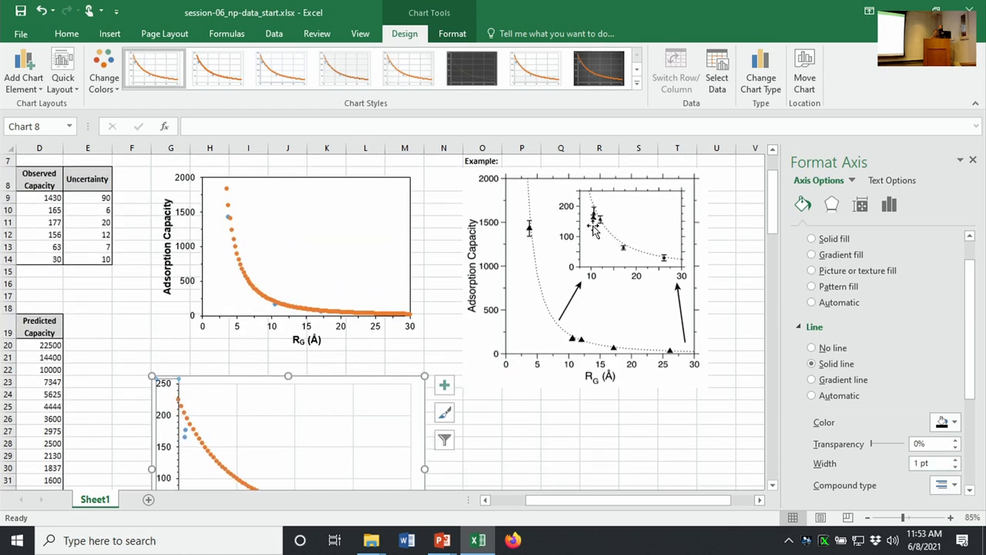
mouse_move(577, 216)
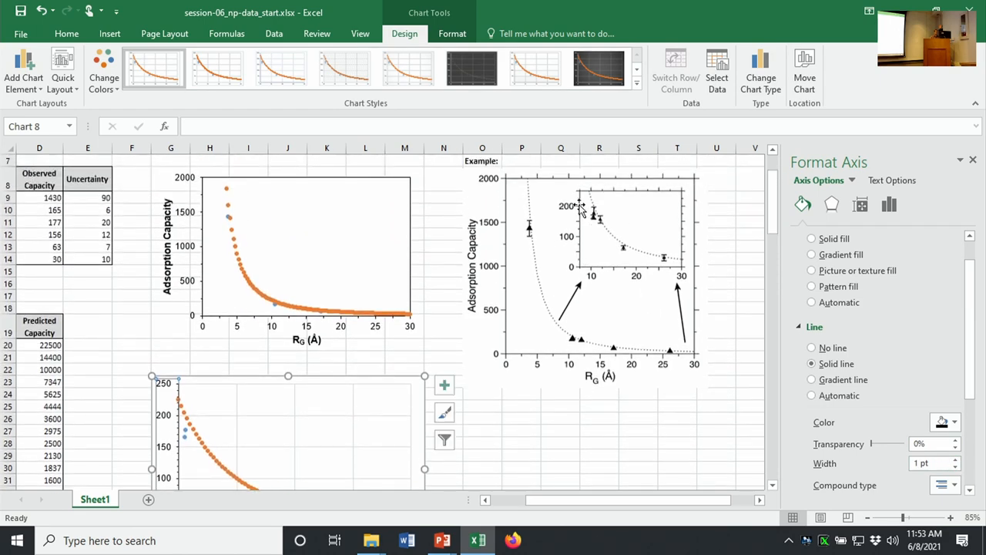
mouse_move(844, 321)
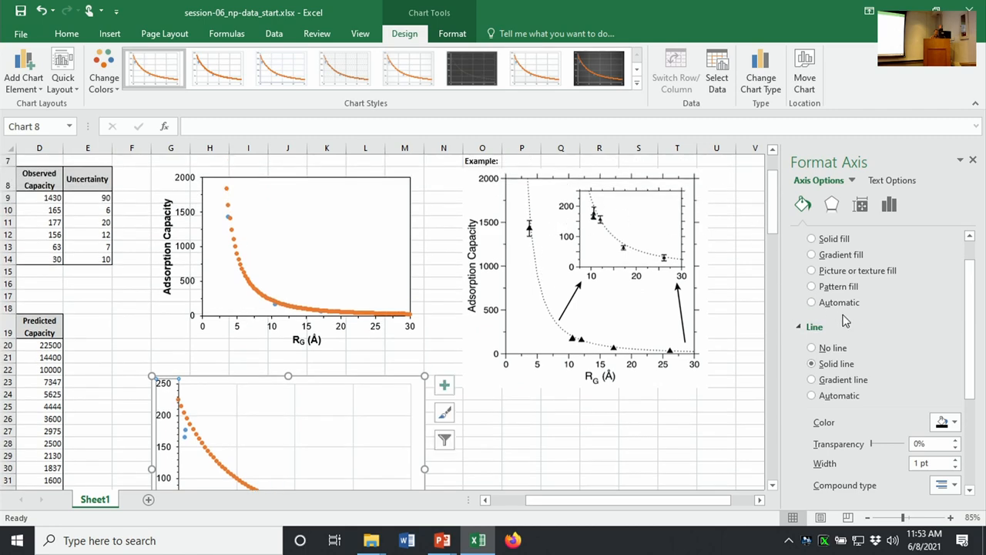
mouse_move(309, 375)
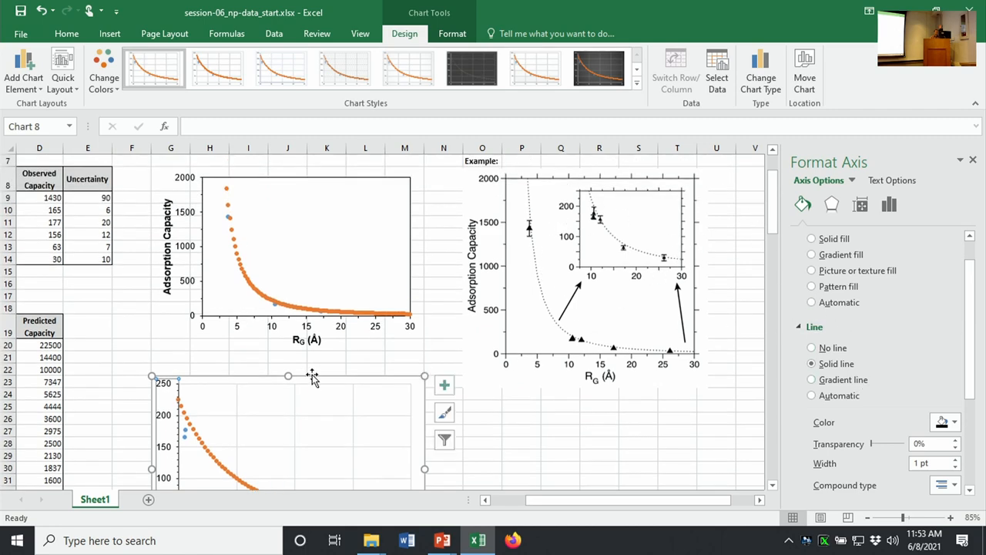
scroll("down", 3)
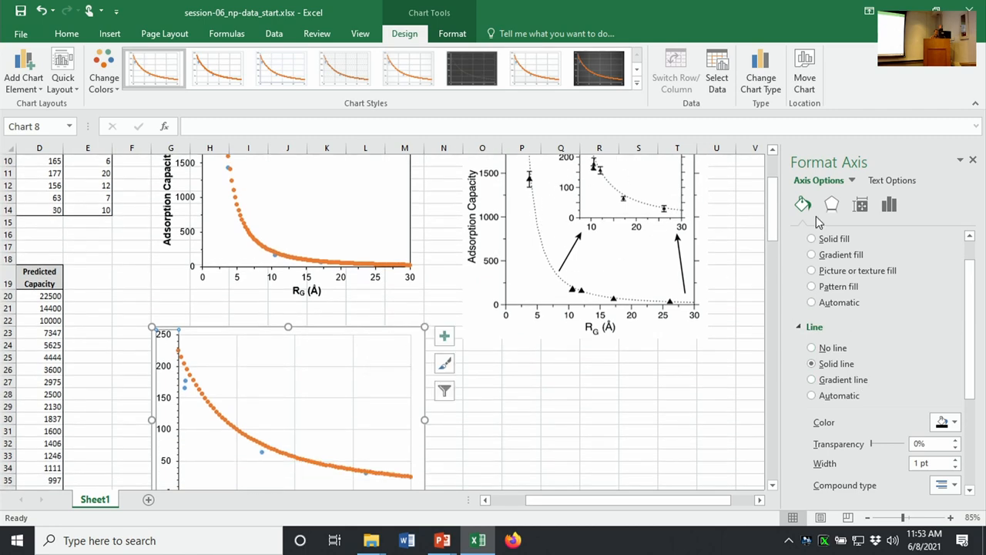
left_click(887, 203)
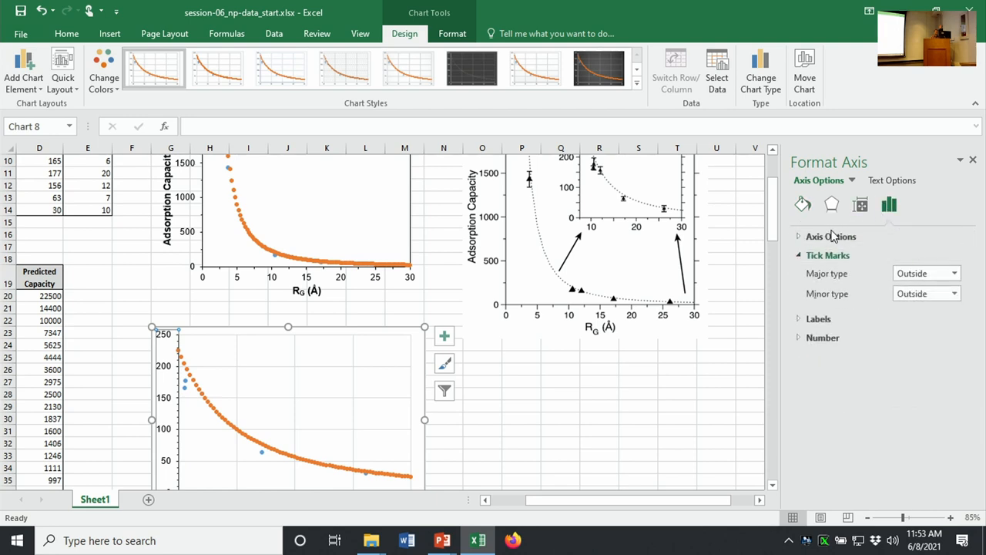
left_click(828, 236)
type("100")
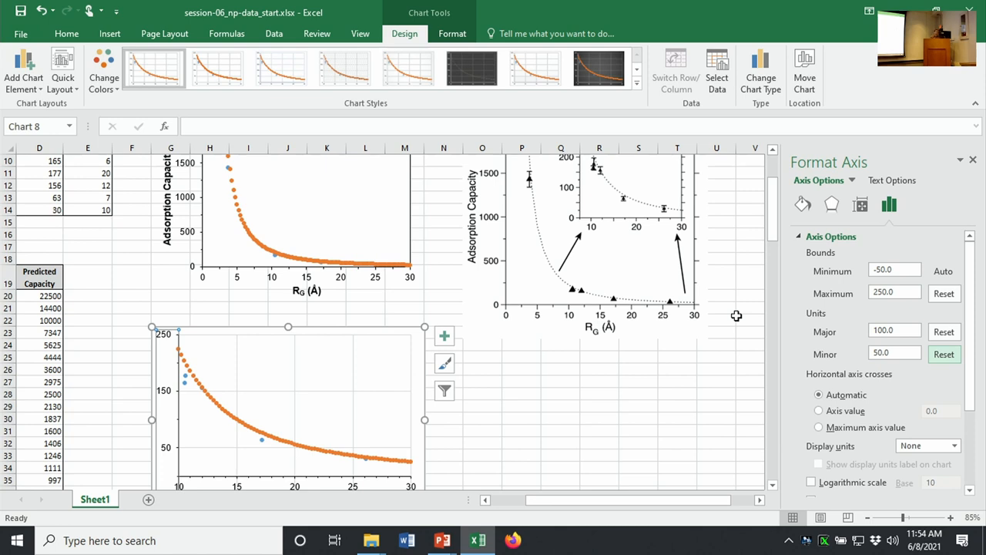
mouse_move(512, 438)
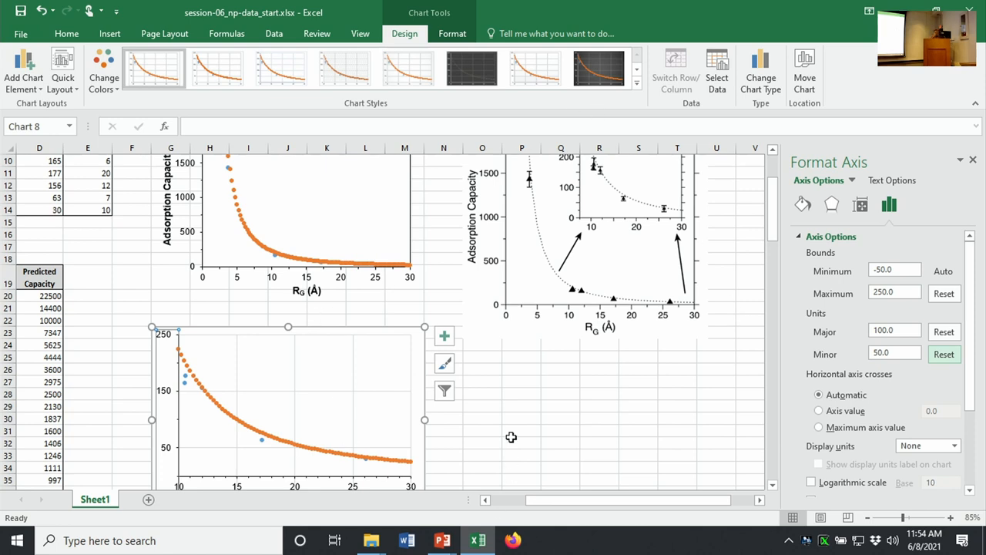
mouse_move(369, 540)
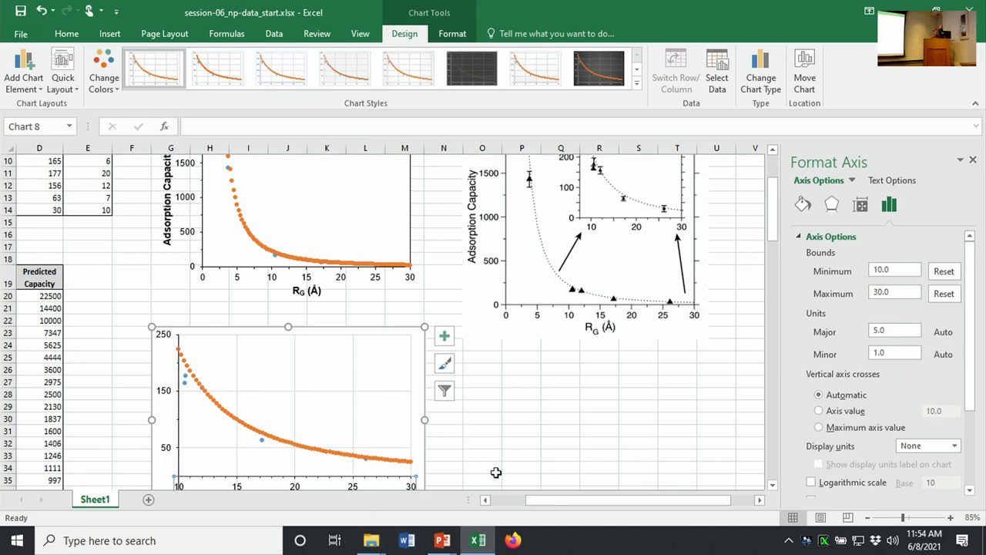
mouse_move(903, 290)
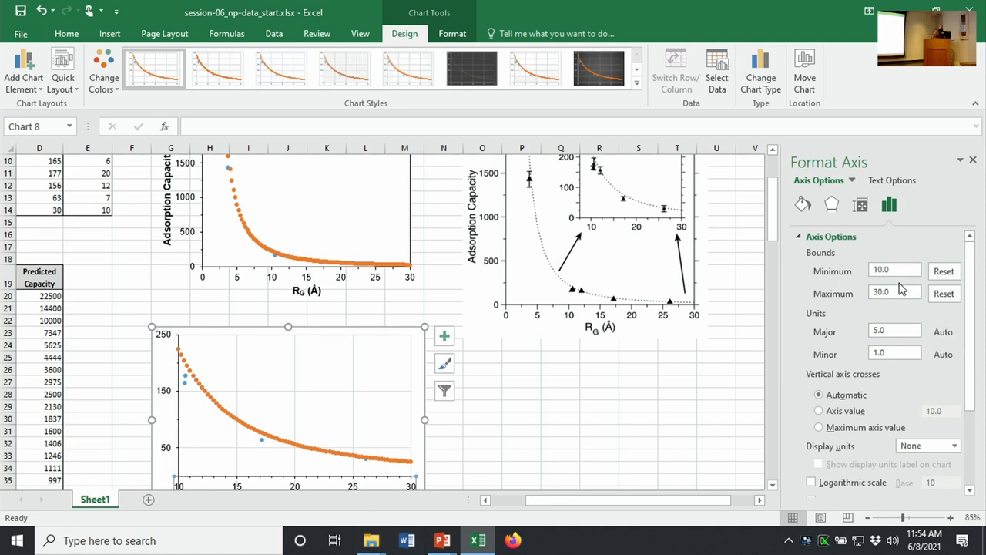
- Leave the horizontal axis major unit at 5 and select the lower chart's plot area
left_click(894, 330)
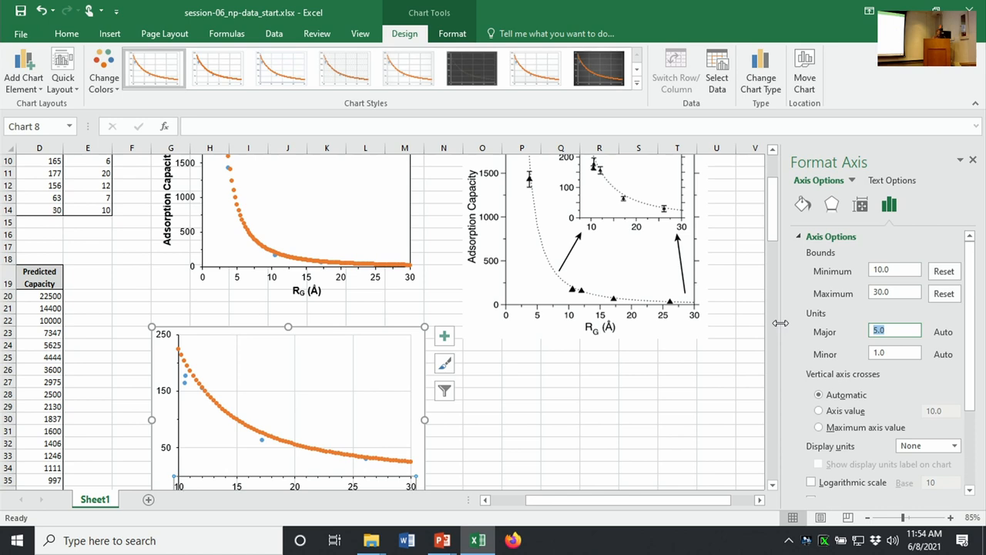
left_click(894, 352)
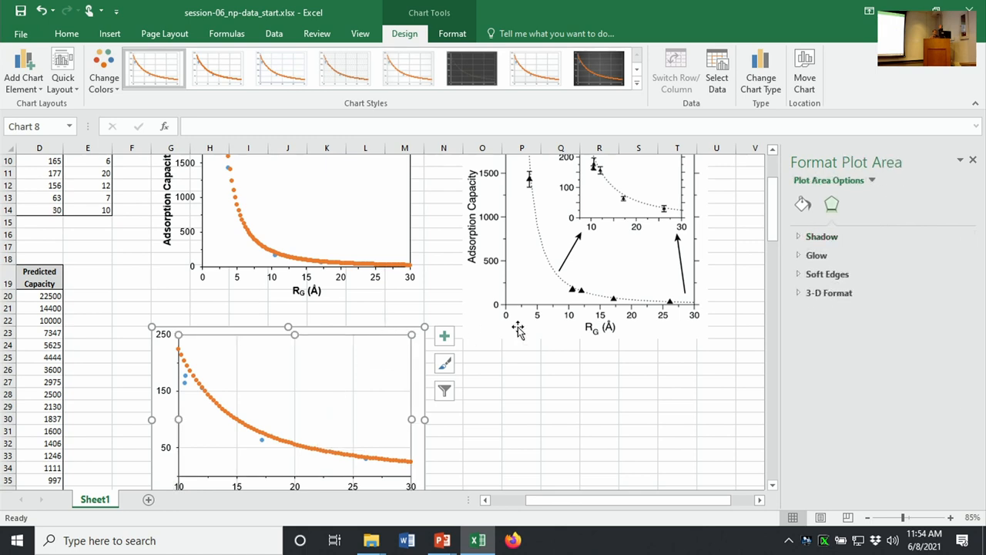
- Set the lower chart's plot area to no fill with a solid border line
left_click(801, 204)
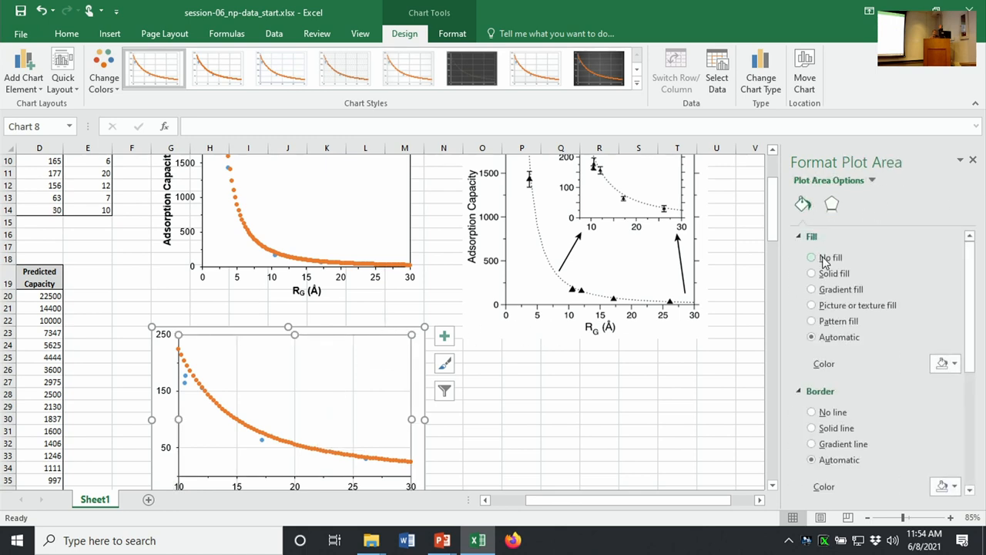
left_click(810, 257)
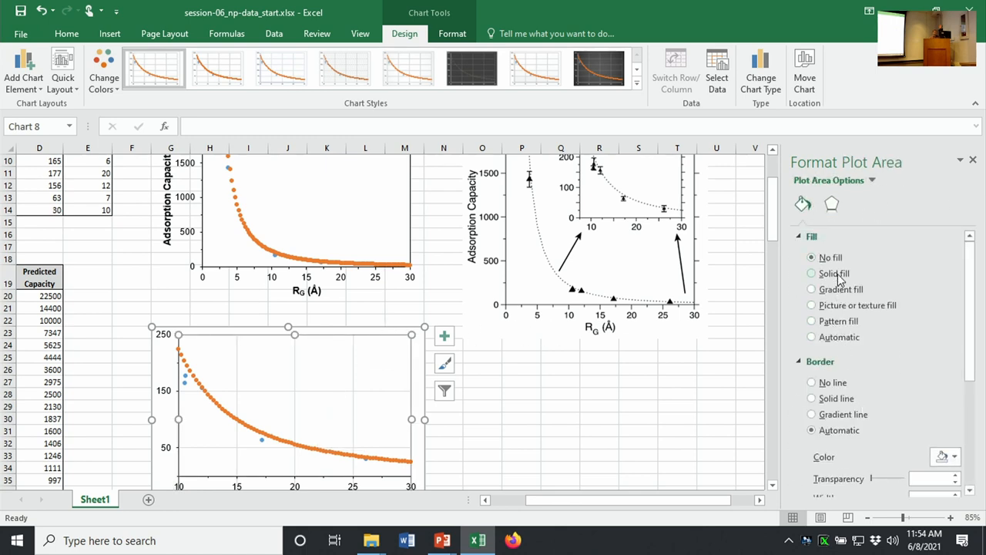
left_click(810, 272)
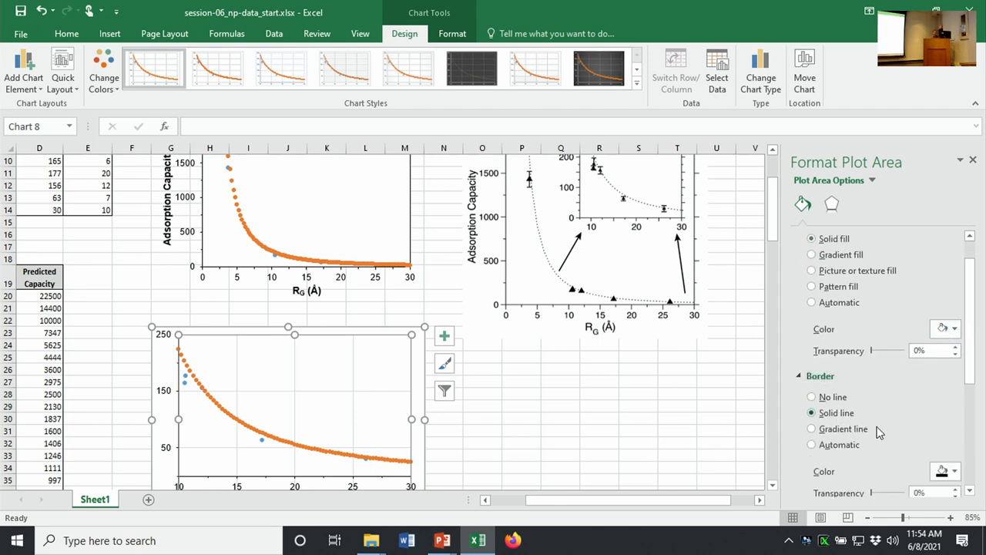
scroll("down", 3)
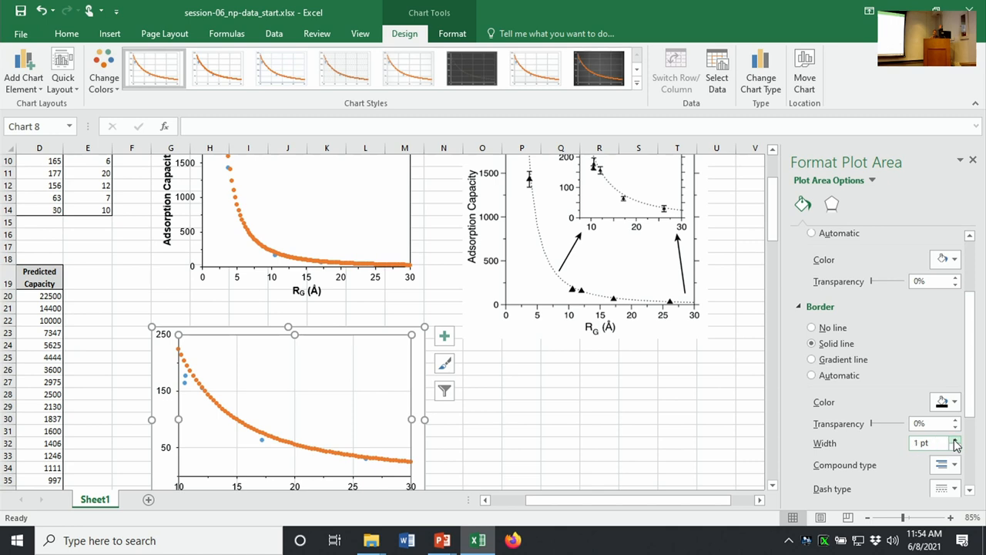
mouse_move(370, 401)
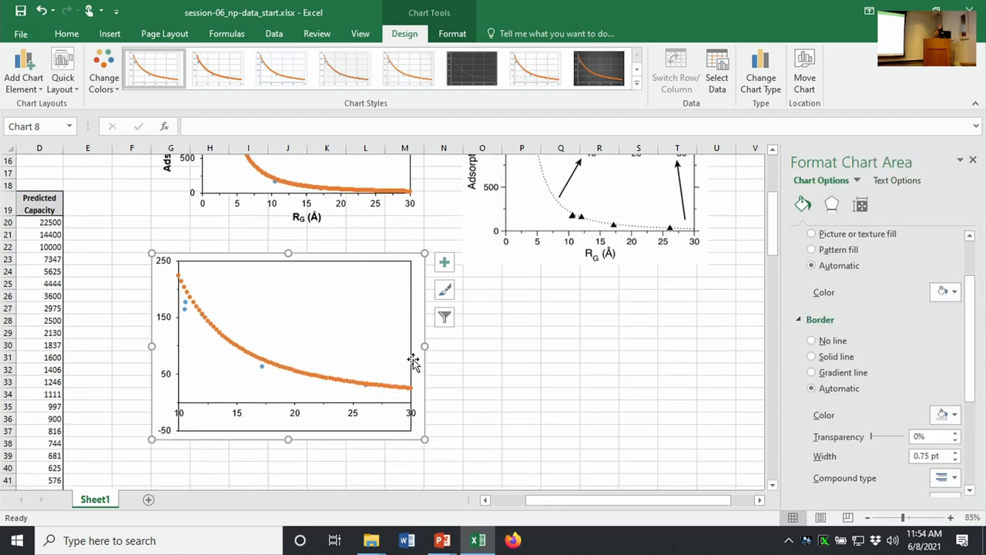
- Remove the chart area fill and set the vertical axis minimum bound to 0
right_click(410, 360)
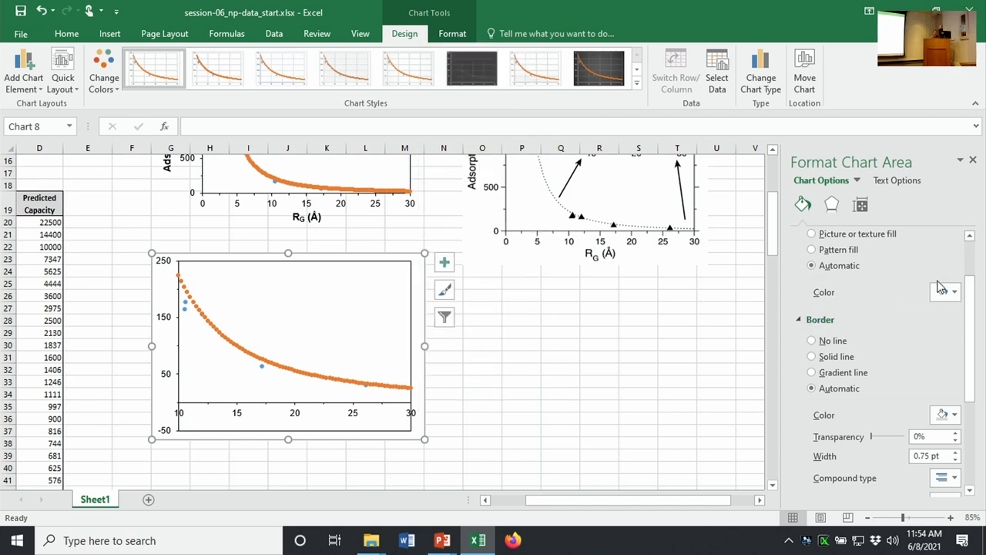
left_click(952, 291)
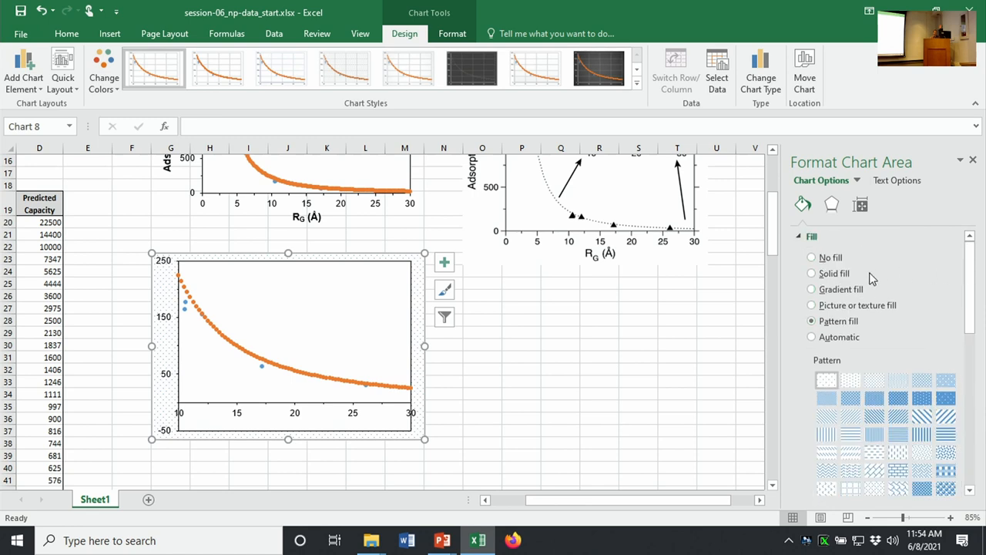
left_click(811, 256)
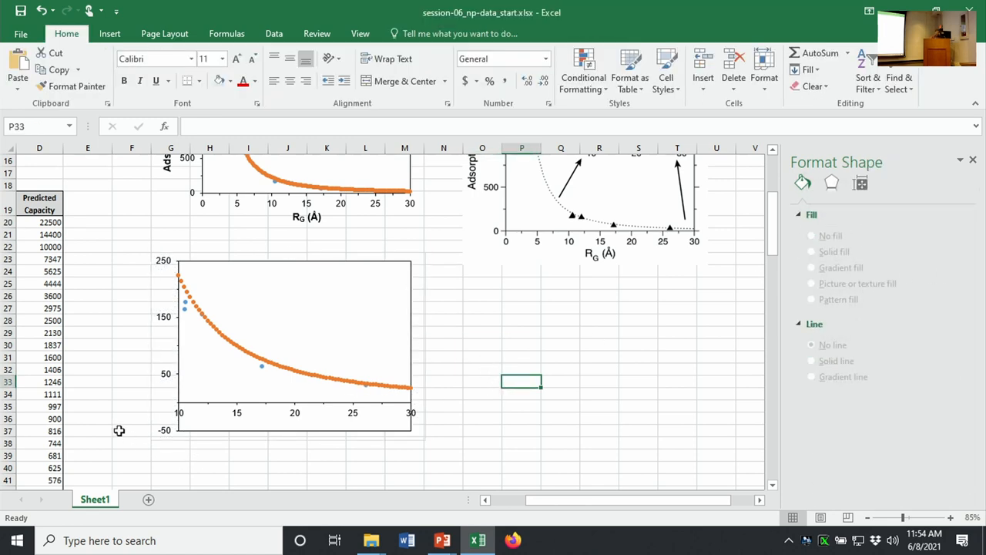
mouse_move(188, 441)
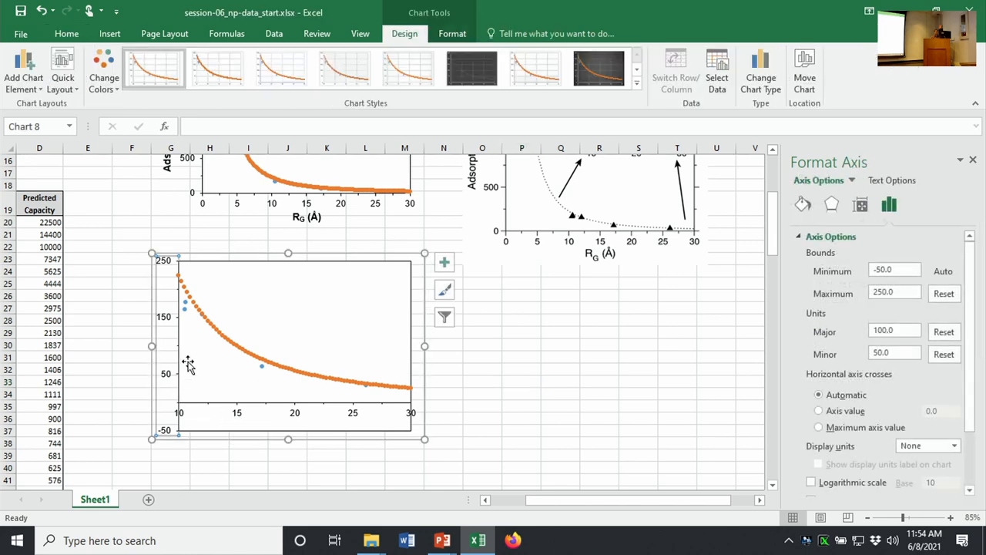
left_click(894, 269)
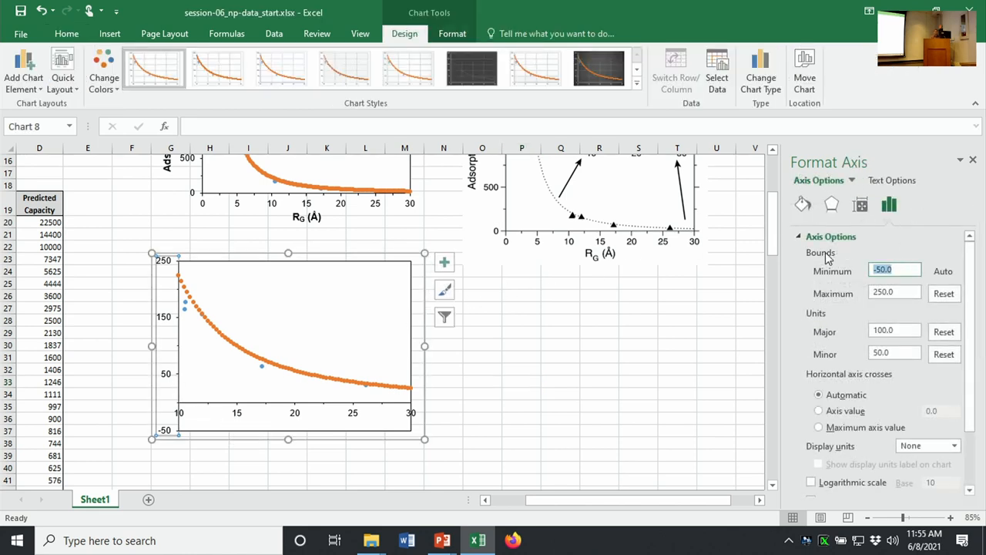
type("0")
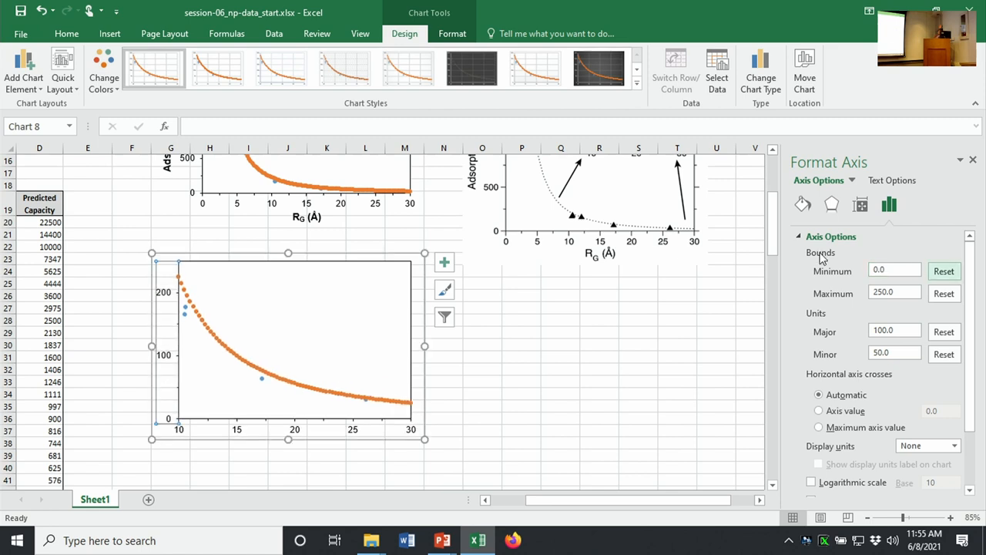
mouse_move(168, 342)
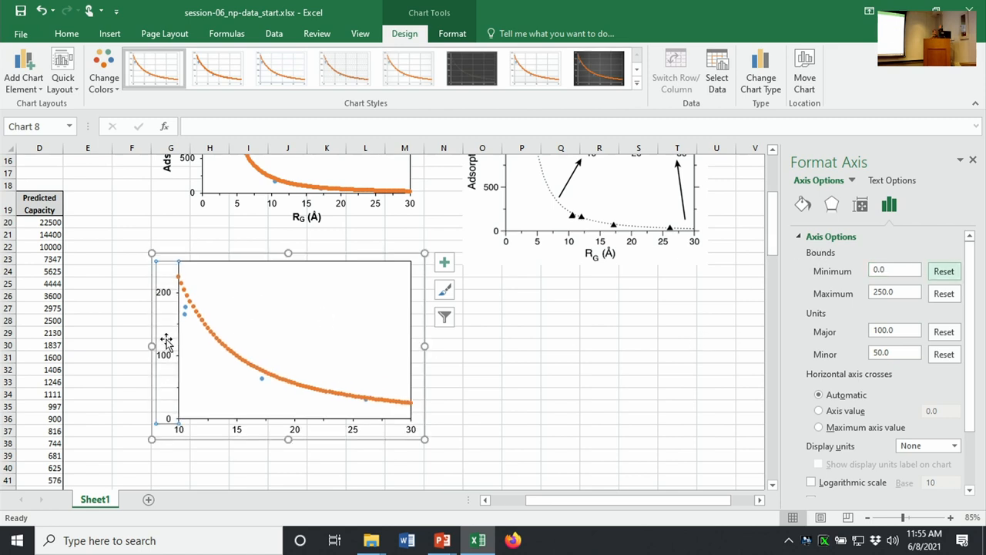
mouse_move(562, 413)
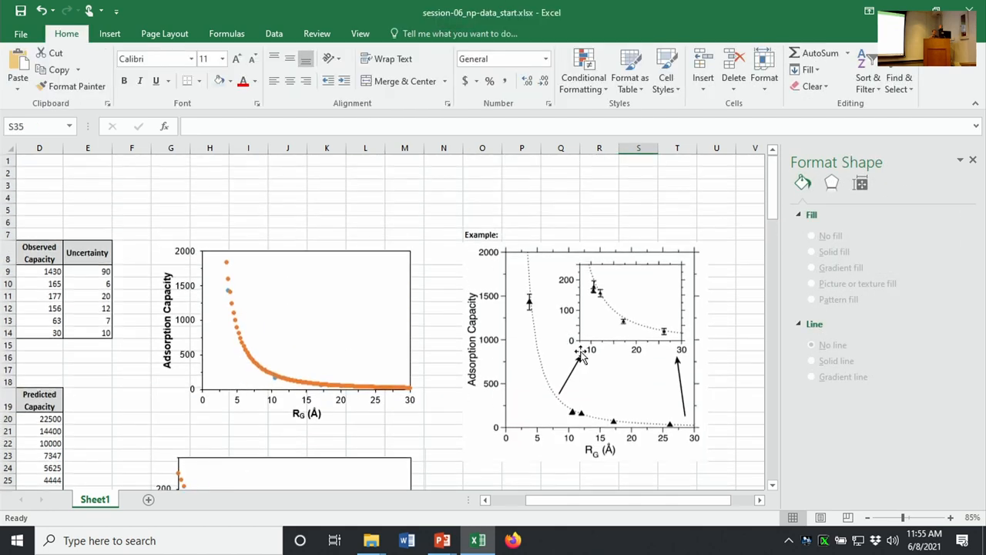
- Scroll toward the main chart to position the small chart as an inset
scroll("down", 3)
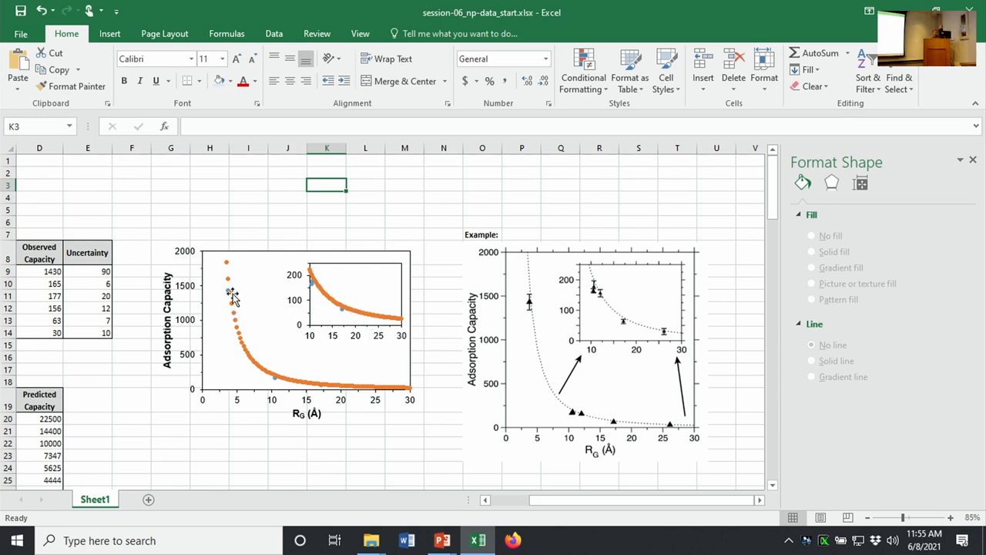
mouse_move(224, 308)
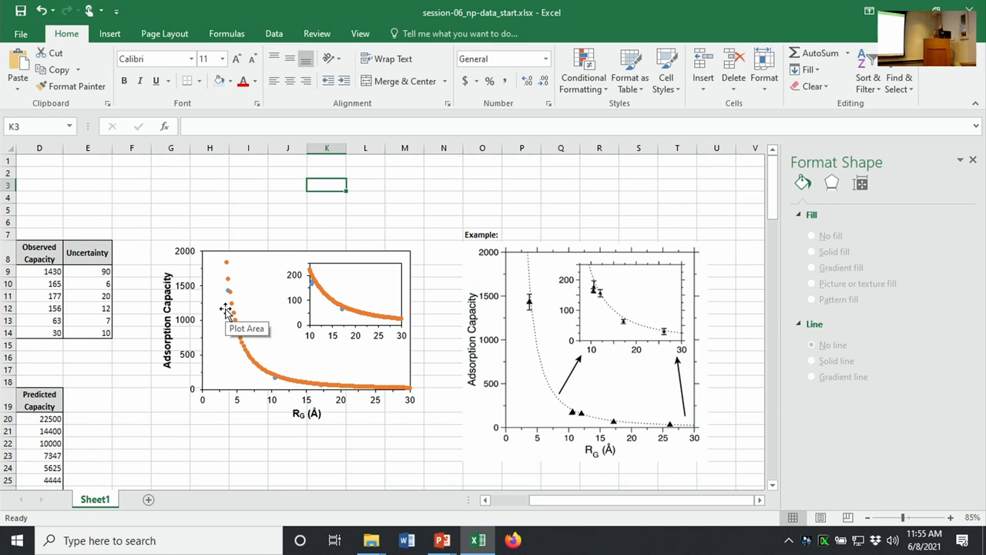
mouse_move(274, 342)
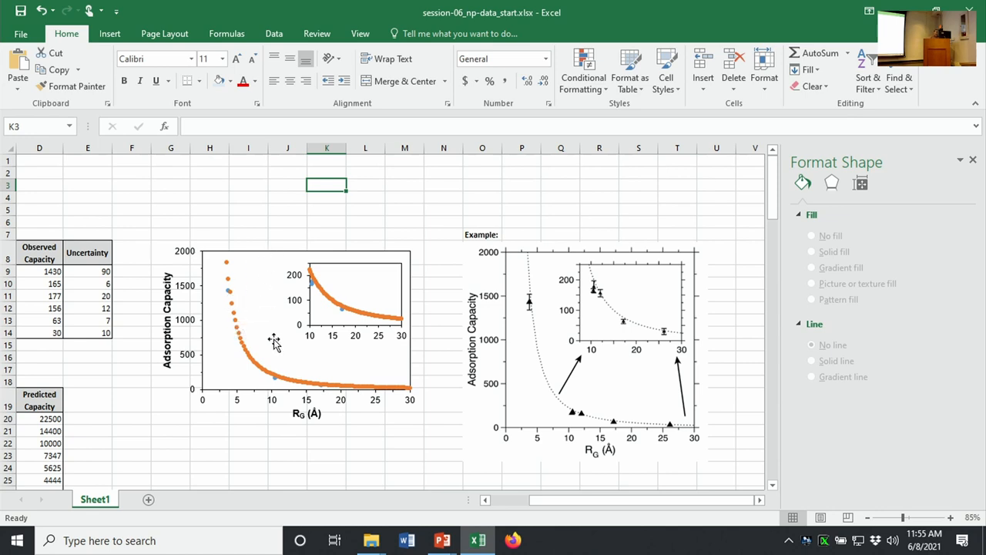
mouse_move(249, 327)
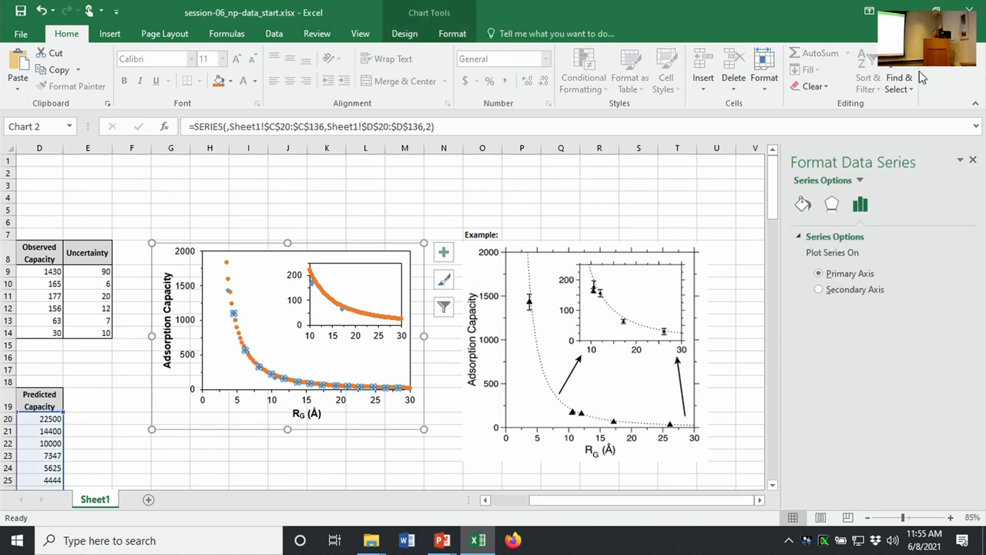
- Draw the predicted capacity series as a dotted black line without markers
left_click(802, 203)
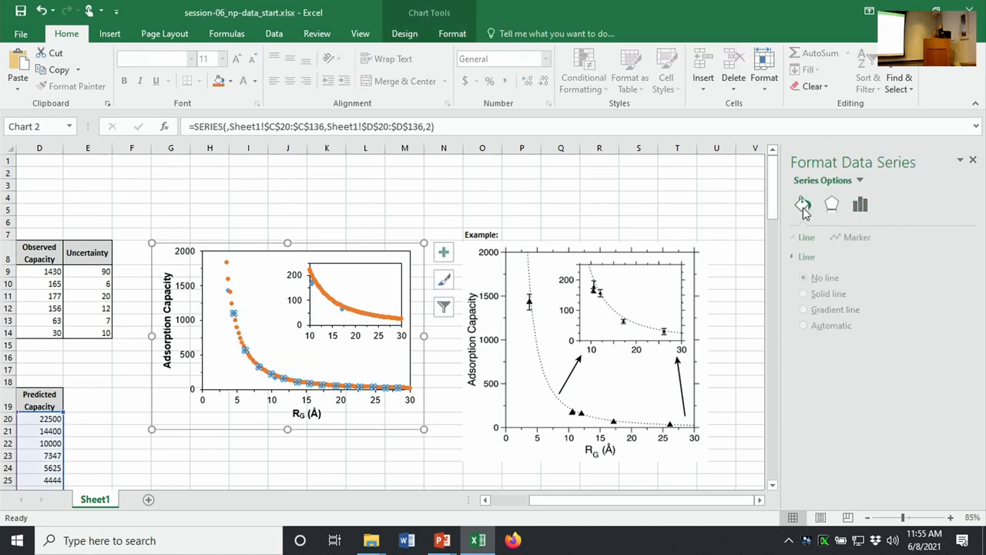
left_click(802, 203)
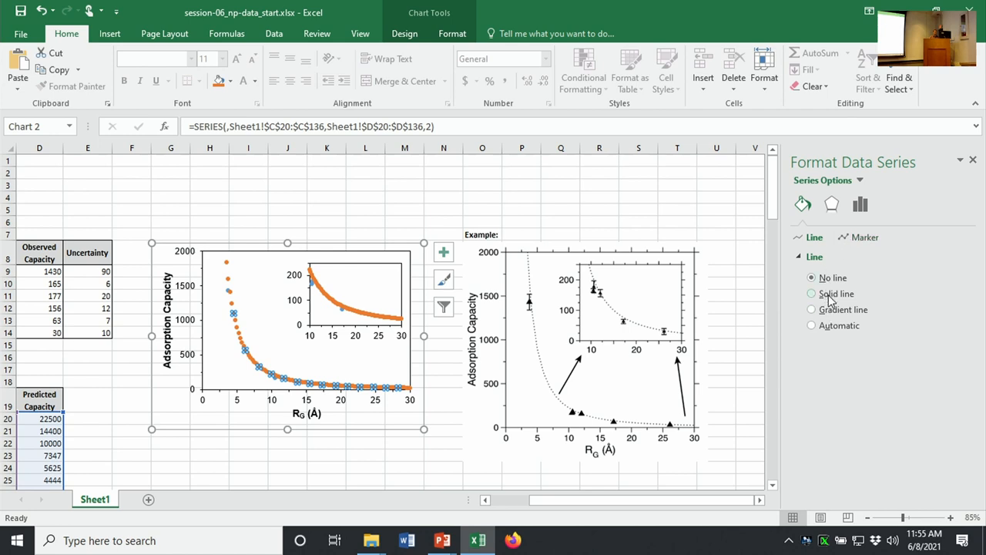
left_click(810, 293)
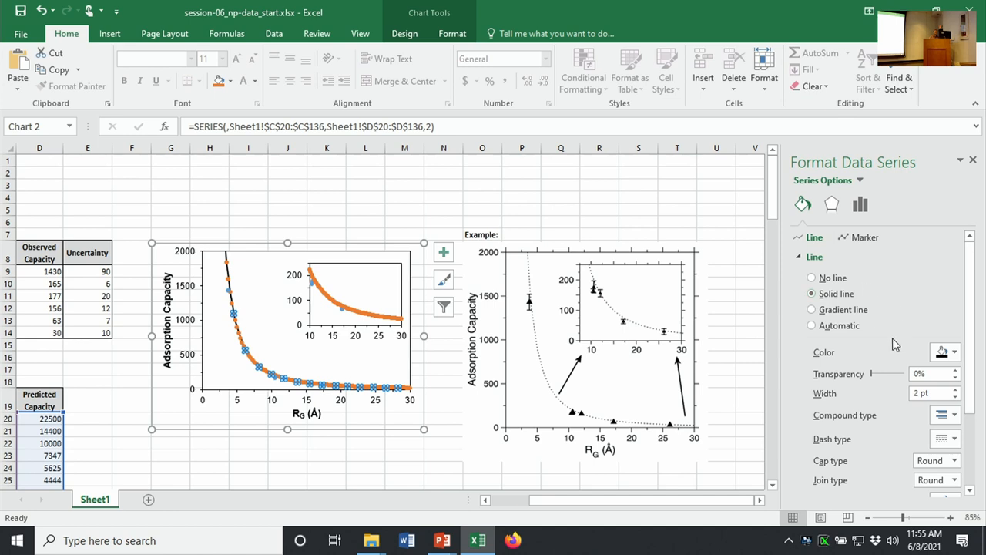
scroll("down", 3)
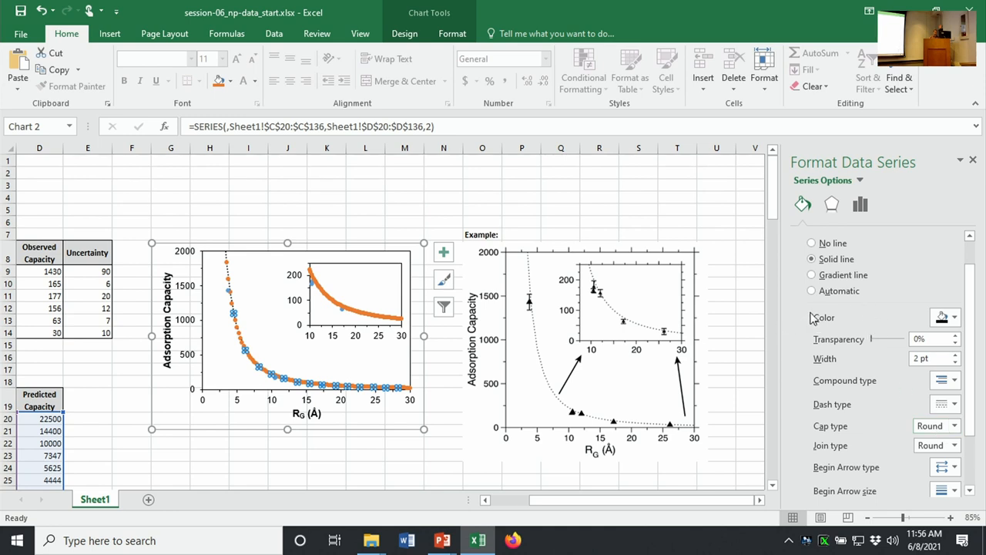
scroll("down", 3)
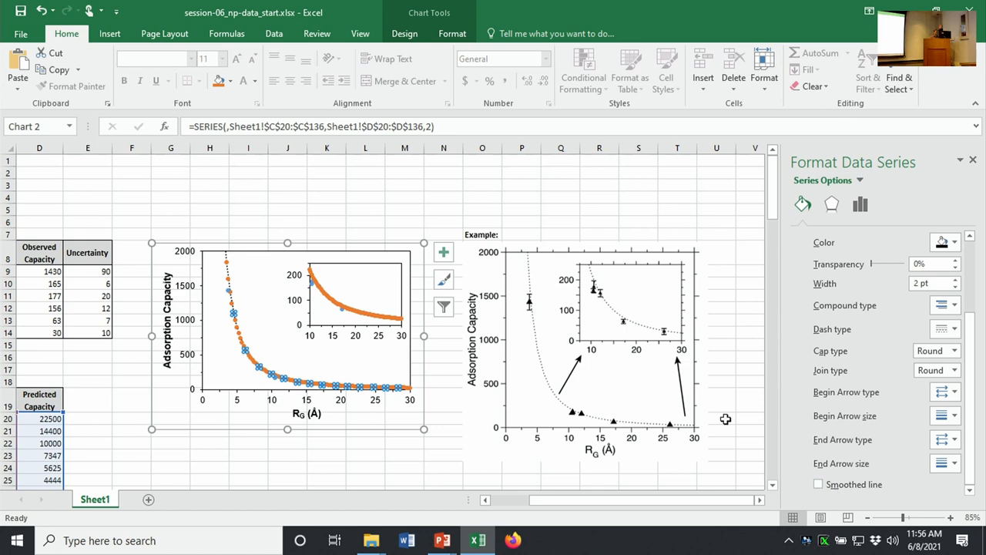
mouse_move(758, 456)
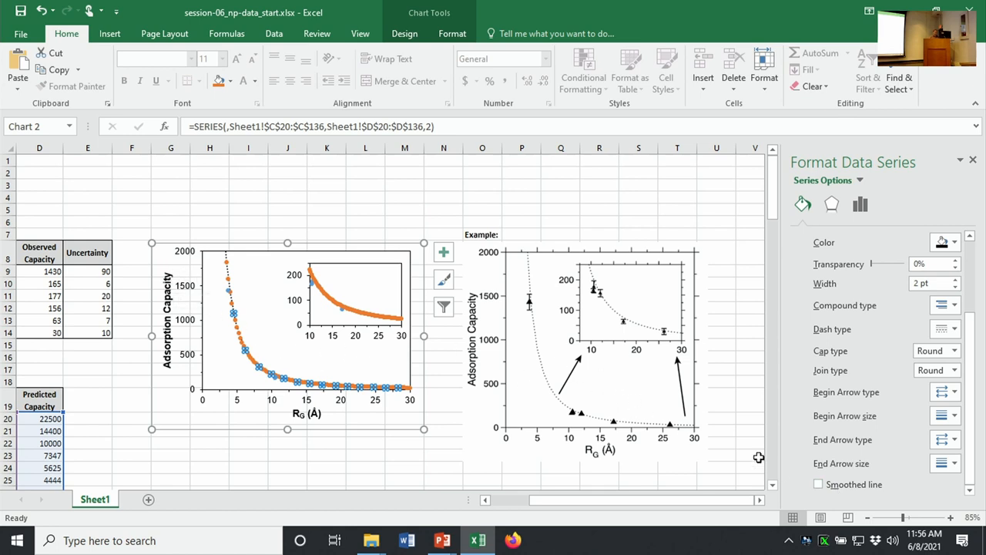
mouse_move(818, 386)
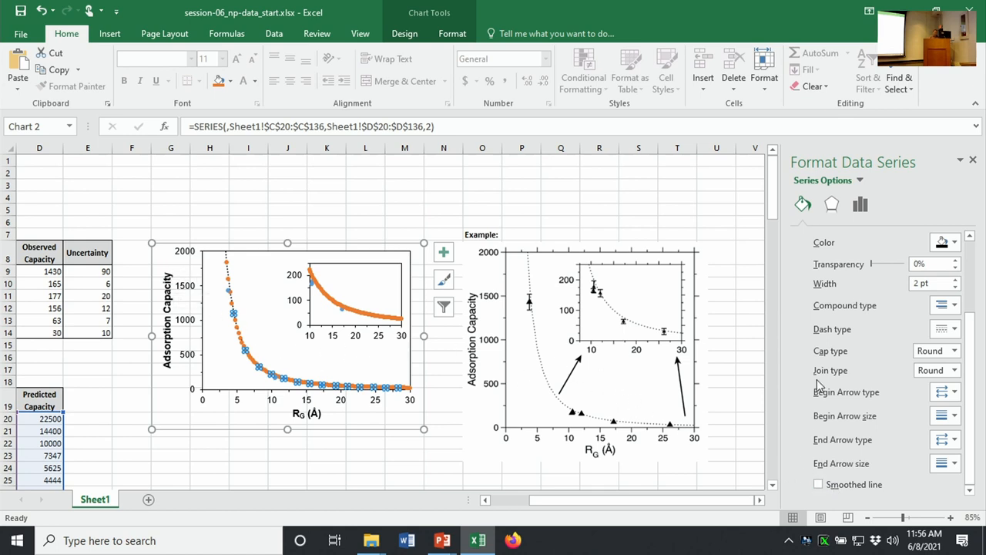
left_click(801, 204)
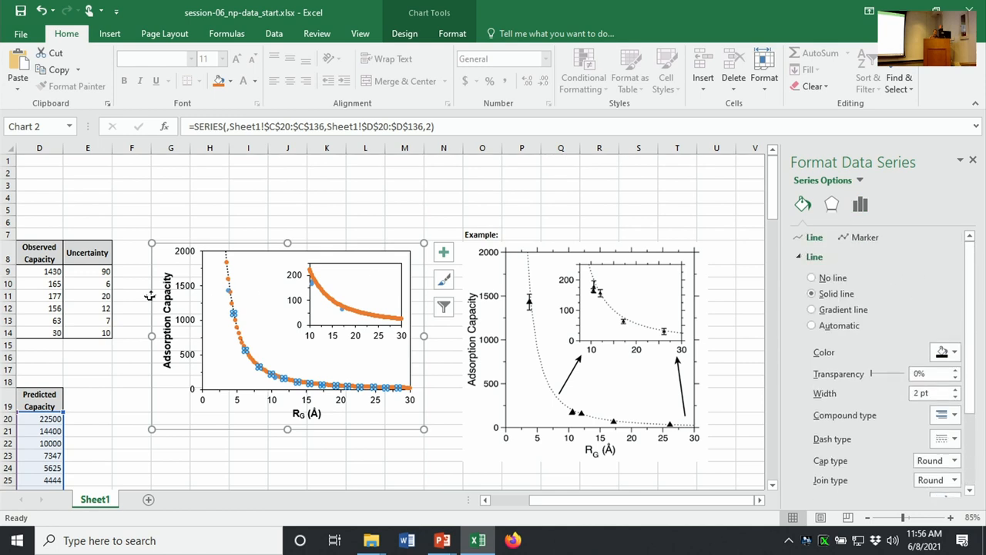
mouse_move(157, 249)
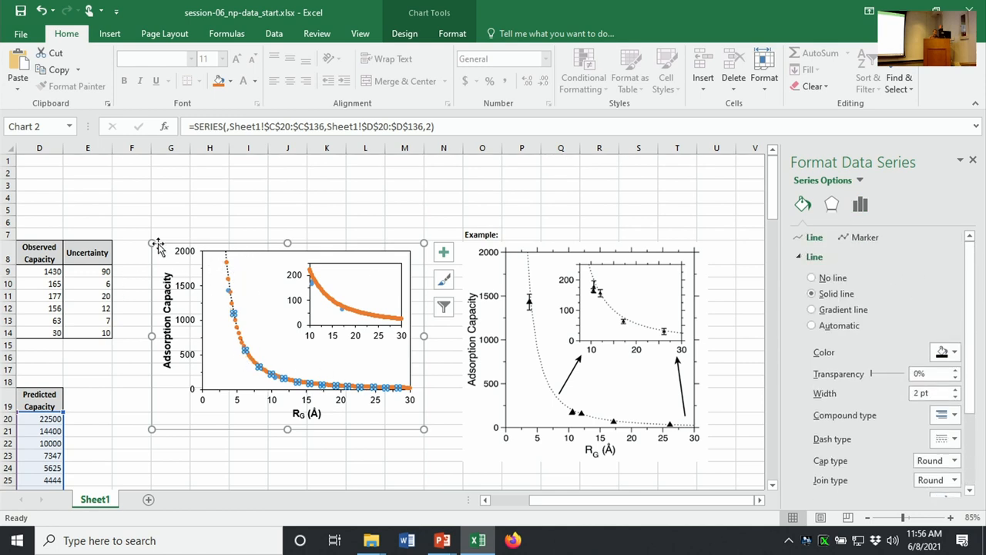
left_click(866, 237)
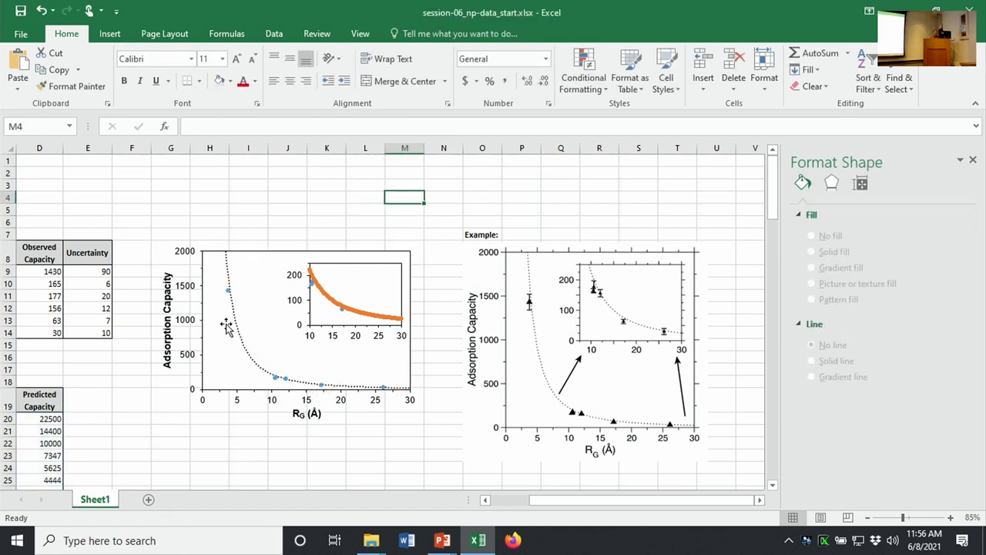
- Give the observed series solid black triangle markers at size 6, then deselect the chart
left_click(228, 289)
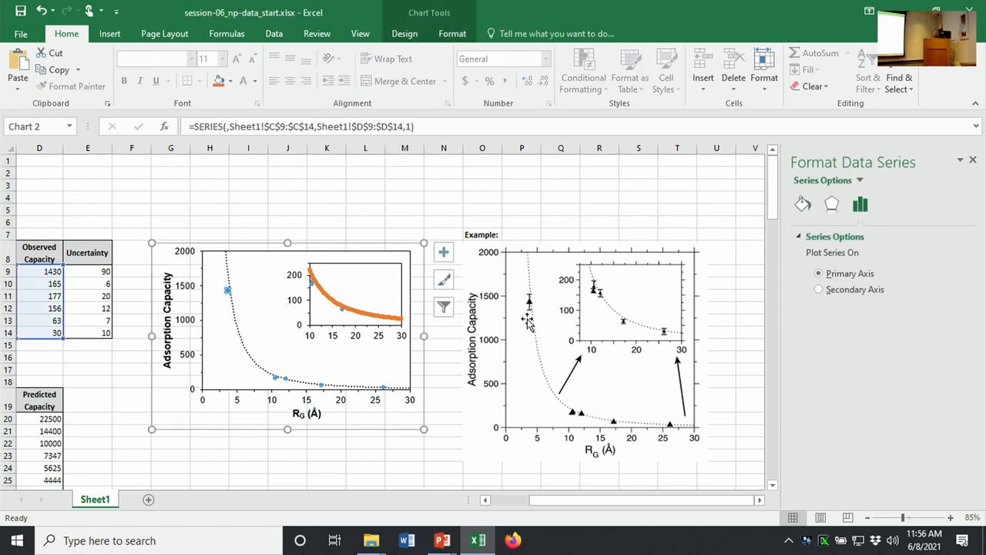
mouse_move(811, 216)
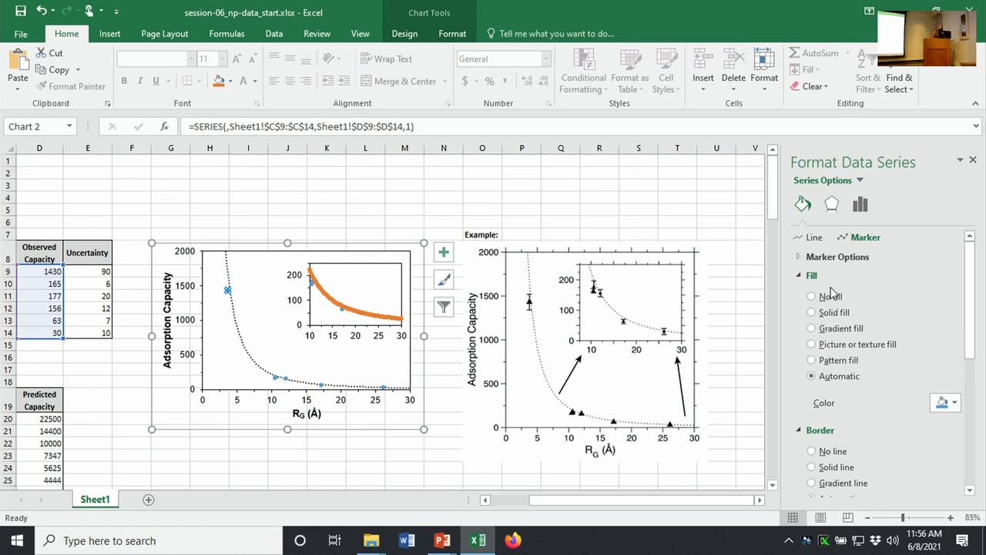
left_click(954, 402)
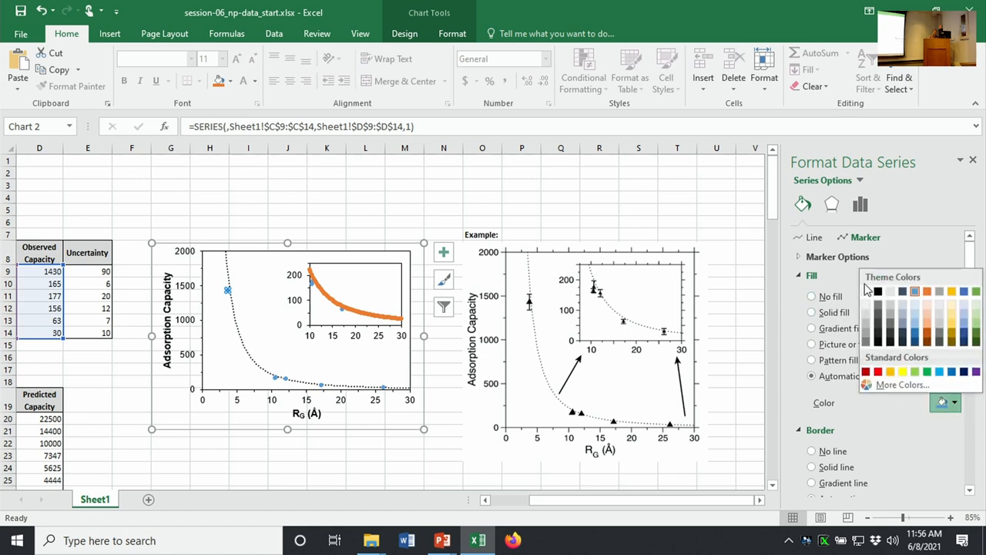
left_click(811, 311)
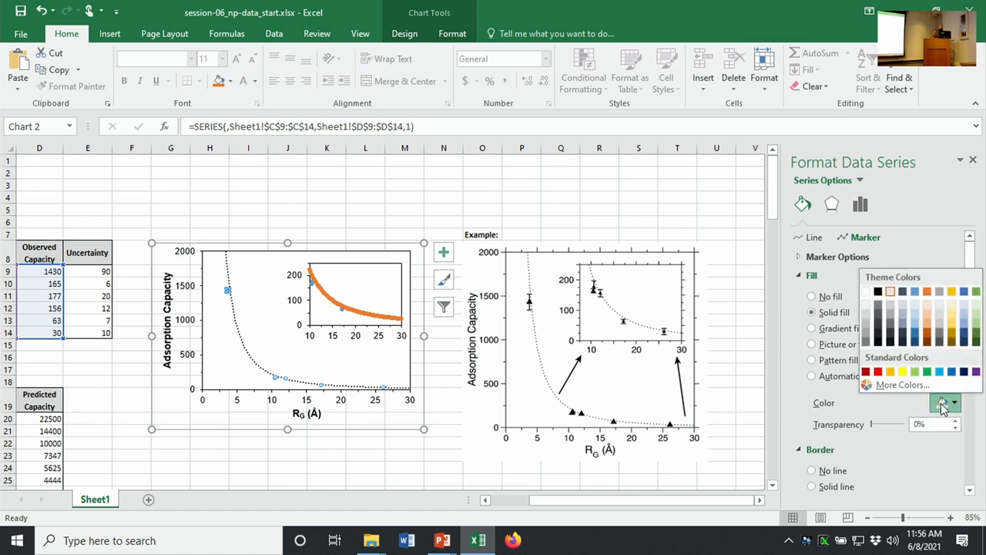
left_click(943, 402)
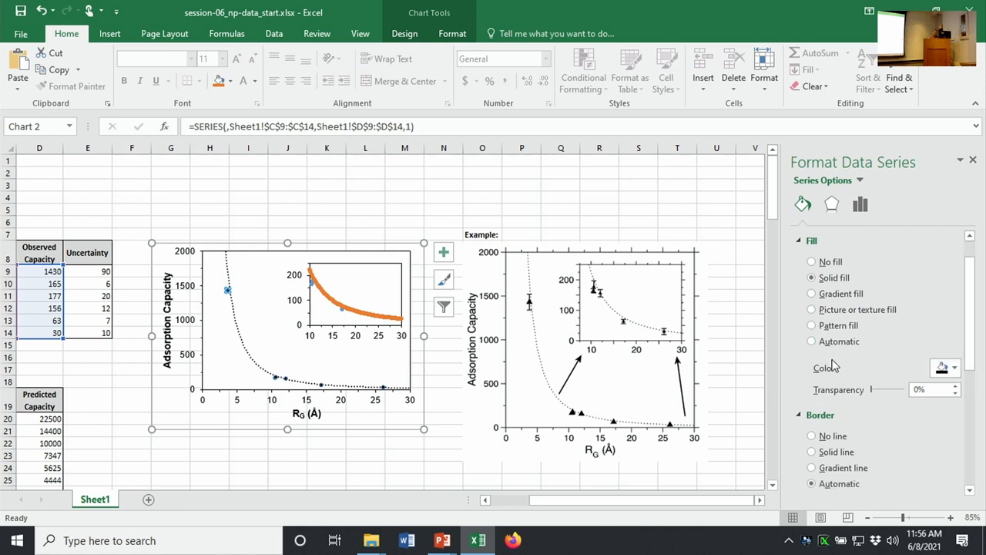
left_click(860, 203)
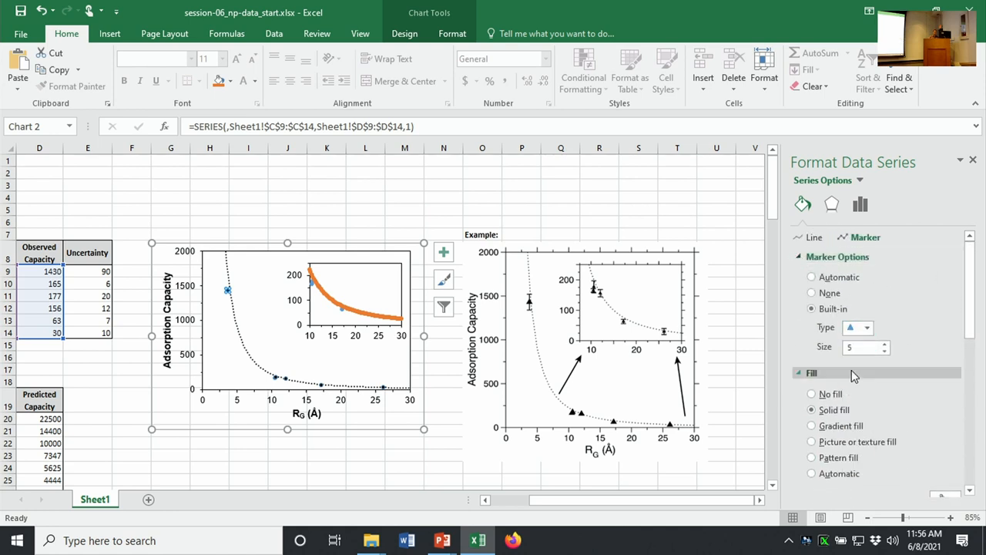
left_click(884, 343)
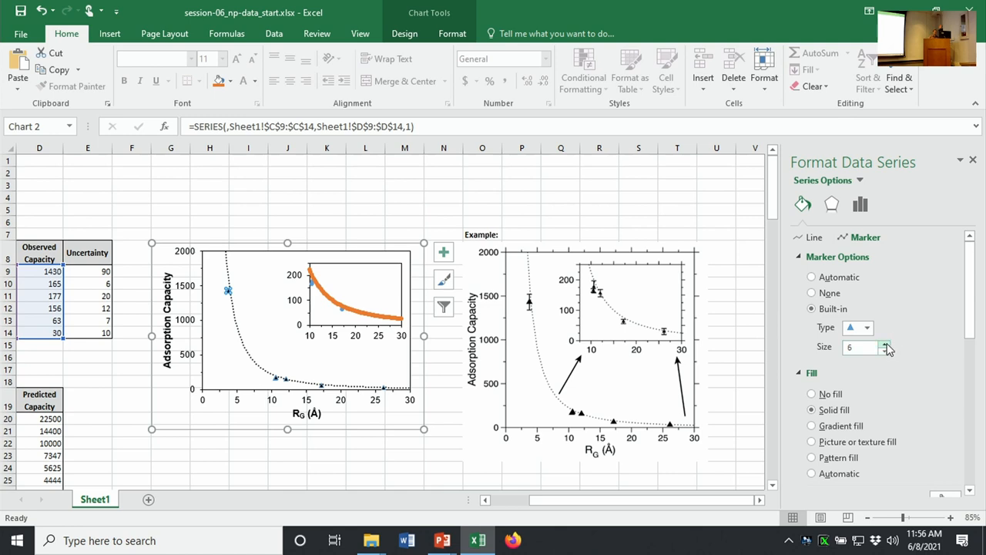
left_click(889, 342)
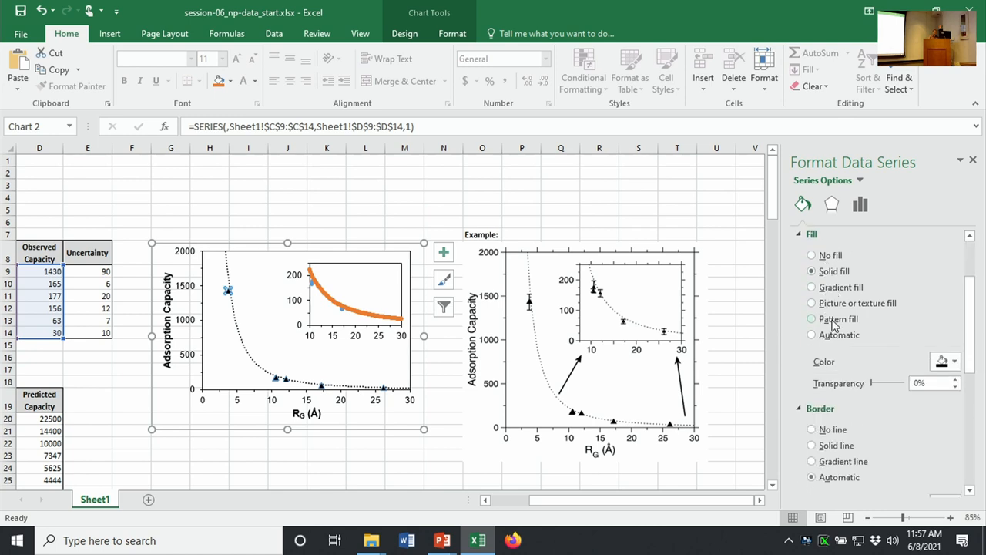
left_click(810, 430)
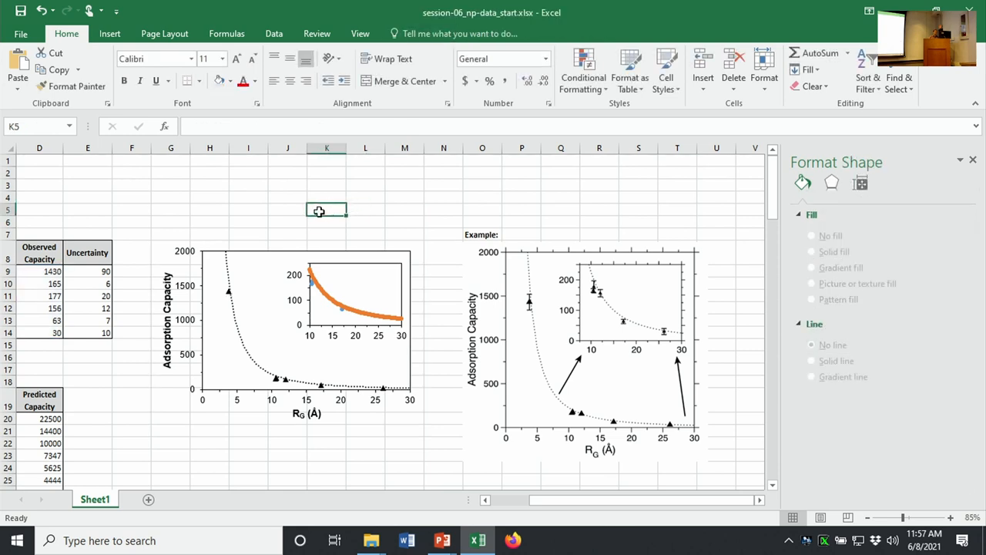
mouse_move(259, 234)
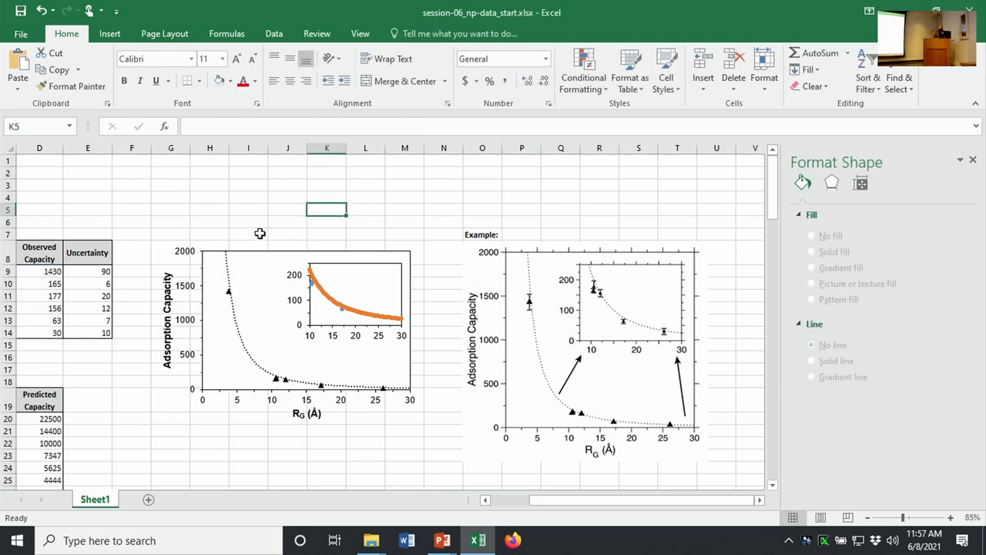
mouse_move(229, 295)
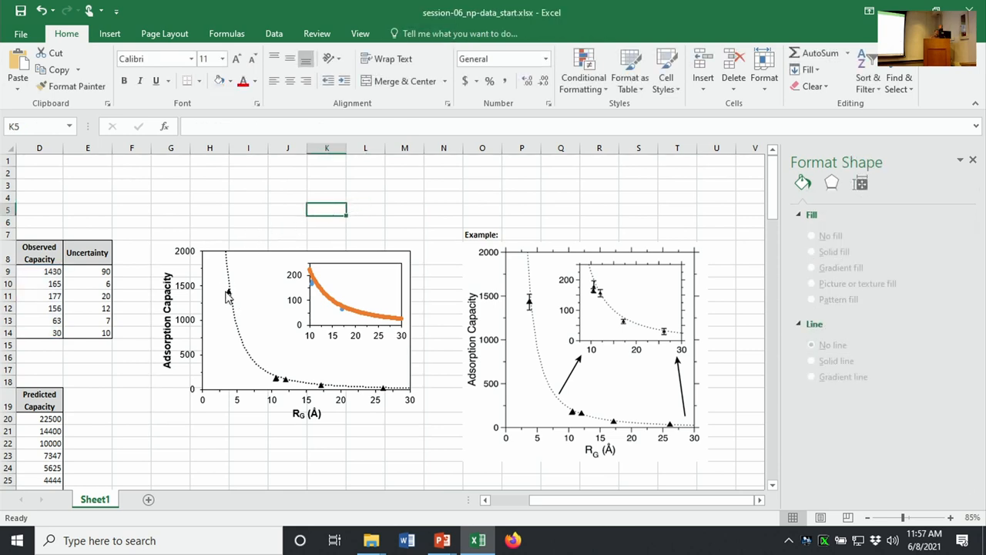
- Join the observed points with a solid line and turn on the Smoothed line option
left_click(228, 291)
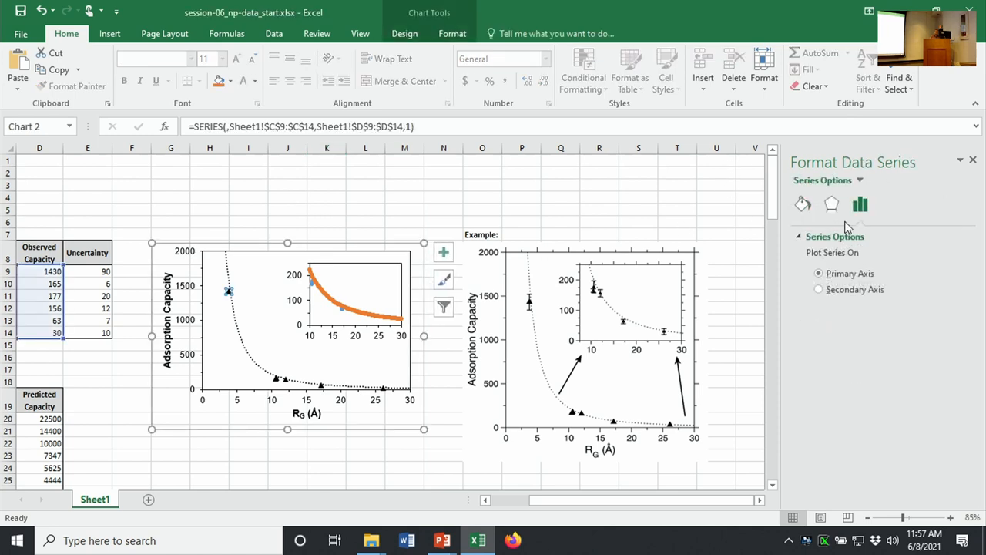
left_click(801, 203)
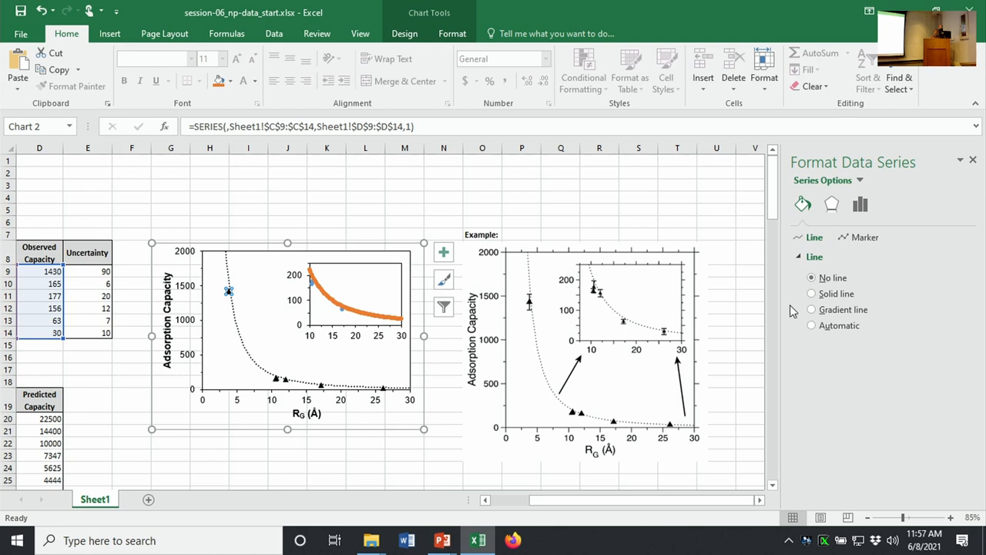
left_click(810, 292)
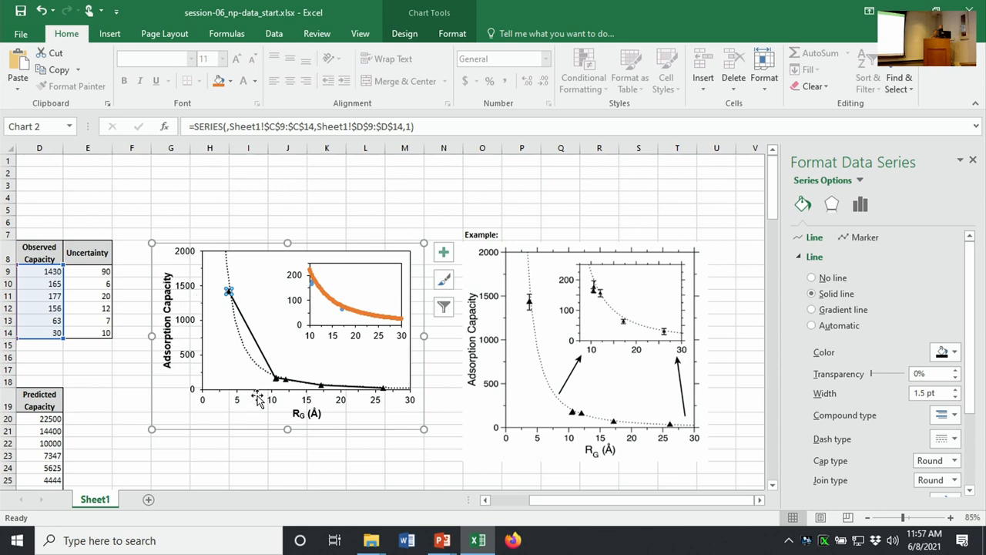
scroll("down", 3)
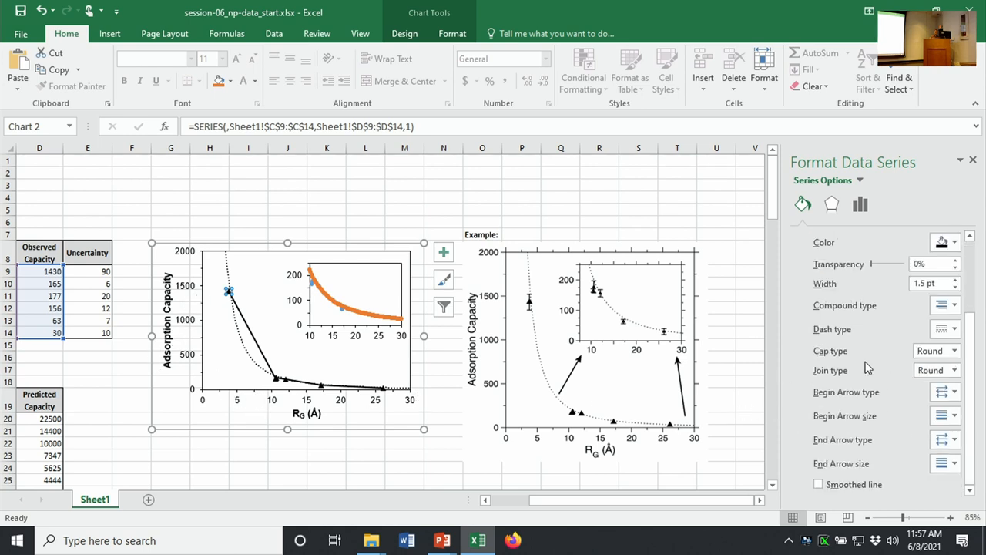
left_click(819, 484)
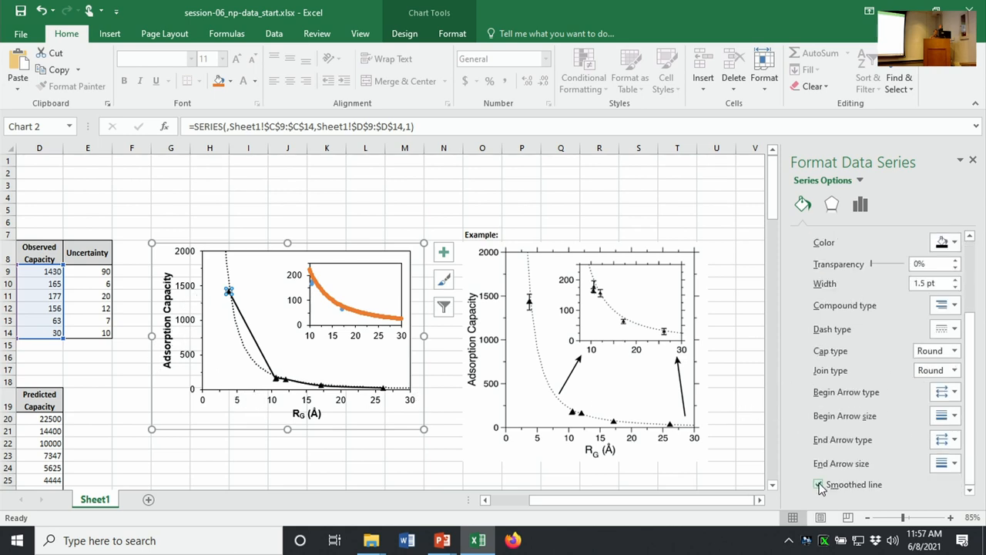
left_click(817, 484)
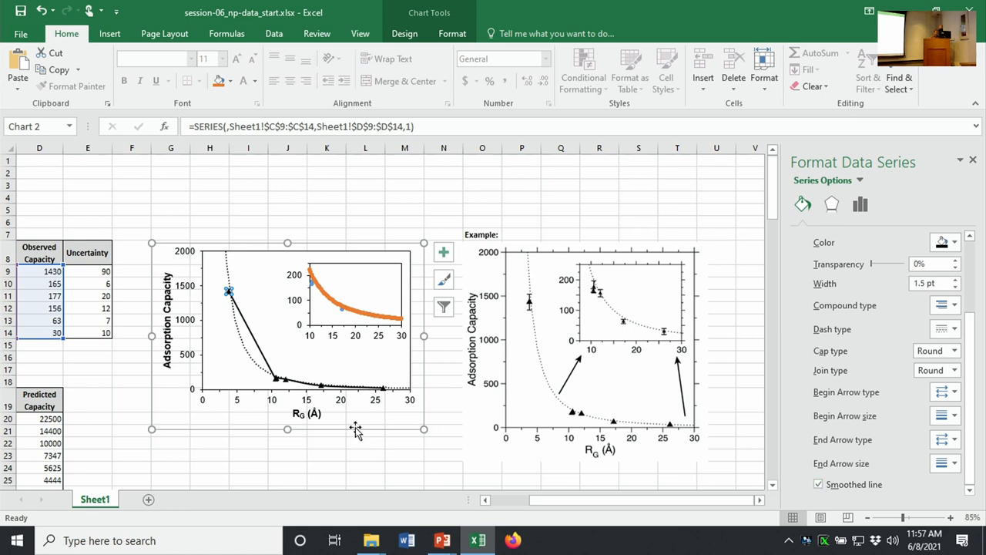
mouse_move(280, 379)
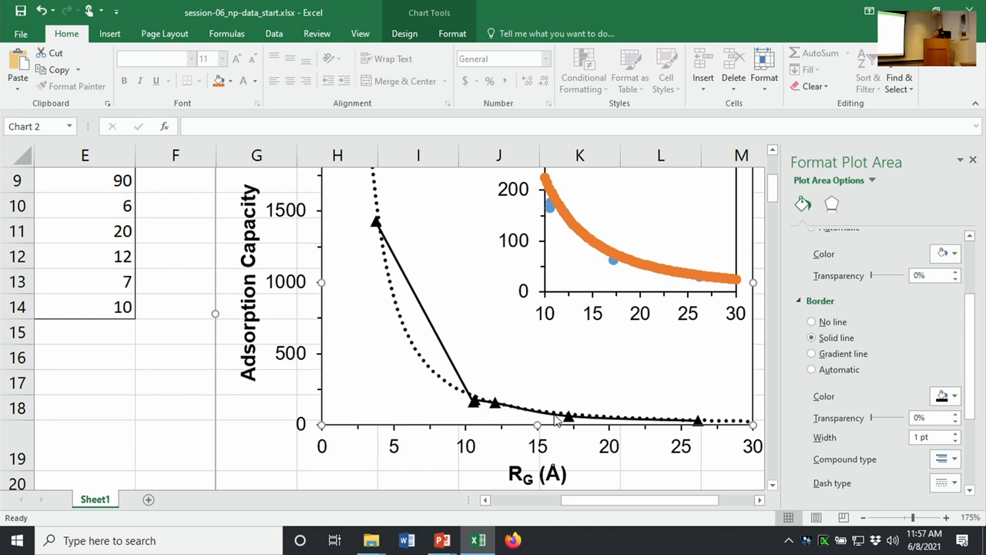
mouse_move(573, 423)
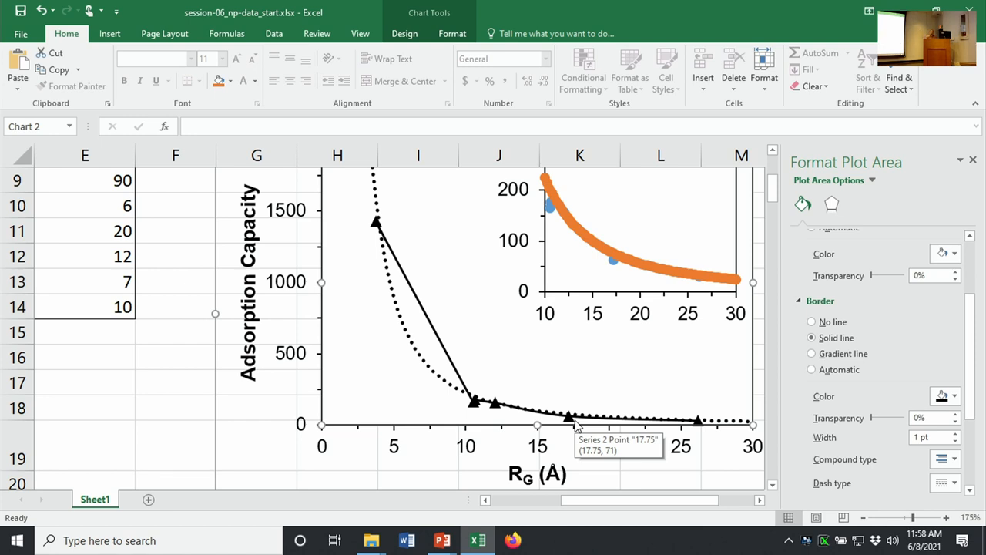
mouse_move(767, 408)
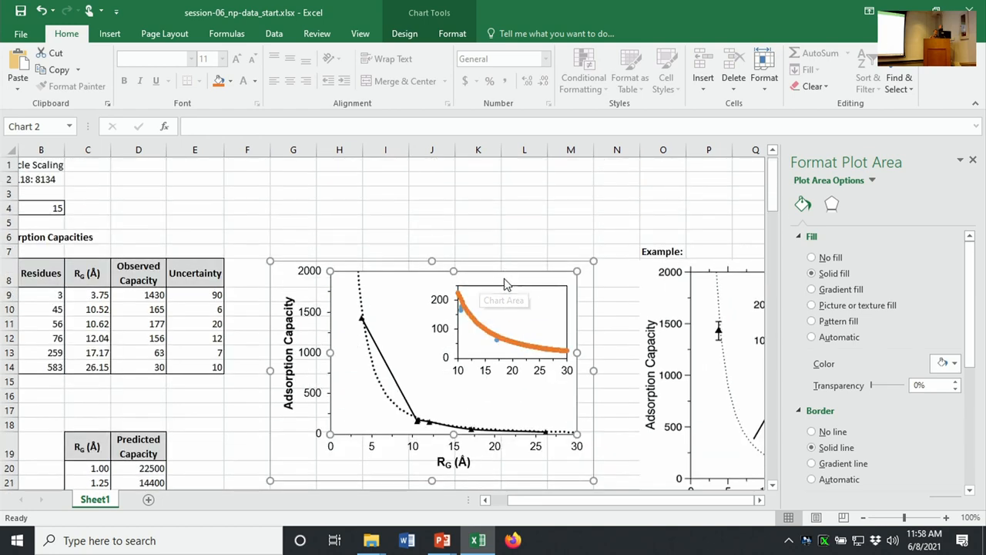
- Set the observed series' Line option to No line so only the triangle markers remain
scroll("down", 3)
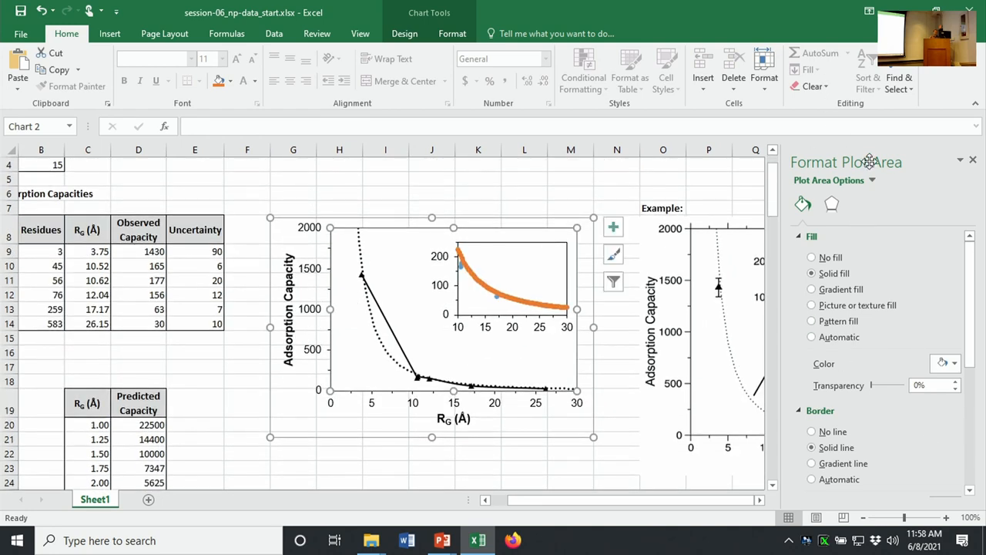
mouse_move(820, 222)
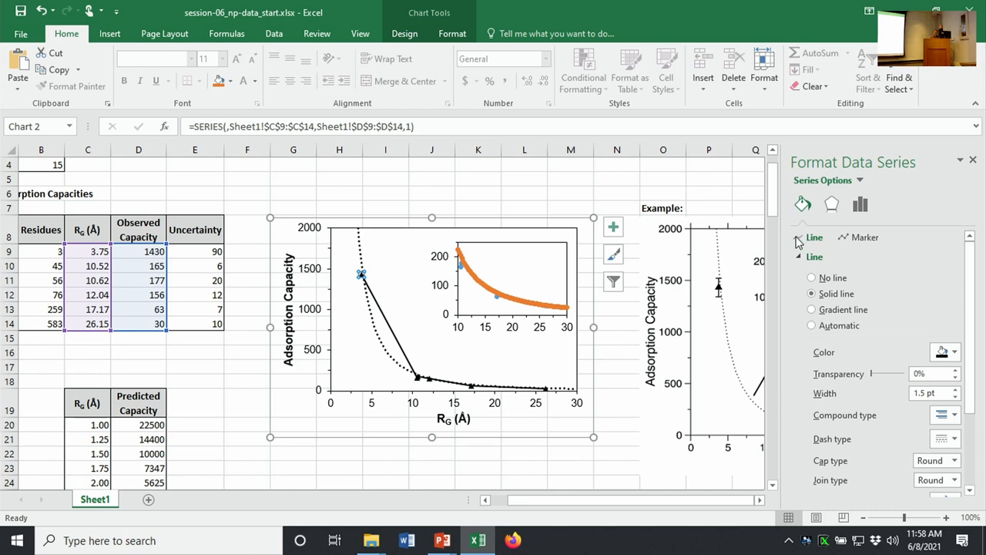
left_click(811, 277)
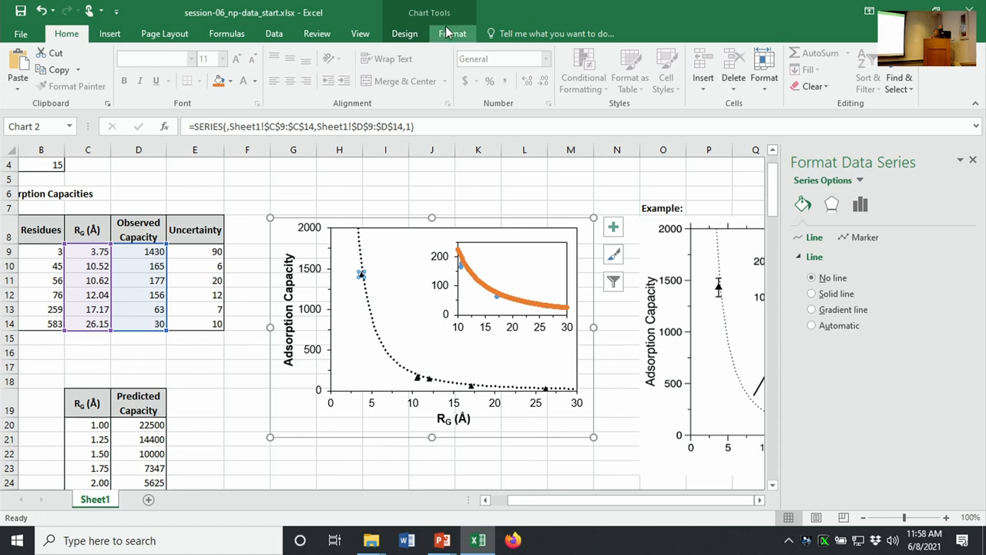
- Add error bars to the observed series via Design > Add Chart Element
left_click(404, 34)
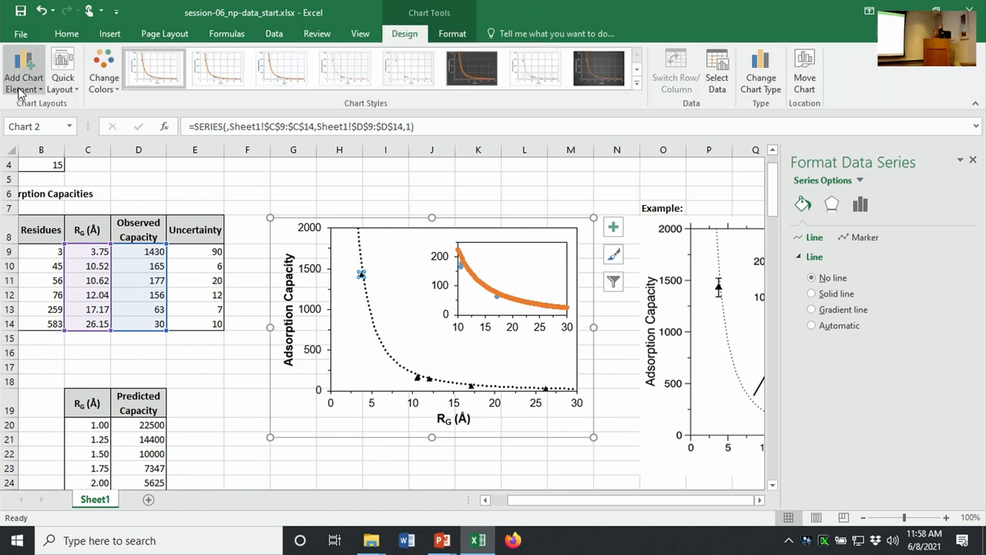
left_click(24, 74)
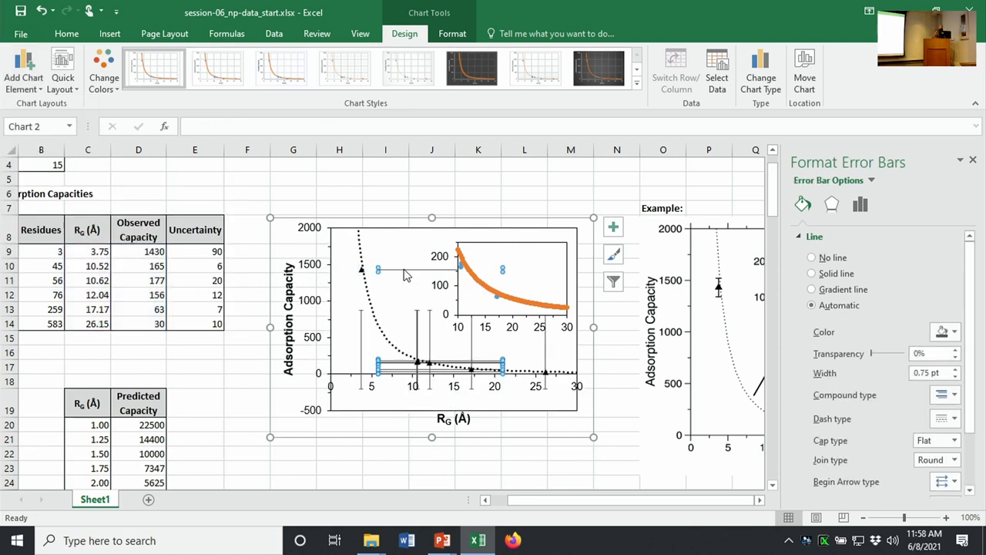
left_click(398, 252)
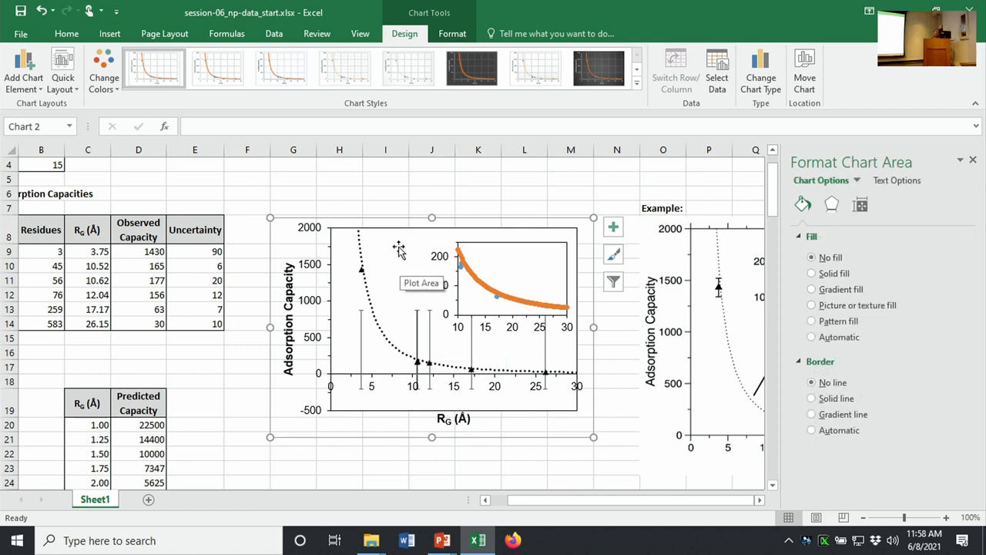
mouse_move(358, 333)
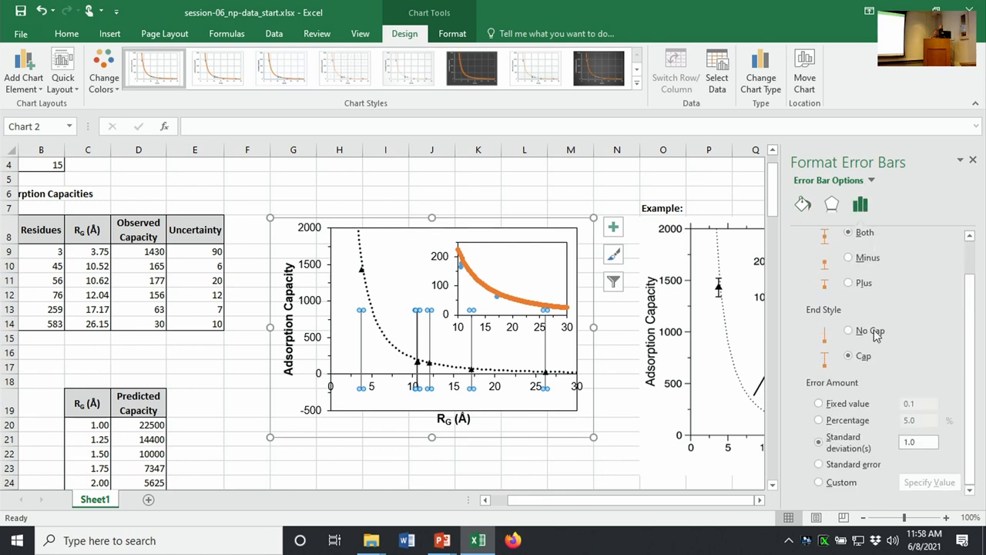
- Set the error amount to Custom using the Uncertainty values E9:E14 and confirm
left_click(818, 482)
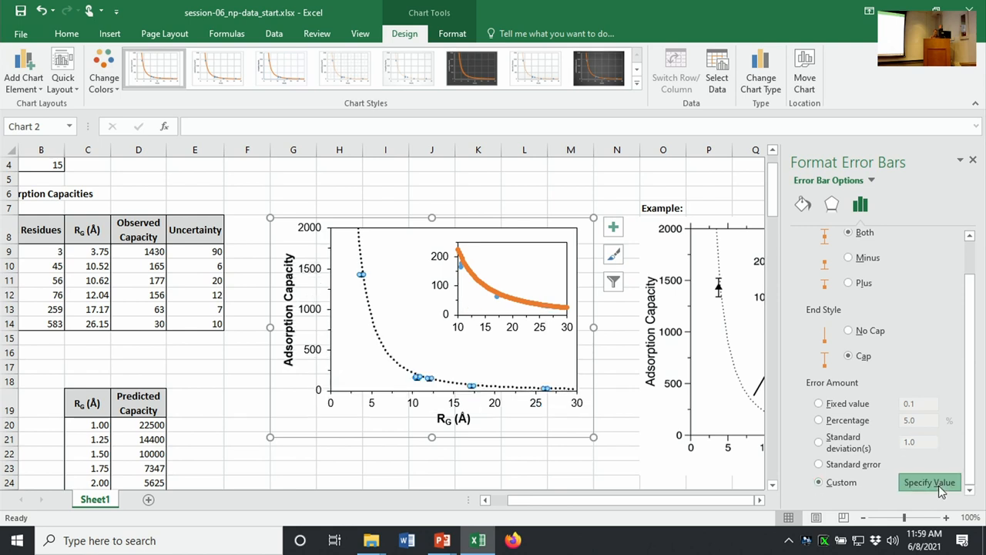
left_click(929, 481)
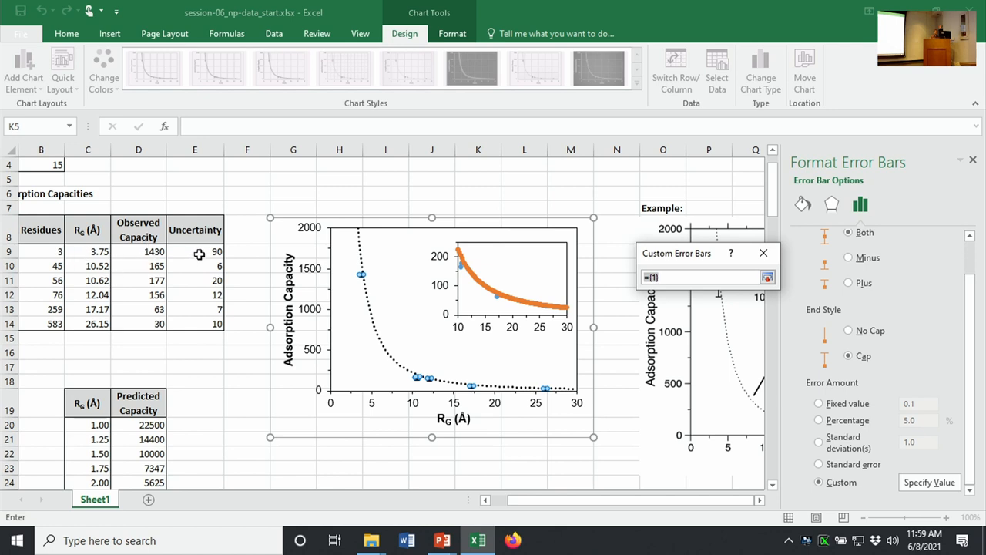
left_click_drag(195, 251, 194, 324)
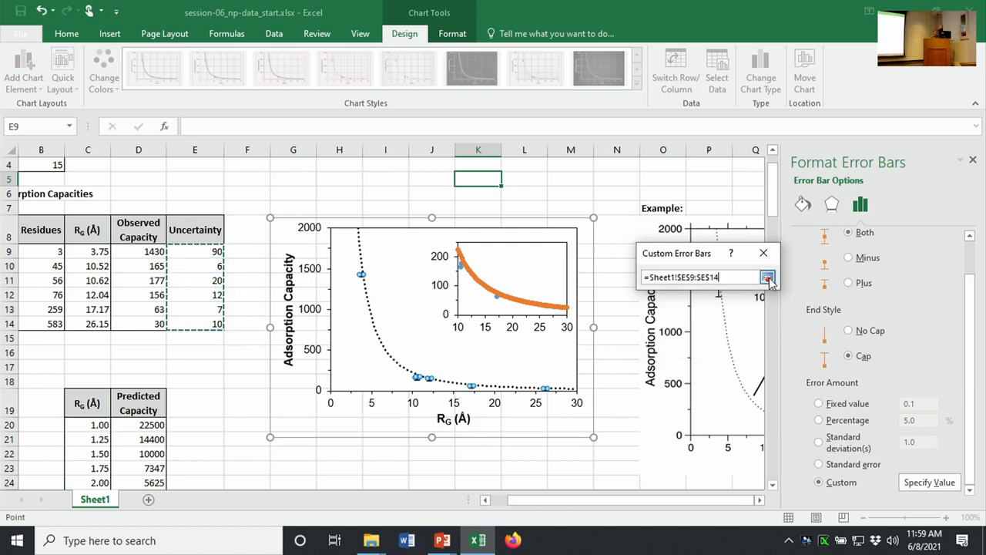
left_click(769, 278)
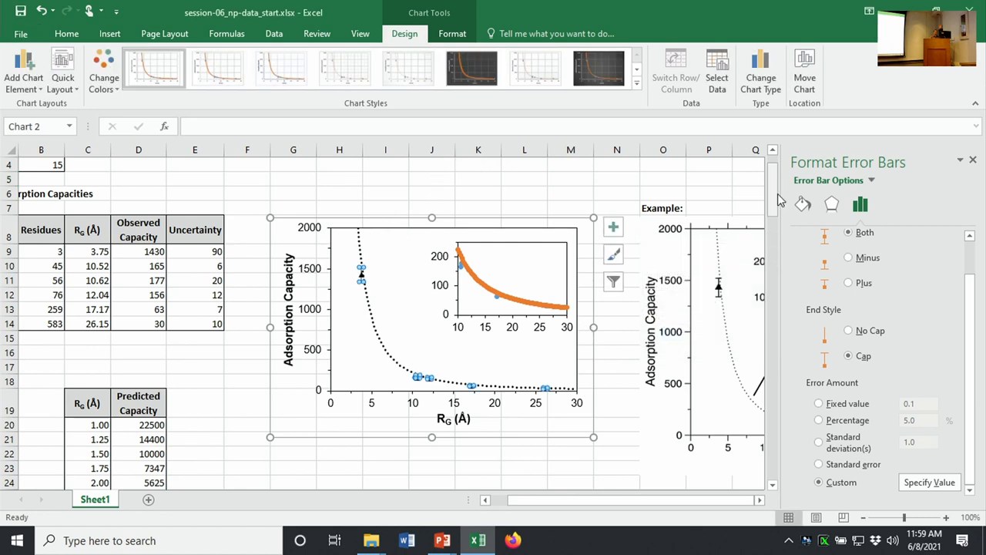
left_click(801, 204)
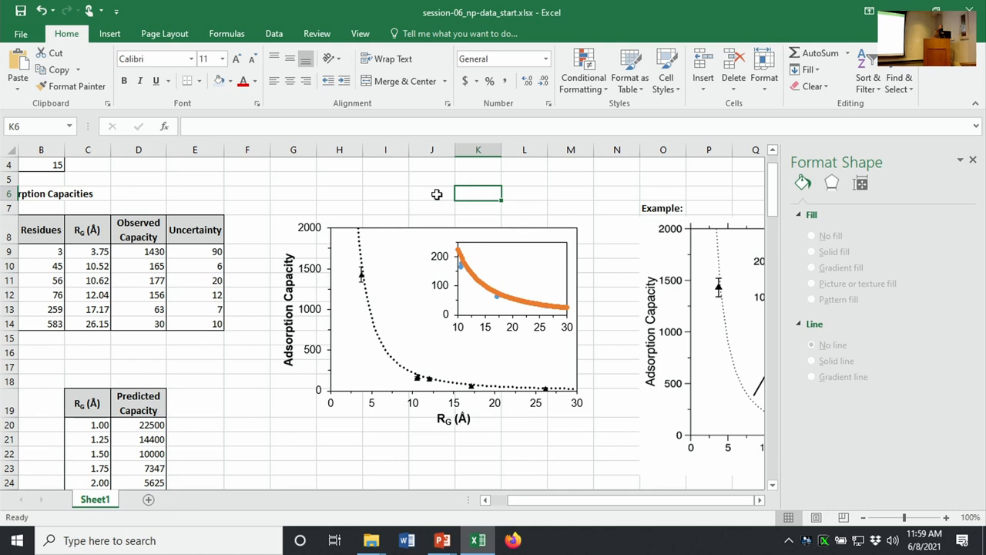
mouse_move(477, 253)
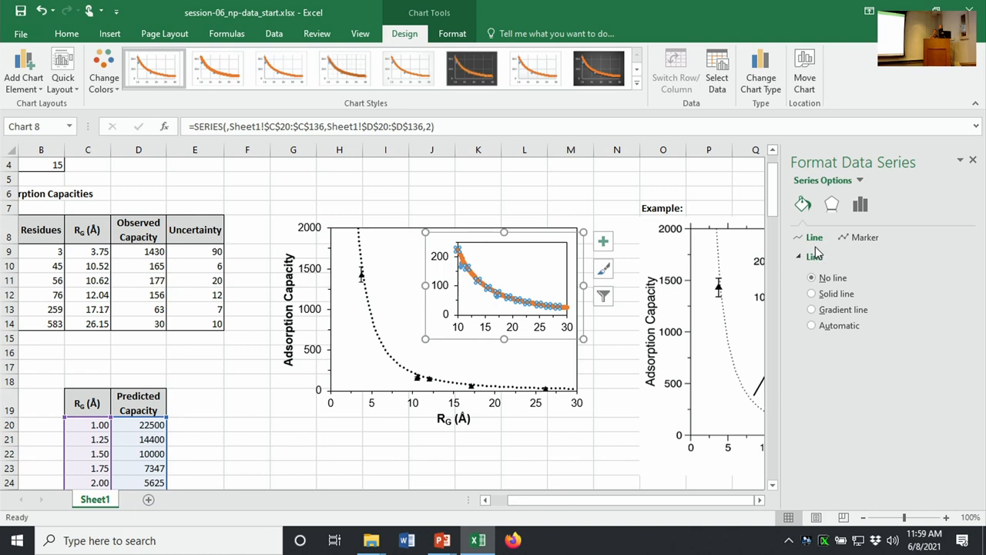
- Set the inset's predicted series to no markers and a 1-pt dotted line width
left_click(810, 293)
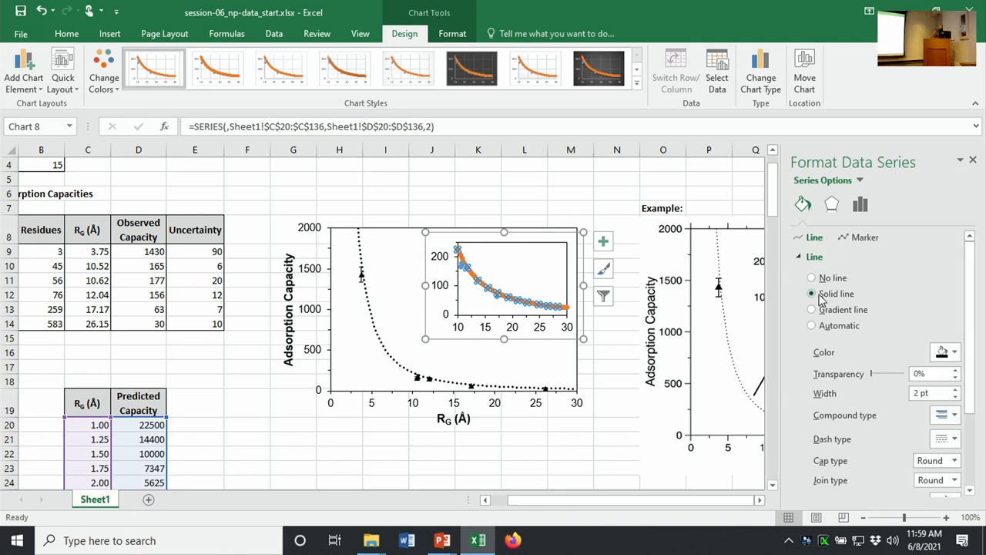
left_click(865, 237)
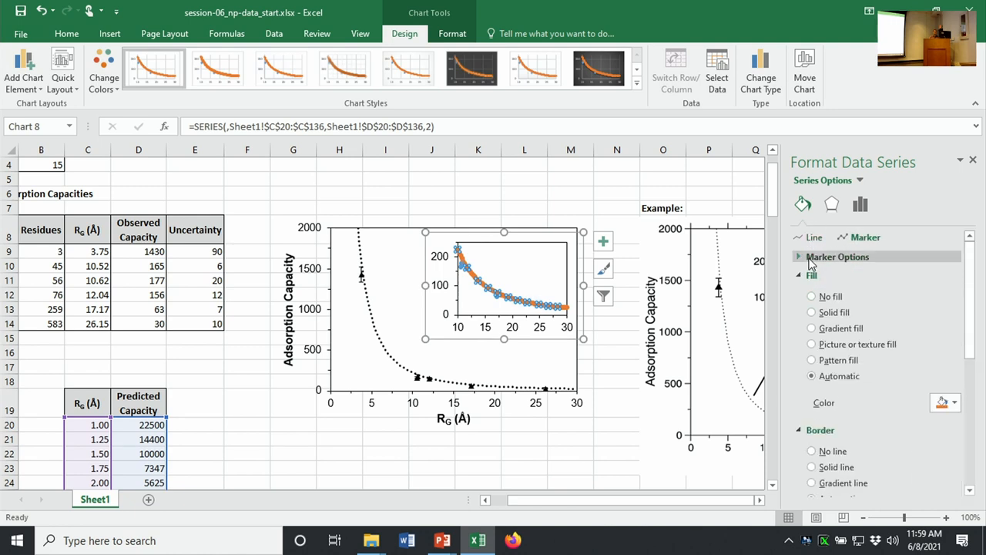
left_click(837, 255)
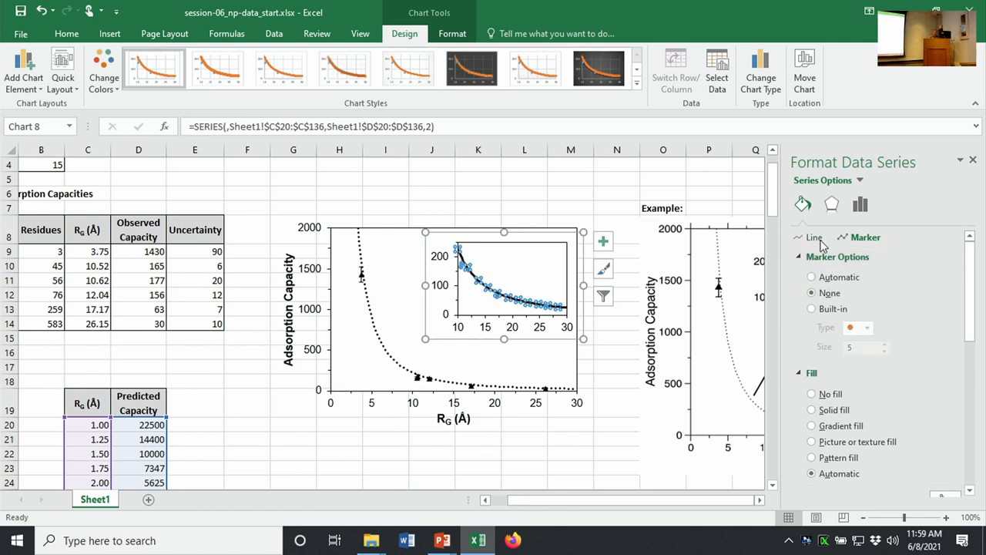
left_click(814, 237)
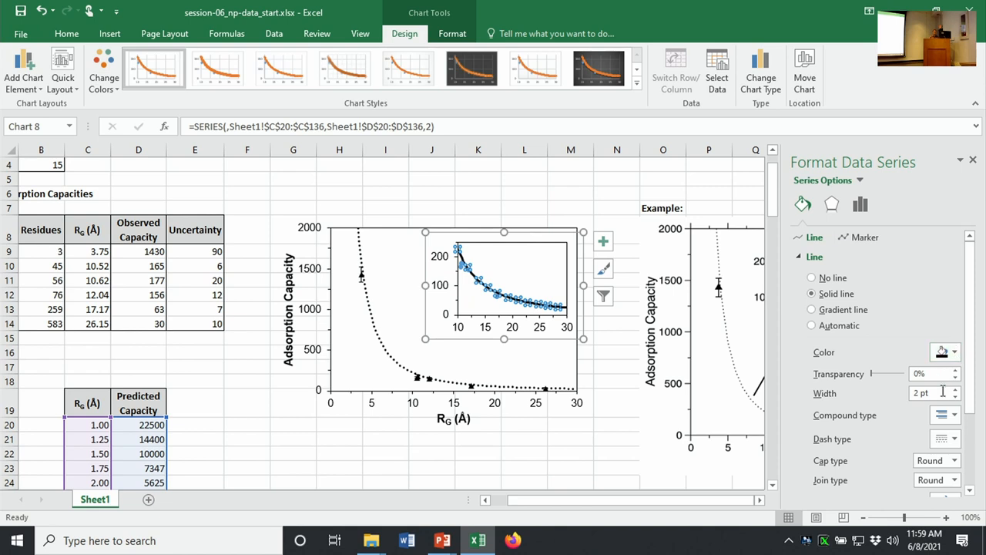
left_click(955, 398)
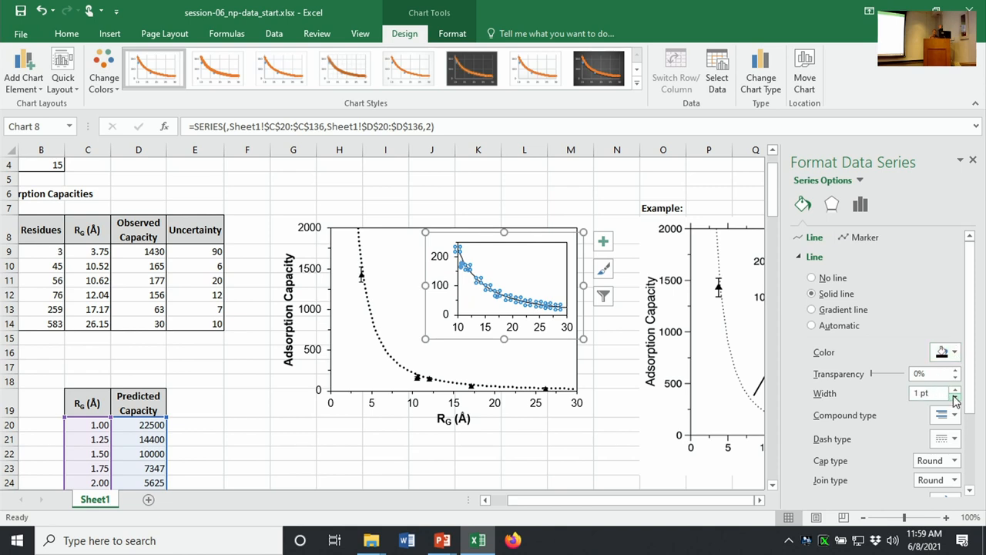
scroll("down", 3)
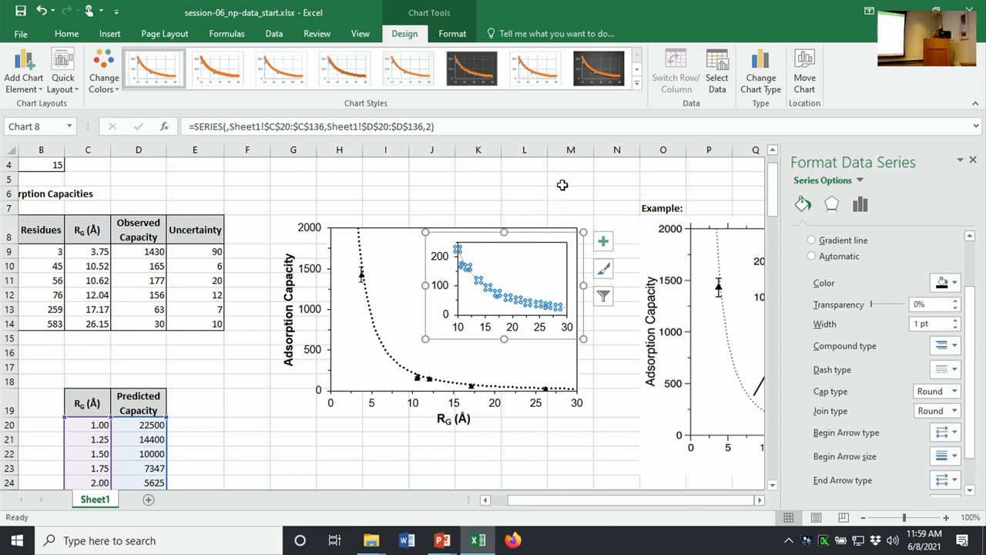
left_click(955, 319)
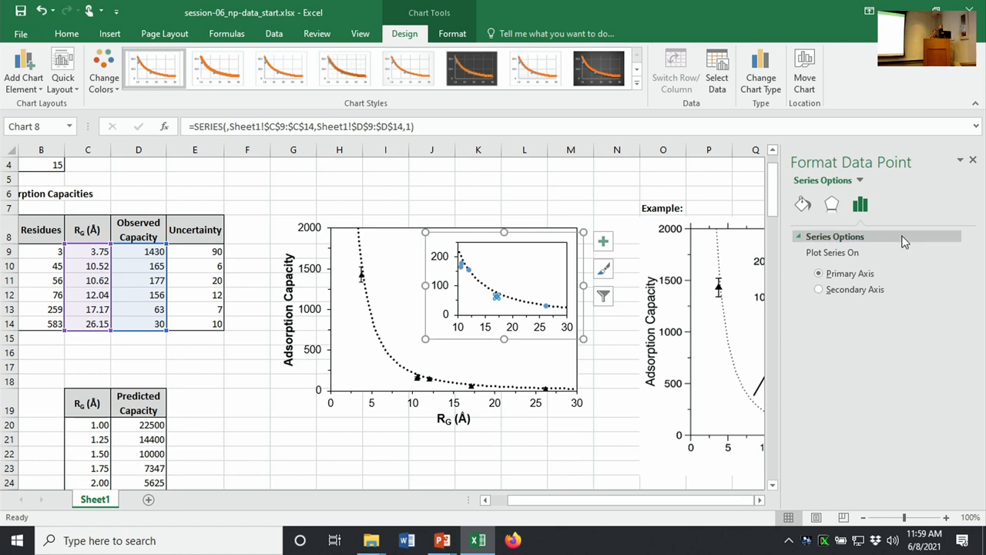
- Select the whole inset observed series rather than a single data point
left_click(521, 207)
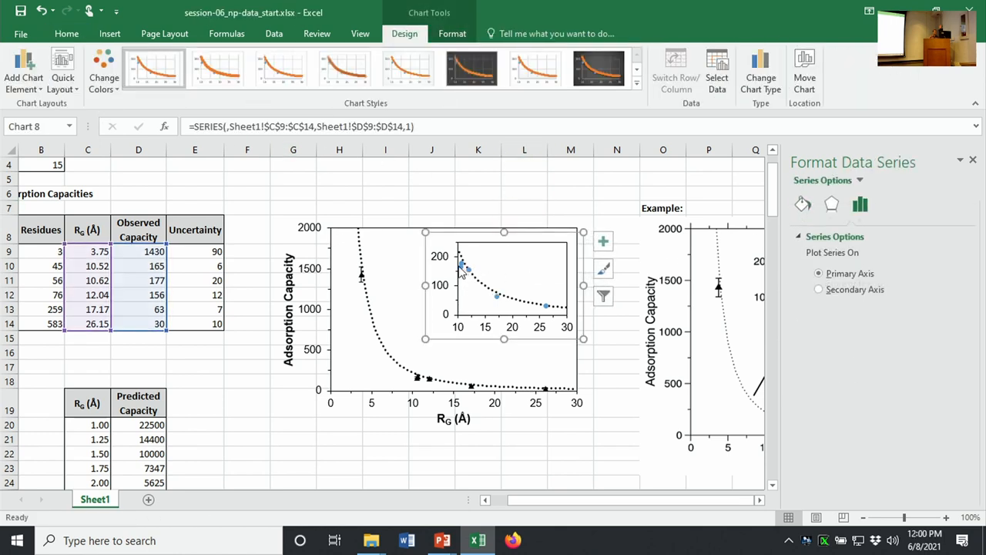
left_click(462, 270)
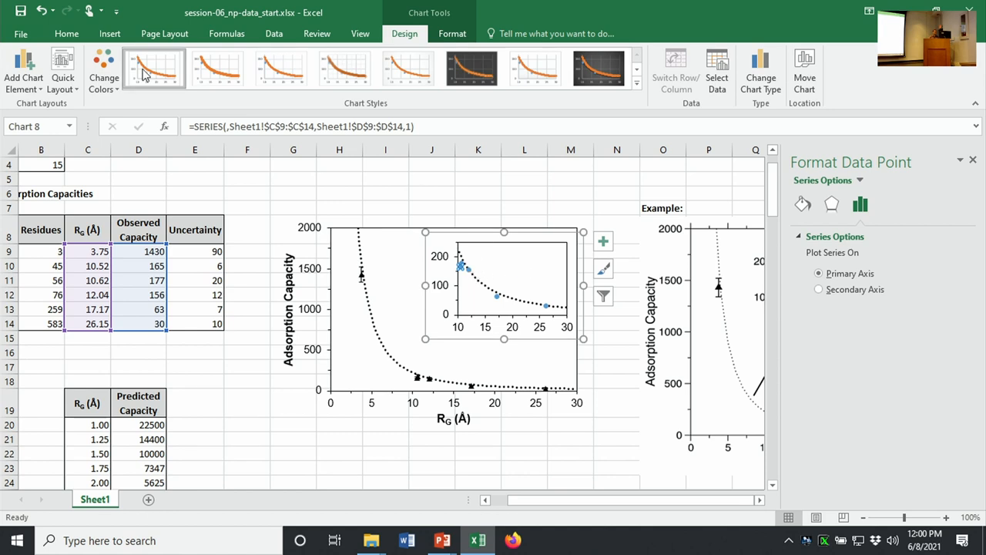
left_click(451, 34)
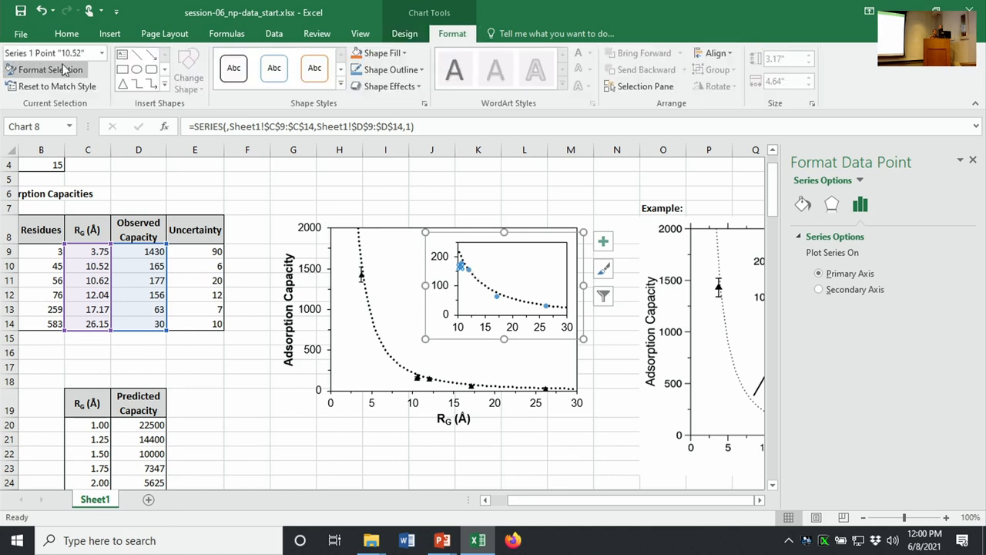
mouse_move(46, 71)
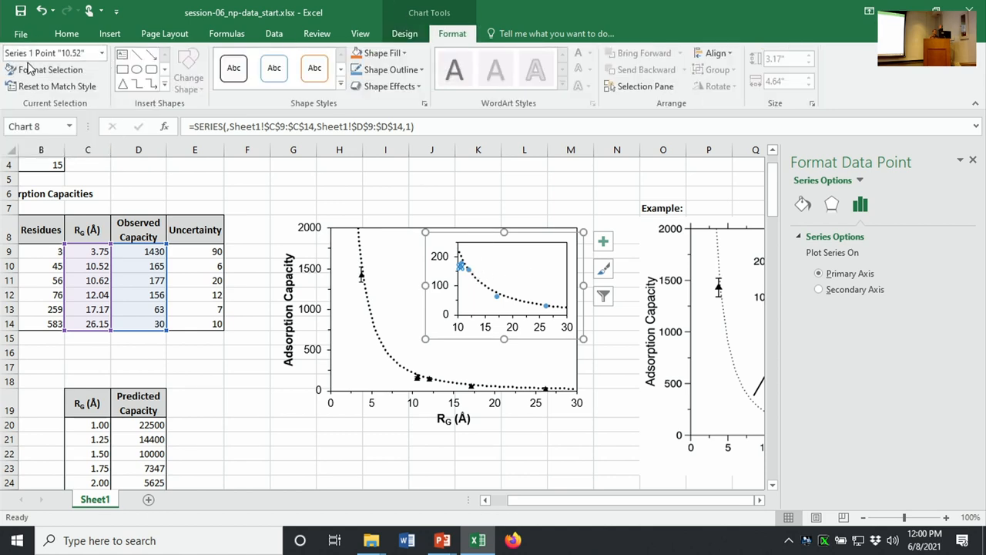
left_click(93, 52)
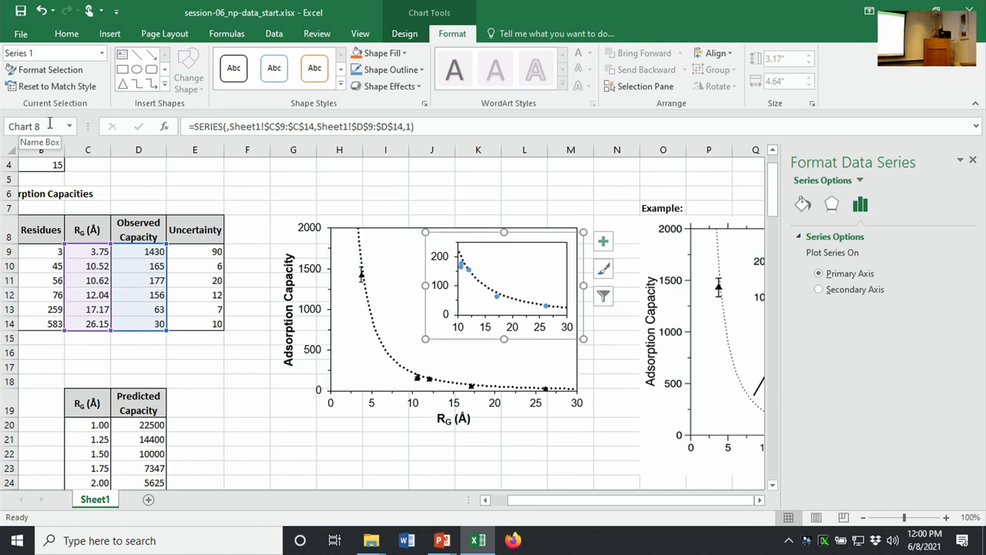
- Toggle the inset markers to None and back to Built-in solid black triangles
left_click(803, 204)
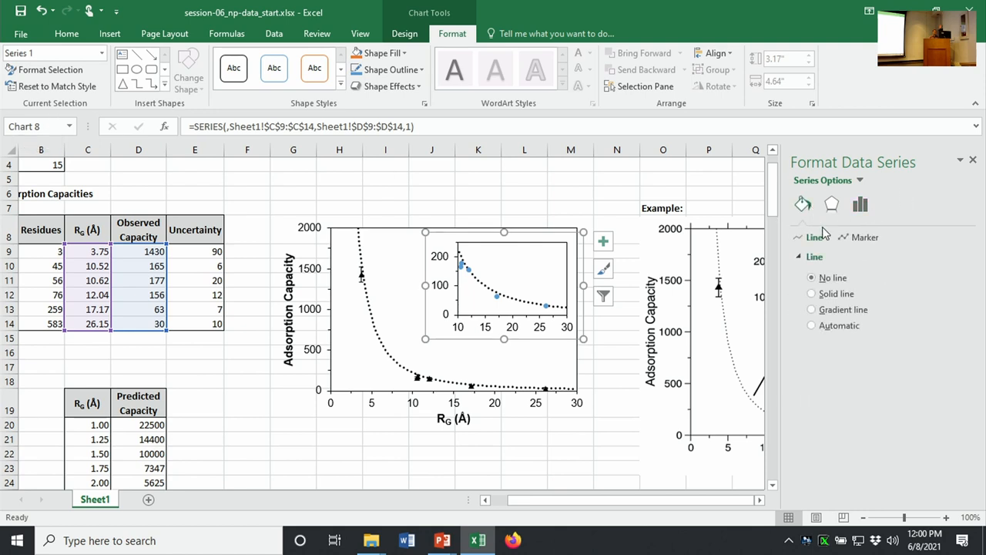
left_click(864, 237)
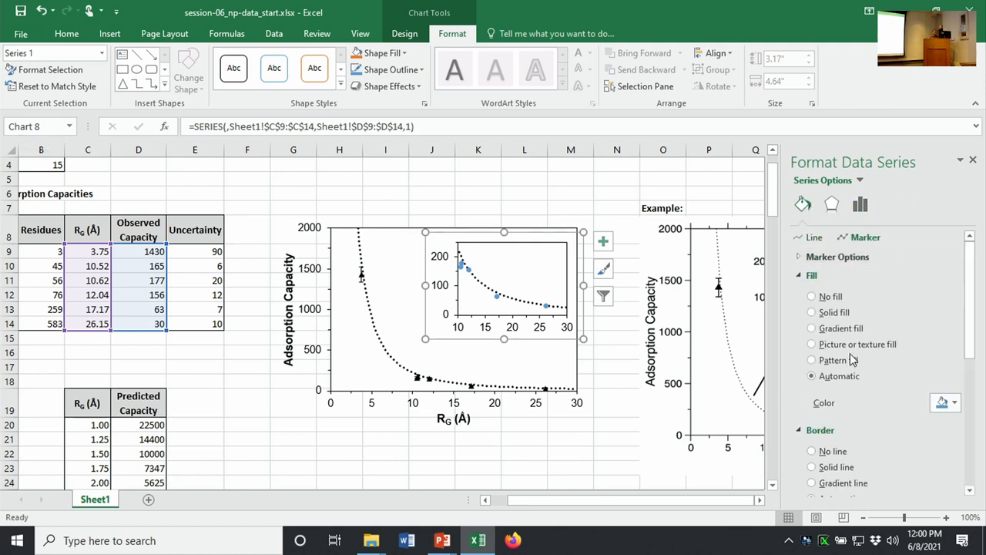
left_click(955, 403)
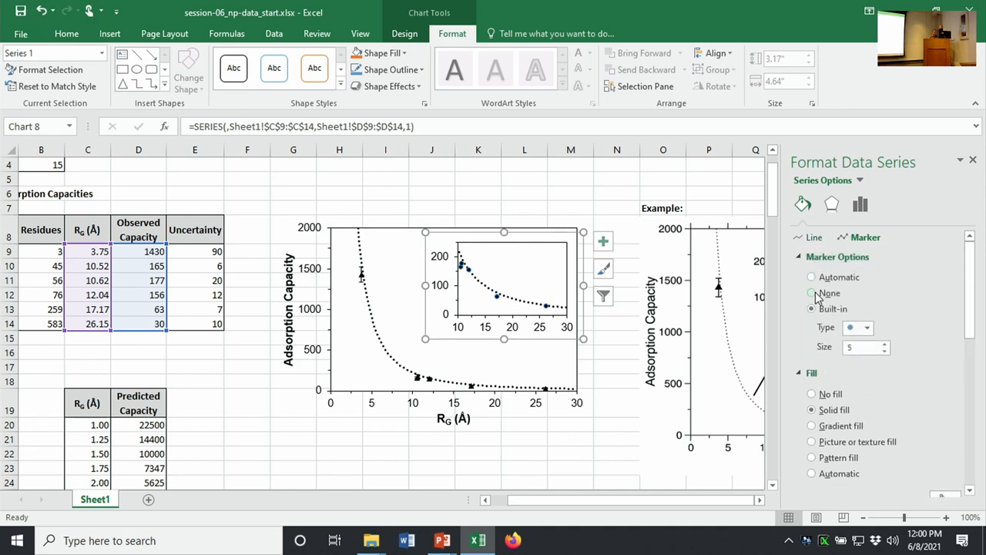
left_click(811, 292)
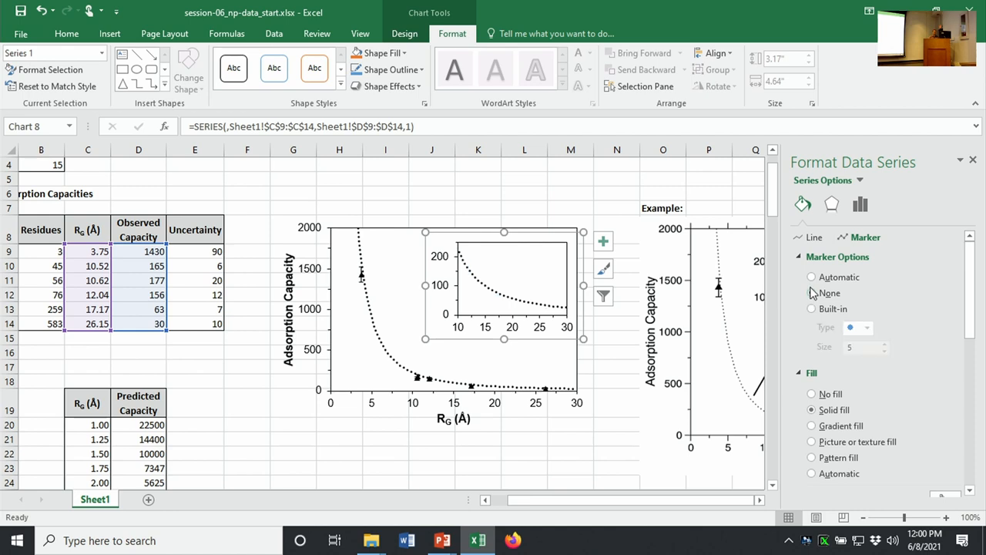
left_click(810, 309)
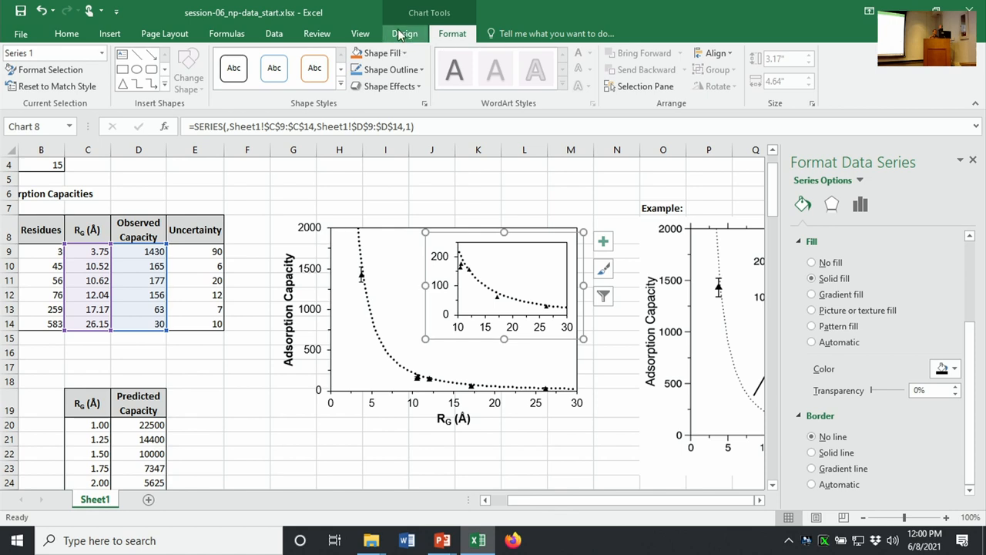
- Add error bars to the inset series and show the Error Bar Options pane
left_click(24, 74)
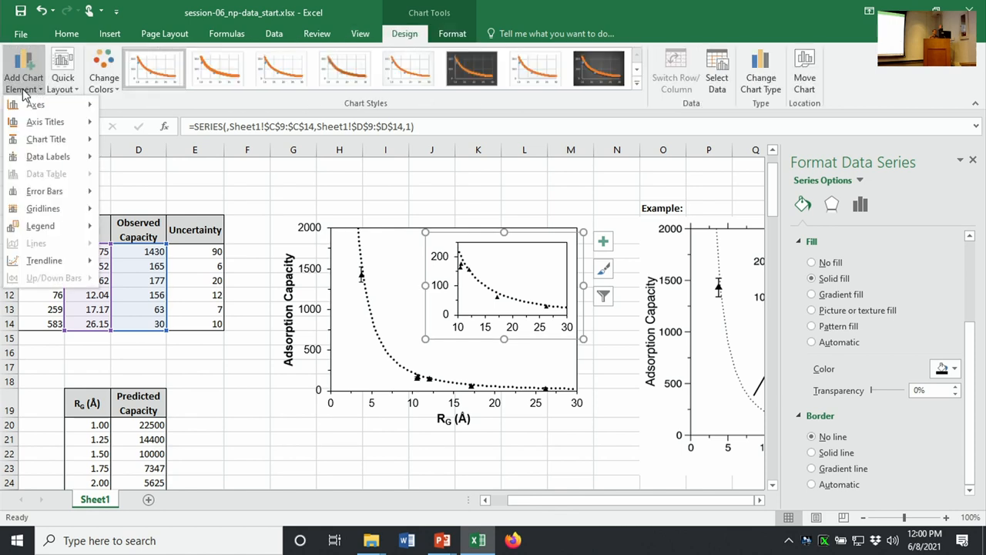
left_click(43, 191)
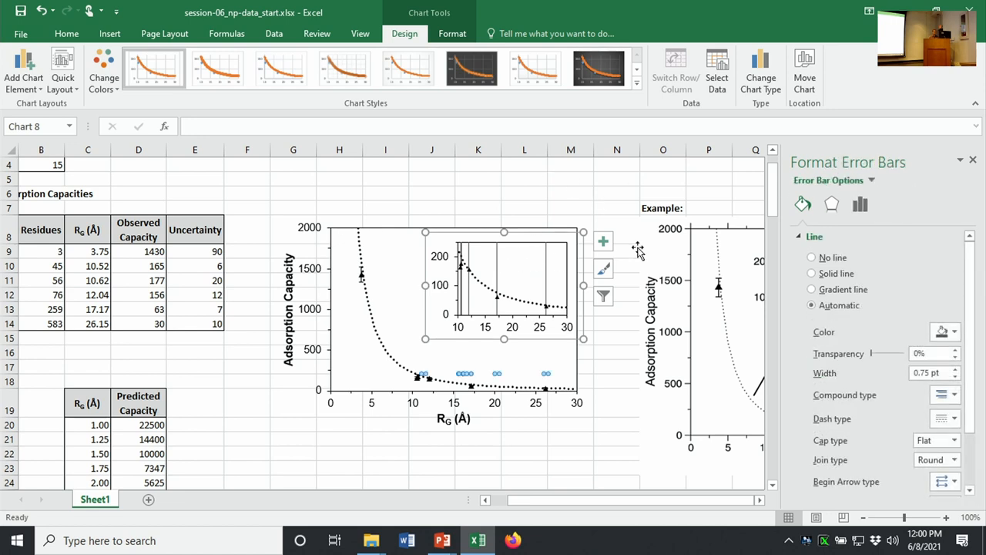
mouse_move(974, 222)
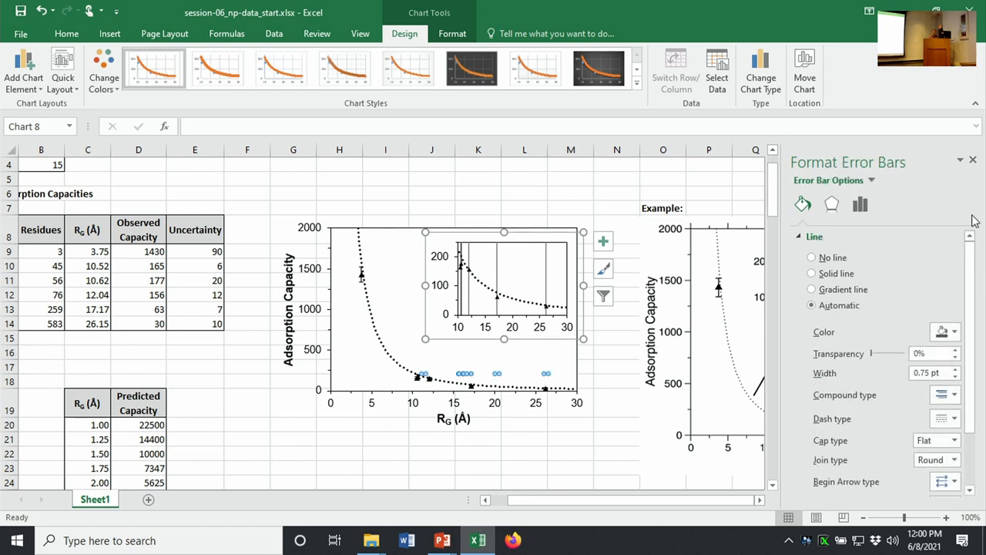
left_click(859, 203)
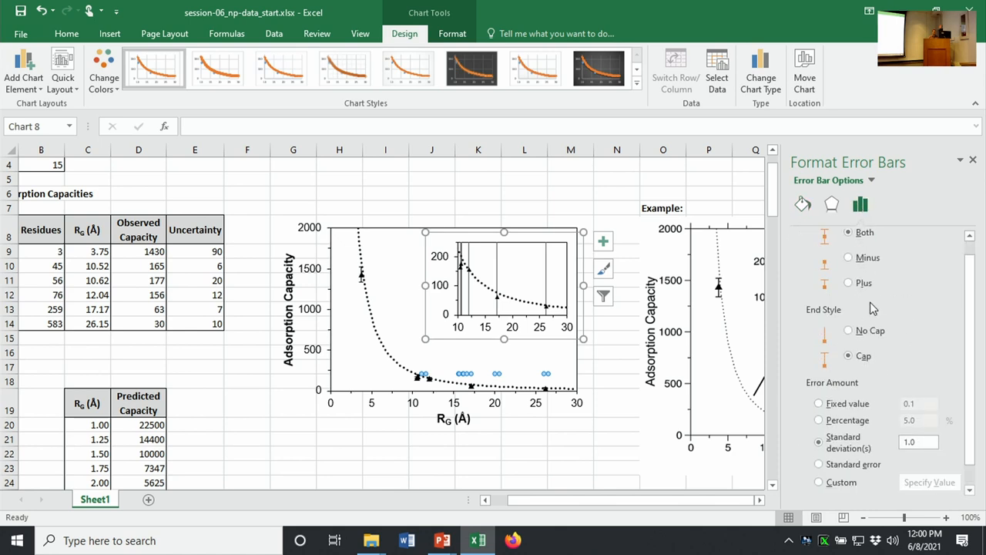
- Set custom error amounts using E9:E14 for both positive and negative values and confirm
left_click(817, 482)
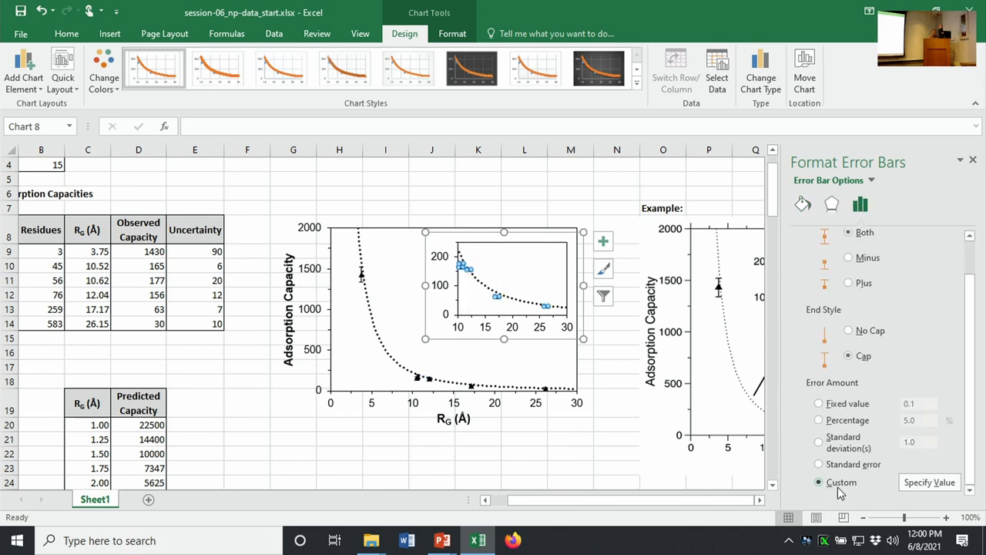
left_click(928, 480)
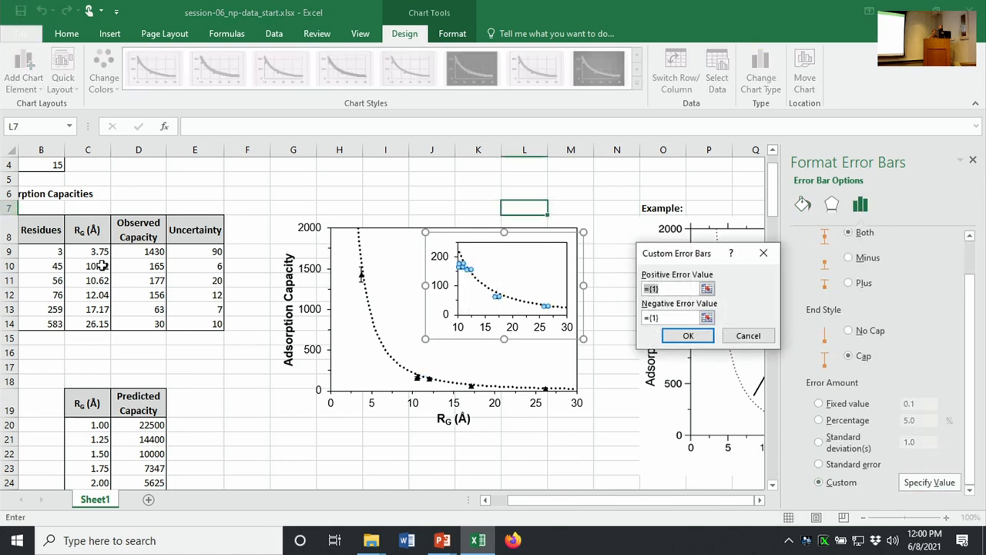
left_click_drag(217, 252, 217, 324)
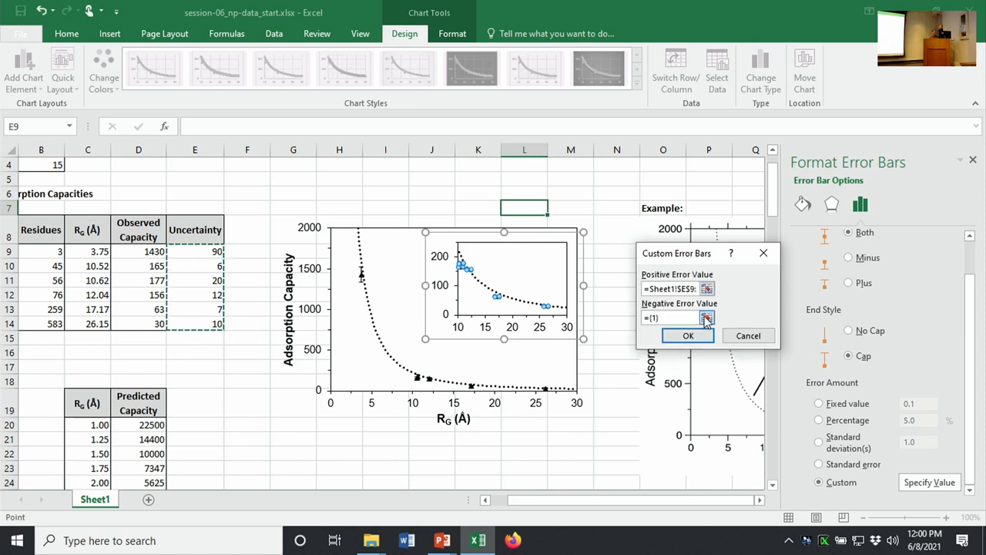
left_click_drag(216, 251, 215, 332)
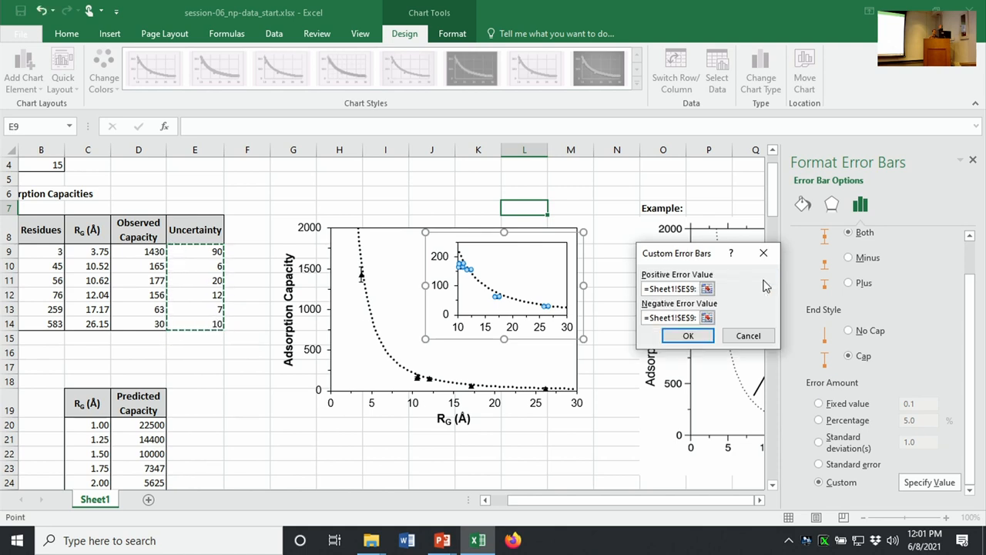
left_click(688, 336)
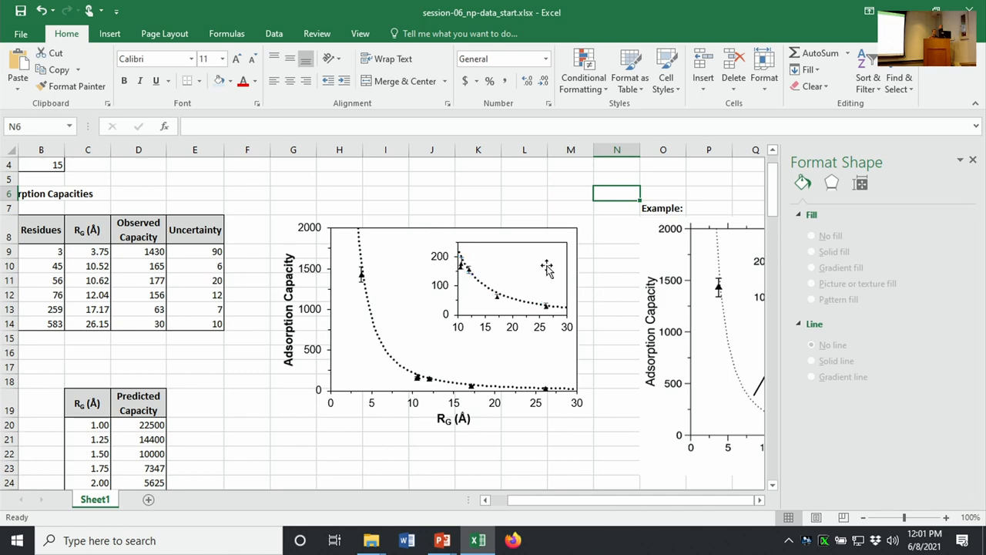
mouse_move(542, 268)
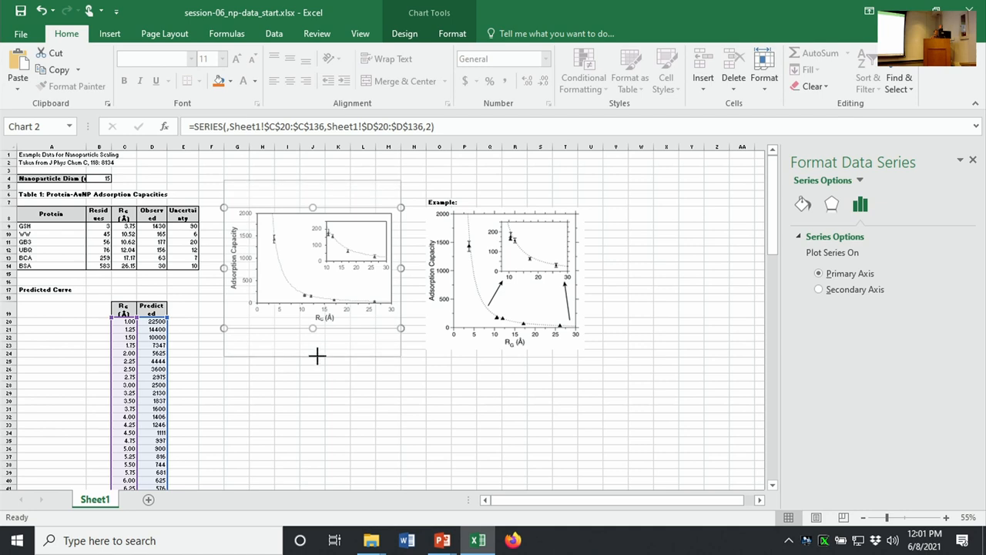
mouse_move(319, 351)
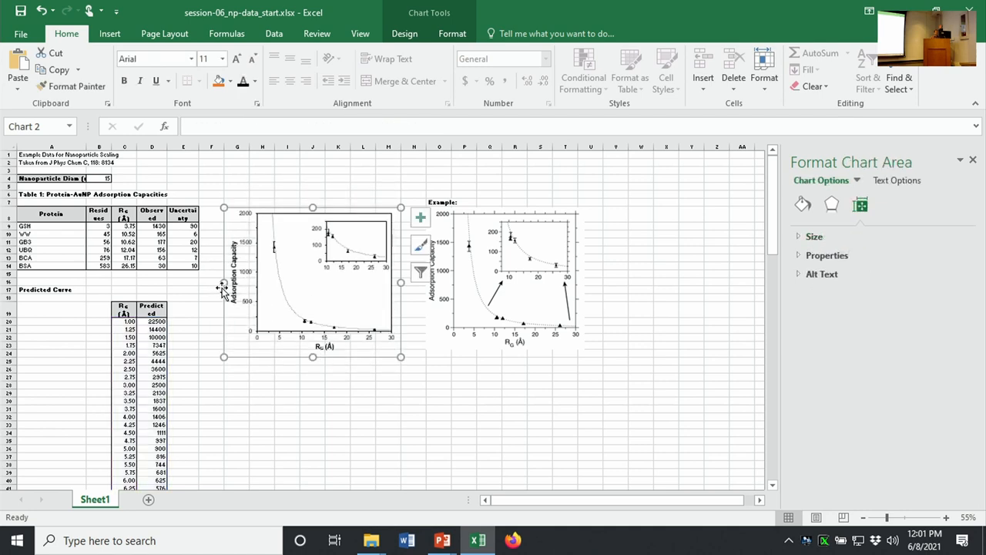
mouse_move(311, 207)
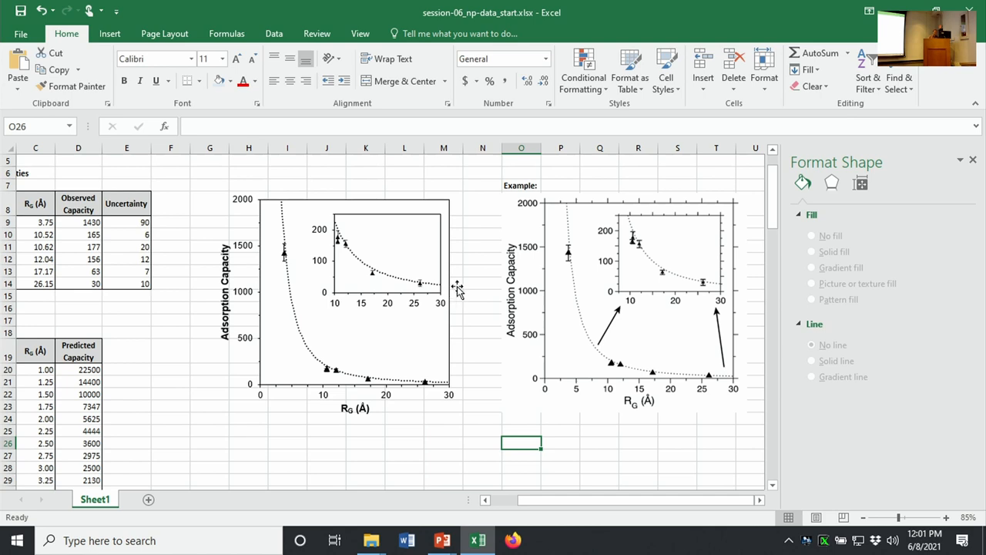
mouse_move(461, 290)
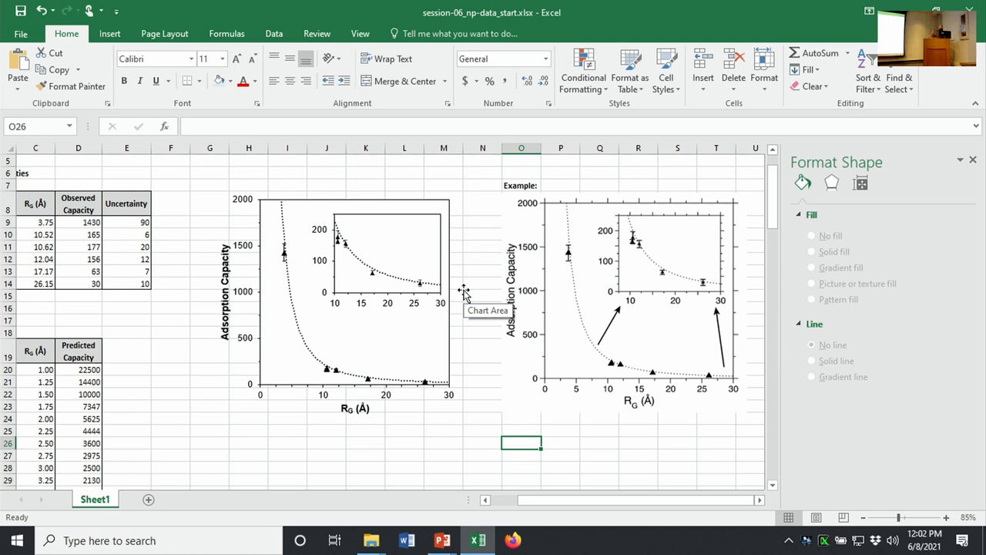
mouse_move(471, 379)
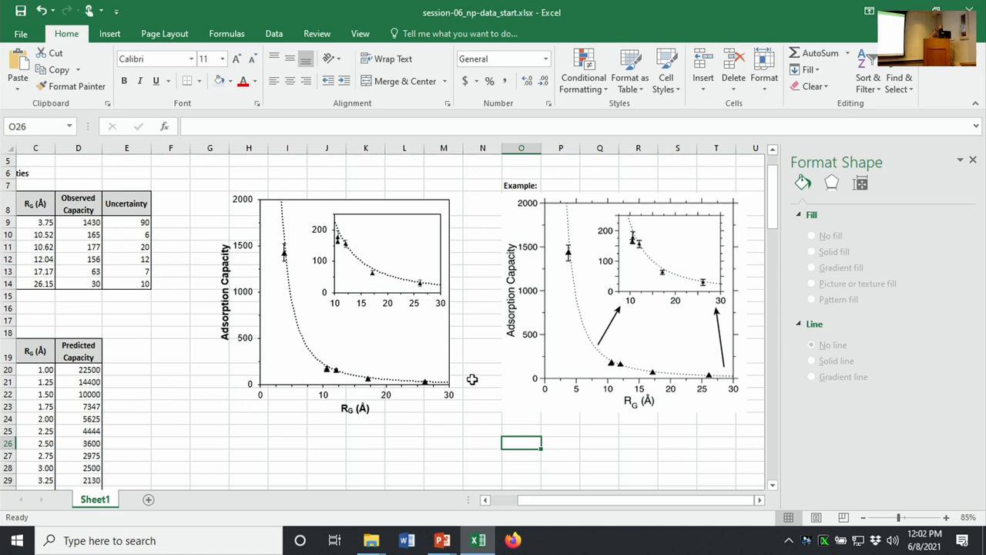
mouse_move(635, 404)
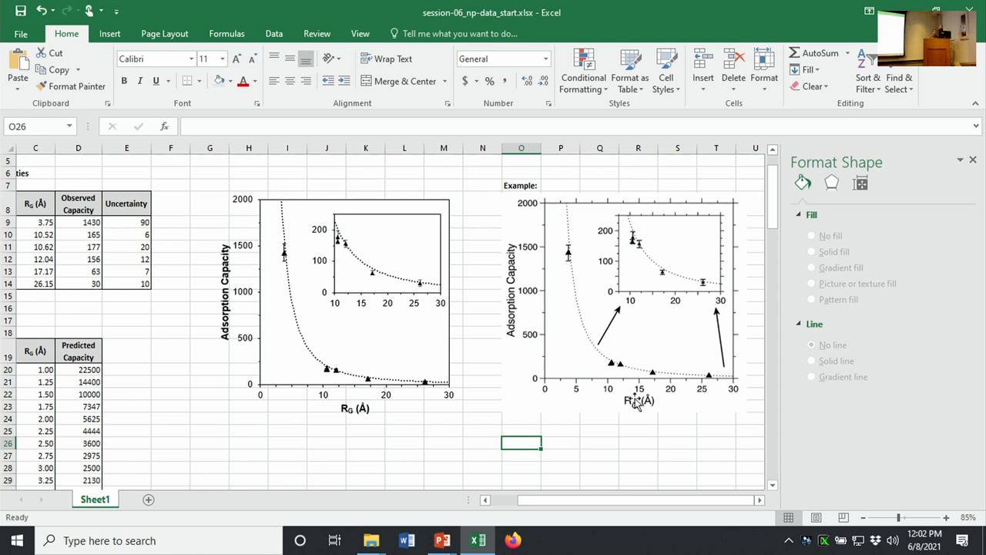
mouse_move(622, 265)
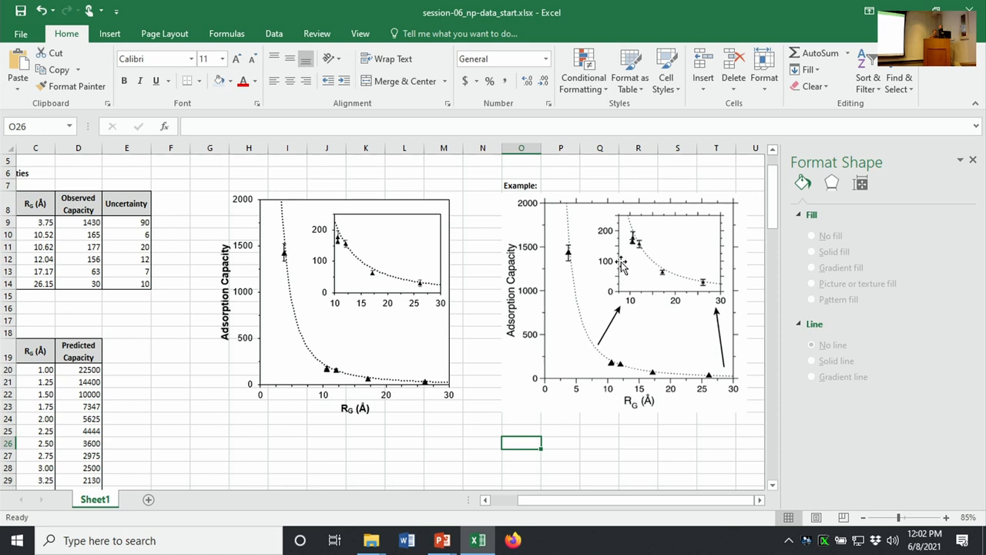
mouse_move(610, 277)
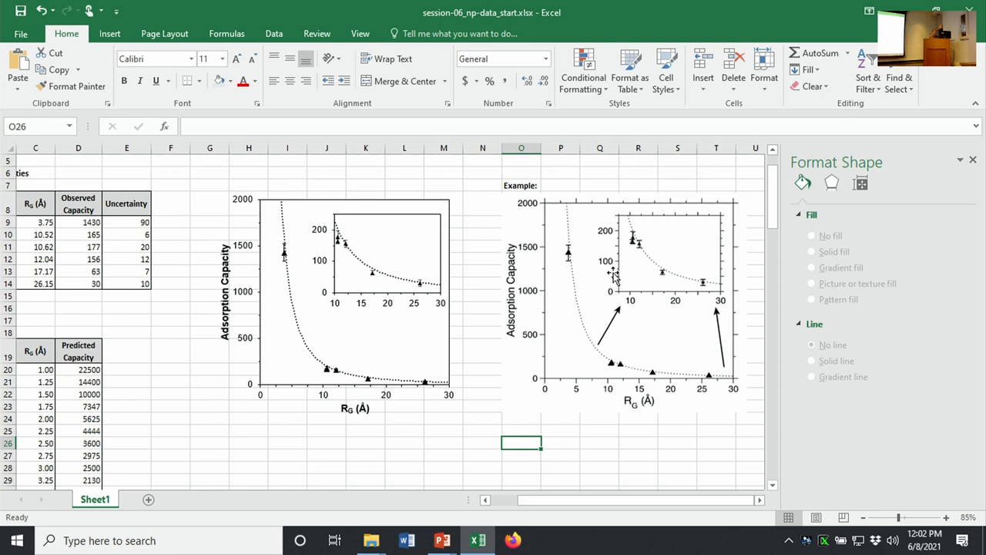
mouse_move(609, 231)
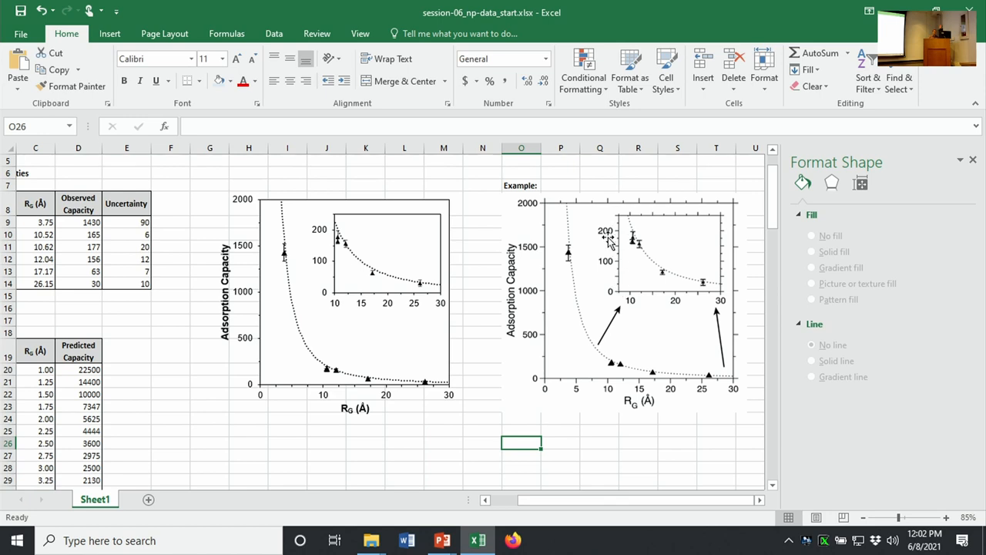
mouse_move(622, 313)
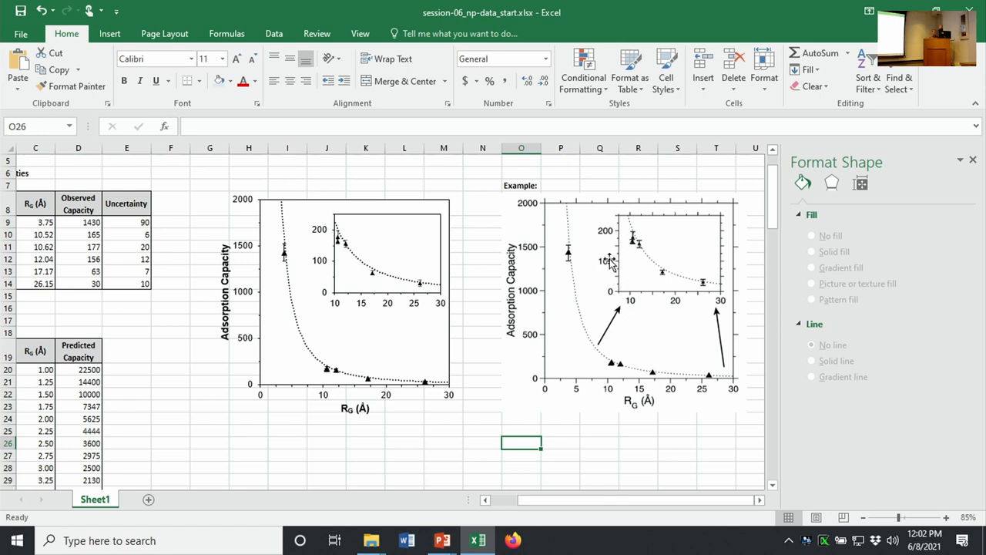
mouse_move(551, 248)
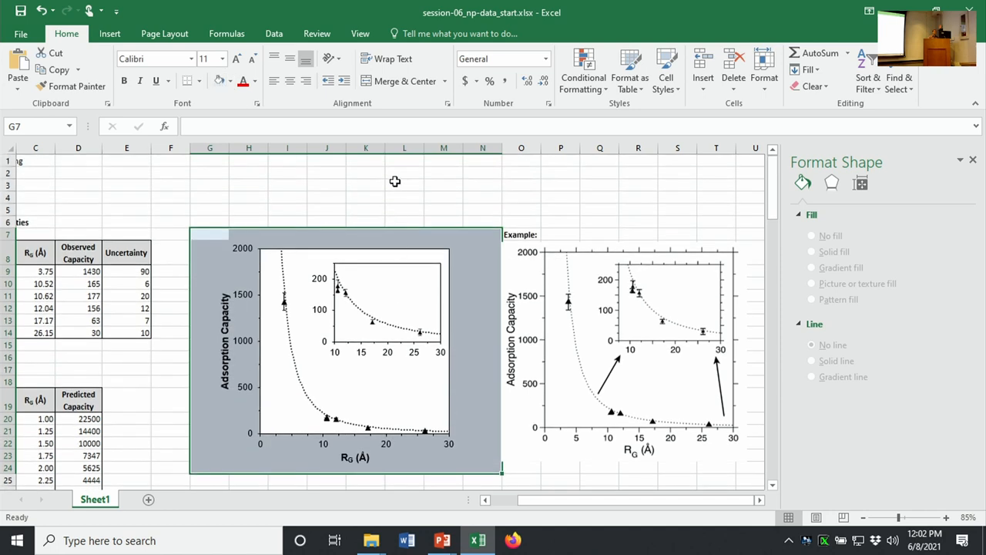
- Fill the cells behind the first chart light blue and enter the 'A.' panel label
left_click(404, 184)
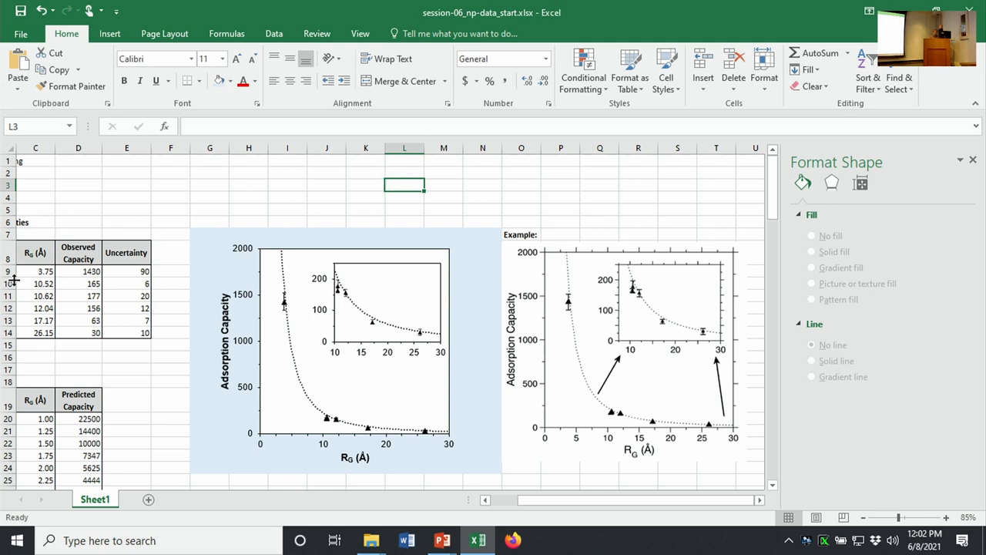
mouse_move(290, 312)
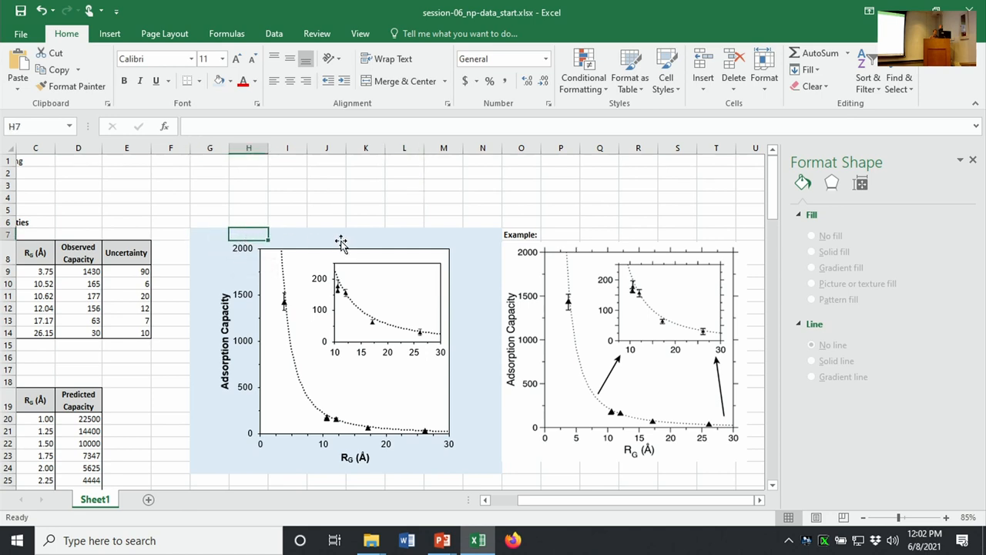
type("A:")
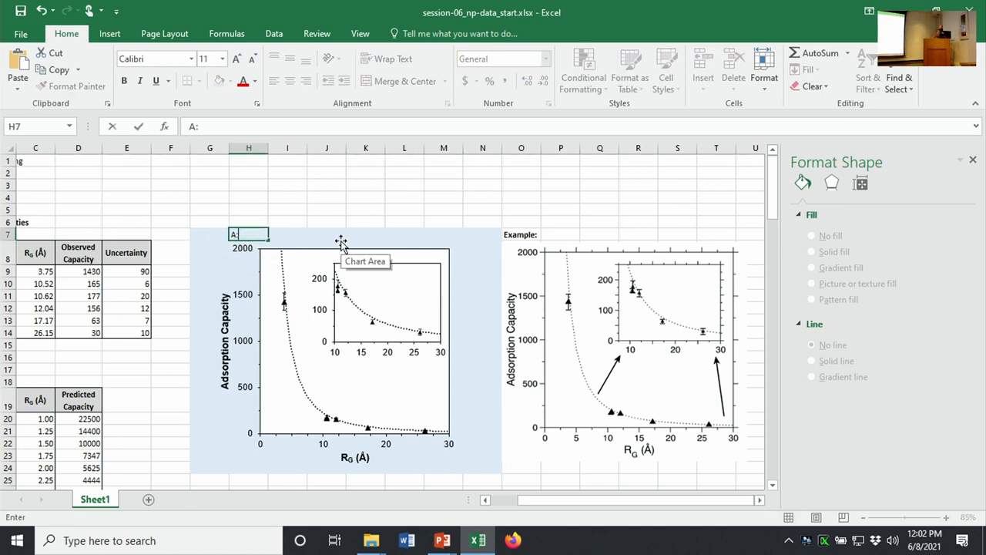
type("/")
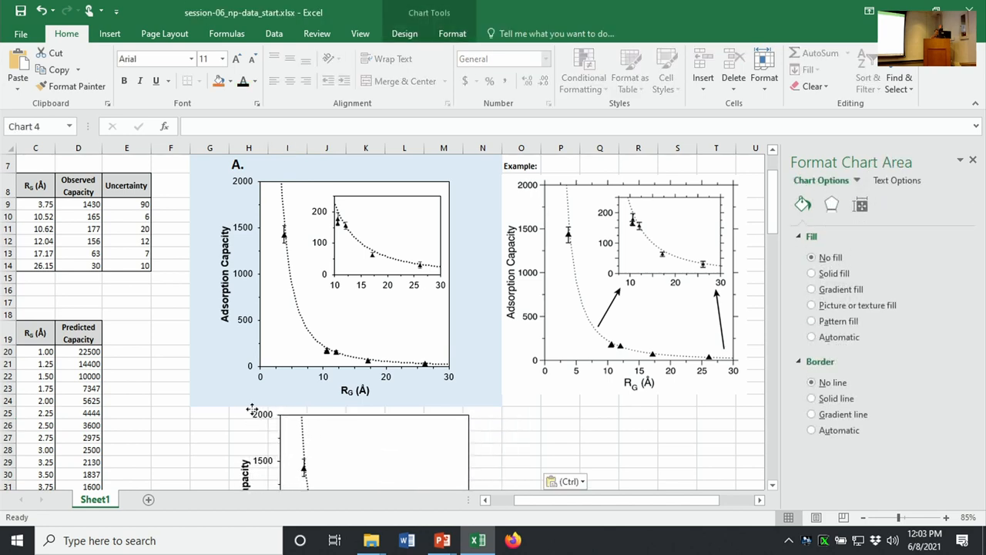
- Enter 'B.' in cell H23 at the top-left of the pasted lower chart
left_click(248, 410)
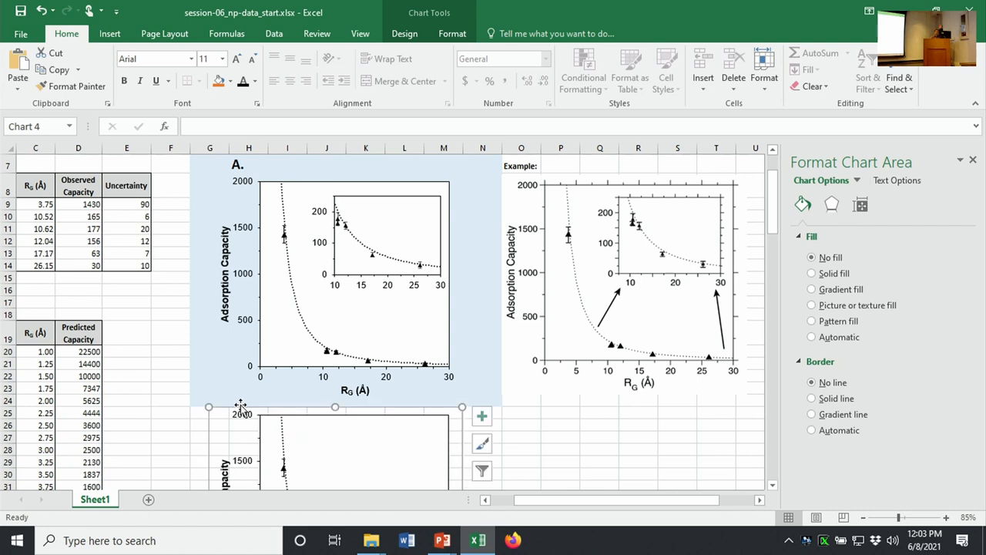
mouse_move(271, 394)
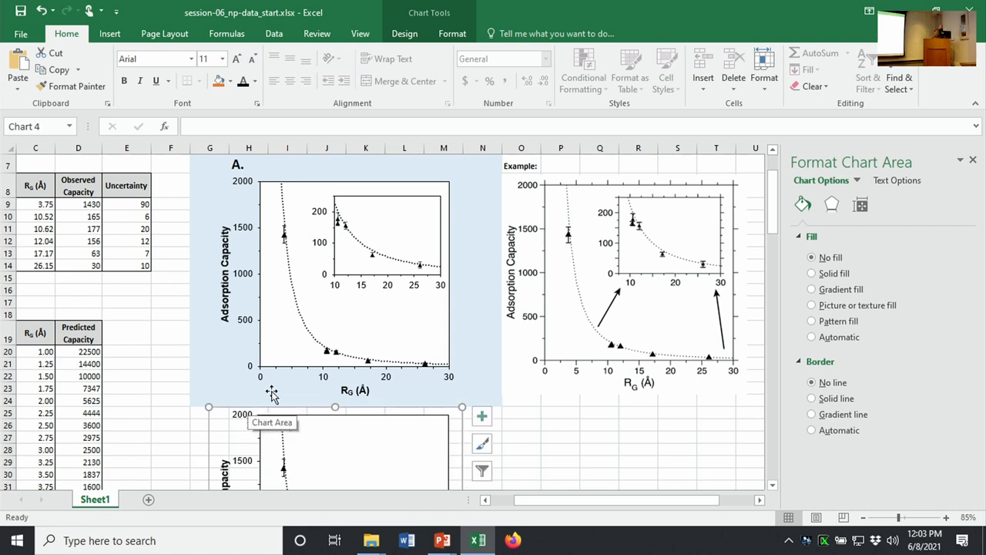
mouse_move(291, 407)
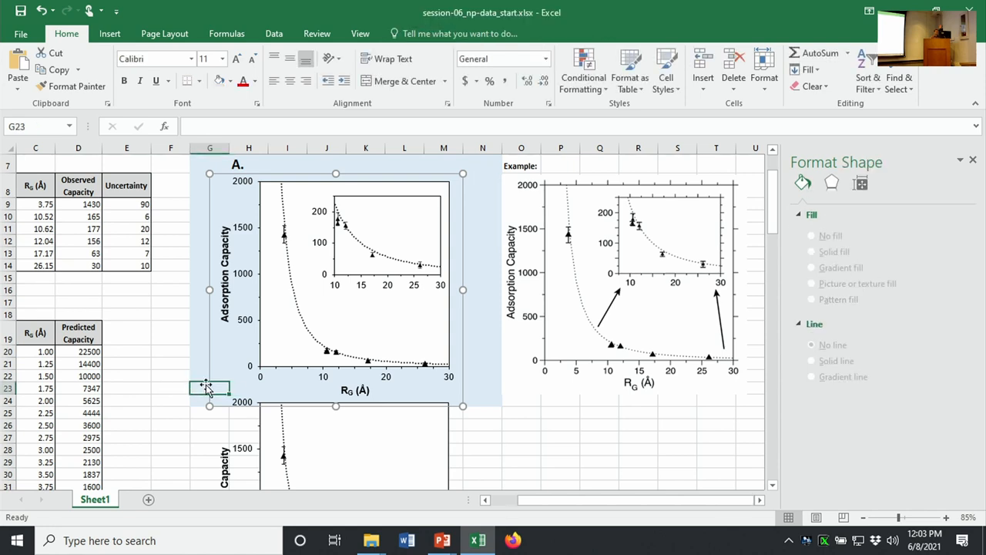
left_click(248, 387)
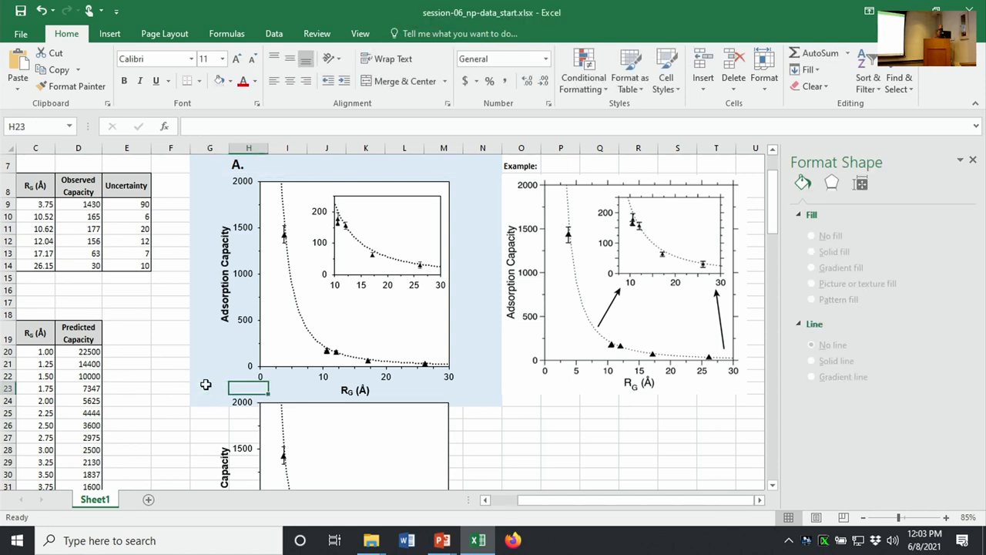
type("B.")
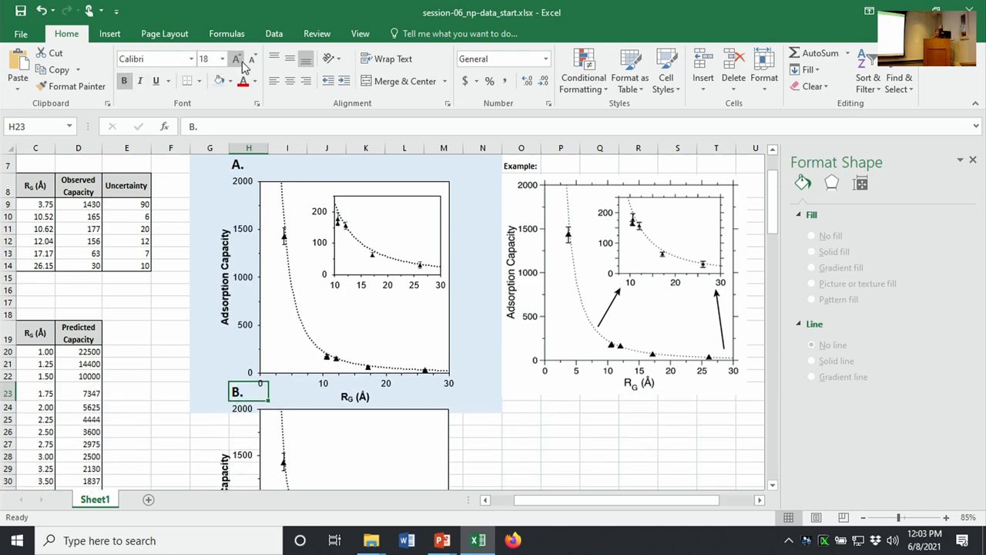
mouse_move(408, 286)
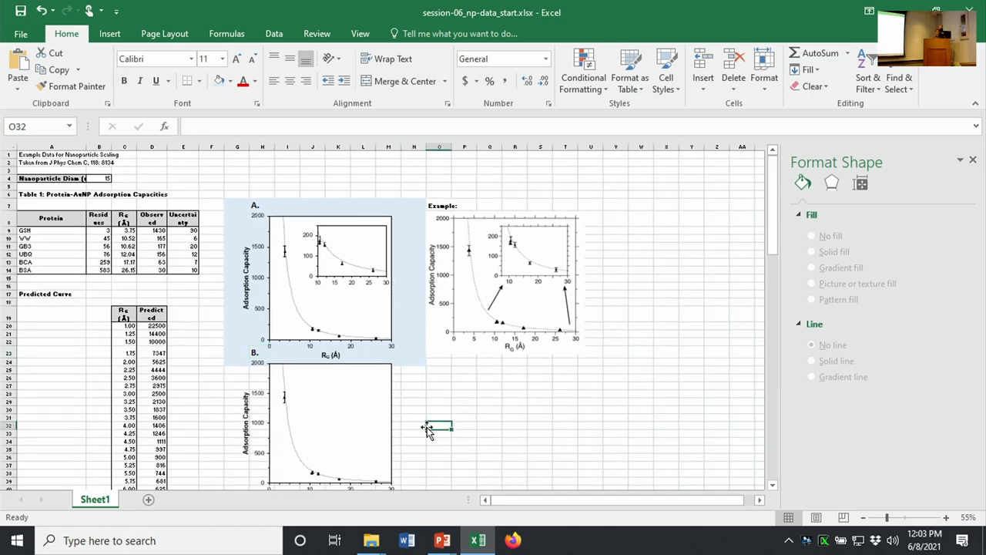
mouse_move(427, 419)
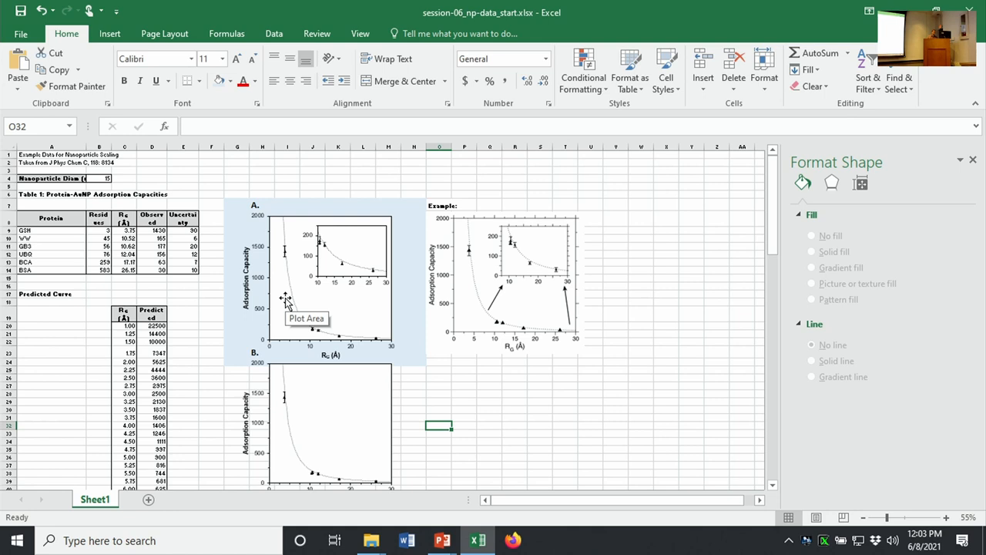
mouse_move(536, 280)
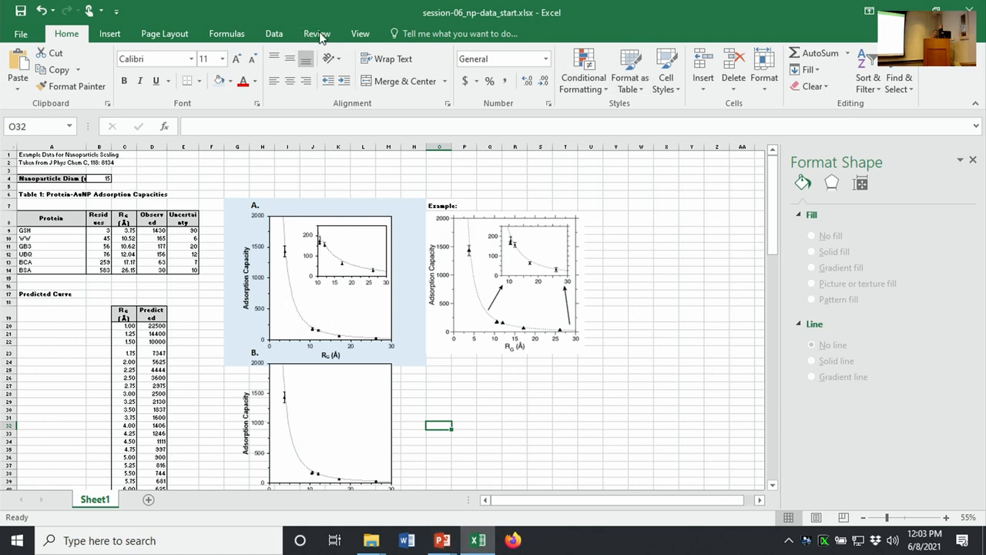
mouse_move(438, 539)
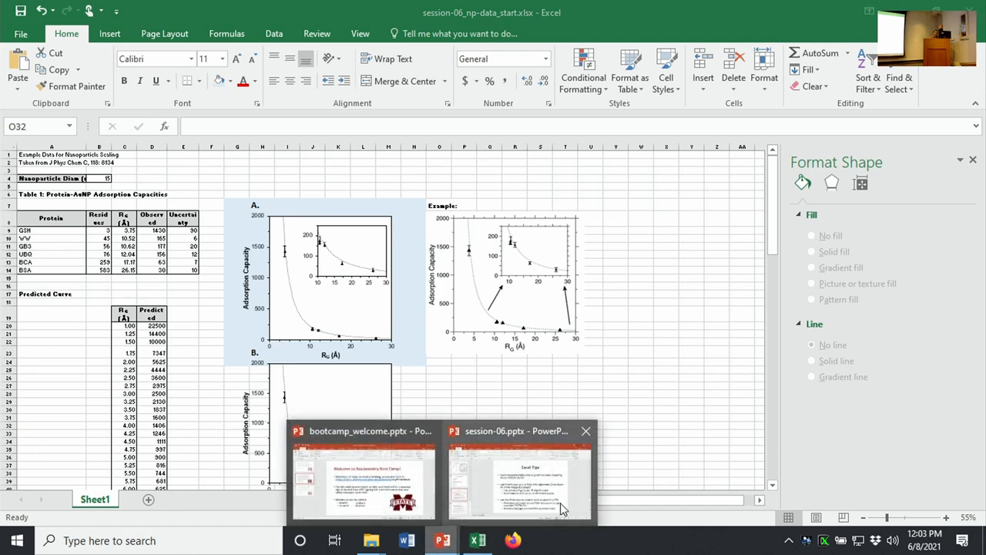
- View the Excel Tips slide in PowerPoint, then switch back to the Excel workbook
left_click(511, 478)
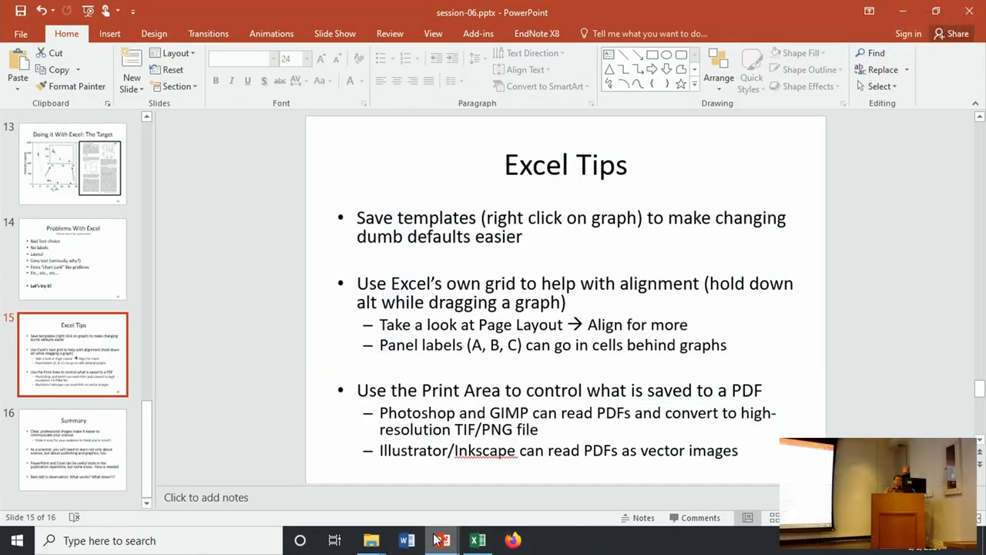
left_click(477, 539)
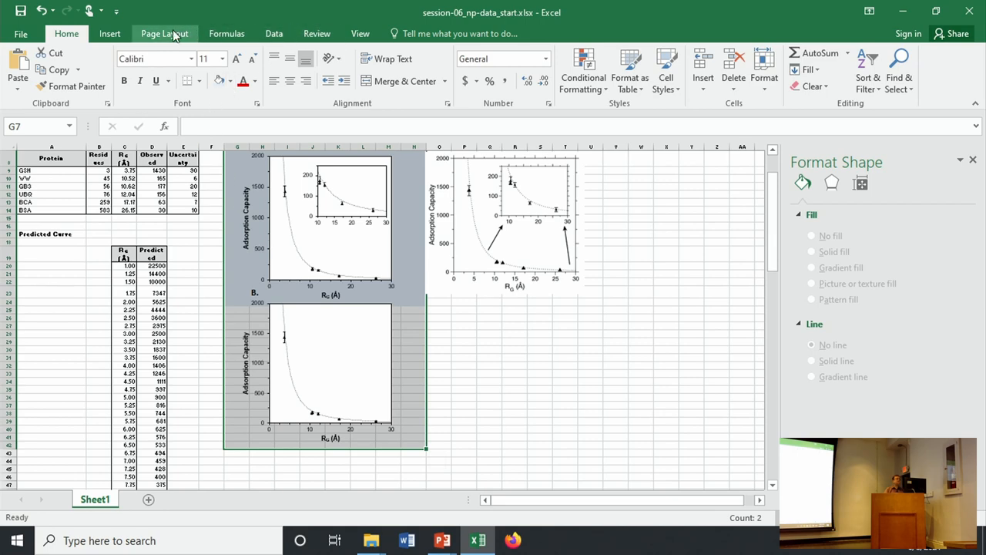
- Set the print area to the figure and start a Save As into the downloads folder
left_click(163, 34)
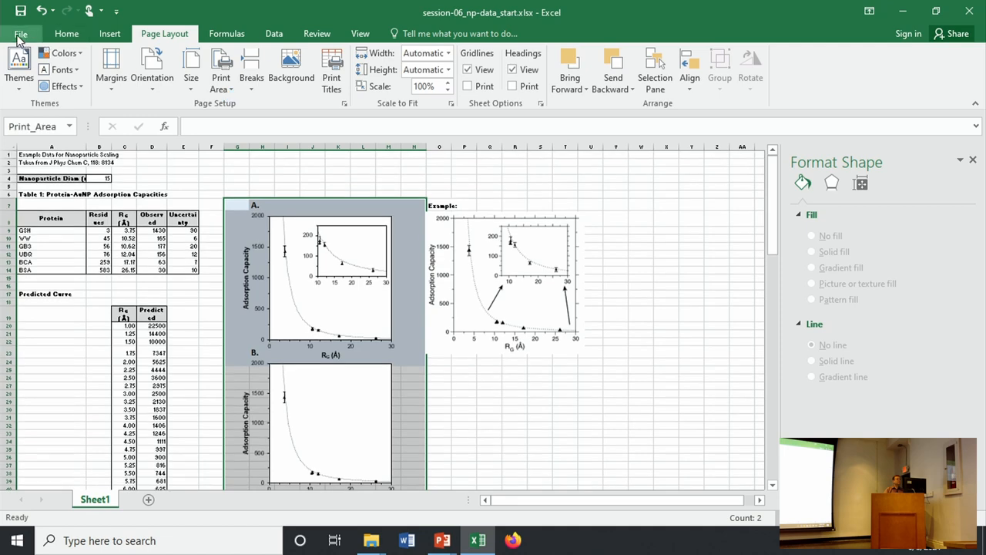
left_click(27, 34)
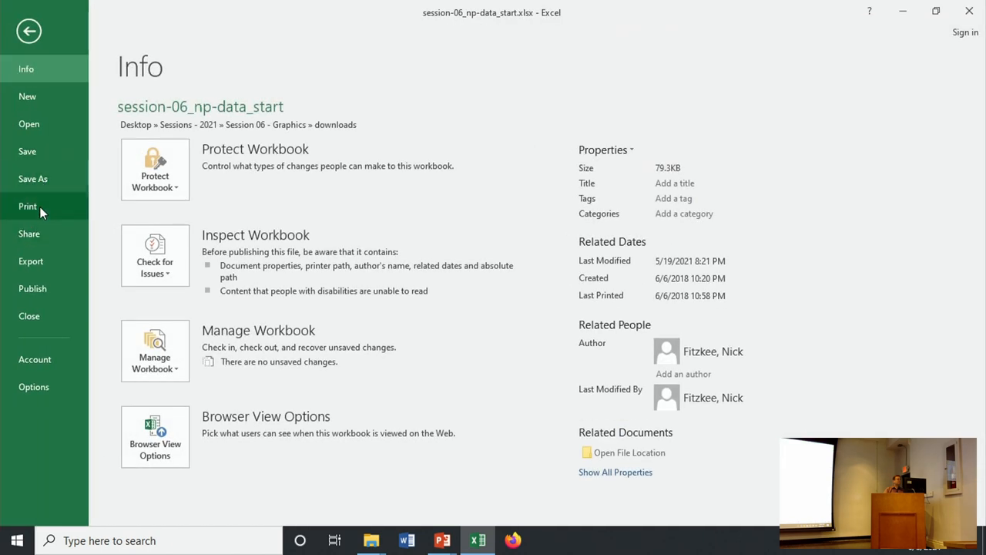
mouse_move(40, 219)
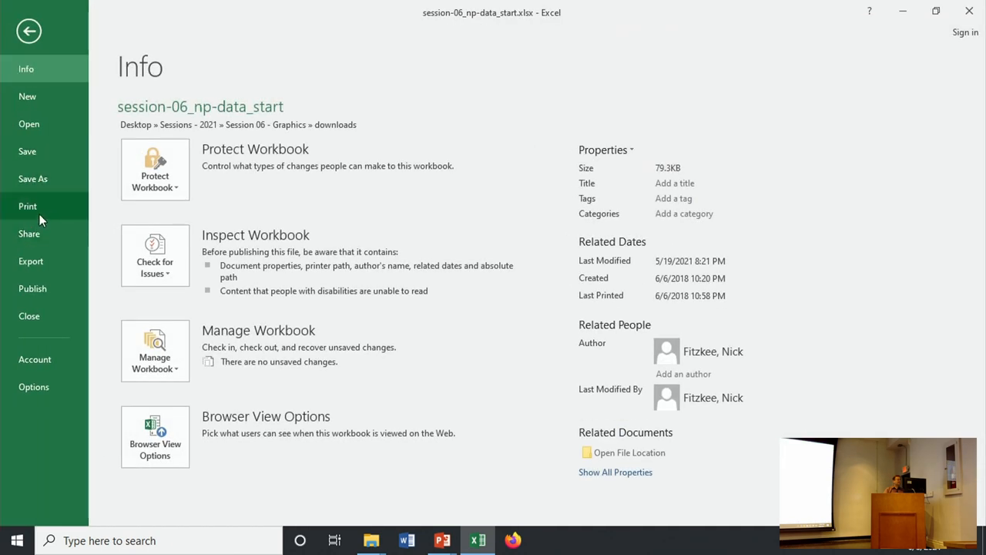
left_click(33, 178)
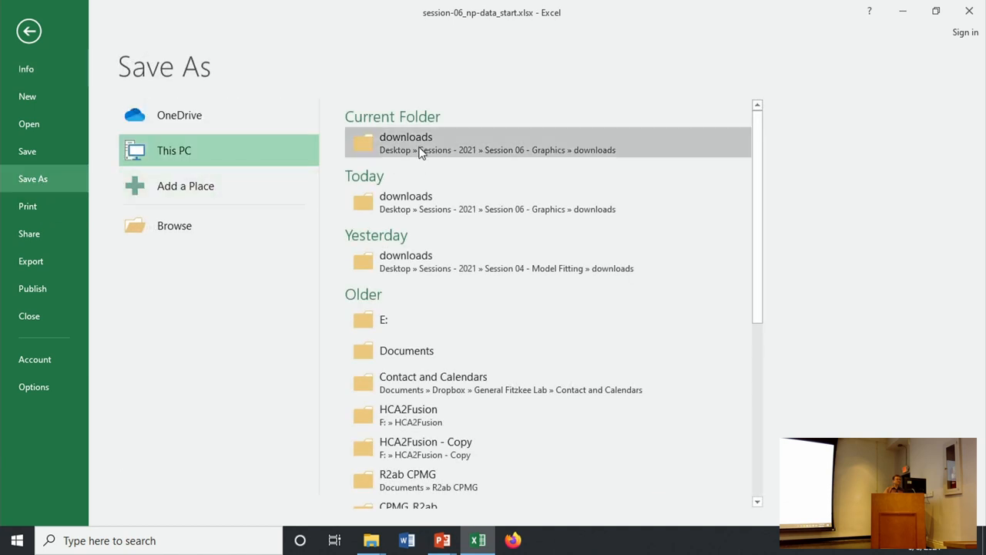
left_click(419, 140)
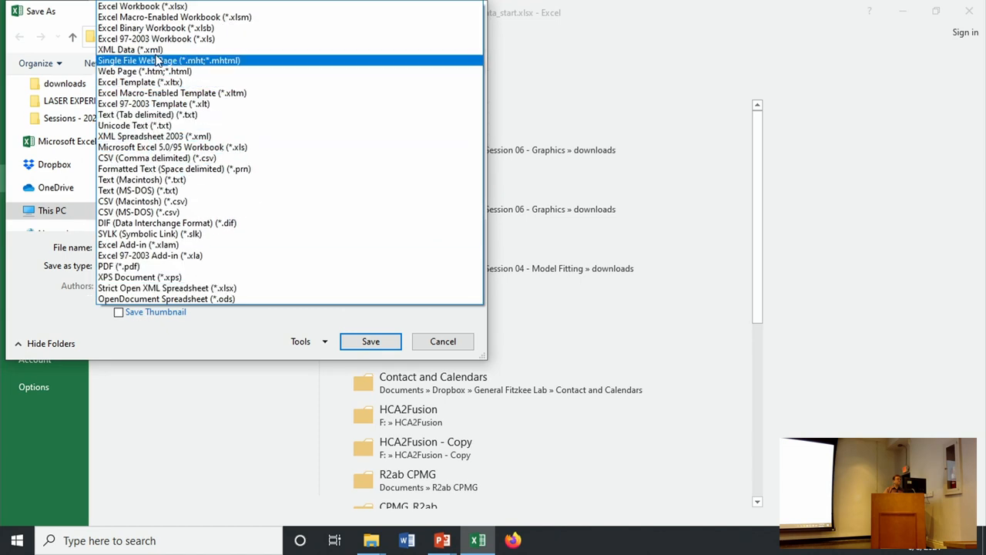
mouse_move(154, 200)
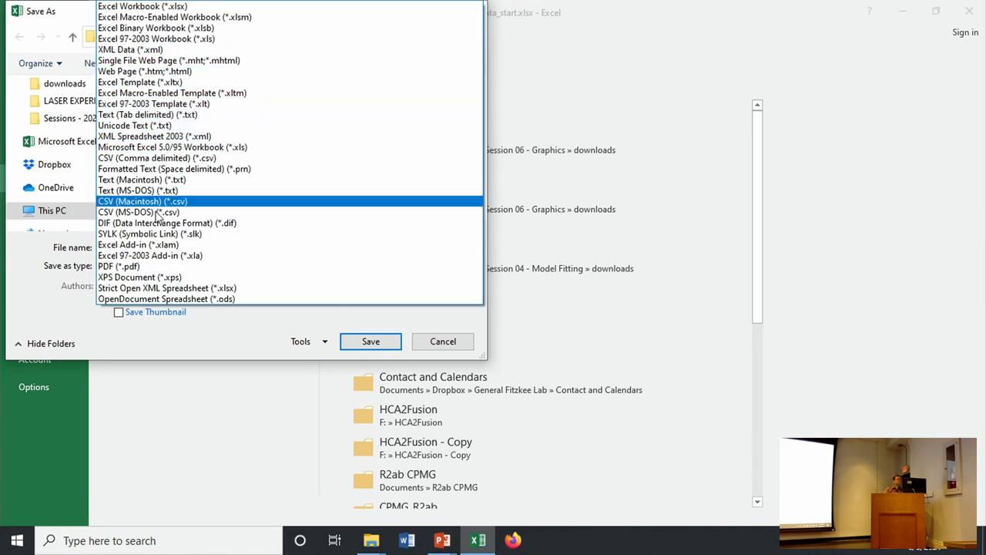
- Choose PDF format, confirm the publishing options and save the figure
left_click(116, 265)
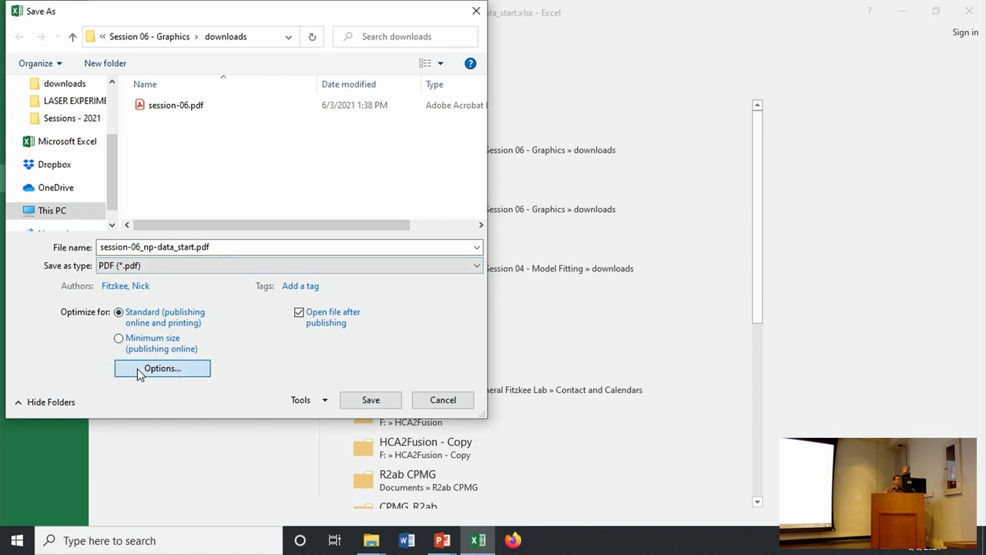
left_click(161, 368)
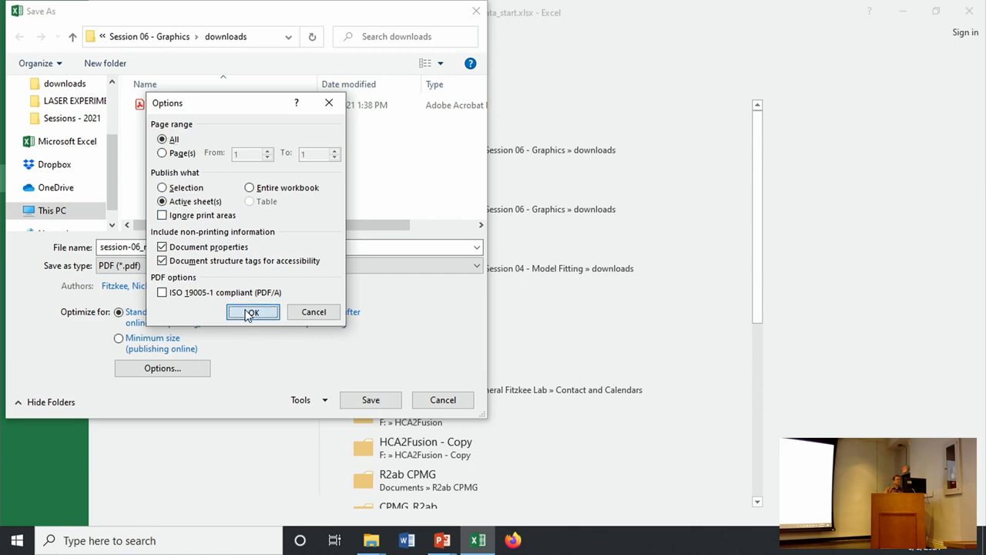
left_click(253, 311)
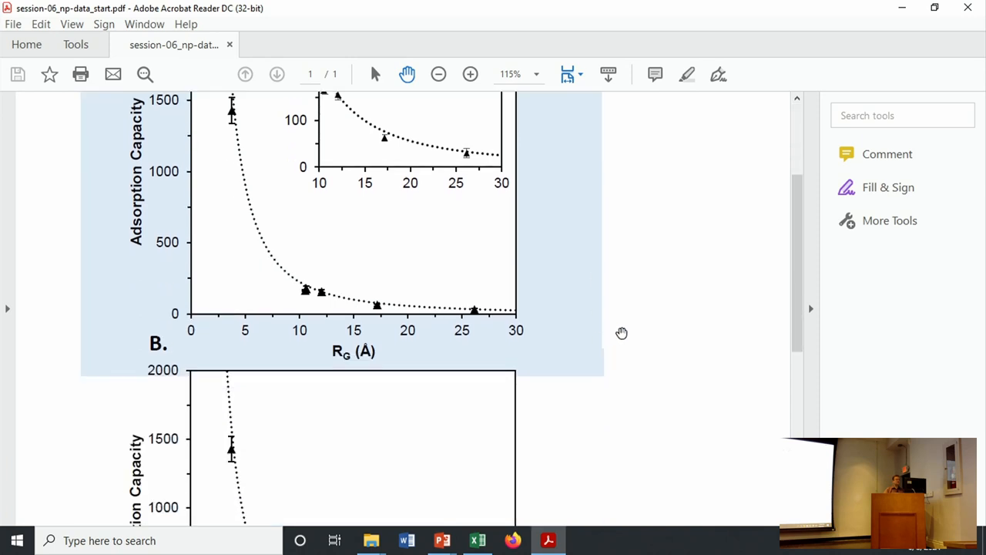
- Zoom to fit the whole page so panels A and B show together
left_click(437, 74)
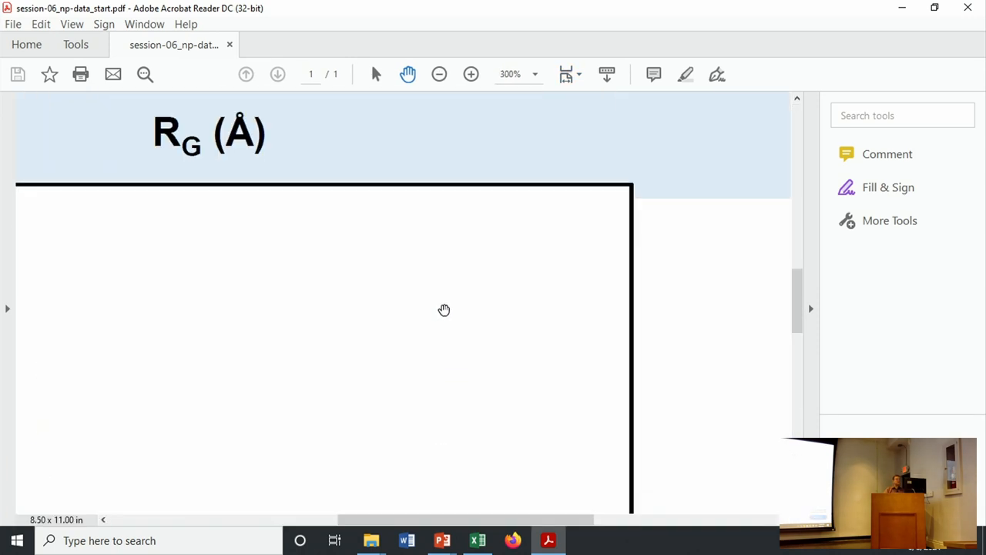
left_click(470, 74)
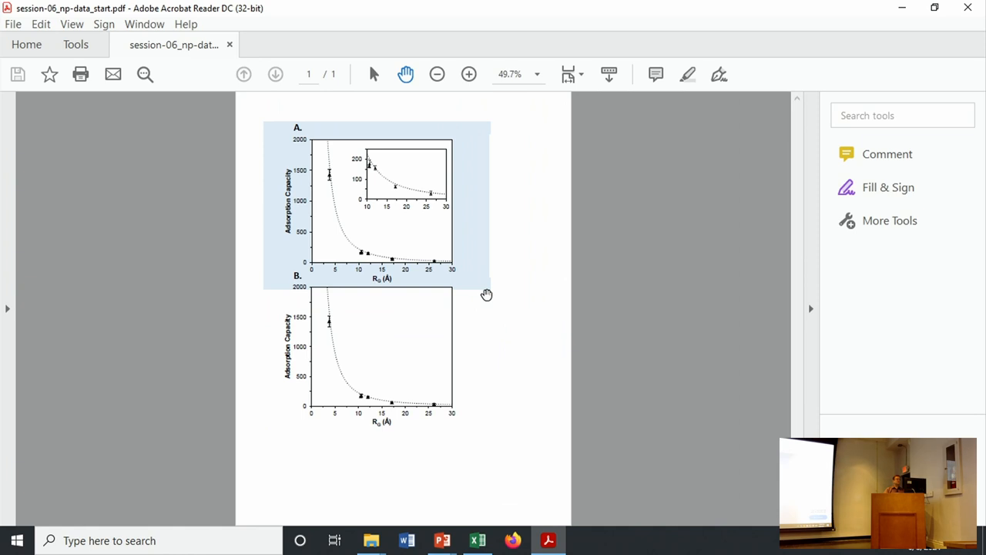
mouse_move(490, 299)
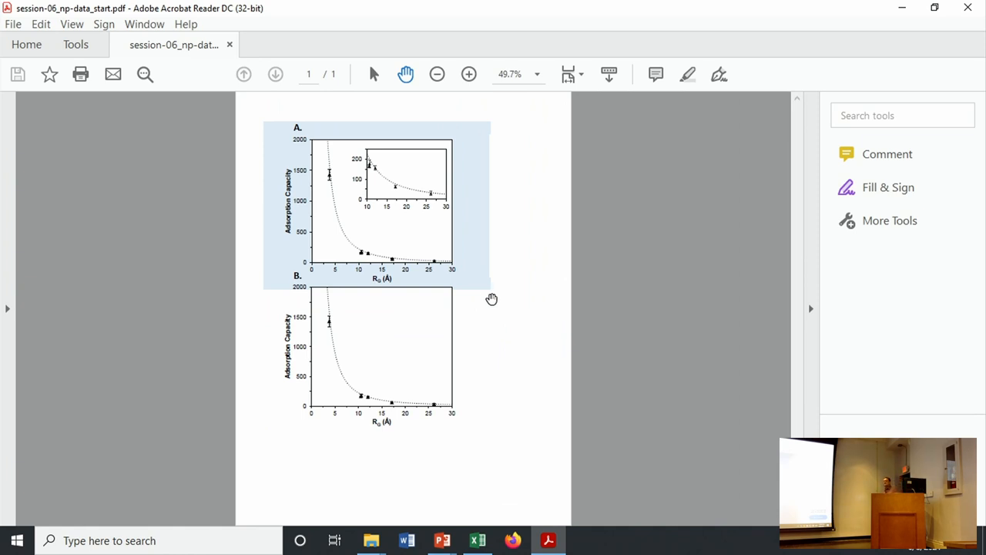